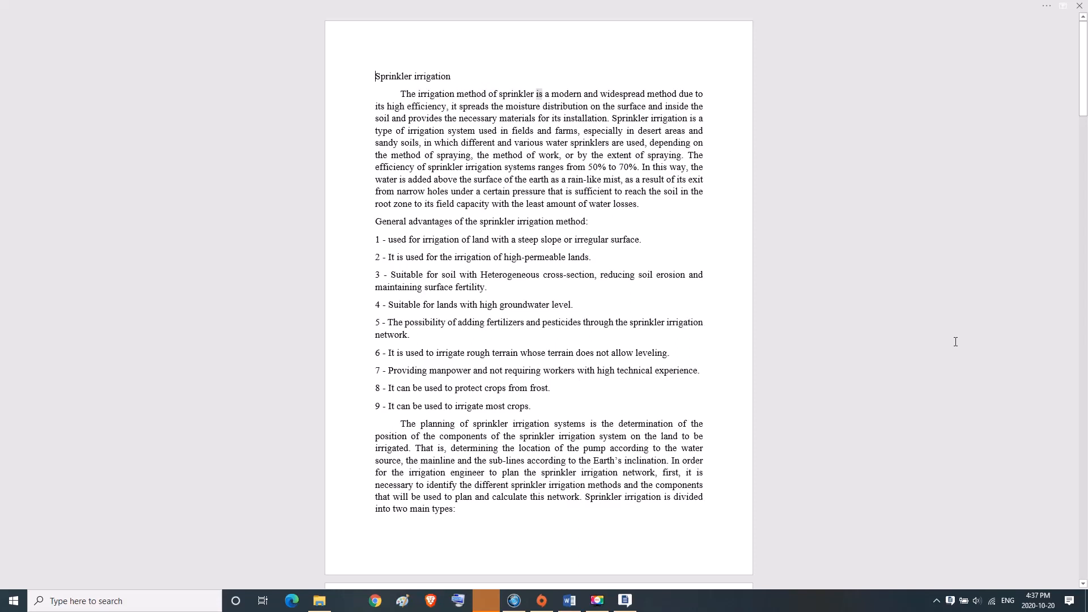
# - Read word by word through the paragraphs at the top of the current page view
pyautogui.doubleClick(661, 93)
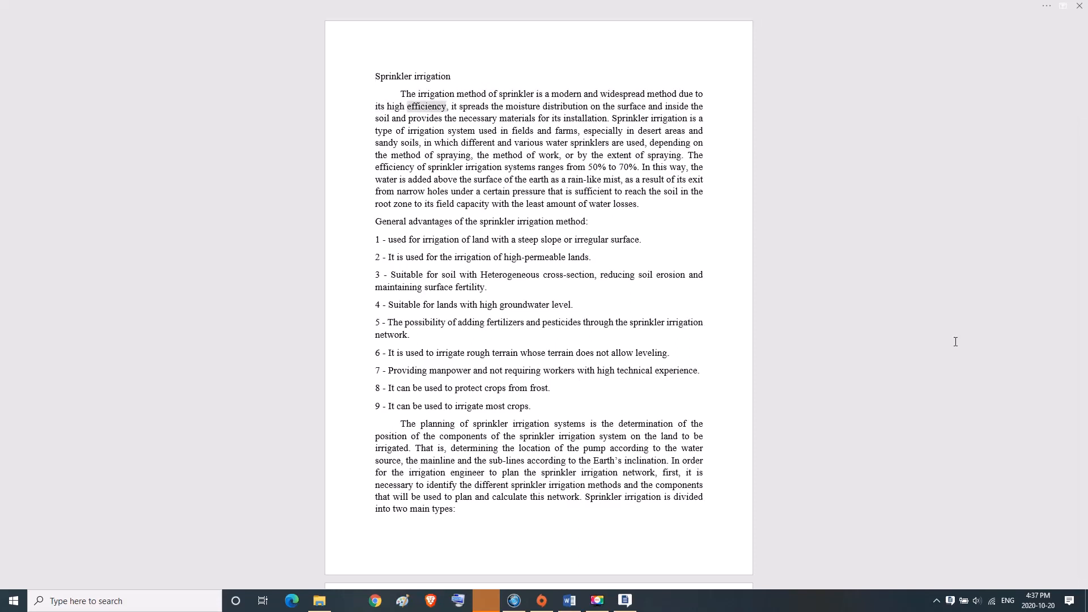
pyautogui.doubleClick(562, 106)
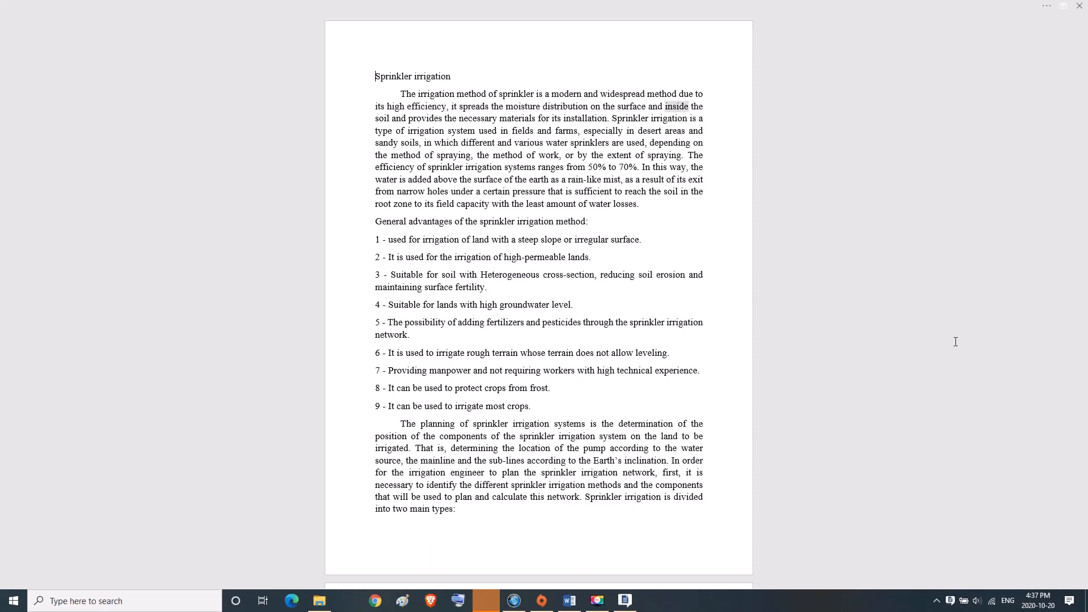
pyautogui.doubleClick(477, 119)
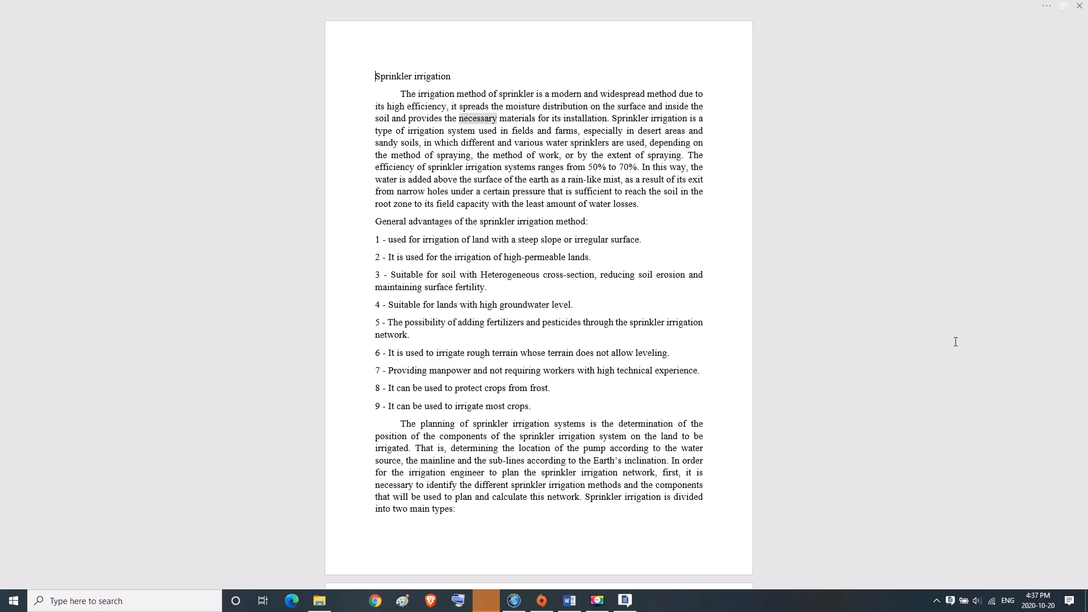
pyautogui.doubleClick(585, 119)
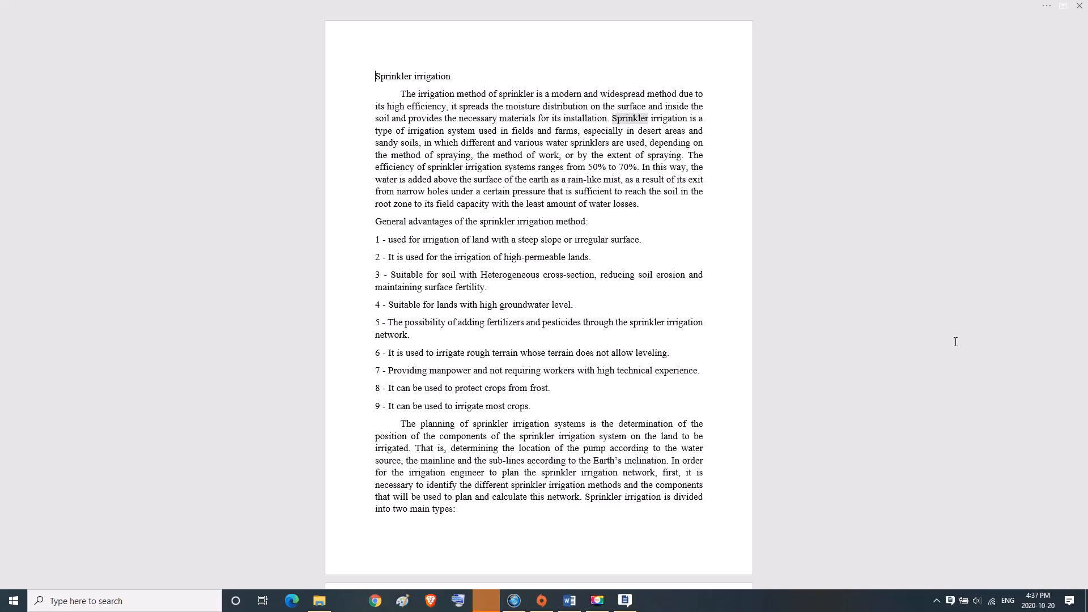
pyautogui.doubleClick(424, 130)
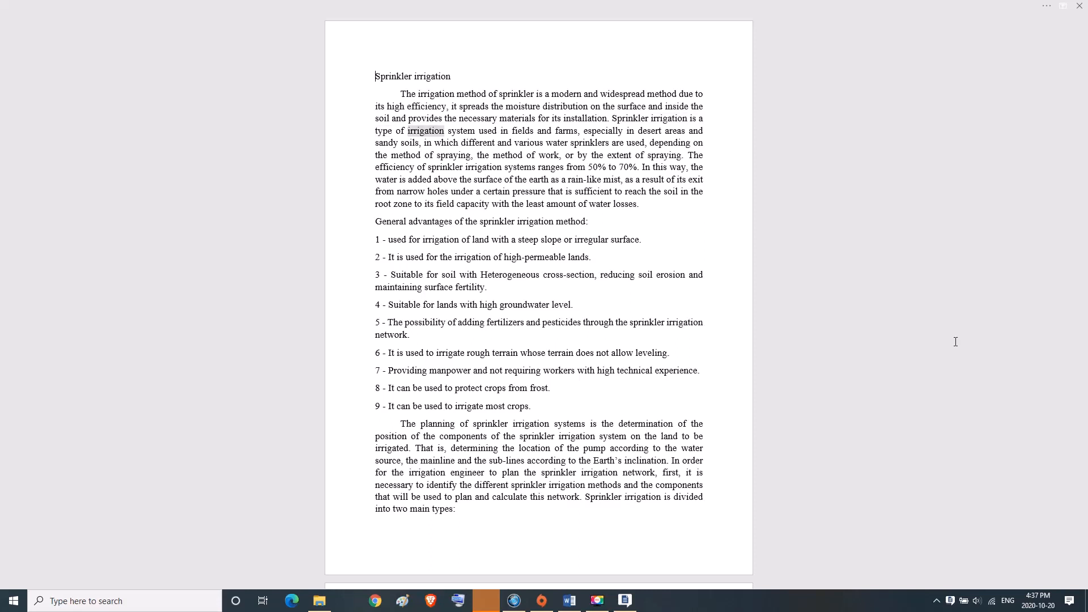
pyautogui.doubleClick(523, 130)
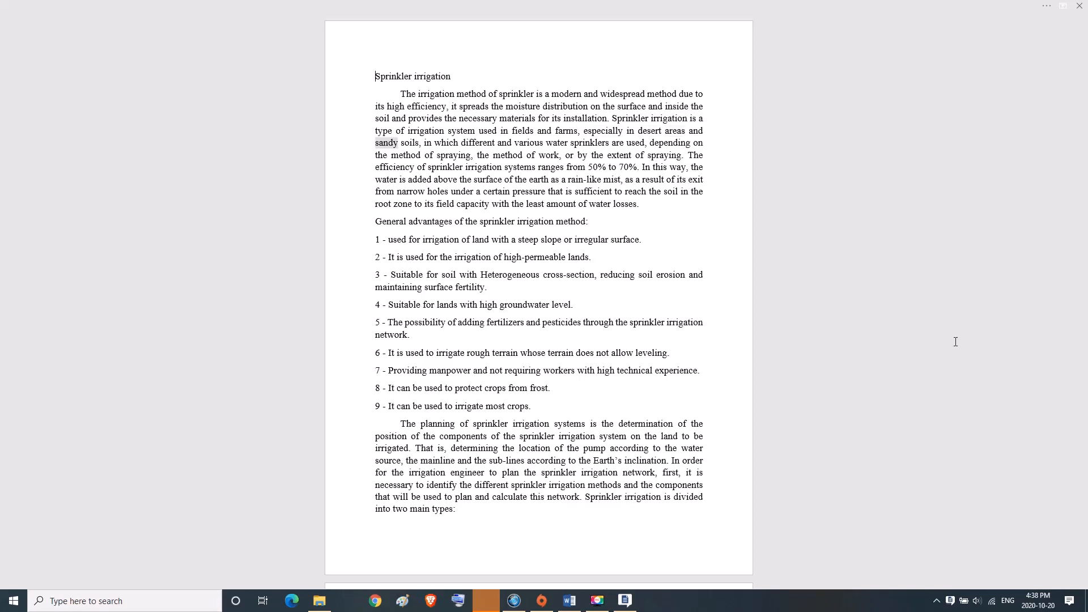
pyautogui.doubleClick(481, 143)
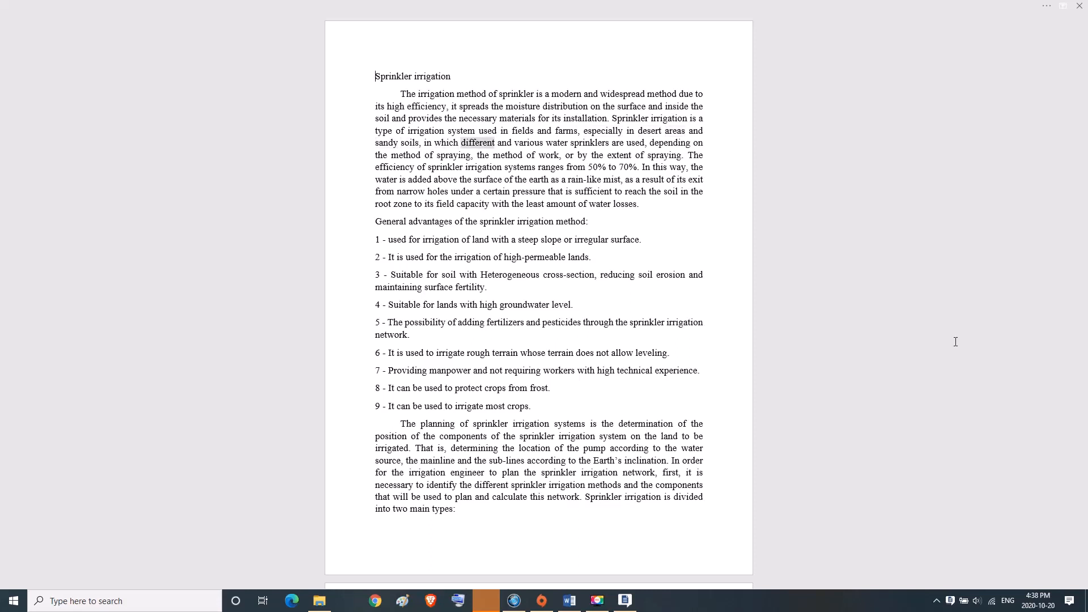
pyautogui.doubleClick(590, 143)
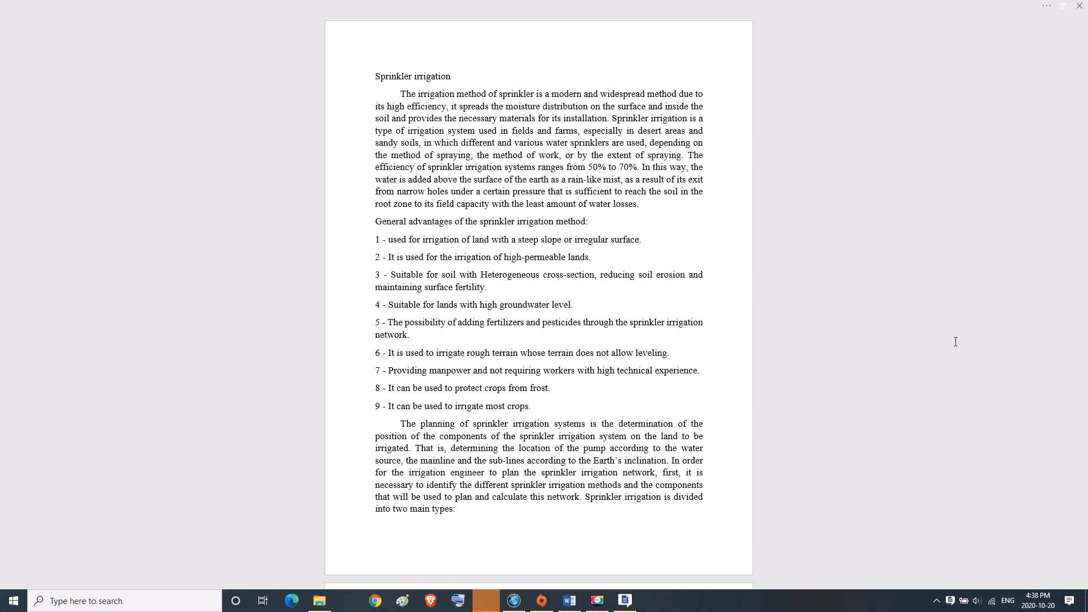
pyautogui.doubleClick(454, 154)
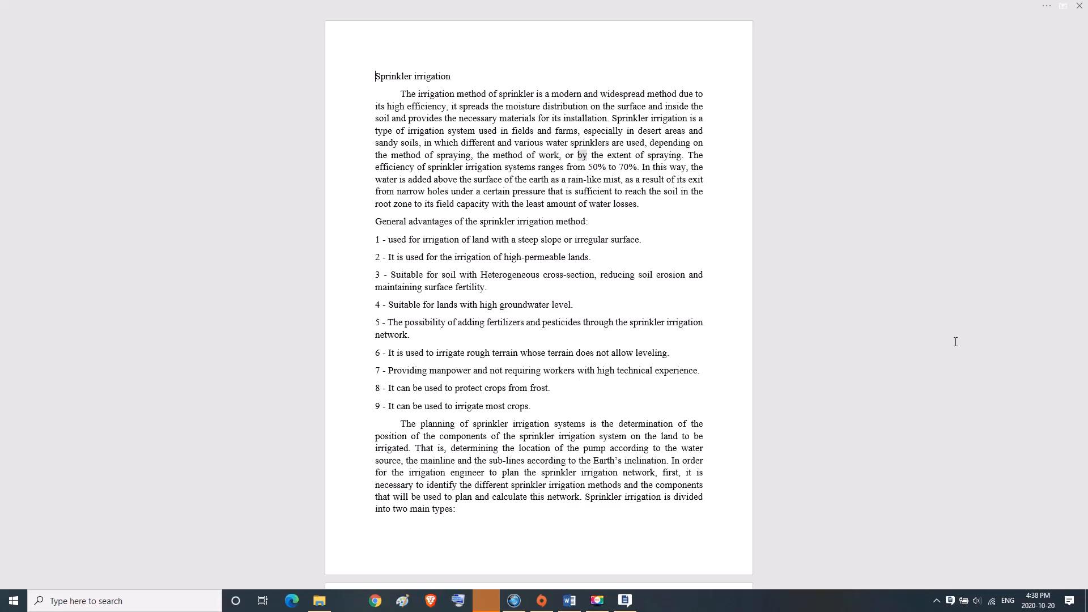
pyautogui.doubleClick(664, 156)
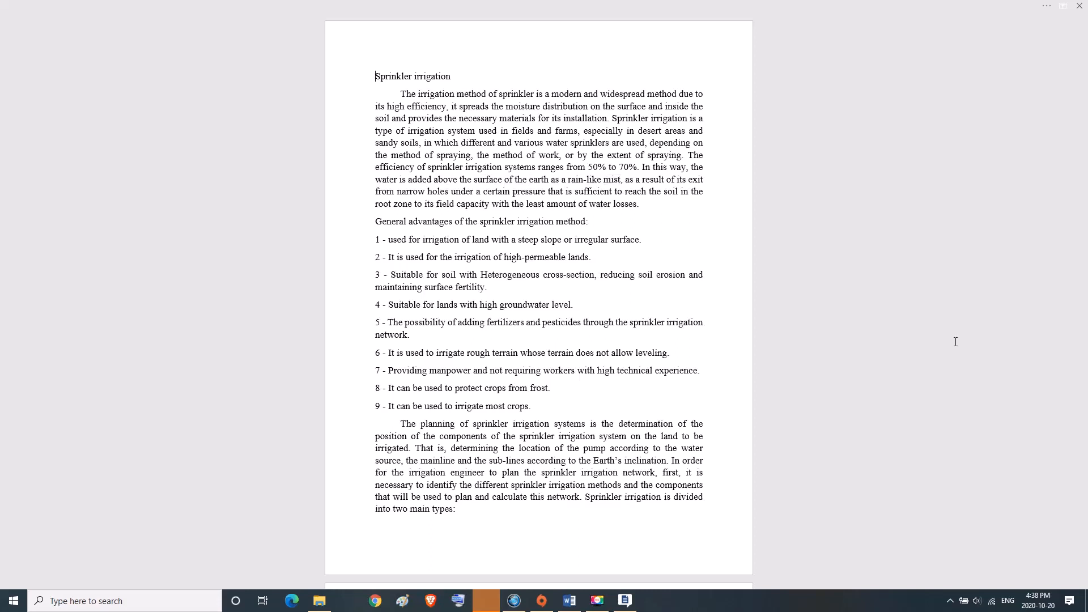
pyautogui.doubleClick(411, 190)
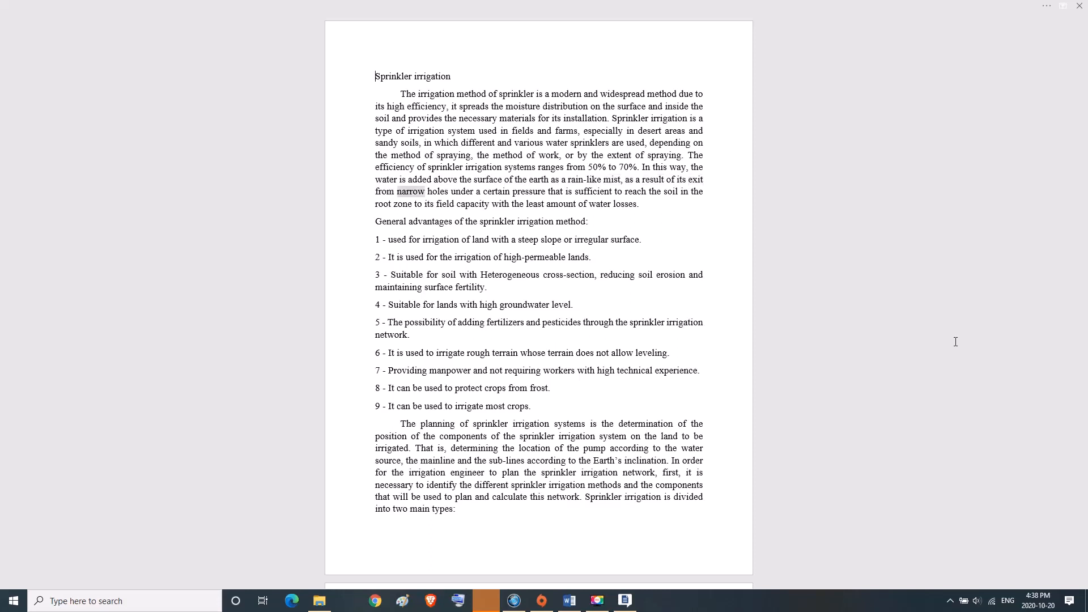
pyautogui.doubleClick(530, 190)
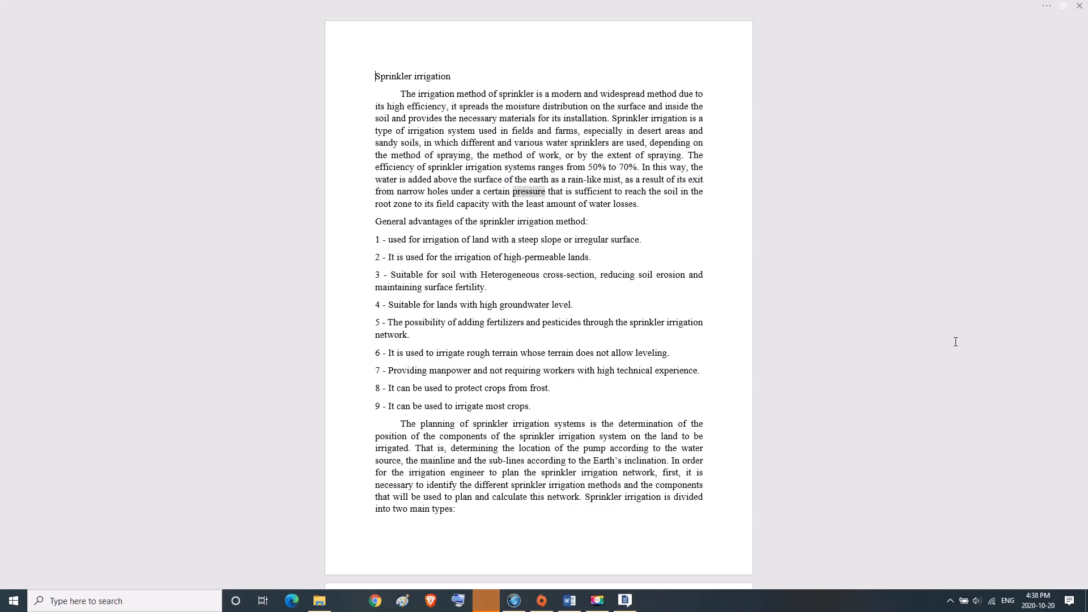
pyautogui.doubleClick(670, 190)
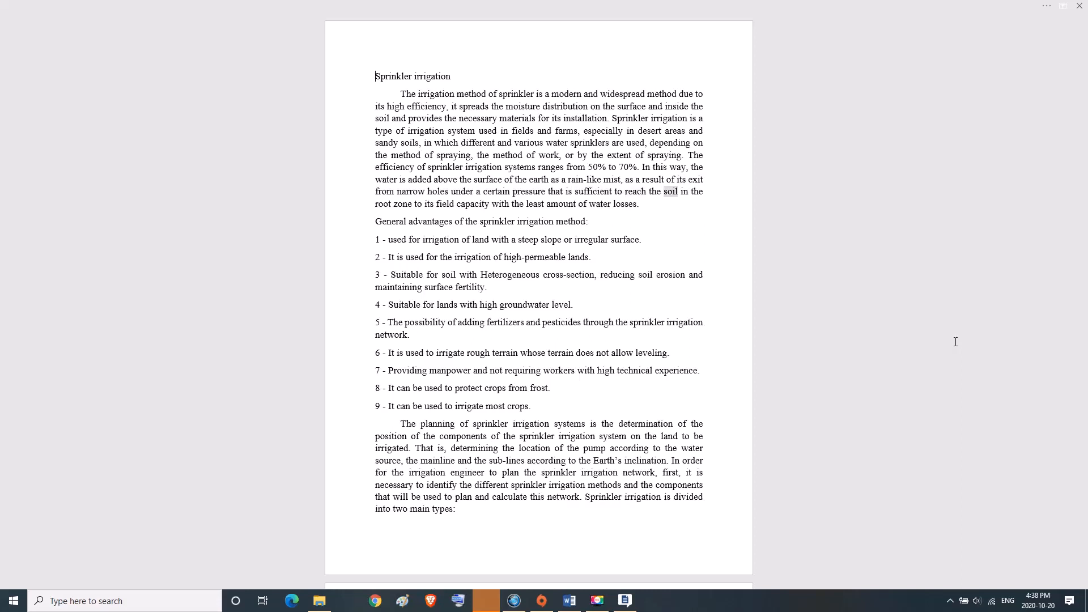
pyautogui.doubleClick(472, 204)
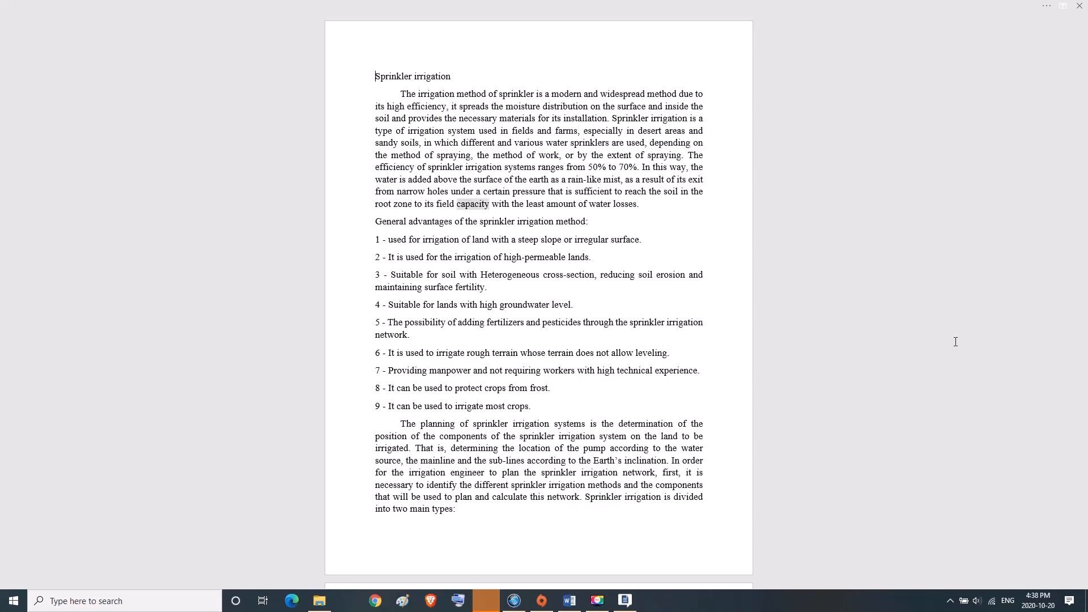
pyautogui.doubleClick(599, 204)
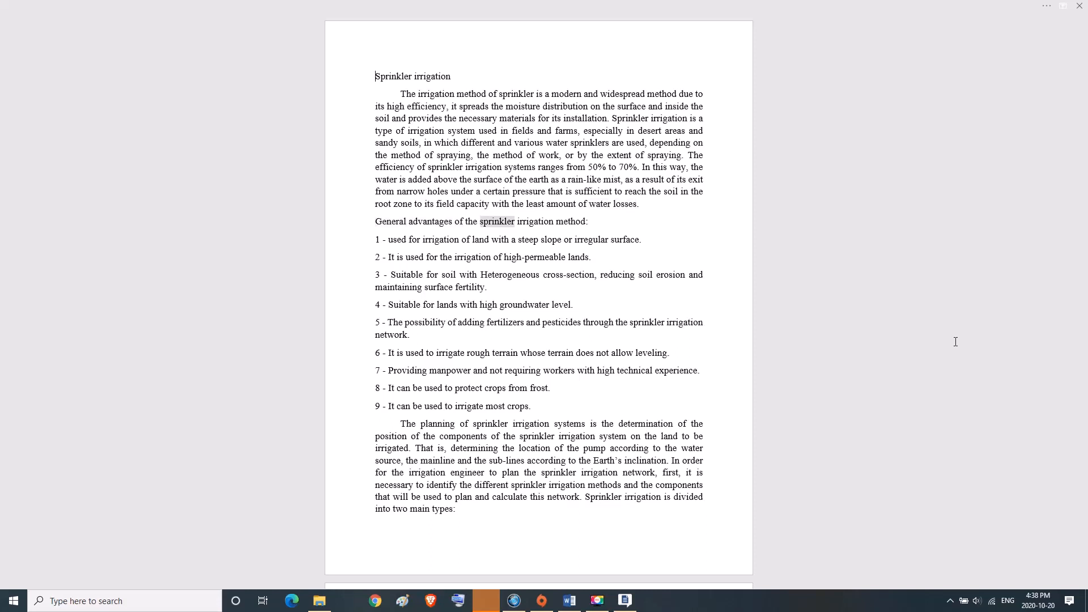
pyautogui.doubleClick(572, 222)
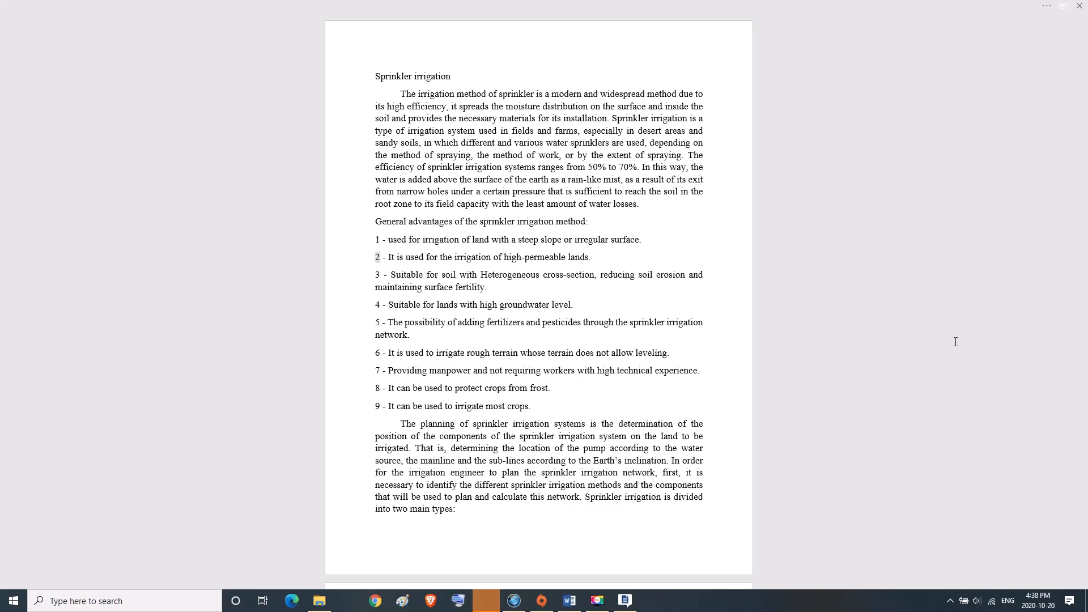
pyautogui.doubleClick(537, 257)
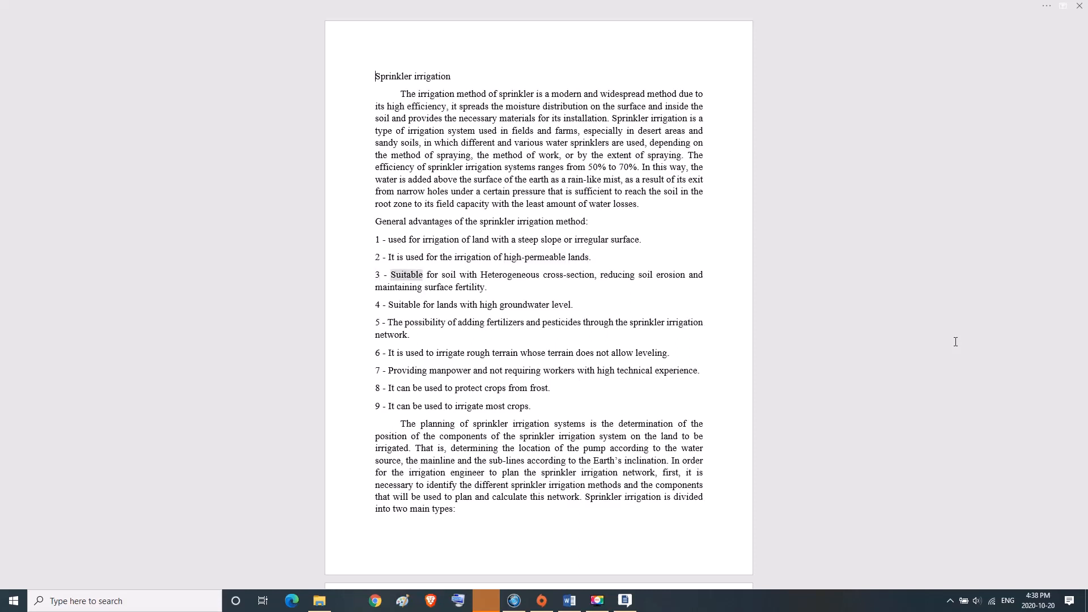
pyautogui.doubleClick(569, 274)
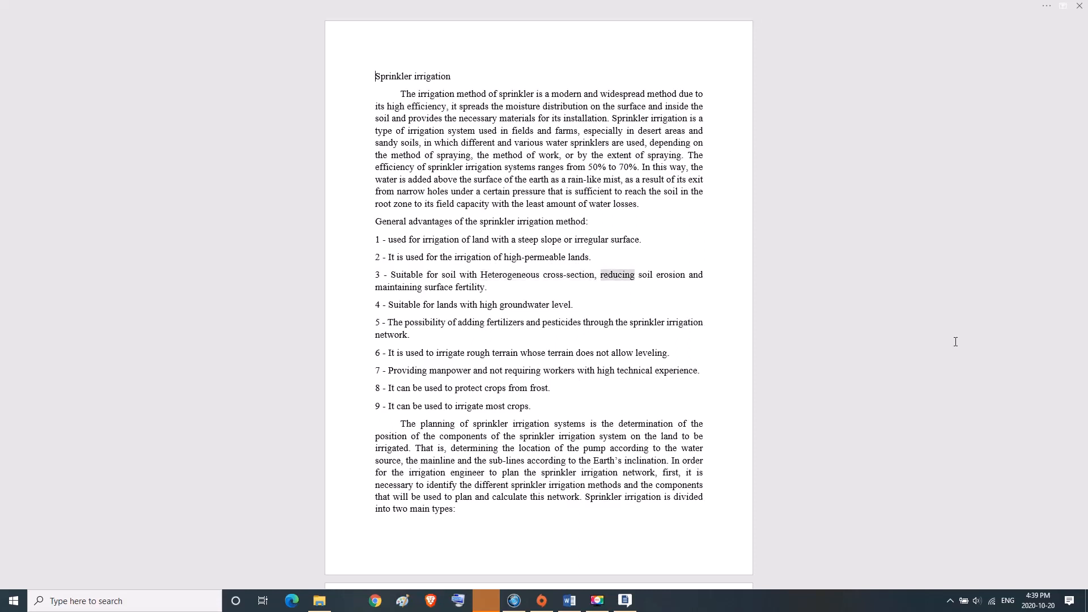
pyautogui.doubleClick(438, 288)
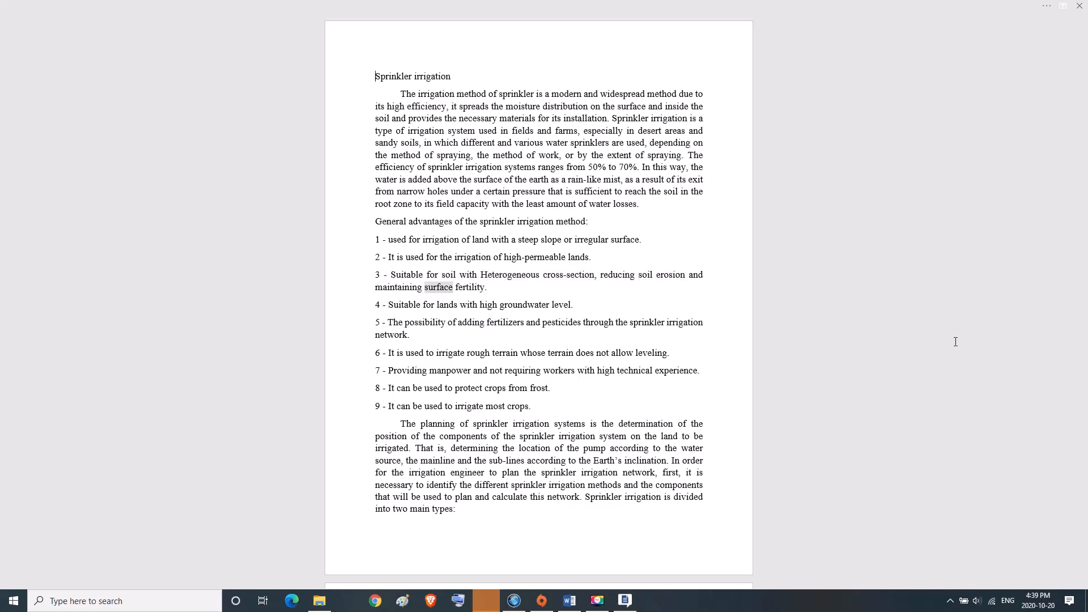
pyautogui.doubleClick(471, 288)
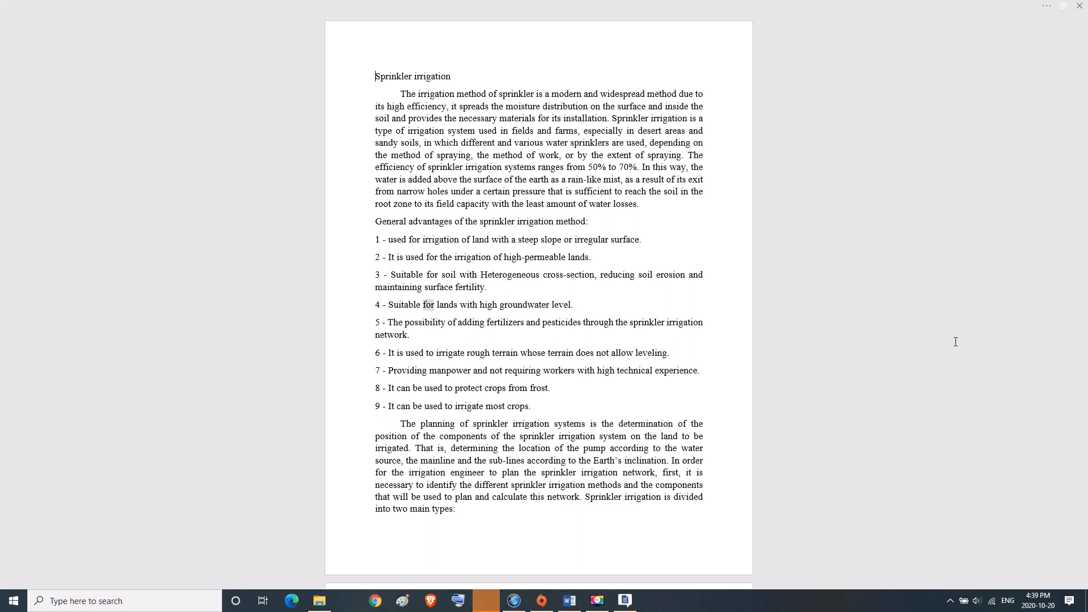
pyautogui.doubleClick(562, 304)
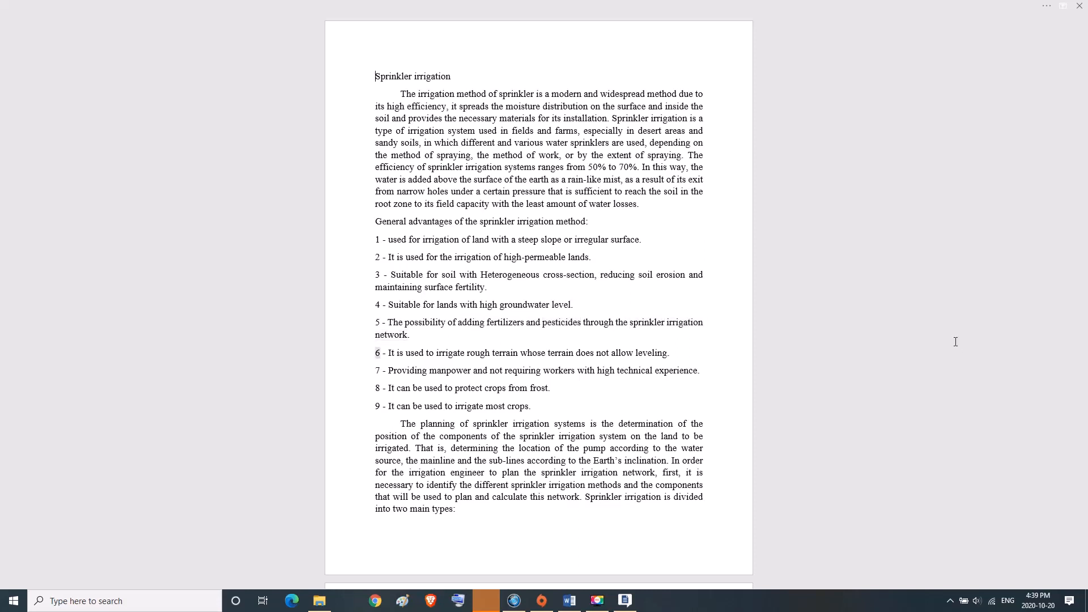
# - Continue selecting each word through the lower paragraph down to the bottom of the view
pyautogui.doubleClick(452, 351)
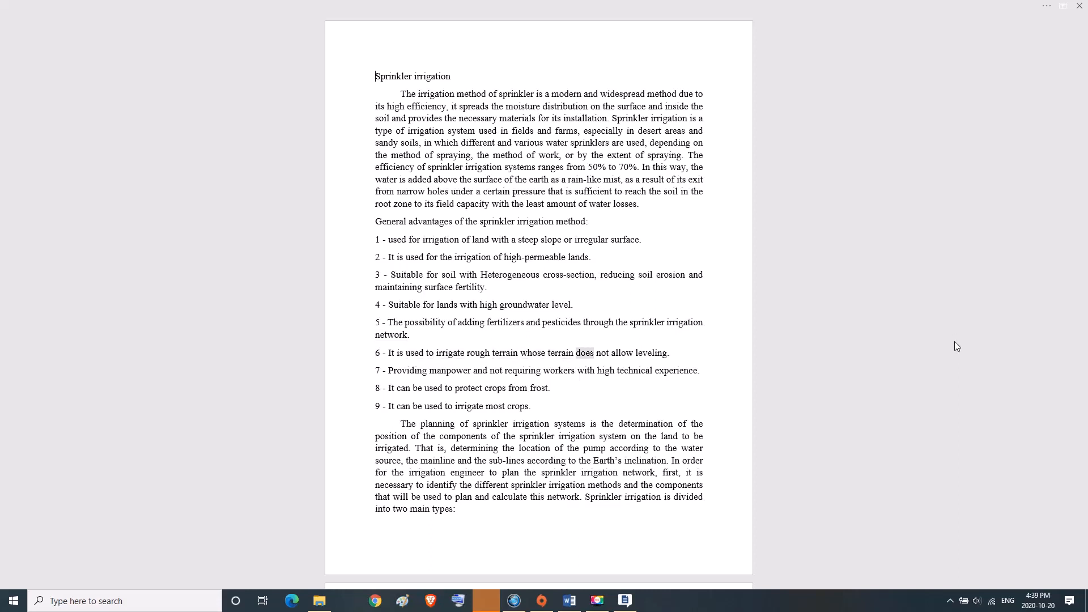
pyautogui.doubleClick(652, 354)
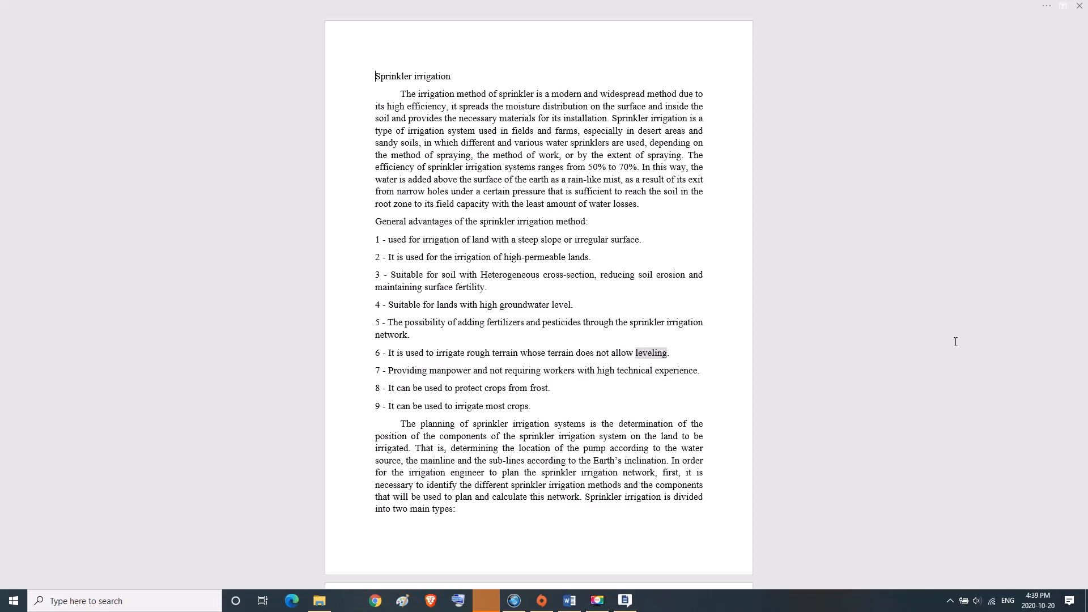
pyautogui.doubleClick(407, 370)
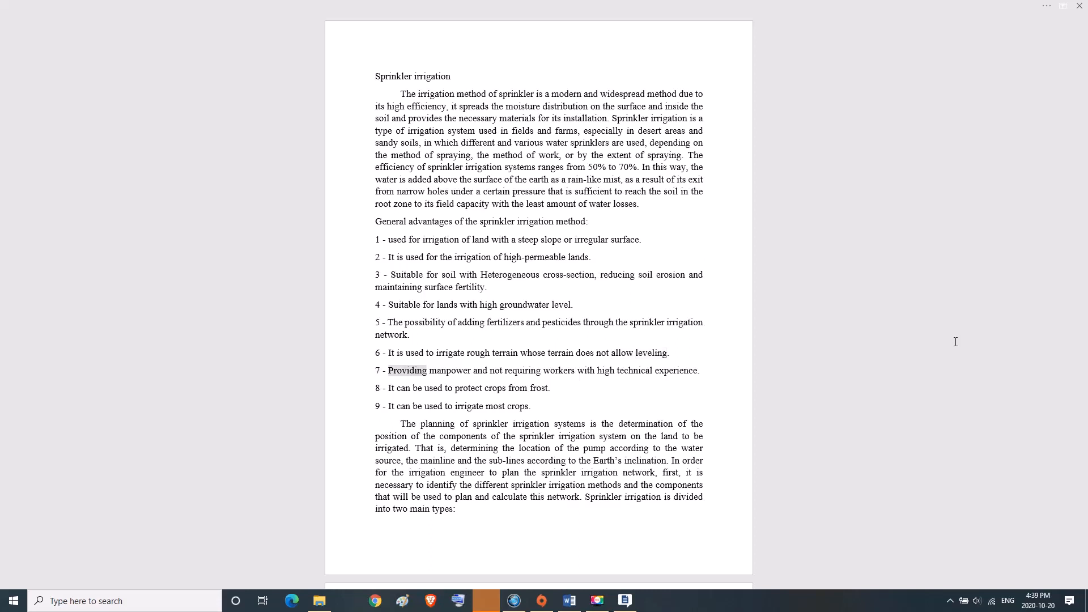
pyautogui.doubleClick(558, 371)
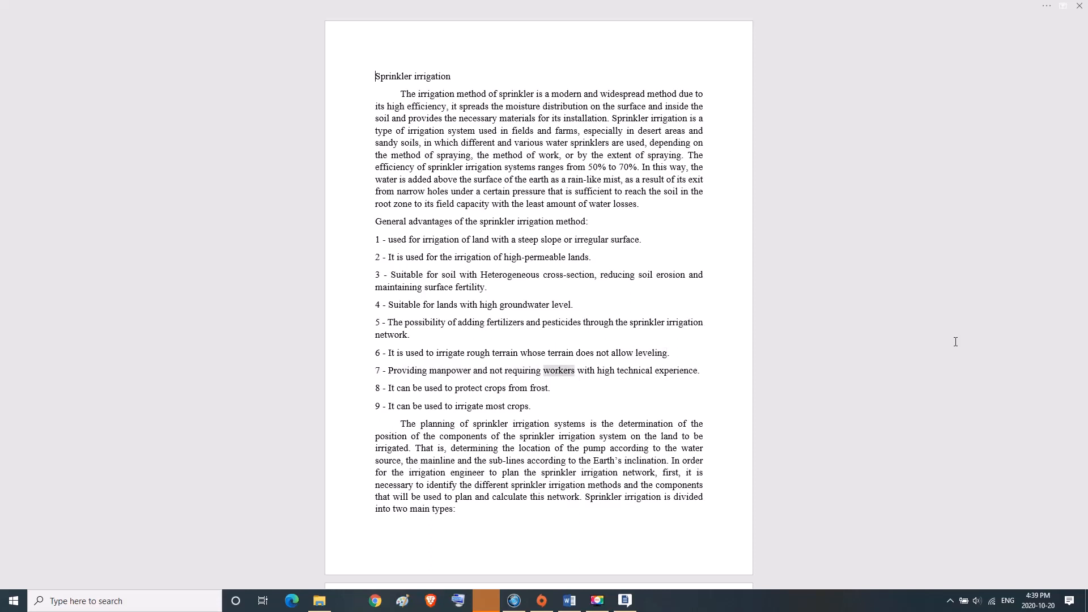
pyautogui.doubleClick(675, 369)
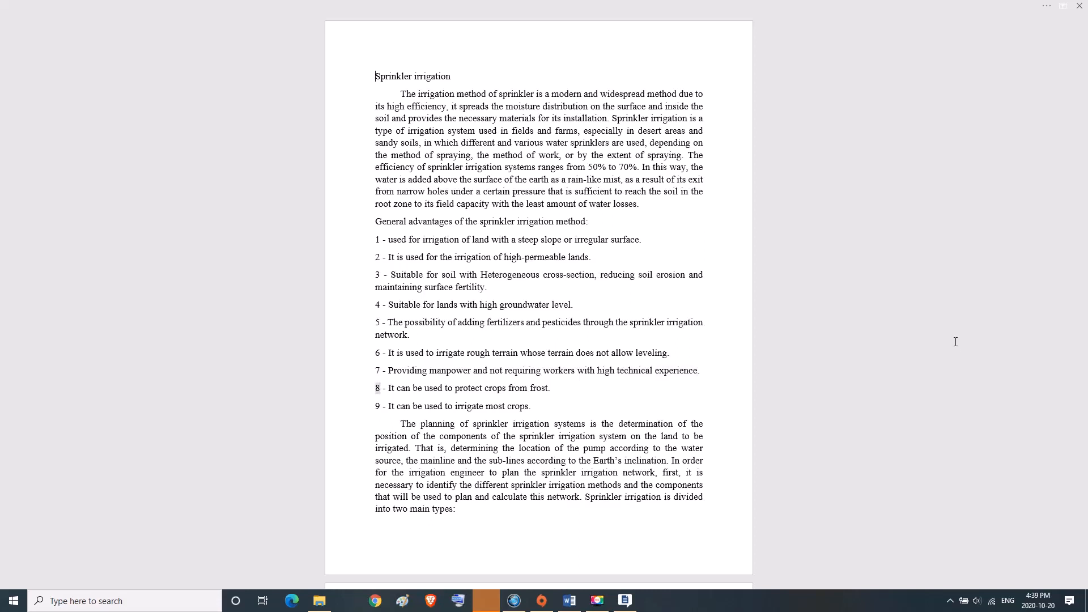
pyautogui.doubleClick(494, 387)
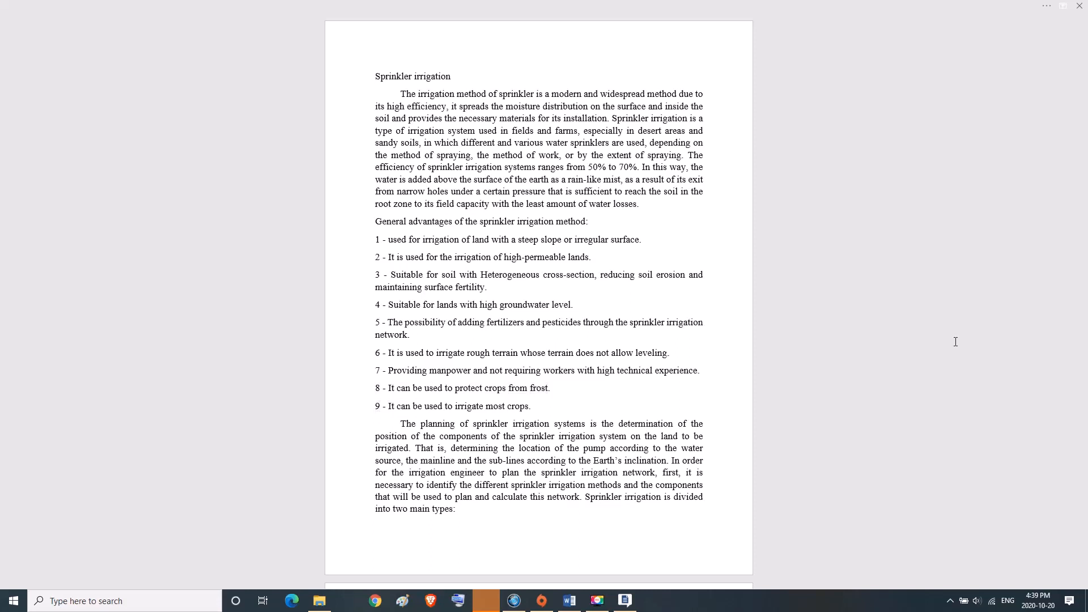
pyautogui.doubleClick(517, 406)
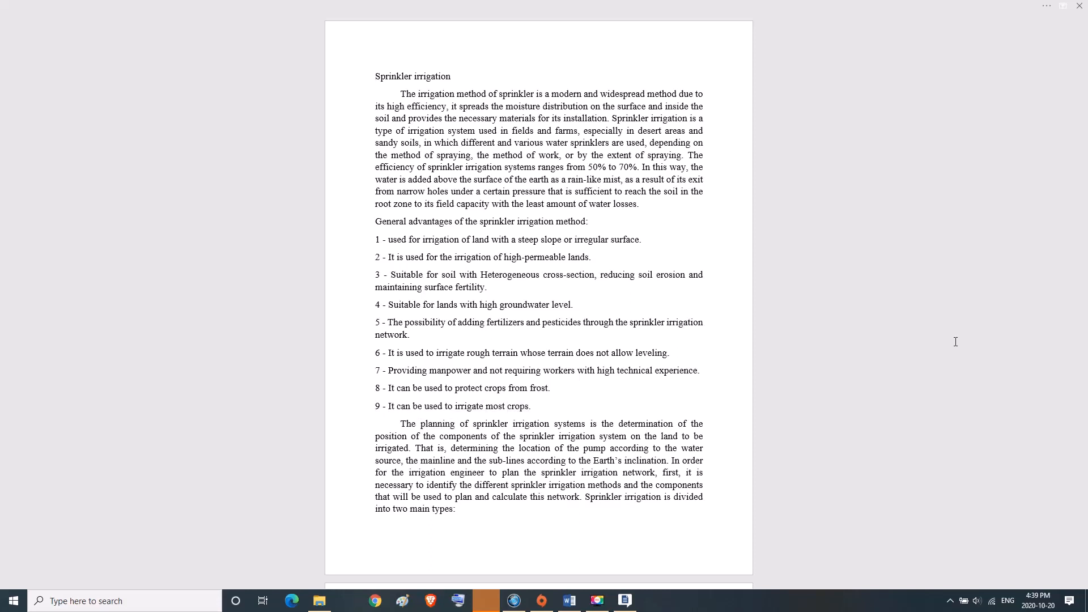
pyautogui.doubleClick(568, 423)
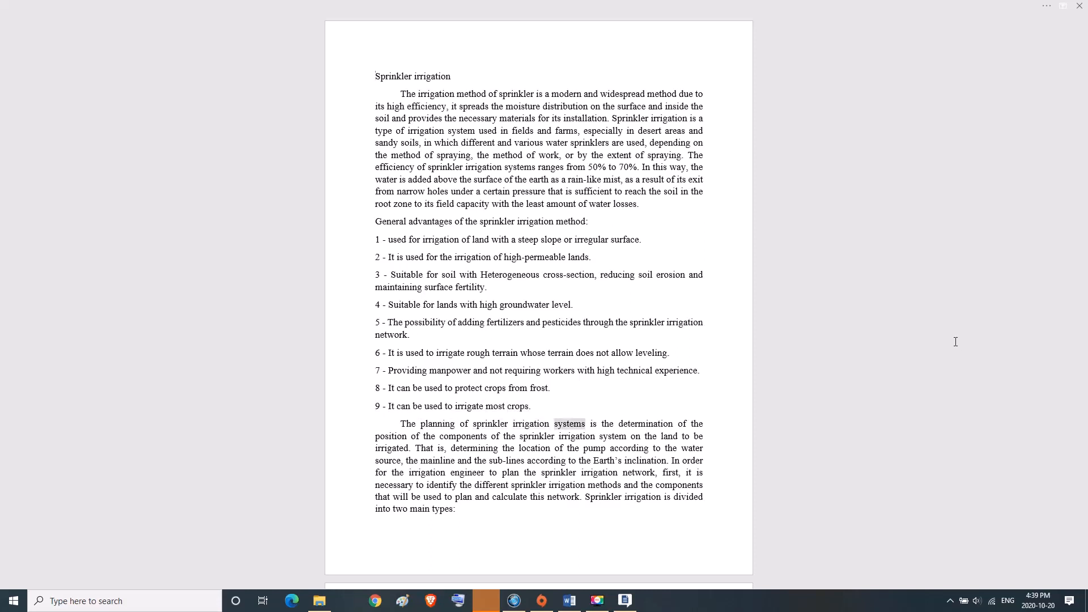
pyautogui.doubleClick(391, 435)
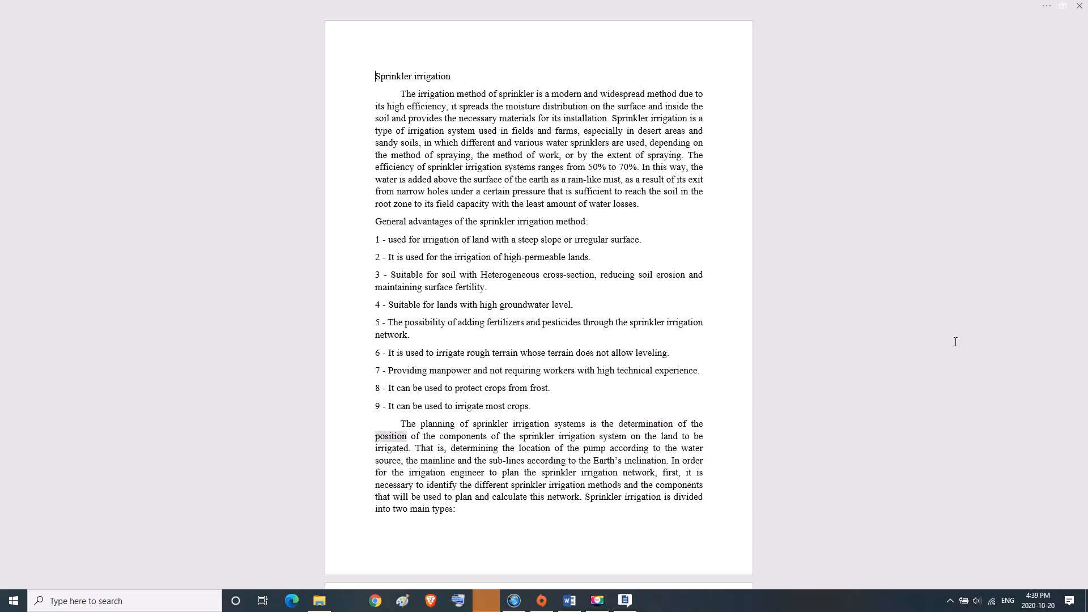
pyautogui.doubleClick(537, 435)
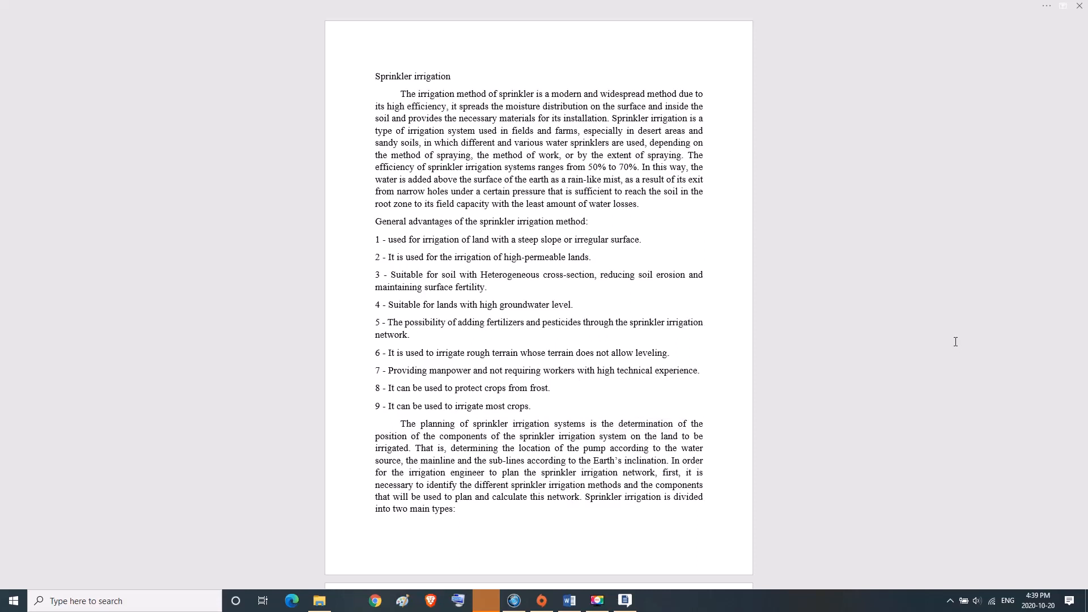
pyautogui.doubleClick(392, 447)
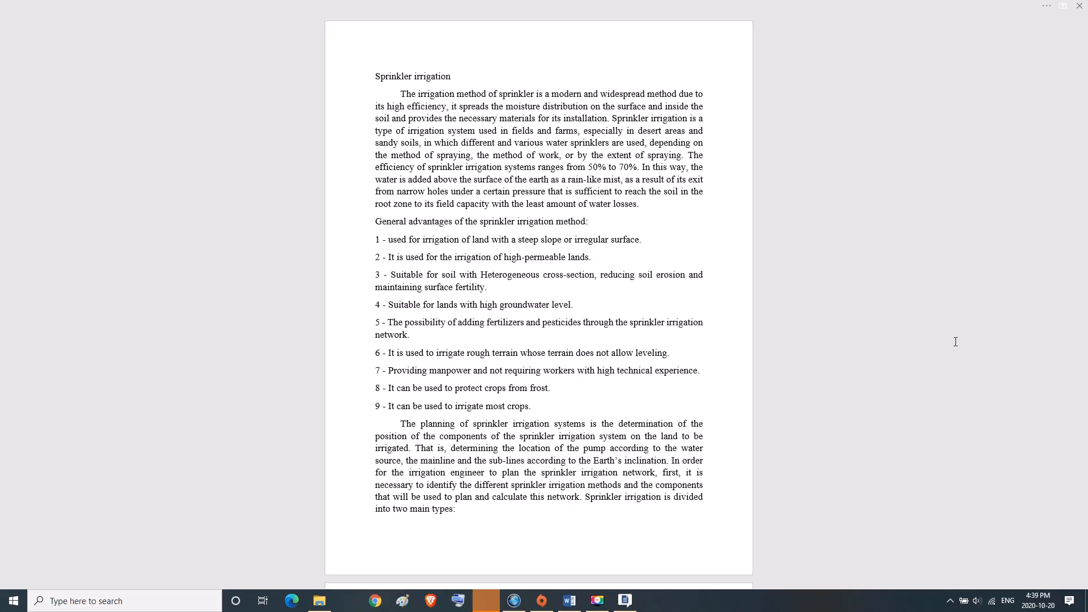
pyautogui.click(375, 76)
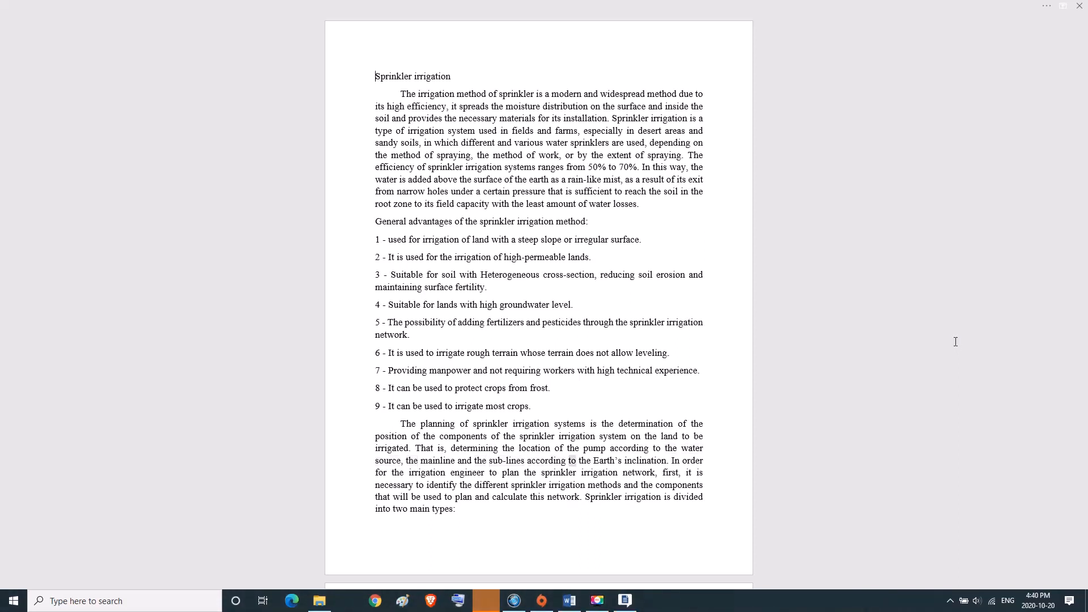
pyautogui.doubleClick(645, 460)
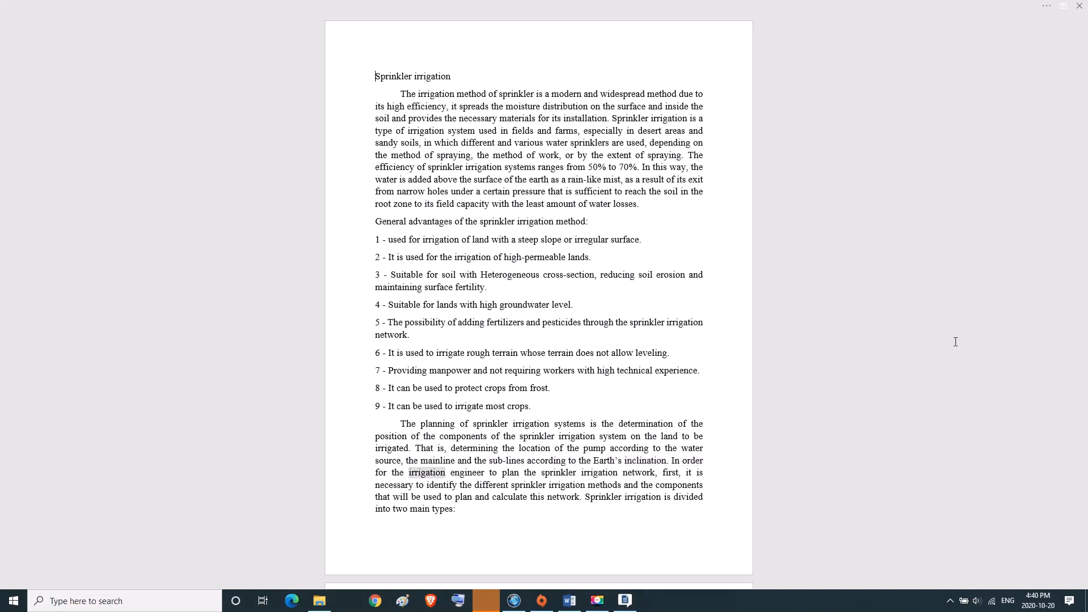
pyautogui.doubleClick(557, 472)
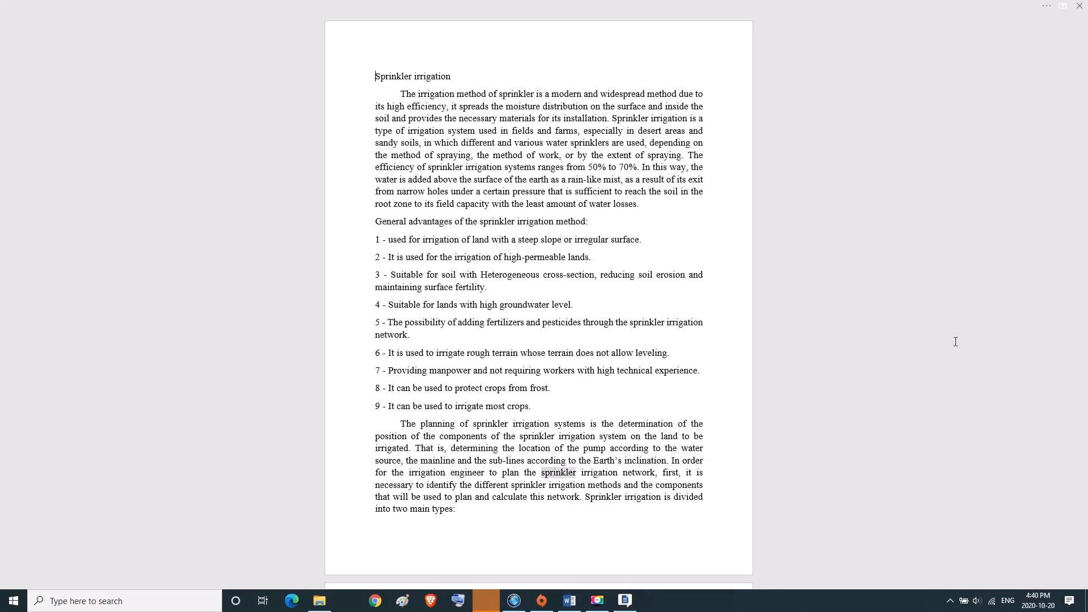
pyautogui.doubleClick(639, 472)
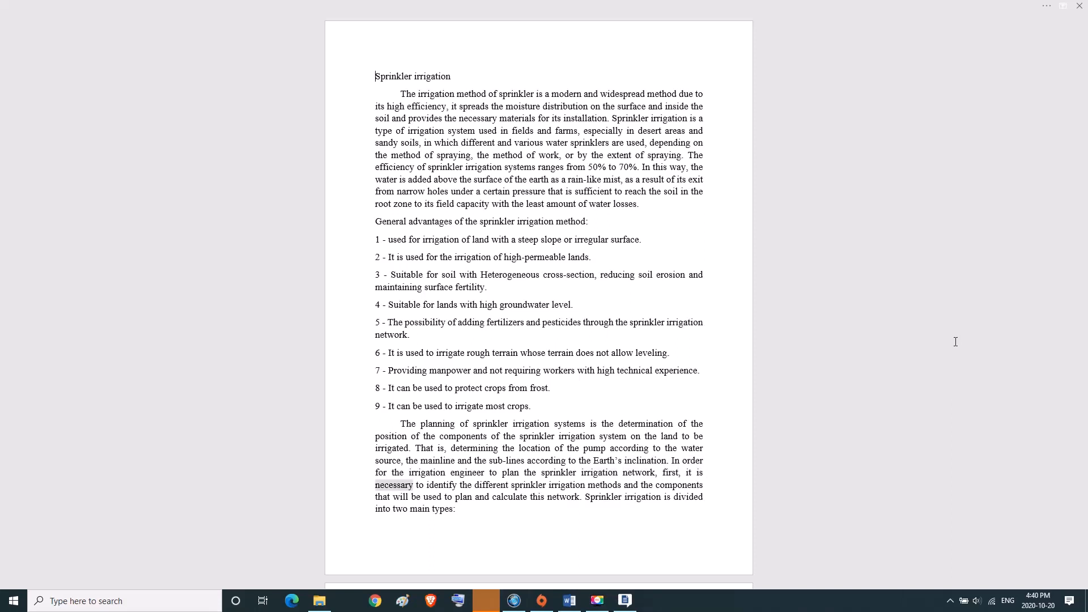
pyautogui.doubleClick(492, 485)
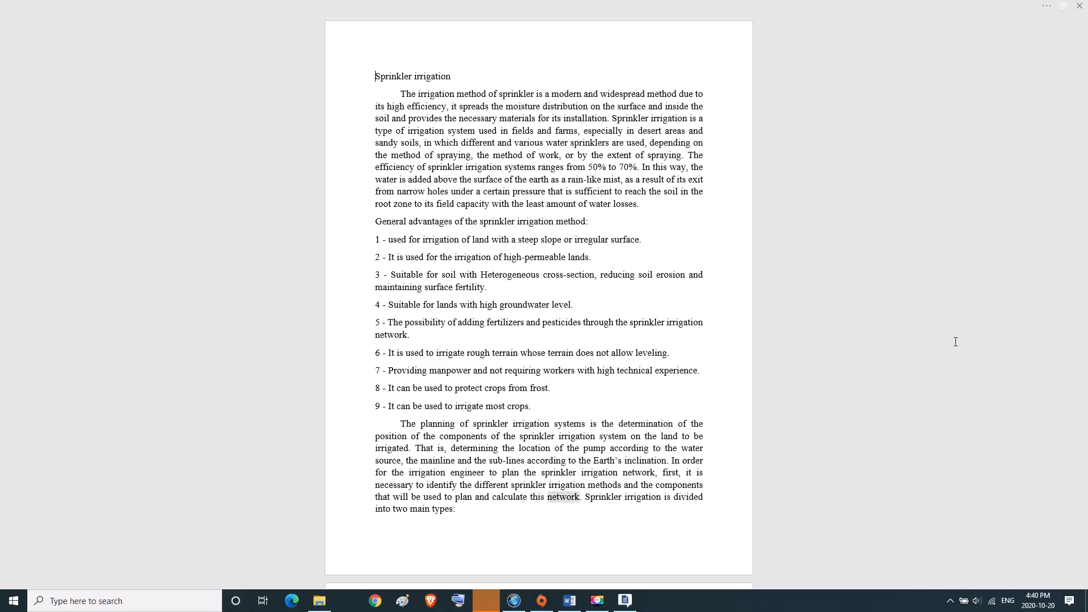
pyautogui.doubleClick(643, 497)
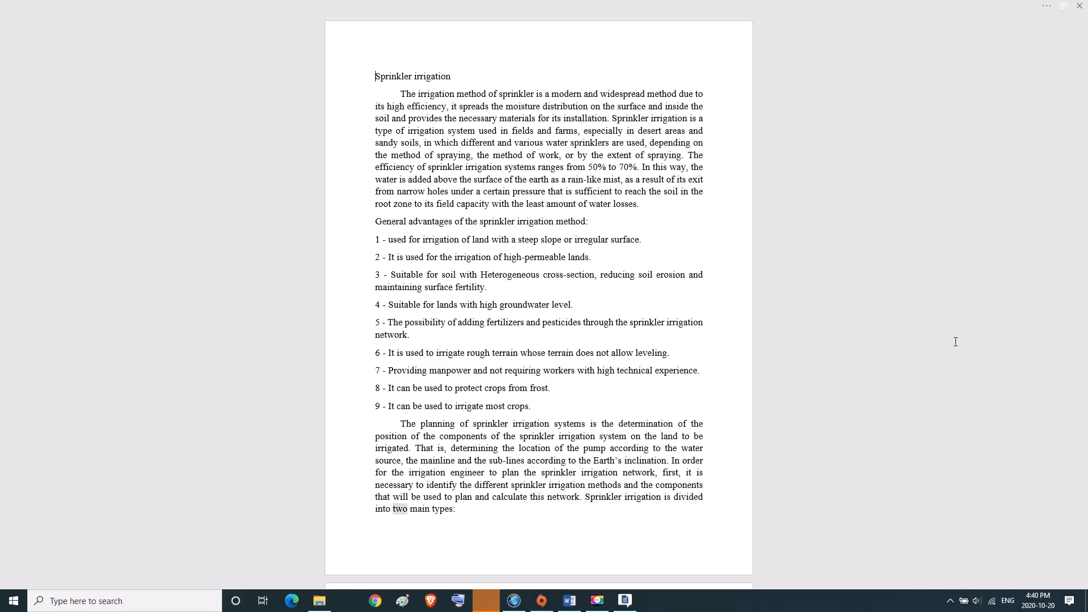
pyautogui.doubleClick(442, 509)
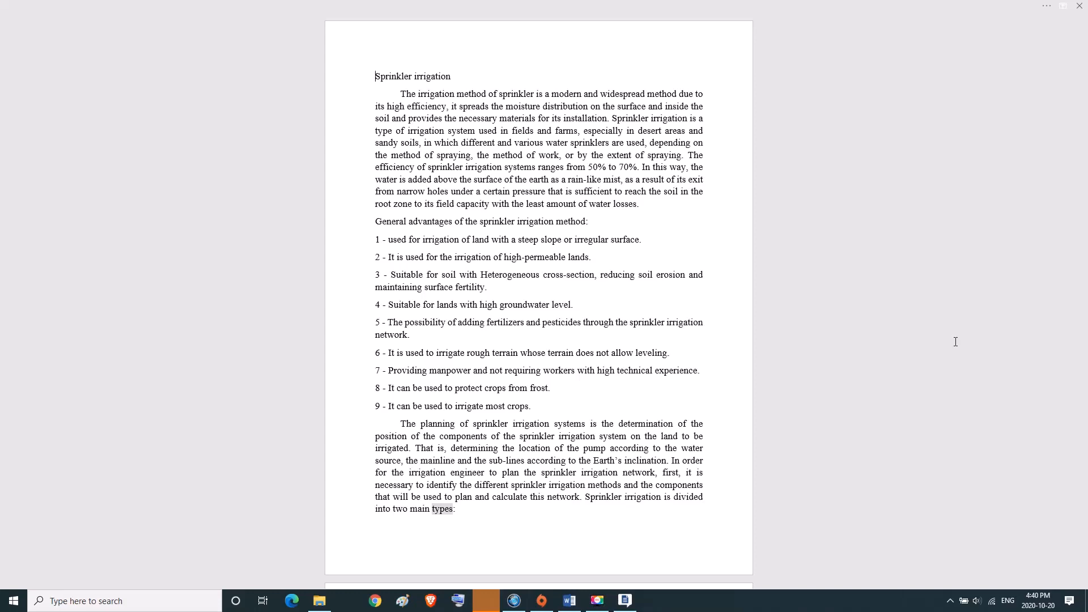
# - Move down and read the next screenful word by word, including a short dragged phrase
pyautogui.scroll(-3)
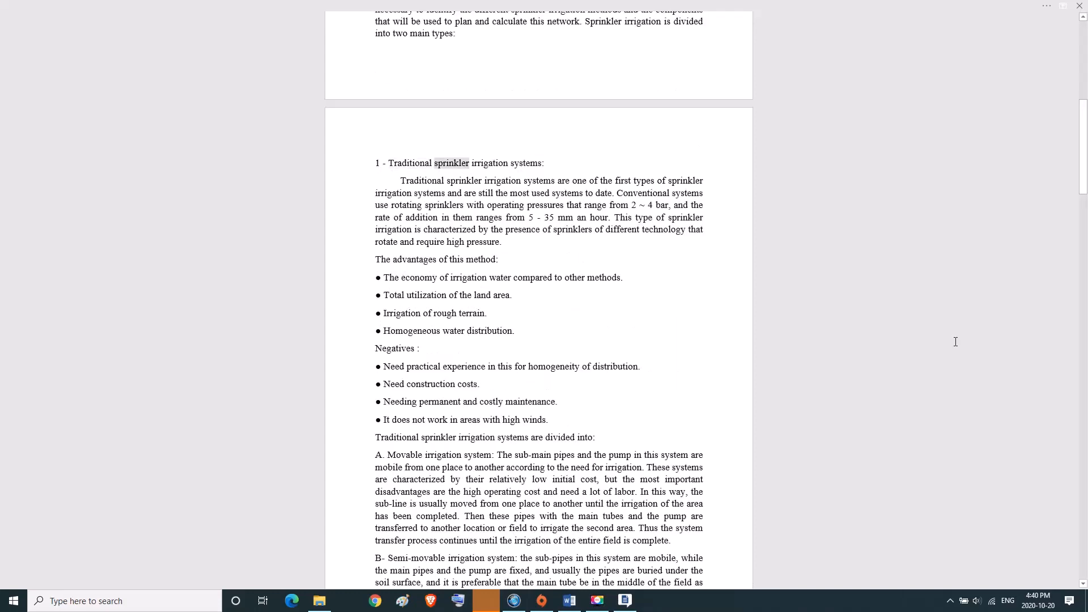
pyautogui.doubleClick(528, 163)
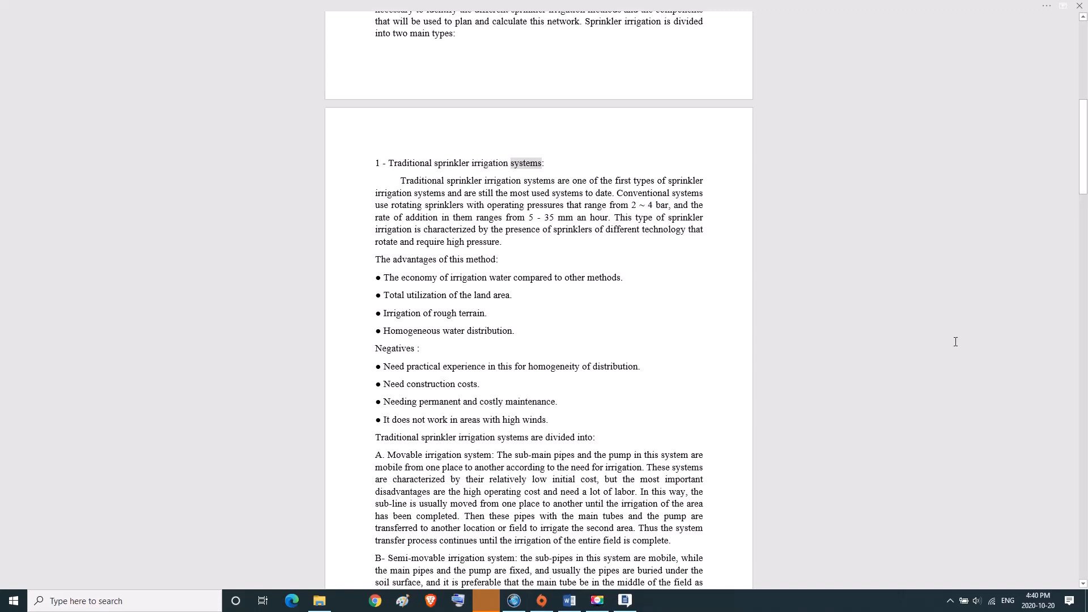
pyautogui.doubleClick(465, 180)
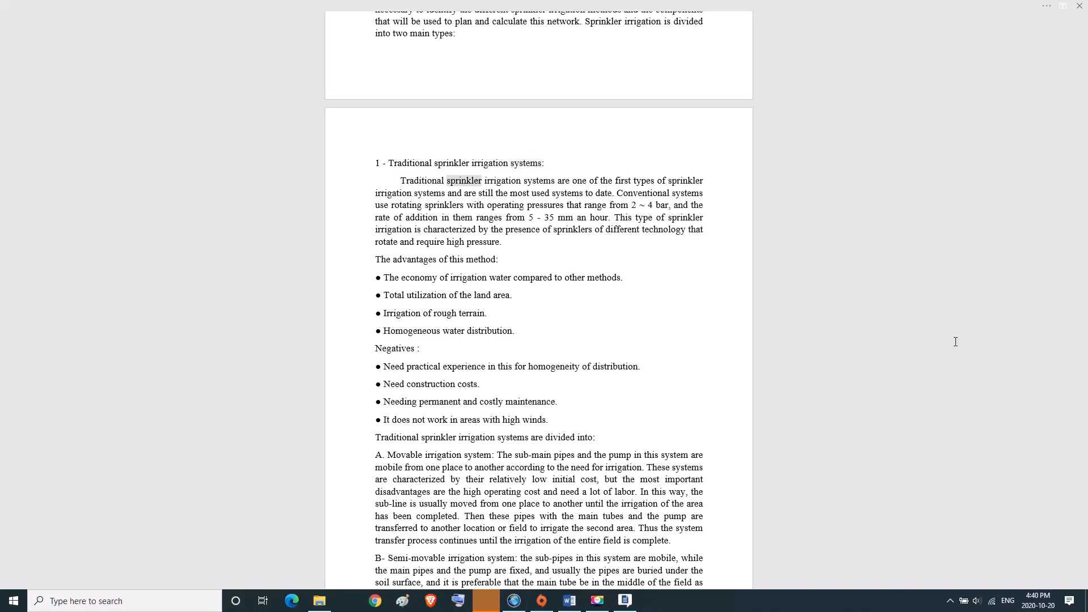
pyautogui.doubleClick(578, 180)
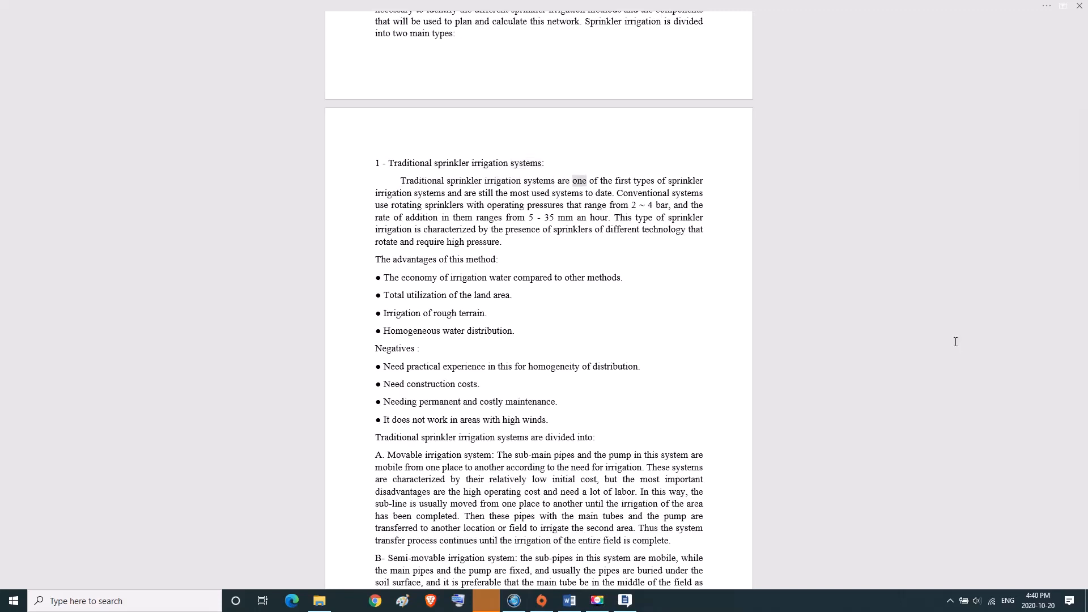
pyautogui.doubleClick(689, 180)
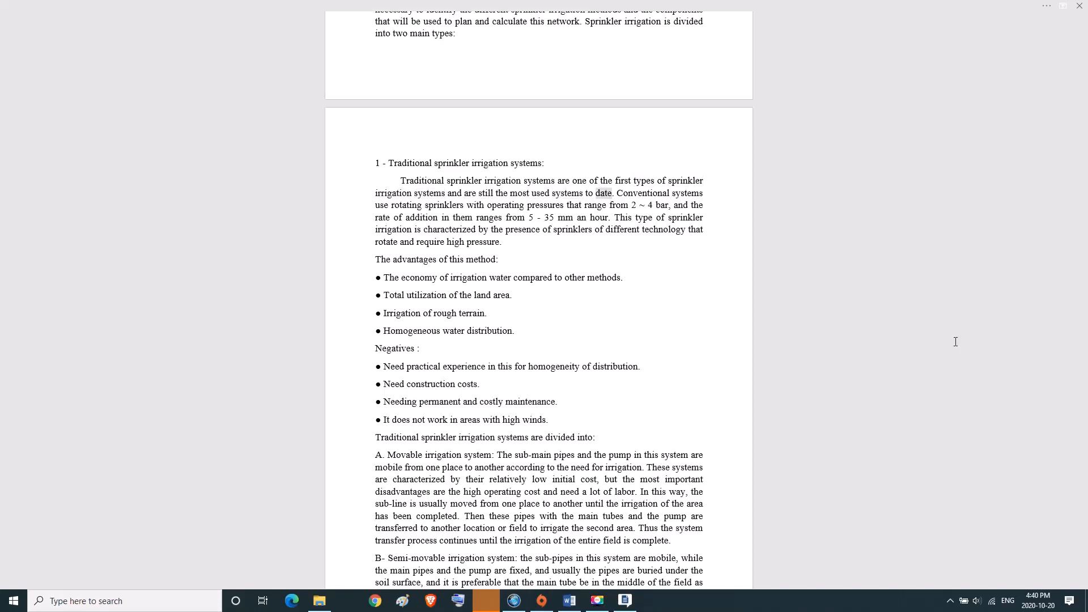
pyautogui.doubleClick(642, 192)
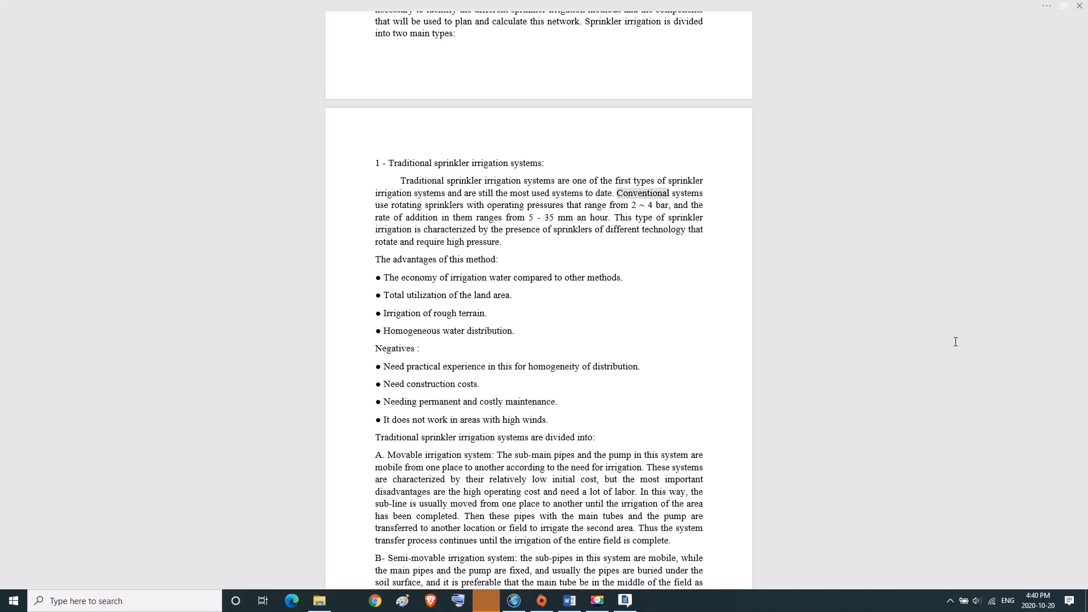
pyautogui.doubleClick(444, 204)
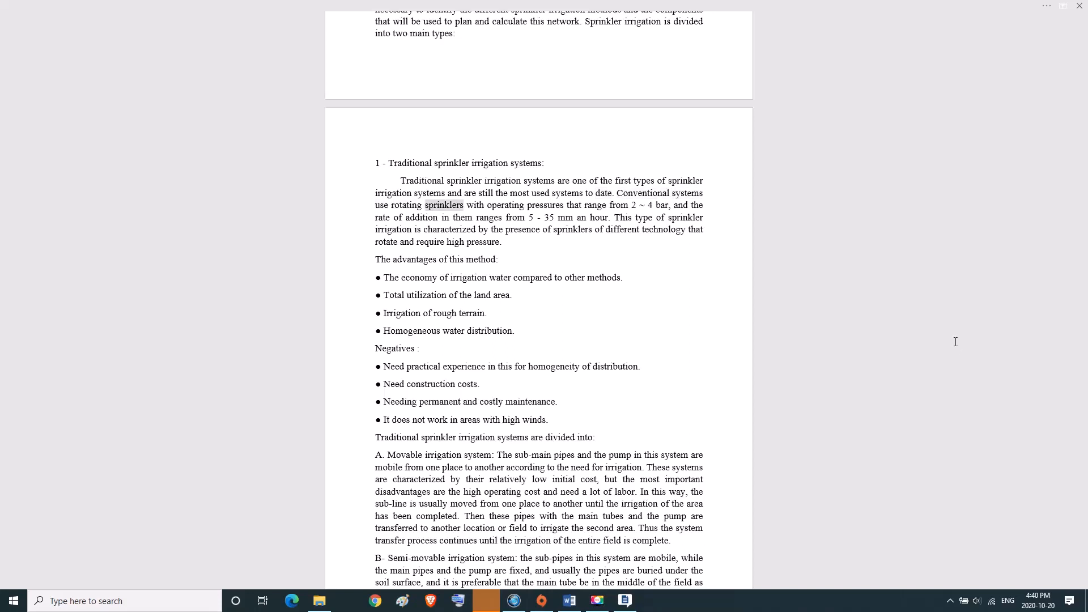
pyautogui.doubleClick(544, 205)
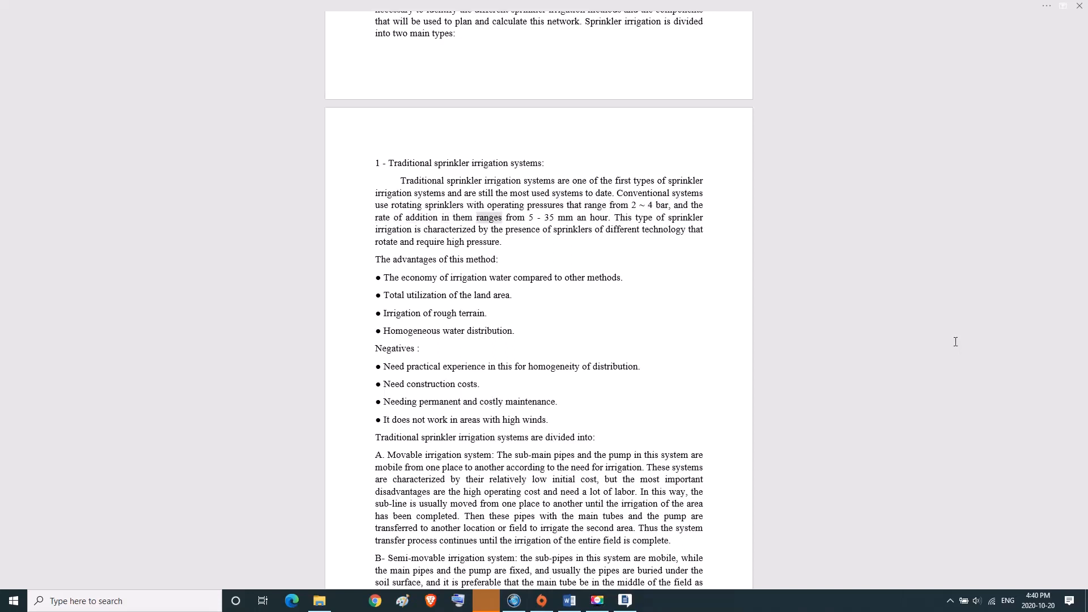
pyautogui.moveTo(528, 216); pyautogui.dragTo(573, 217)
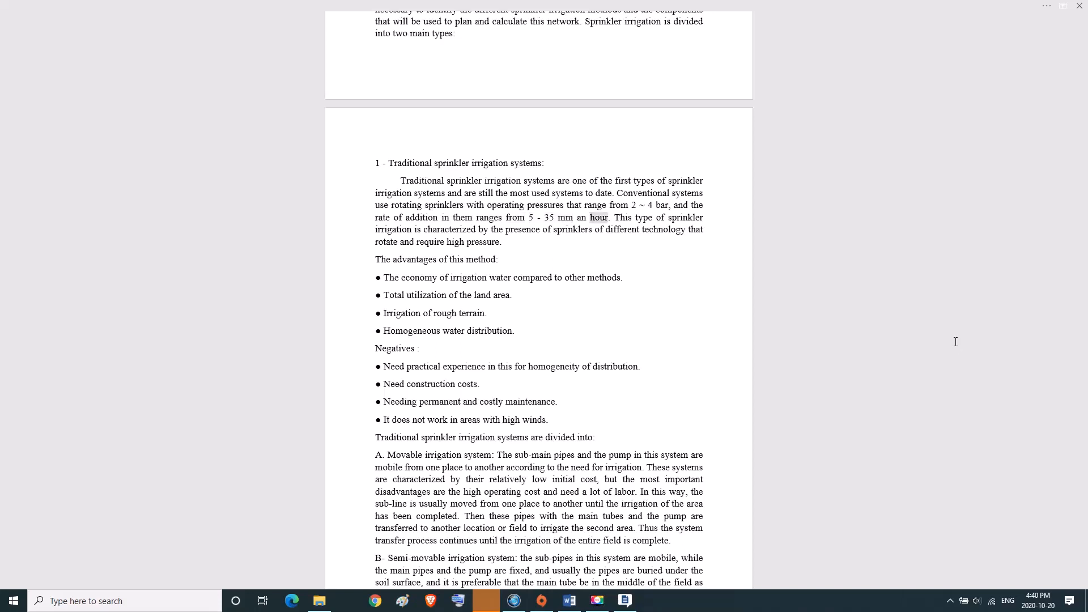
pyautogui.doubleClick(688, 218)
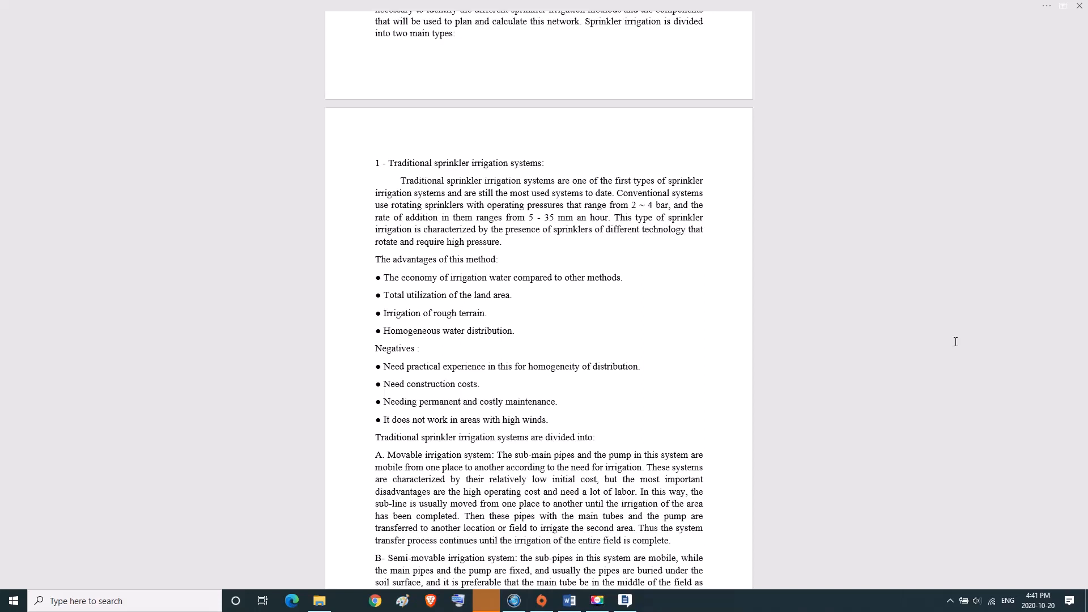
pyautogui.doubleClick(482, 241)
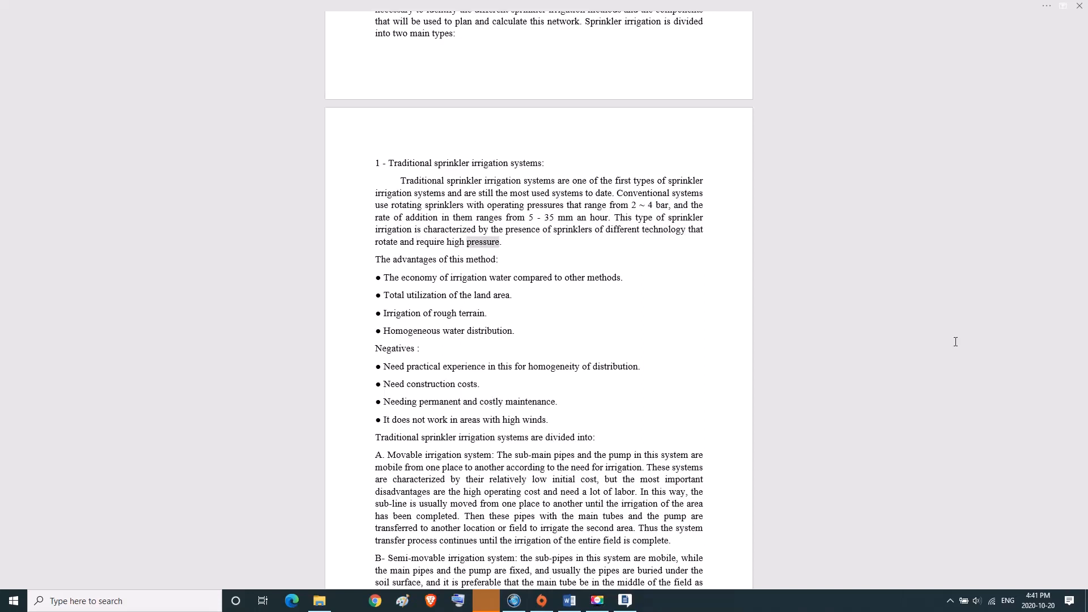
pyautogui.doubleClick(481, 258)
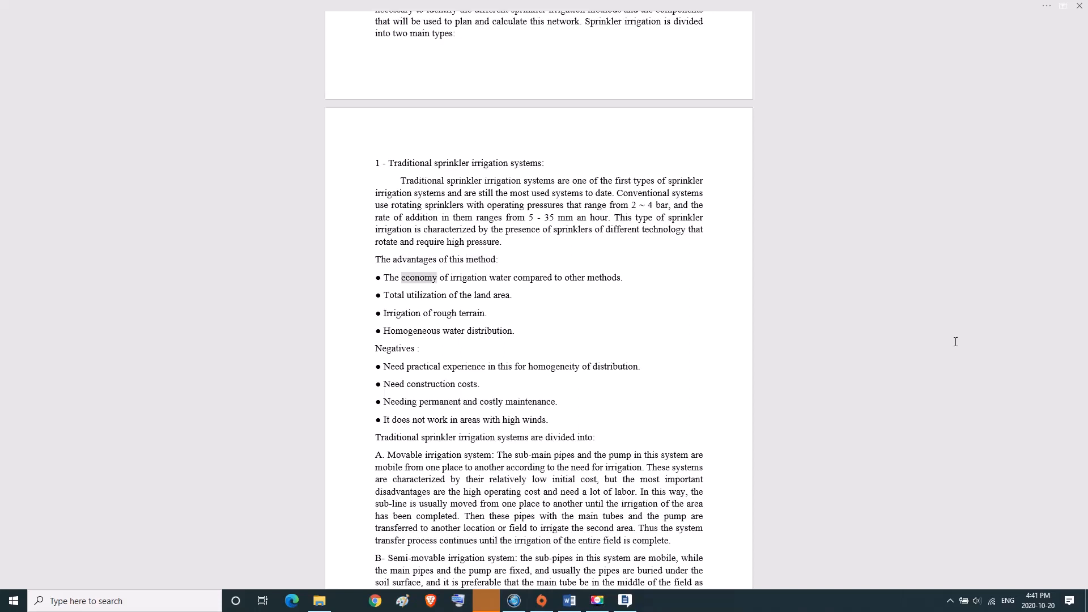
pyautogui.doubleClick(532, 277)
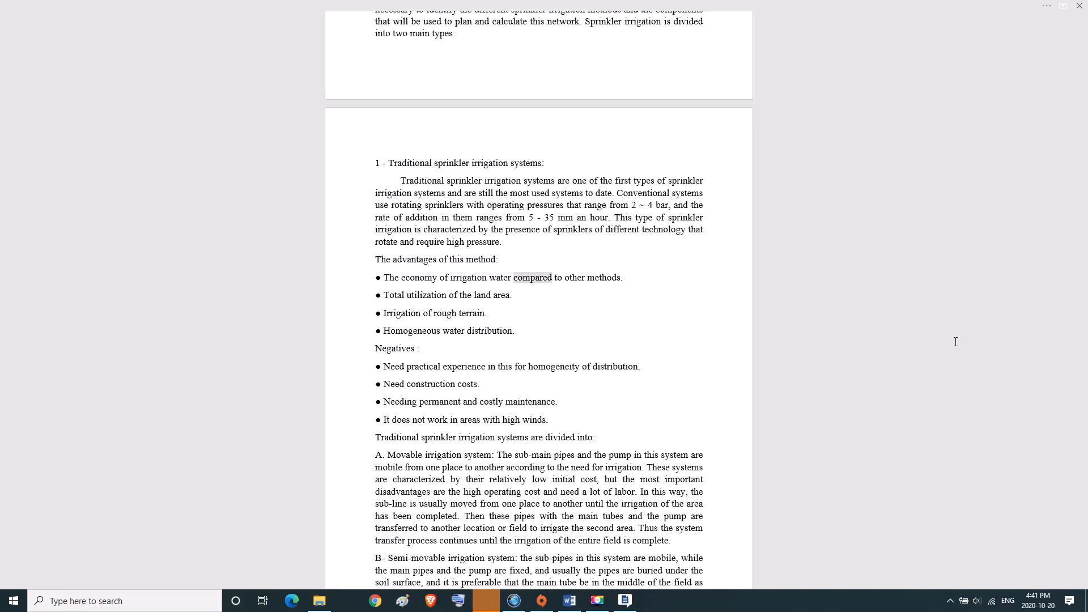
pyautogui.doubleClick(604, 277)
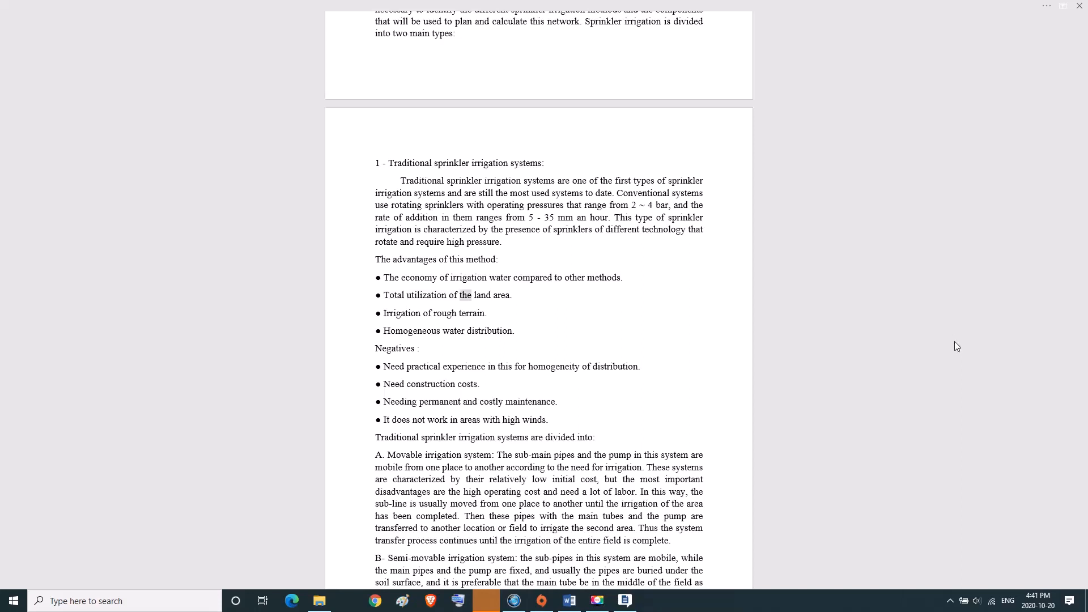
pyautogui.doubleClick(401, 313)
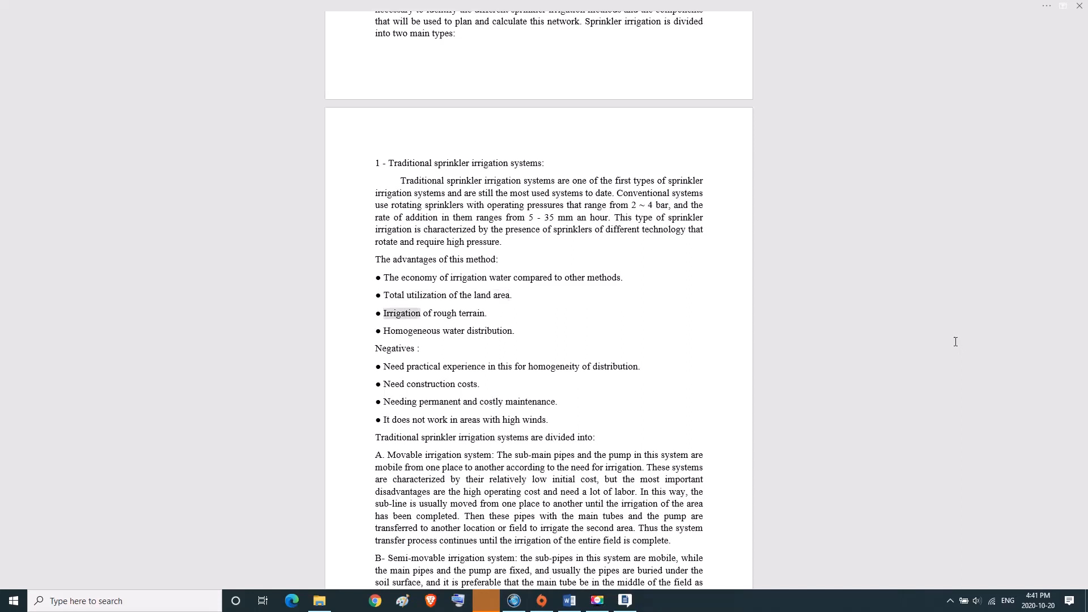
pyautogui.doubleClick(474, 313)
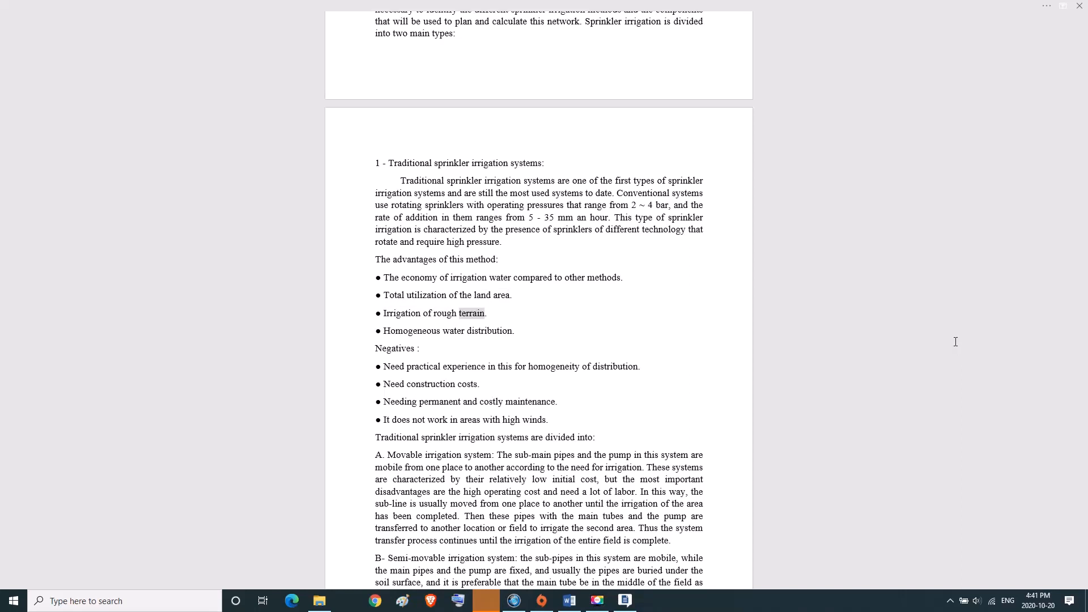
pyautogui.doubleClick(452, 330)
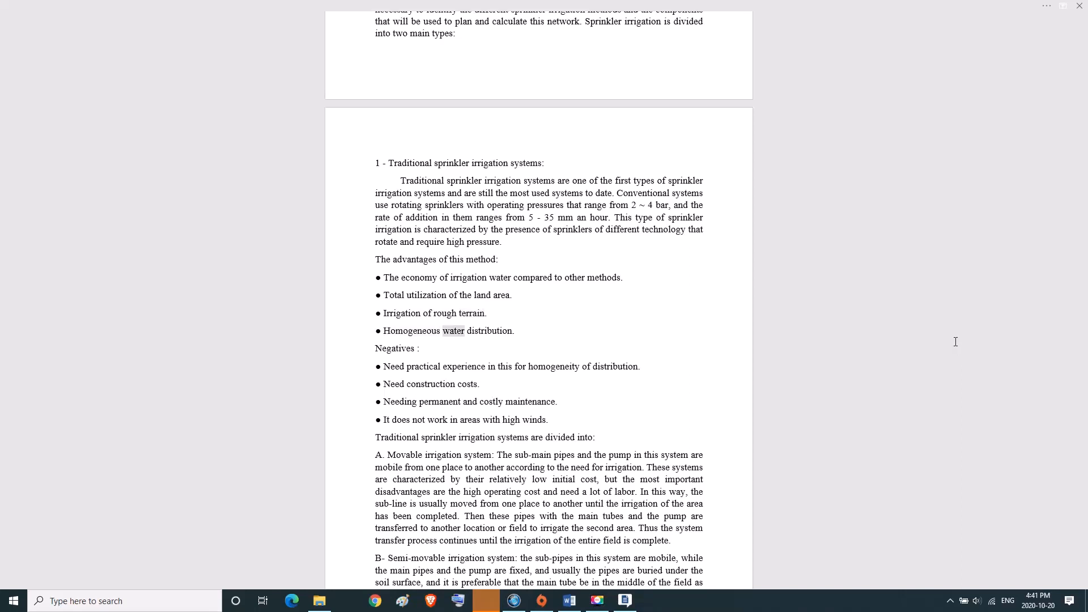
pyautogui.doubleClick(490, 331)
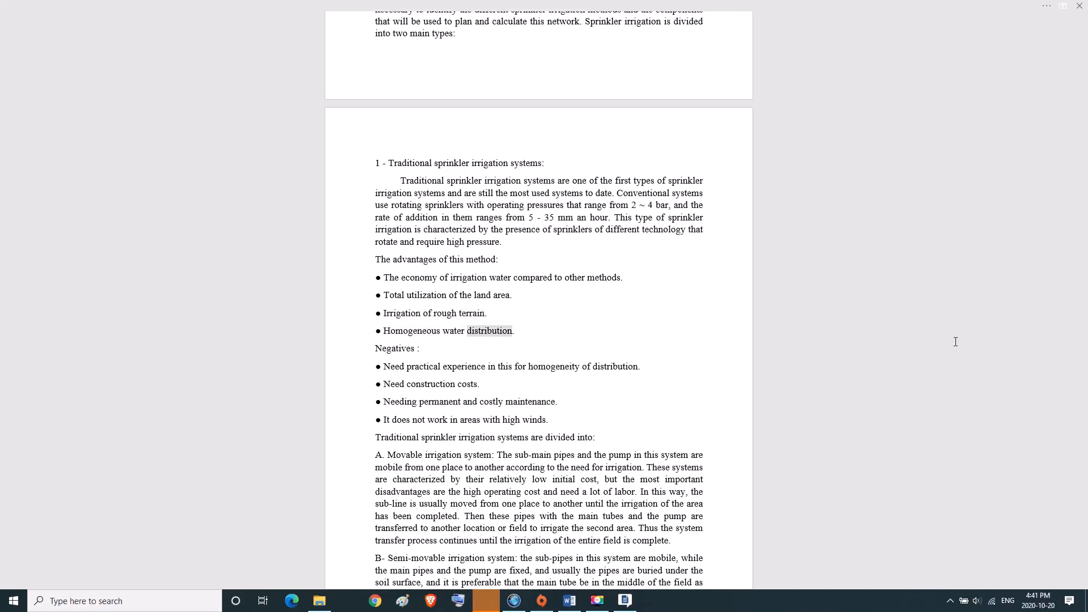
pyautogui.doubleClick(394, 348)
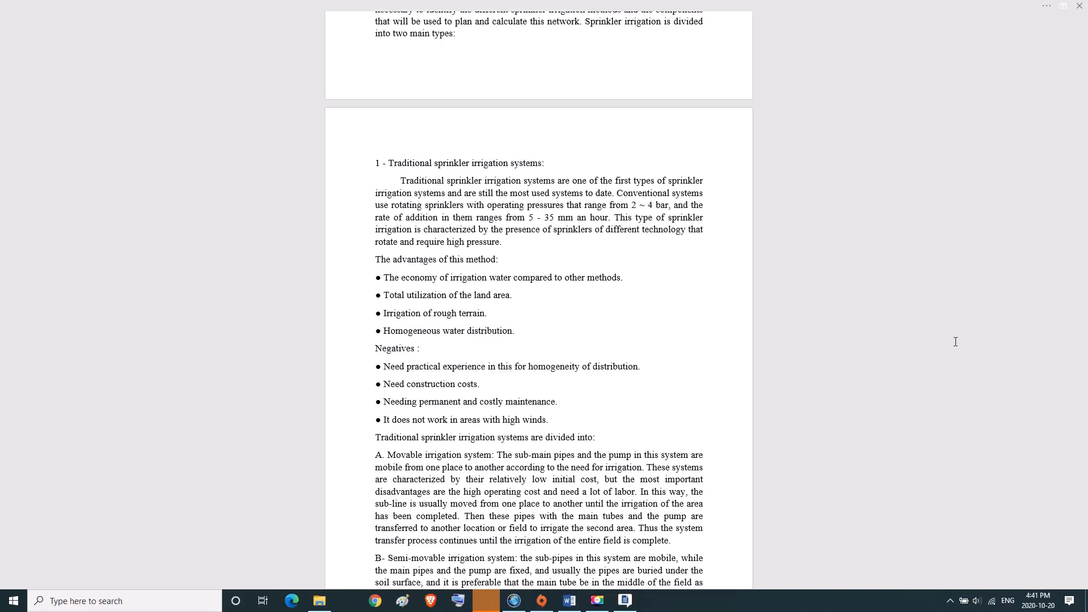
pyautogui.doubleClick(615, 366)
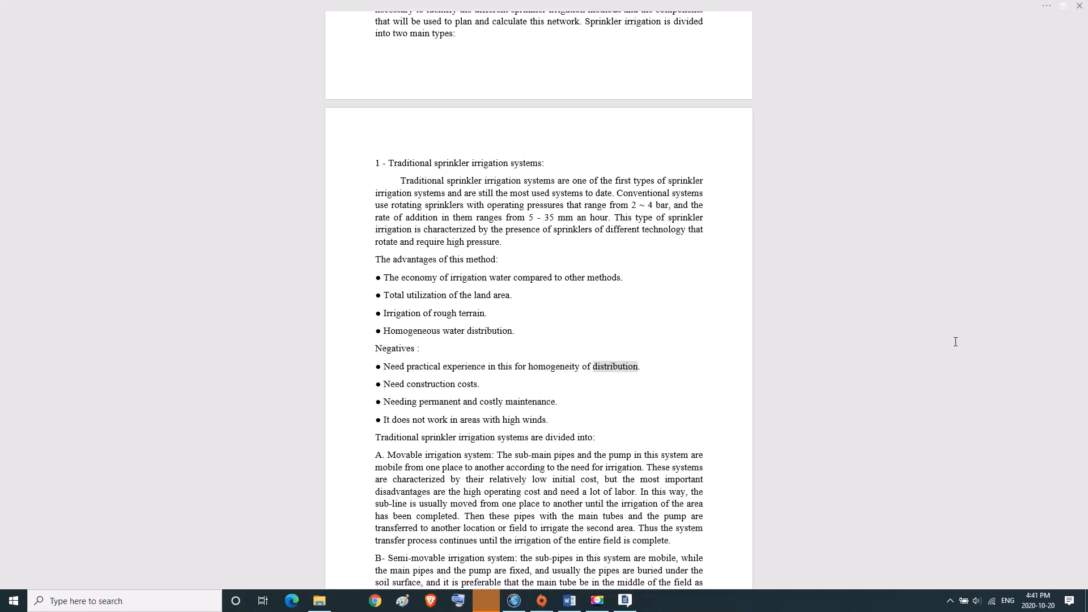
pyautogui.doubleClick(430, 383)
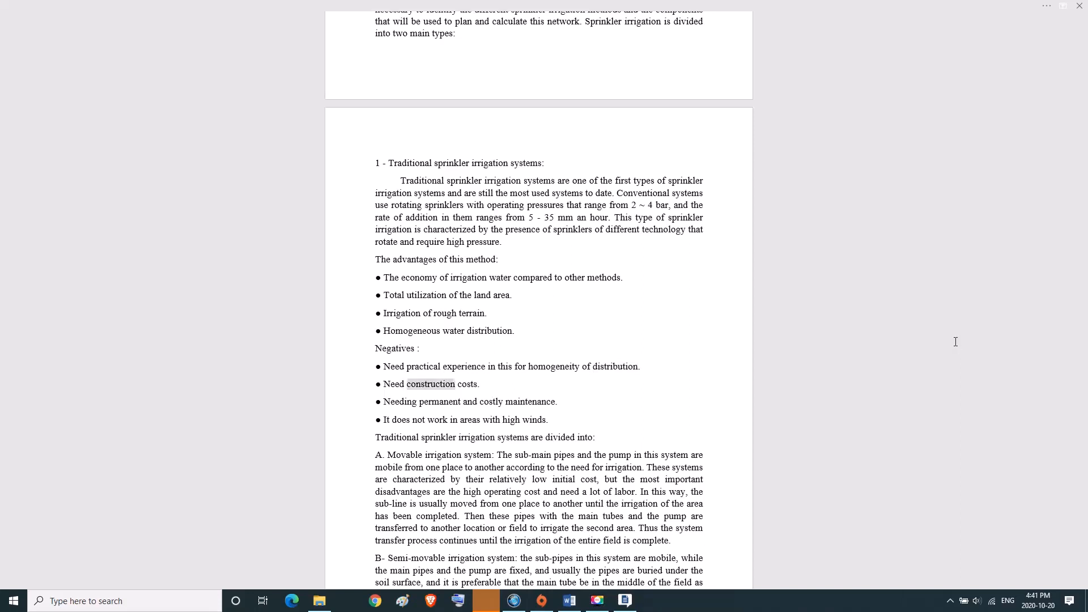
pyautogui.doubleClick(466, 382)
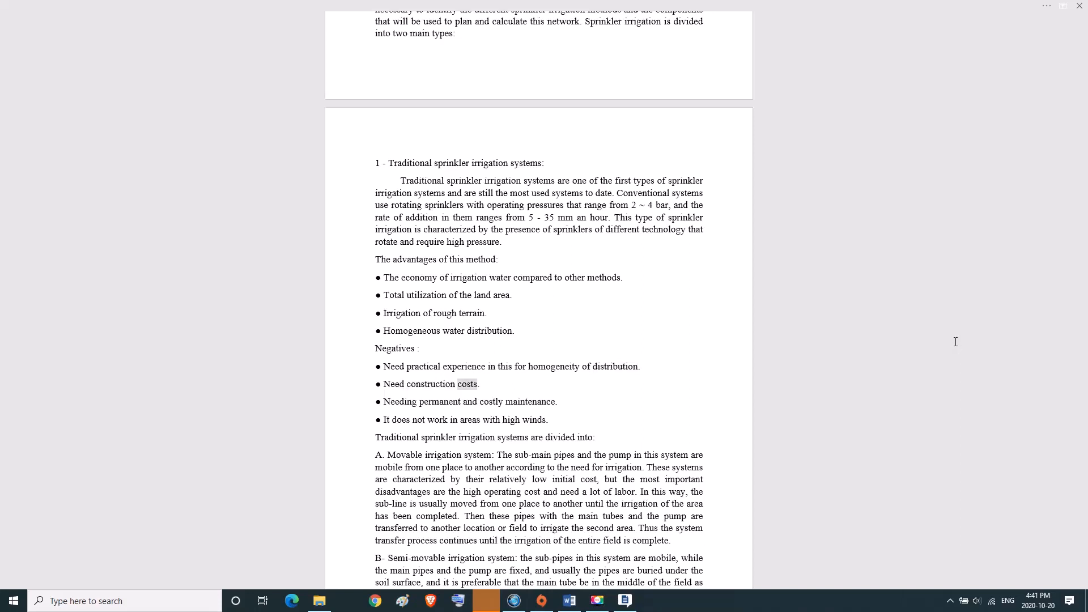
pyautogui.doubleClick(490, 401)
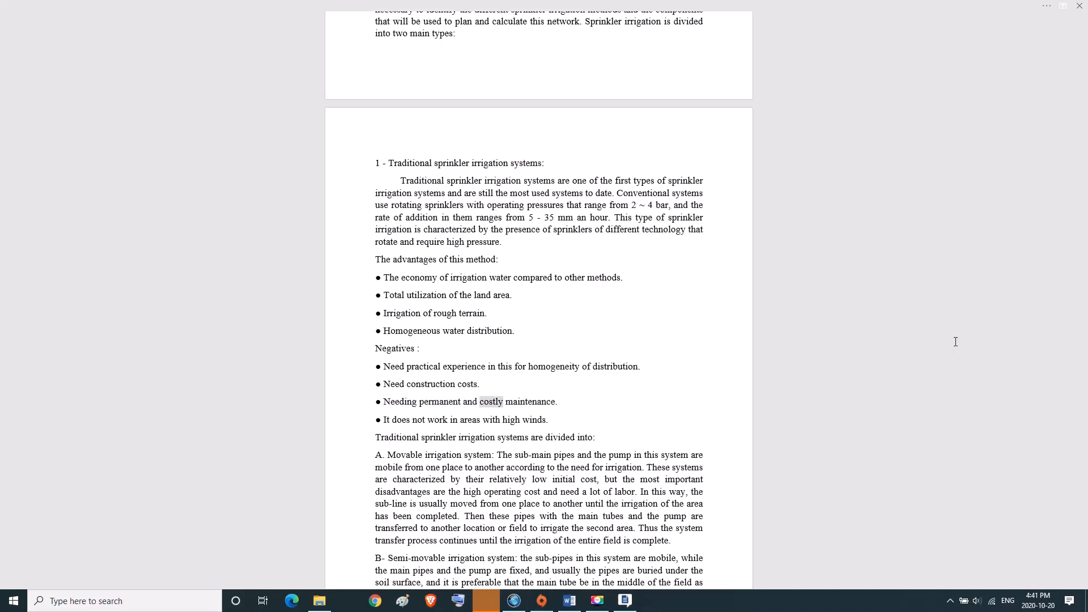
pyautogui.doubleClick(529, 401)
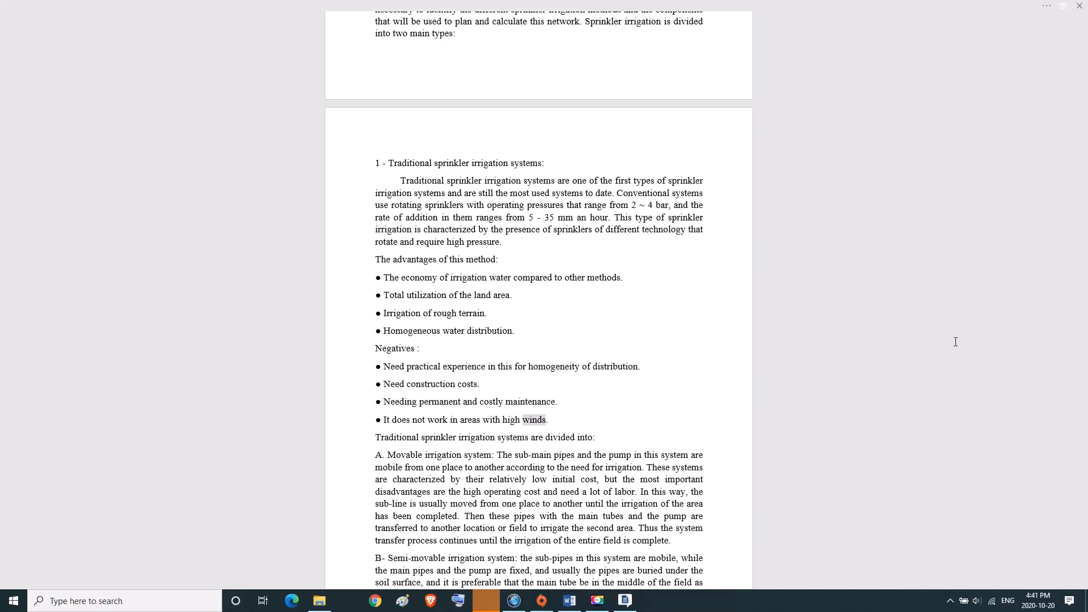
# - Read through the remaining lines of that screen down to the last visible word
pyautogui.doubleClick(476, 438)
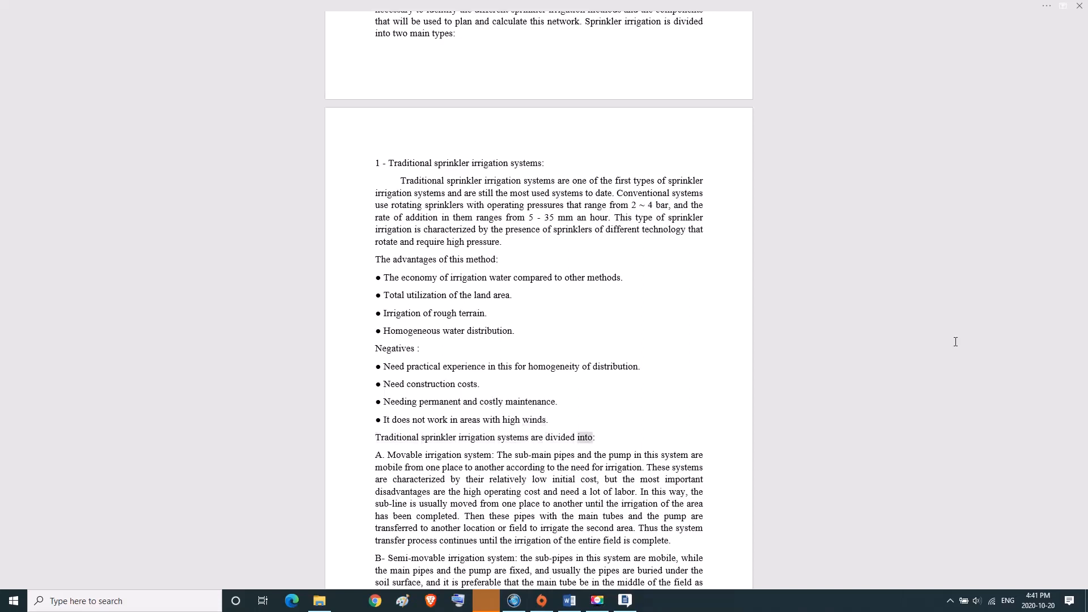
pyautogui.doubleClick(443, 455)
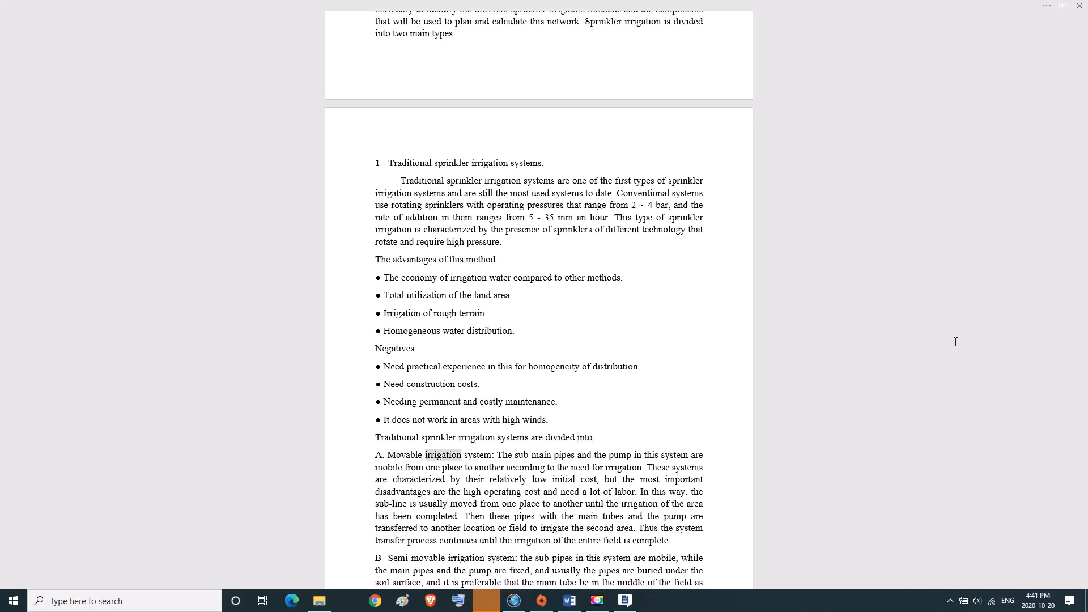
pyautogui.doubleClick(532, 454)
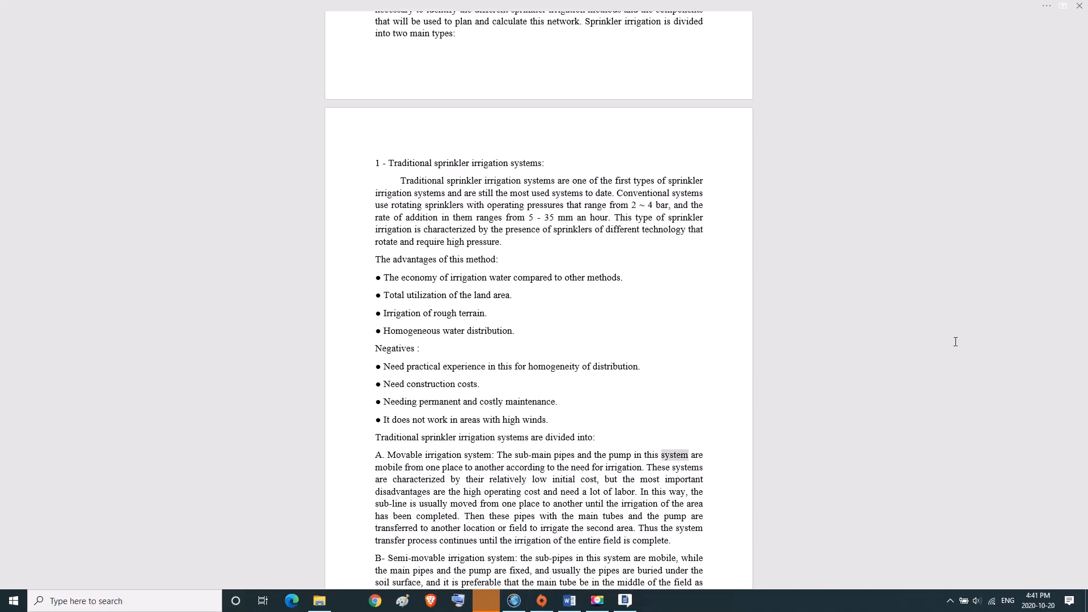
pyautogui.doubleClick(490, 467)
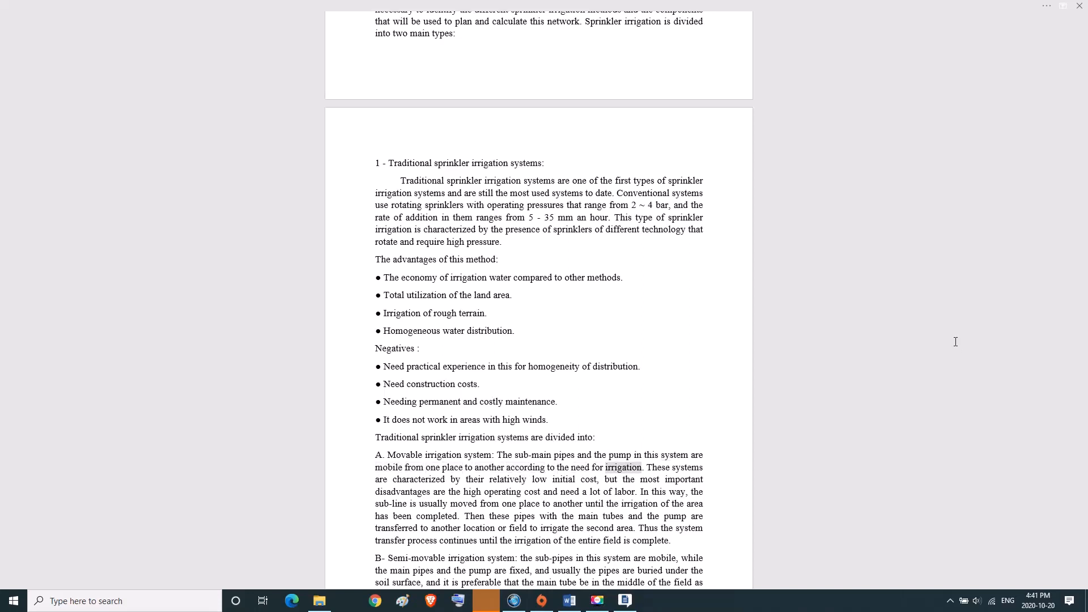
pyautogui.doubleClick(660, 467)
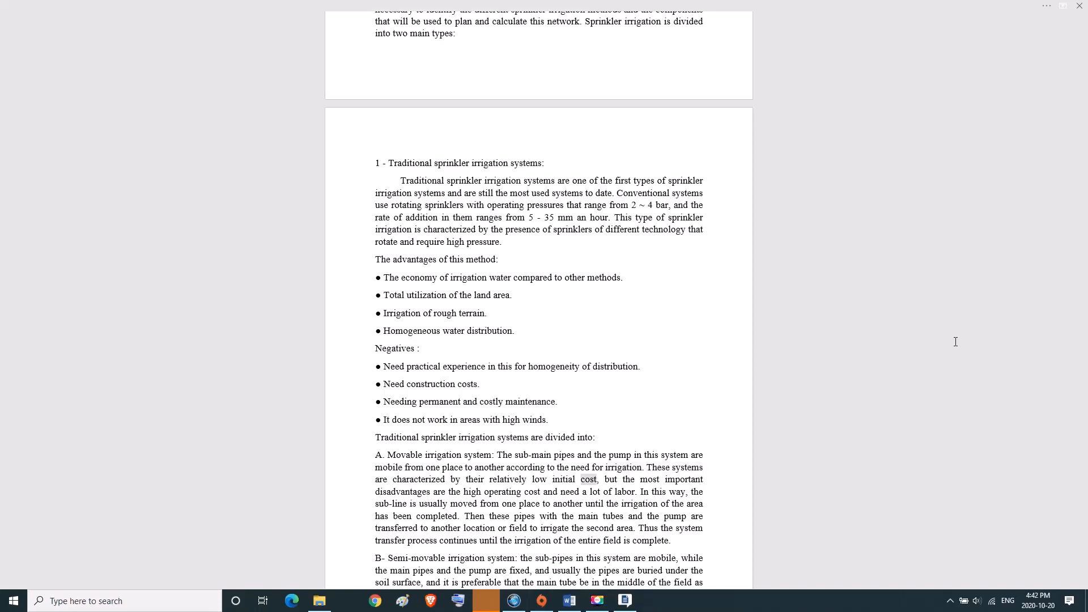
pyautogui.doubleClick(683, 479)
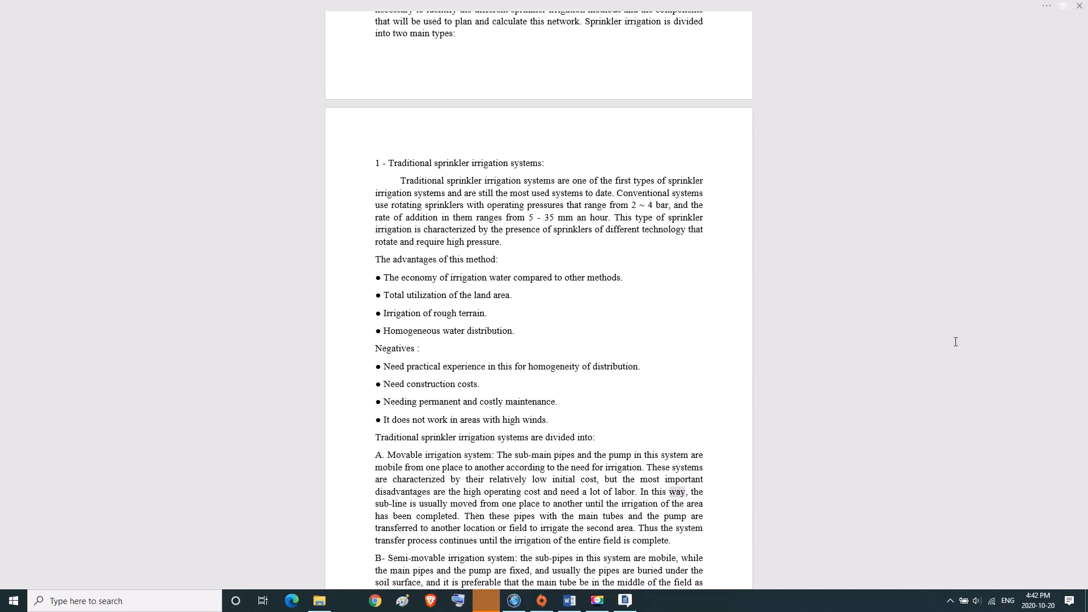
pyautogui.doubleClick(433, 503)
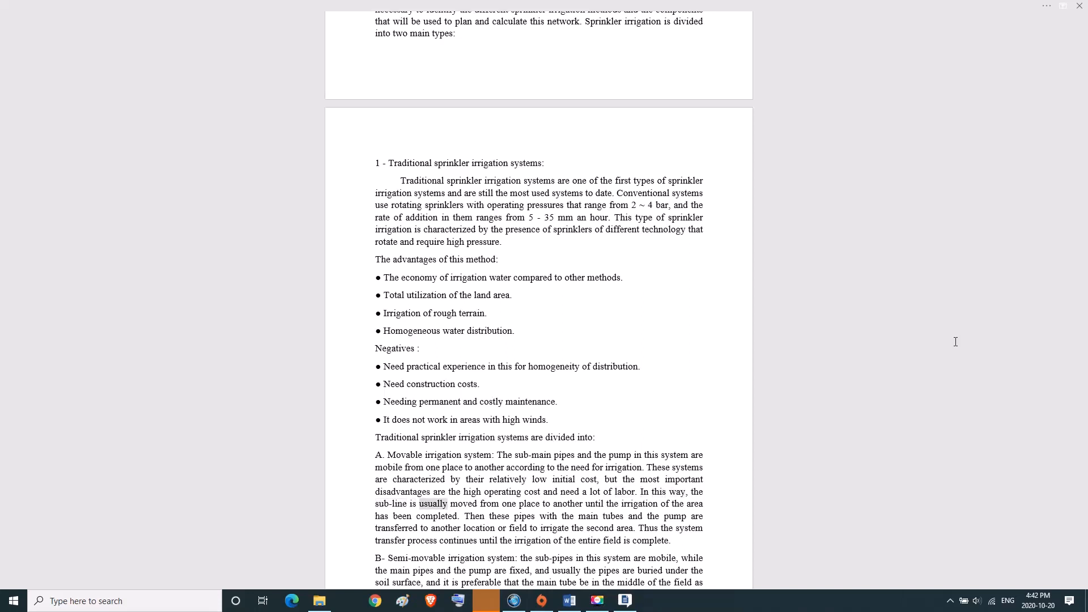
pyautogui.doubleClick(568, 503)
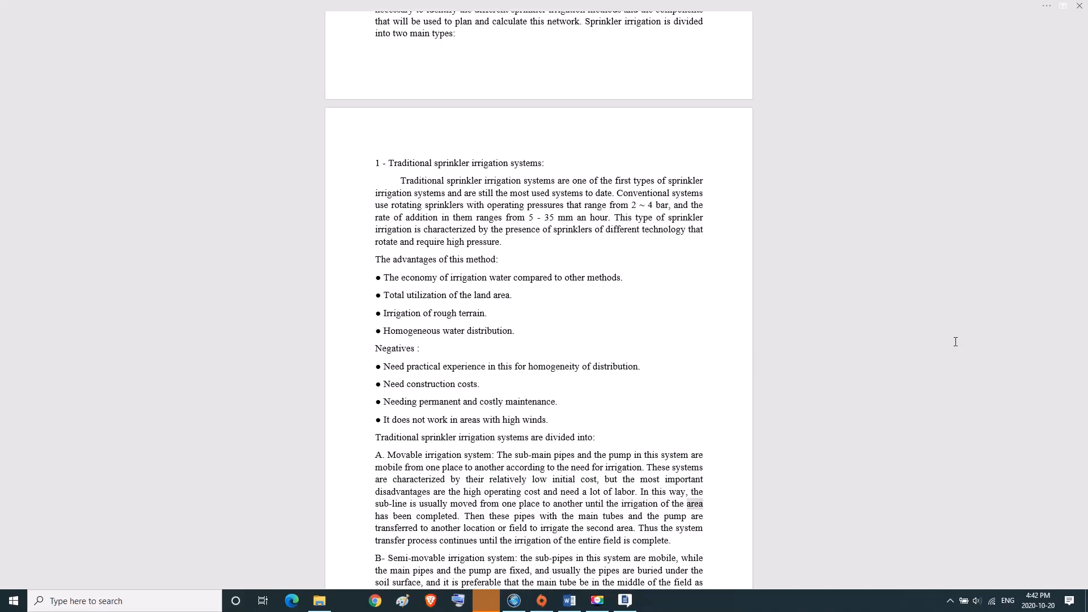
pyautogui.doubleClick(435, 516)
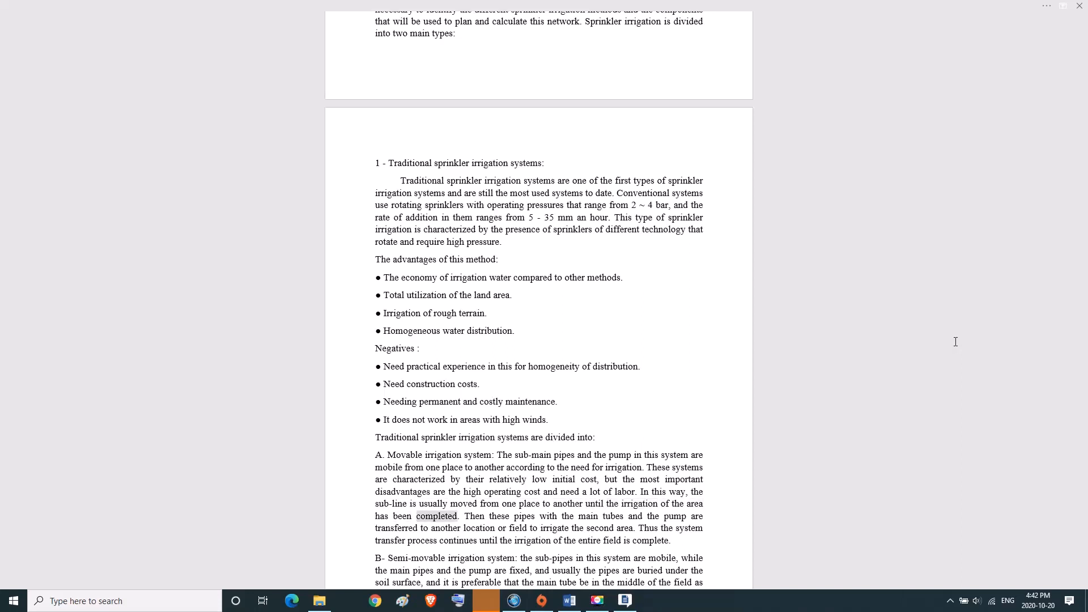
pyautogui.doubleClick(586, 516)
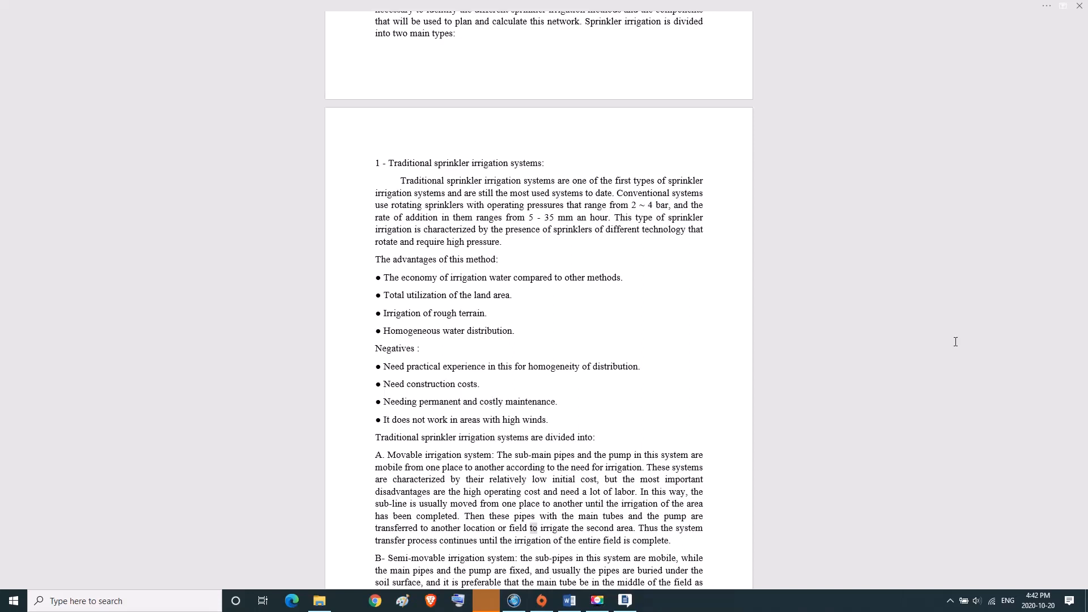
pyautogui.doubleClick(624, 528)
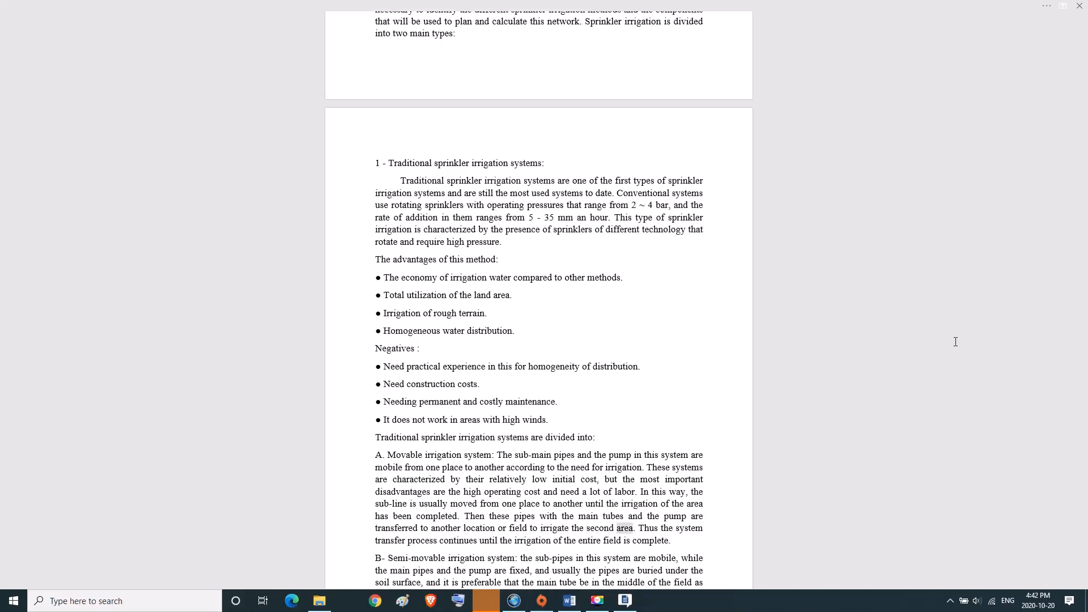
pyautogui.doubleClick(390, 540)
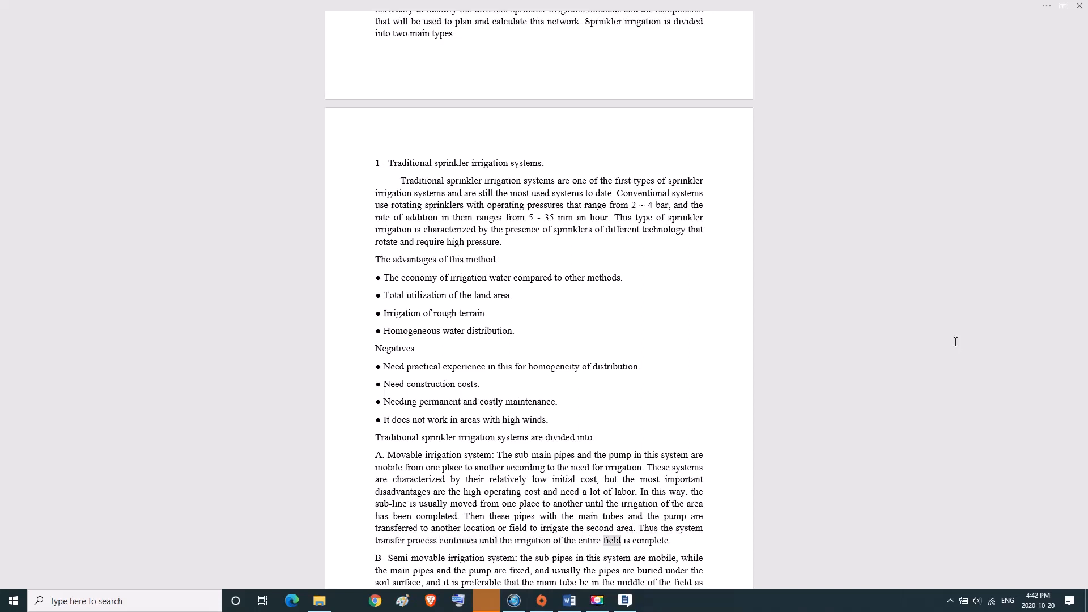
pyautogui.doubleClick(652, 541)
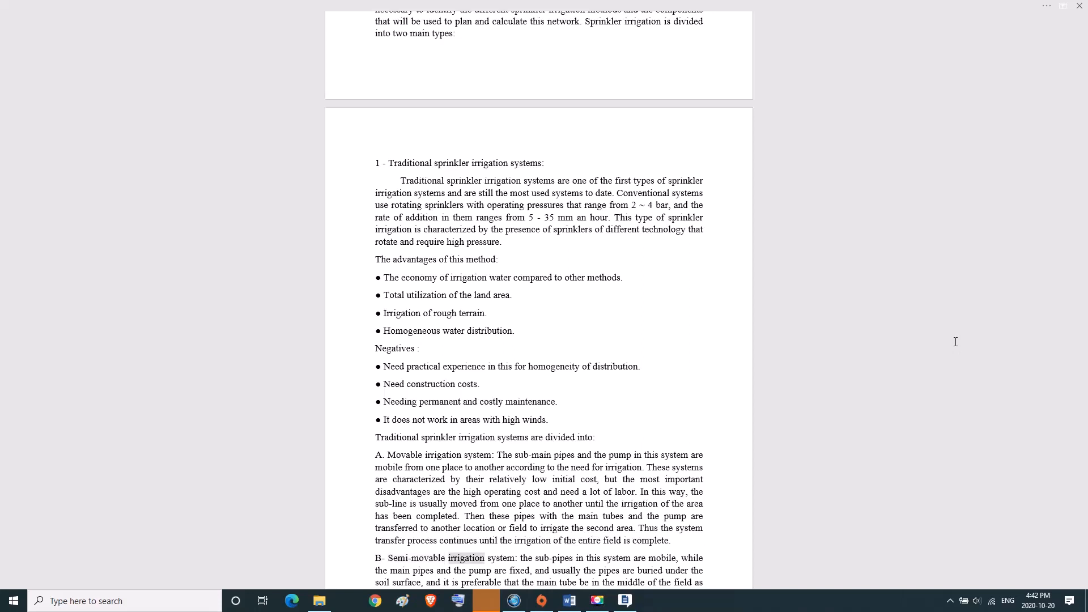
pyautogui.doubleClick(558, 558)
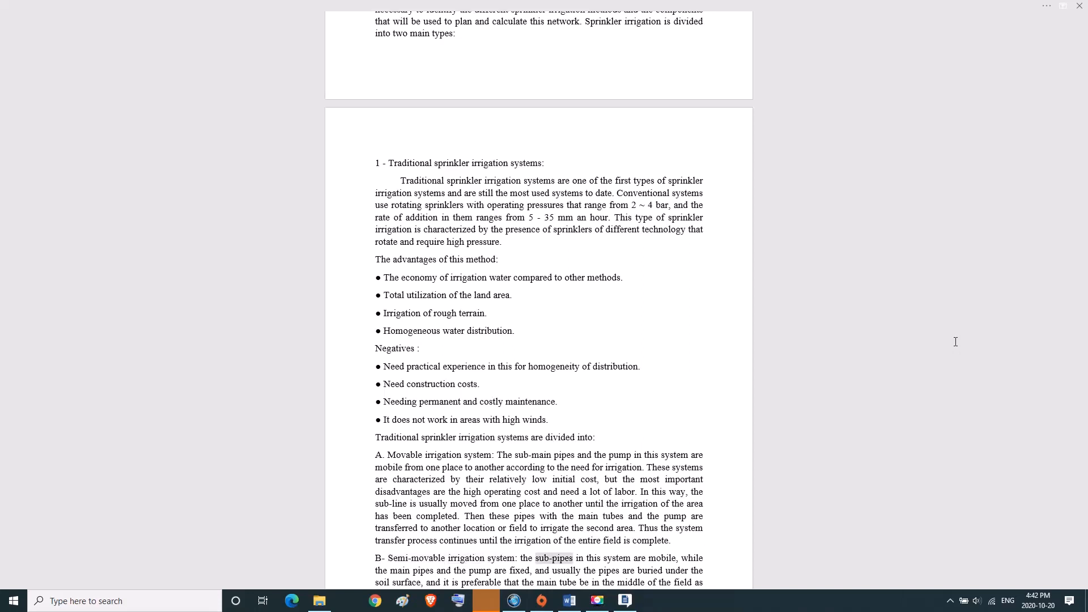
pyautogui.doubleClick(661, 558)
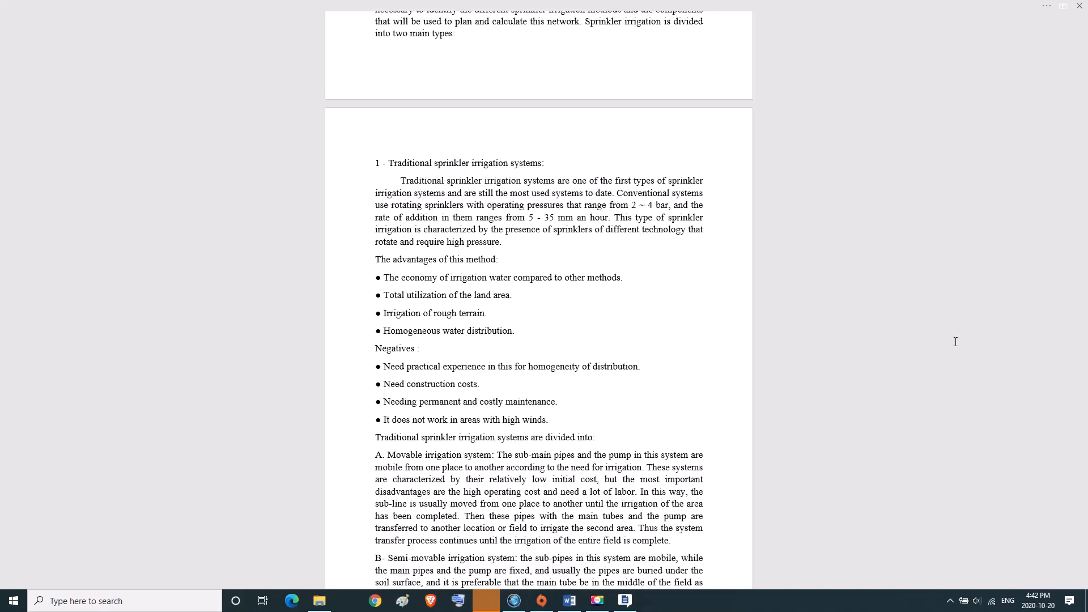
pyautogui.doubleClick(383, 598)
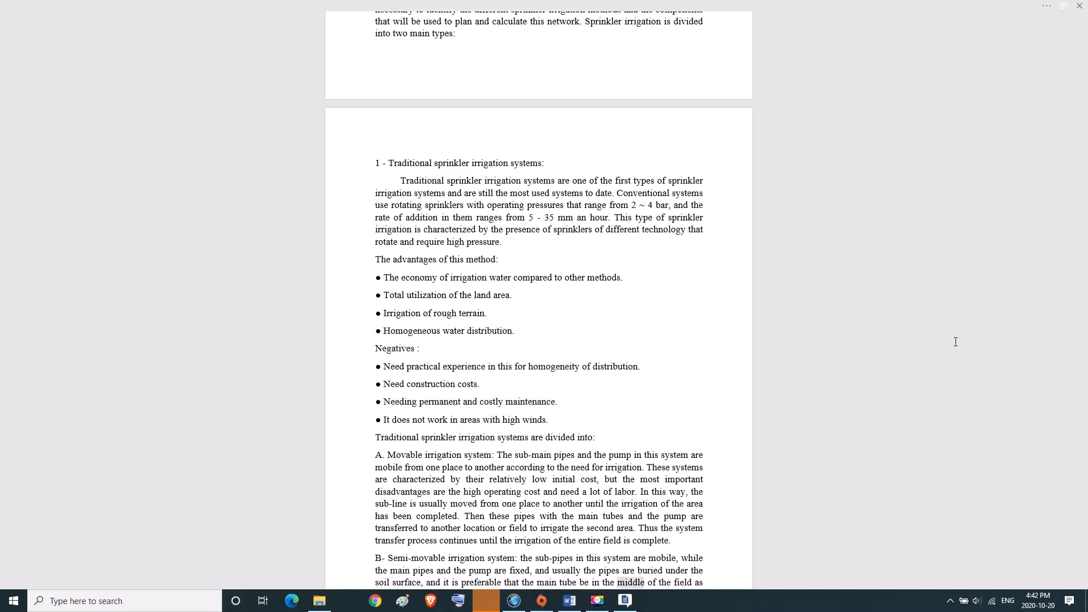
# - Scroll on and pick out every word of the following passage line by line
pyautogui.scroll(-3)
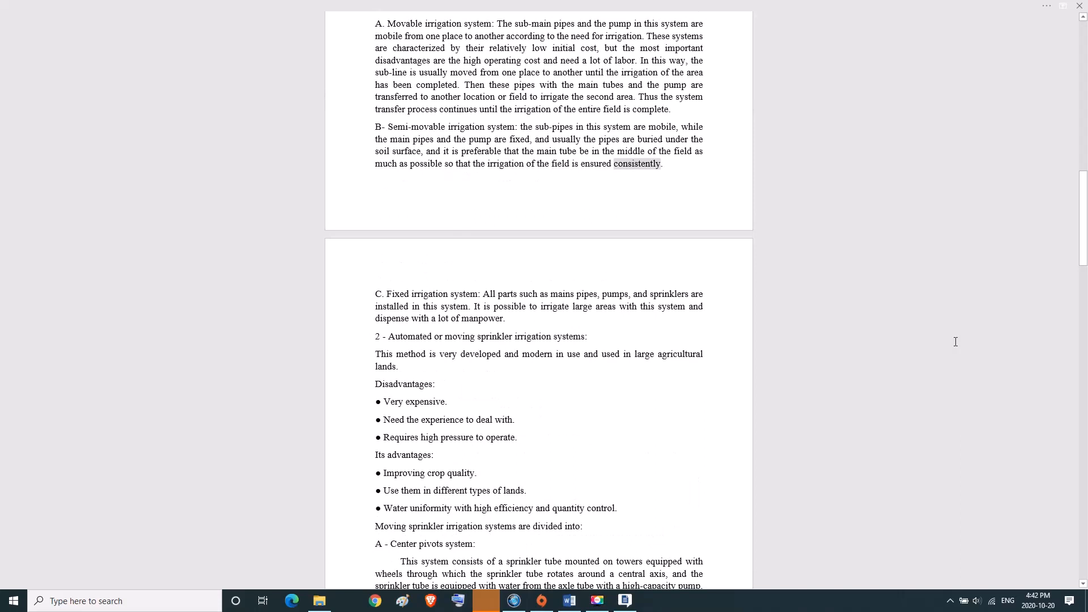
pyautogui.doubleClick(400, 295)
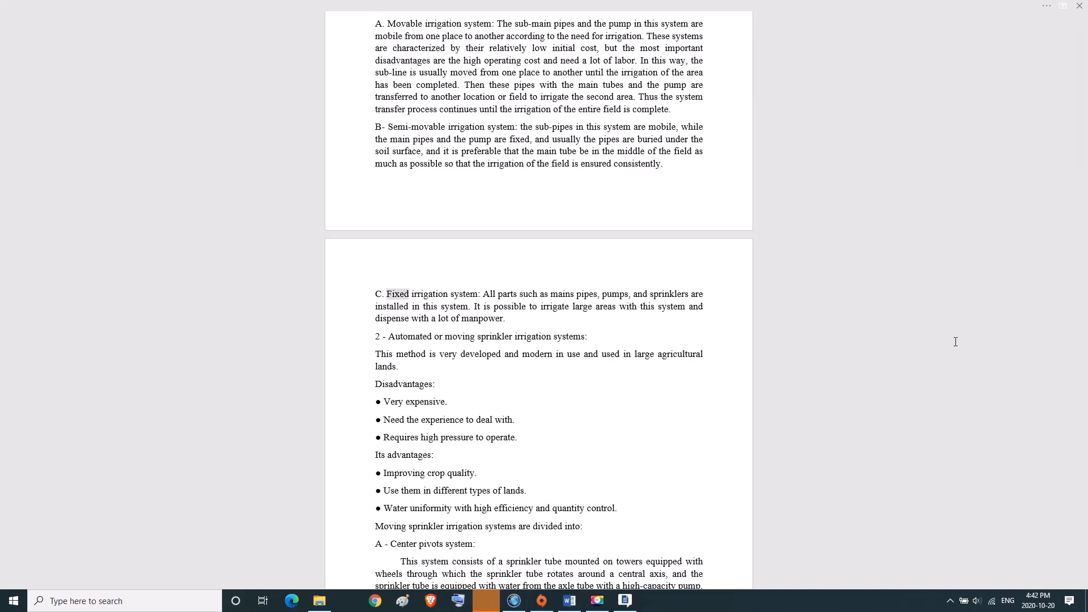
pyautogui.doubleClick(488, 294)
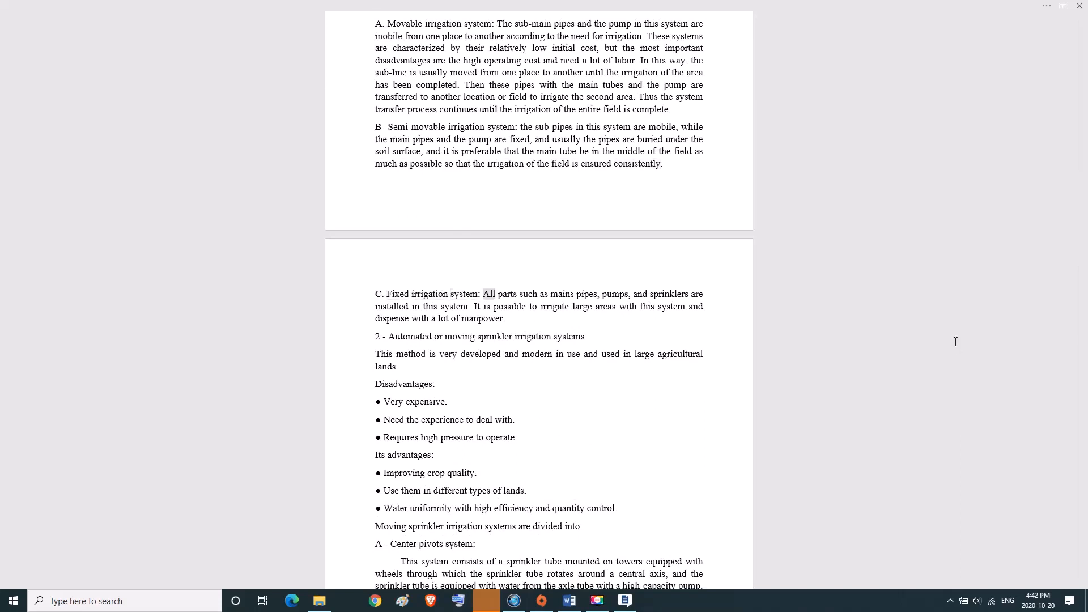
pyautogui.doubleClick(587, 294)
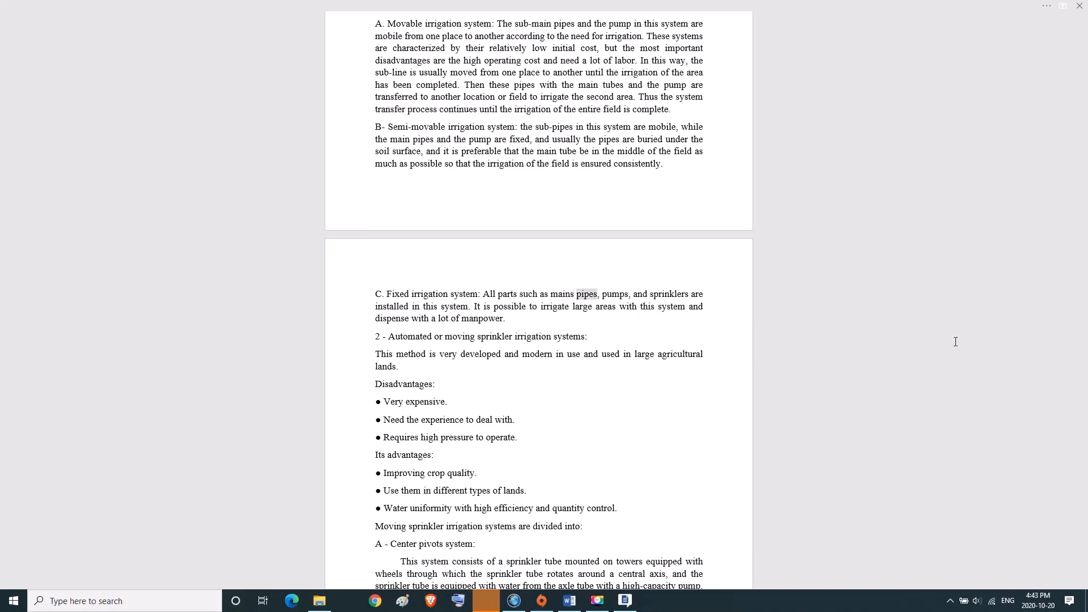
pyautogui.doubleClick(668, 293)
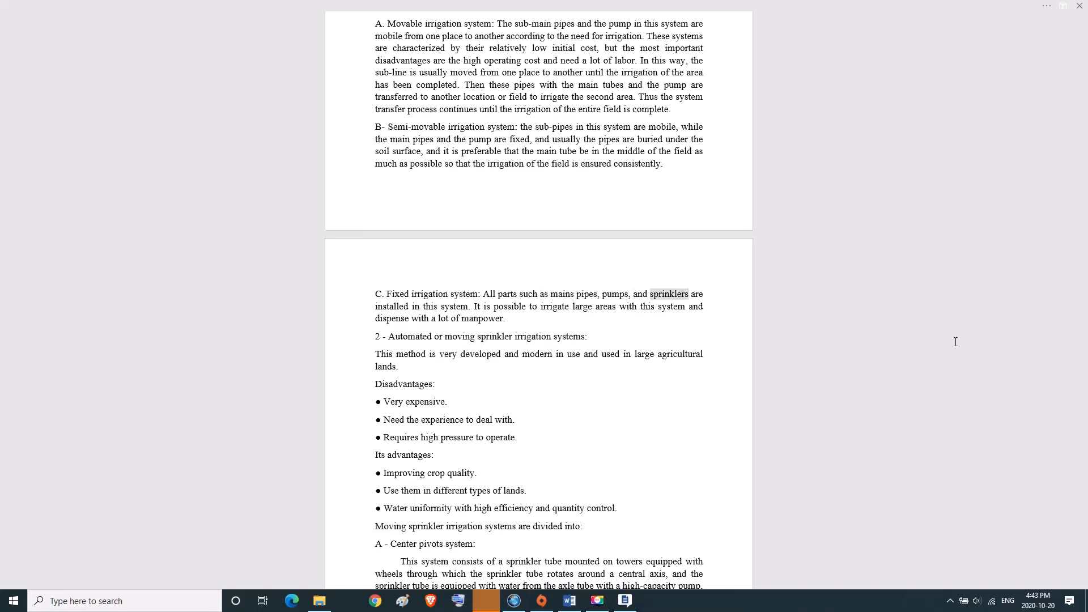
pyautogui.doubleClick(453, 306)
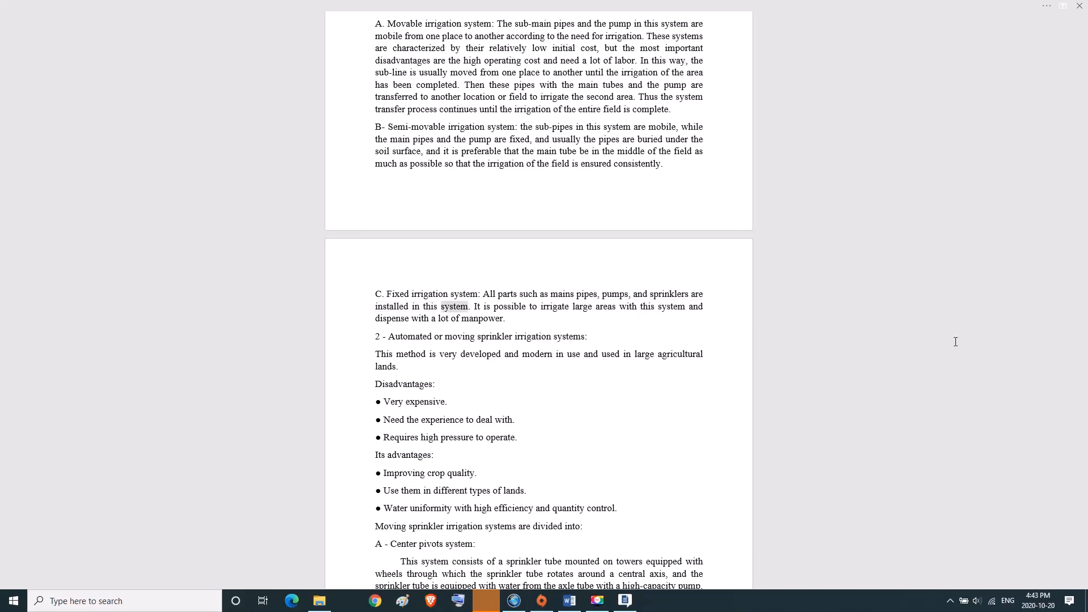
pyautogui.doubleClick(514, 306)
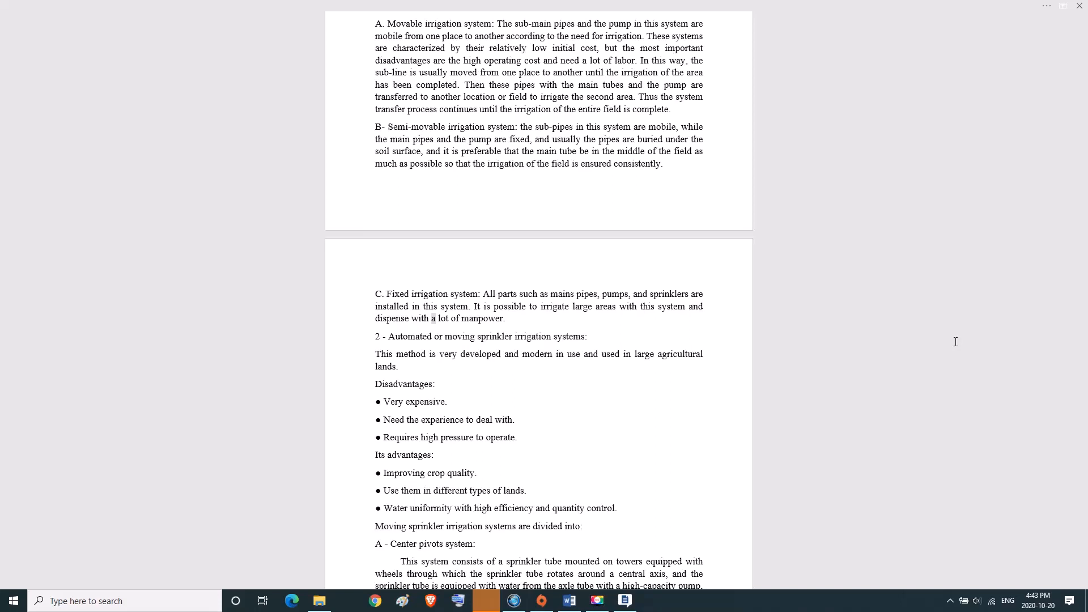
pyautogui.doubleClick(482, 318)
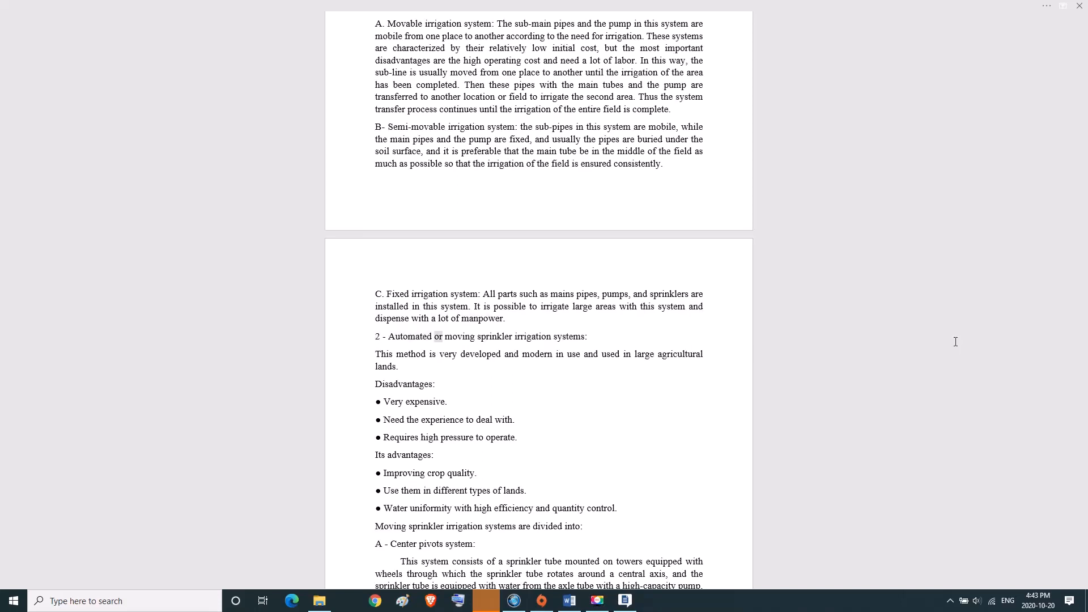
pyautogui.doubleClick(569, 337)
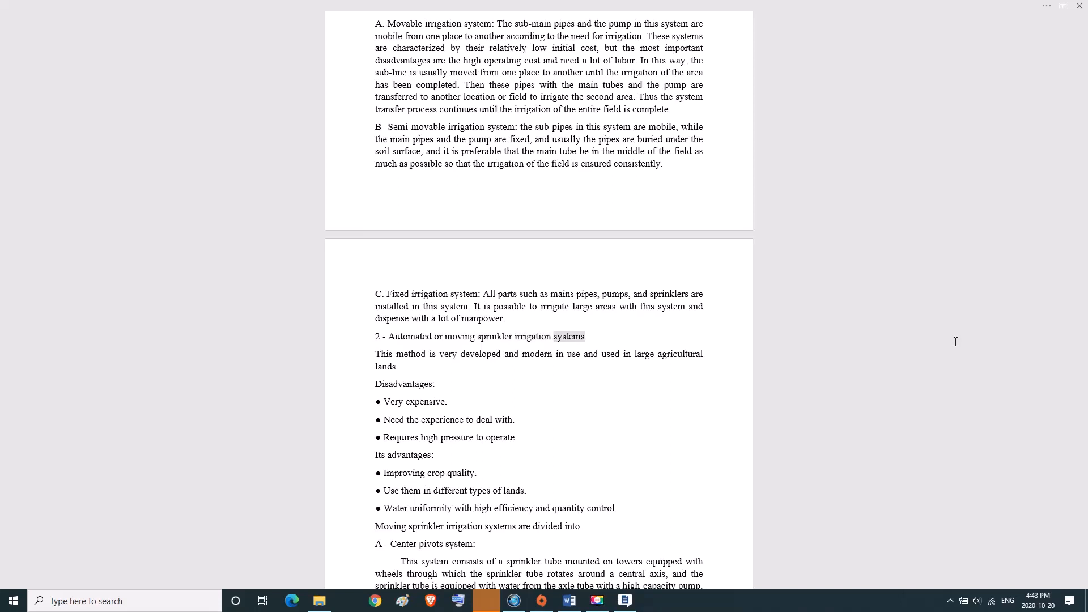
pyautogui.doubleClick(383, 353)
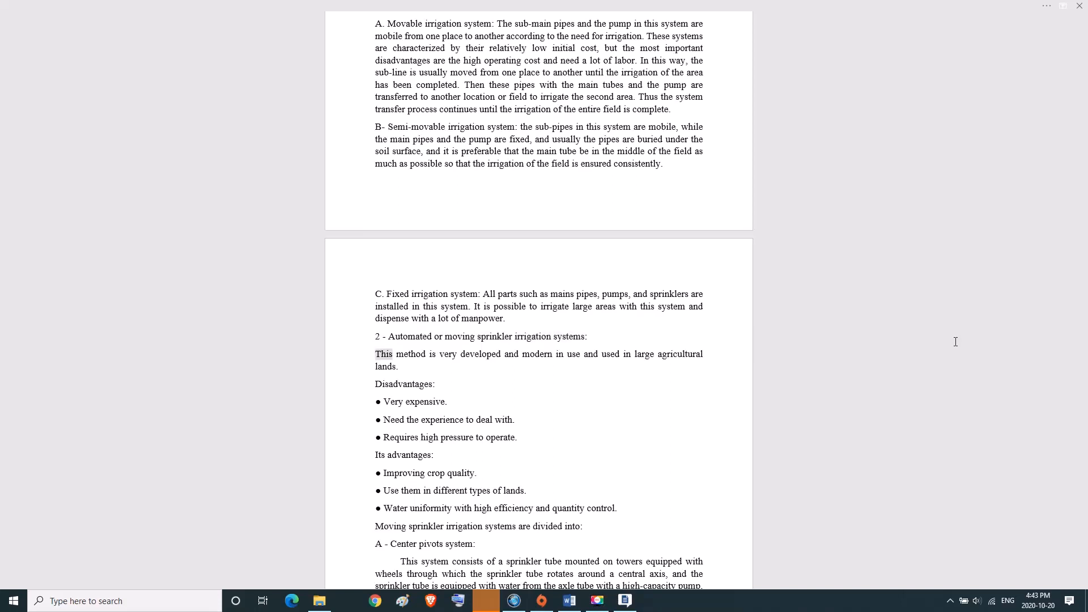
pyautogui.doubleClick(536, 353)
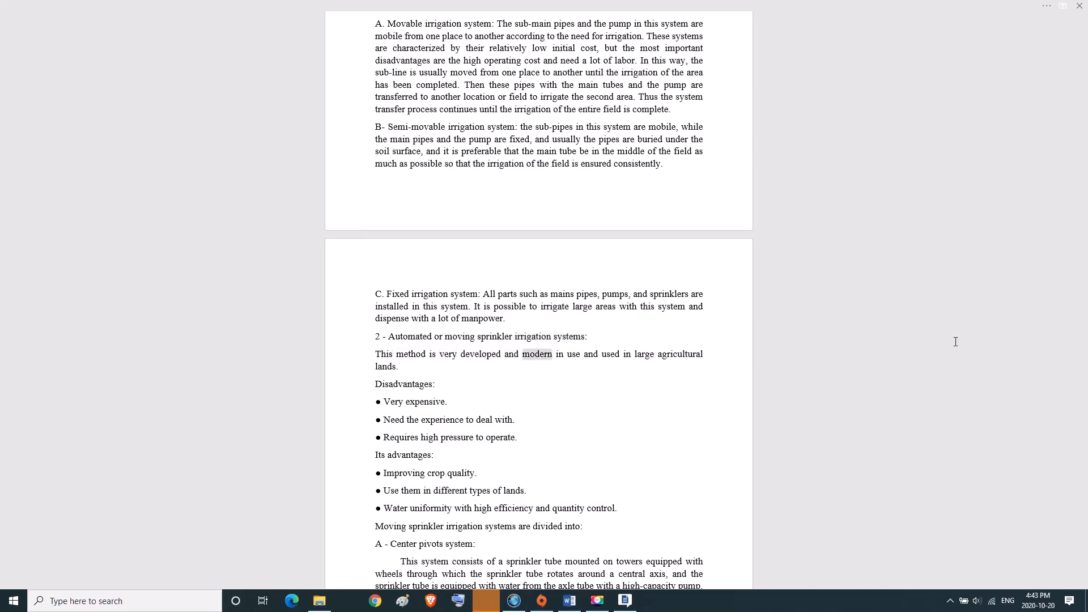
pyautogui.doubleClick(681, 354)
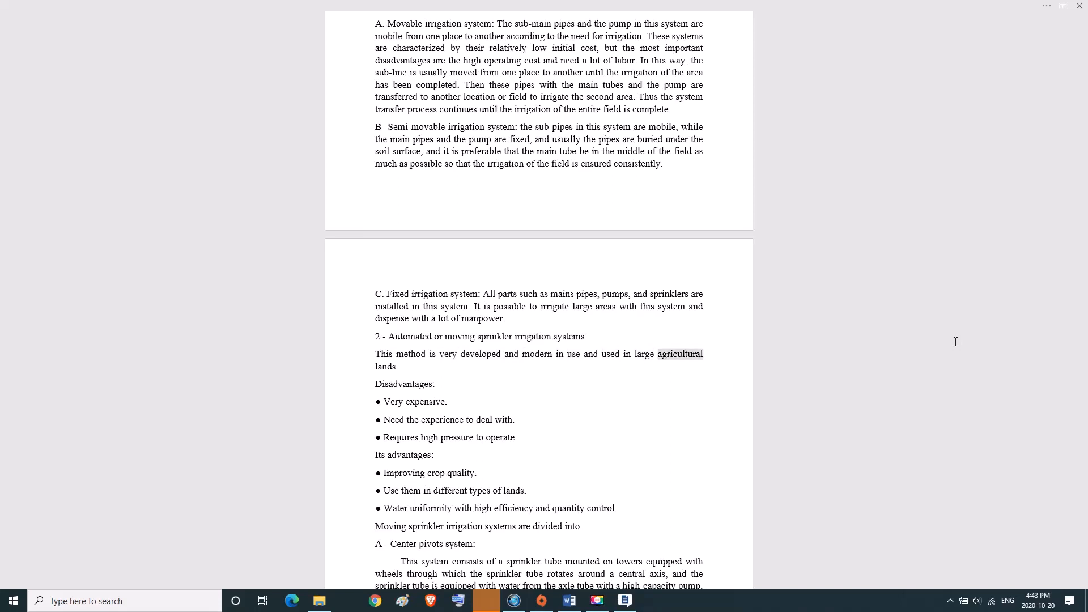
pyautogui.doubleClick(385, 366)
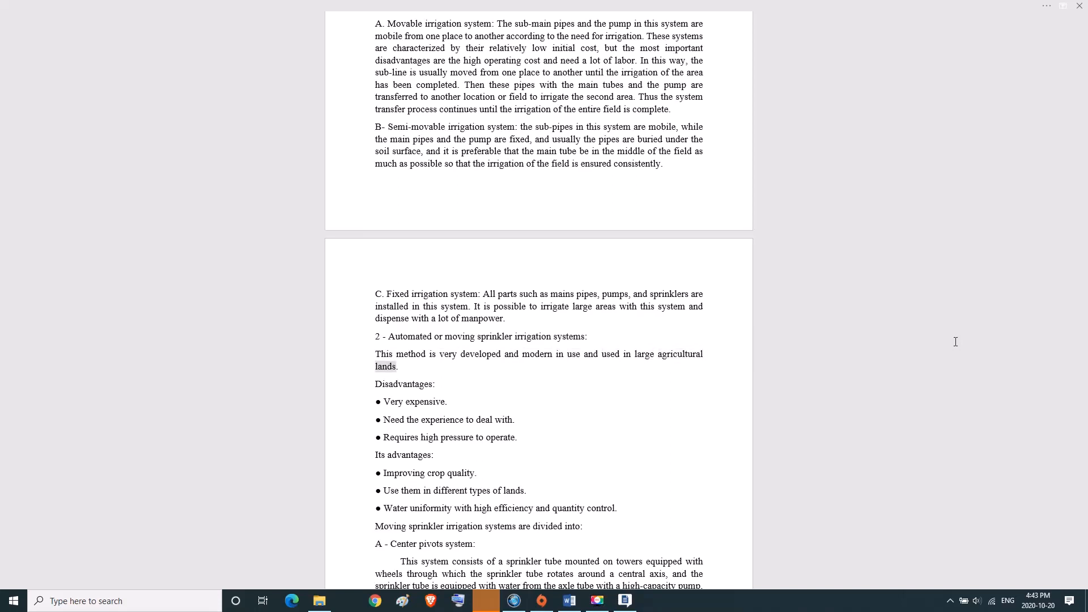
pyautogui.doubleClick(404, 383)
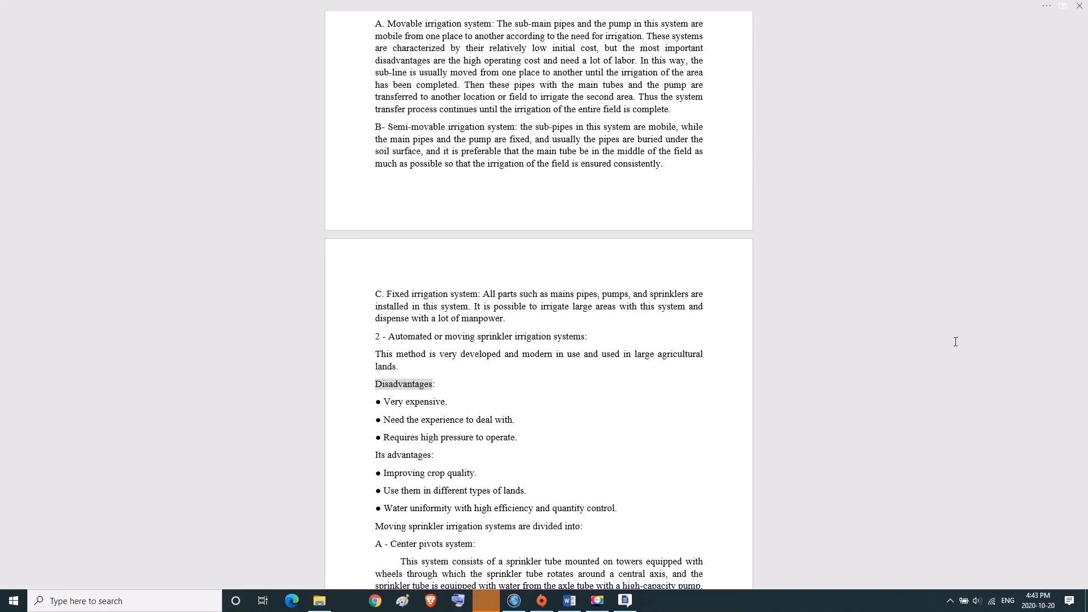
pyautogui.doubleClick(424, 401)
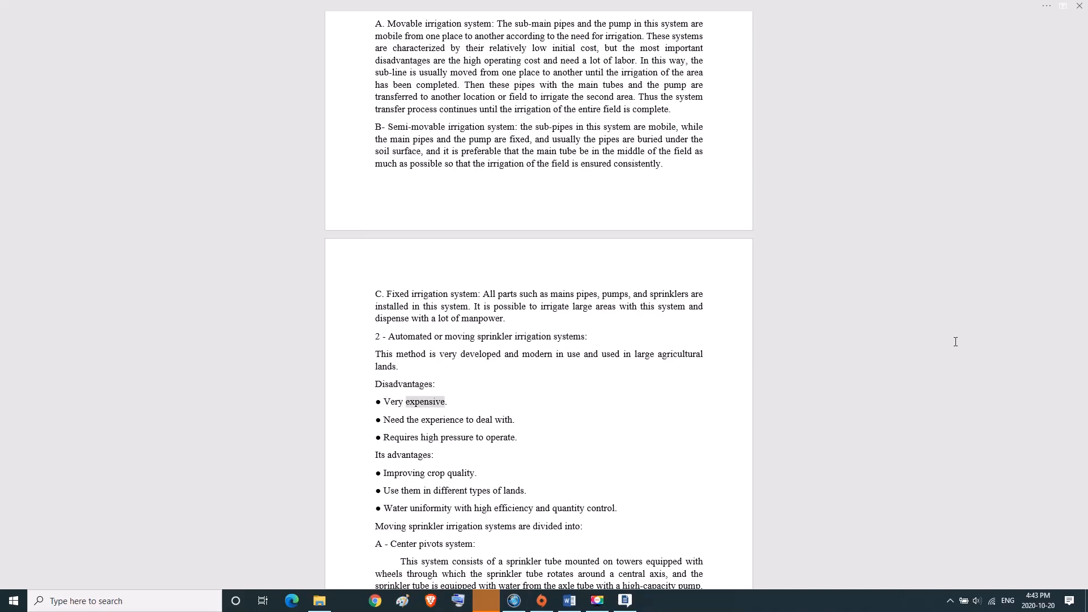
pyautogui.doubleClick(442, 419)
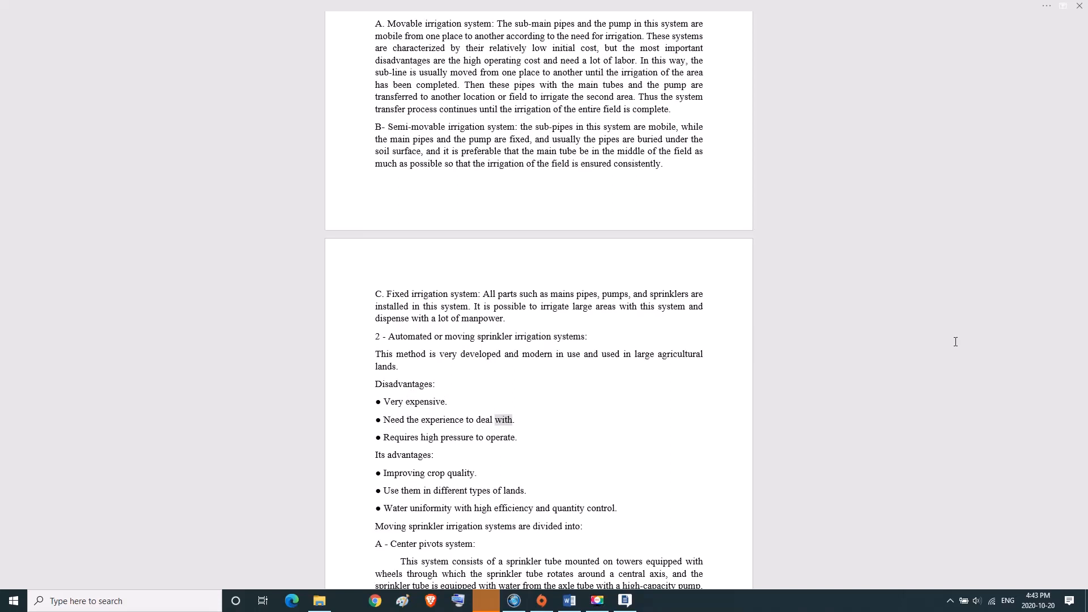
pyautogui.doubleClick(501, 438)
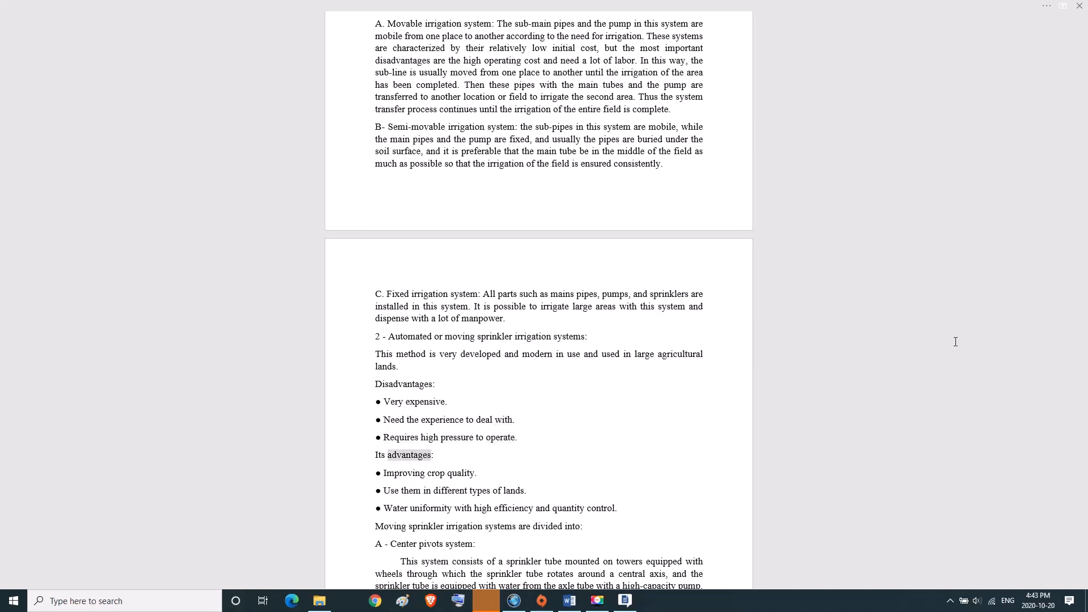
pyautogui.doubleClick(403, 472)
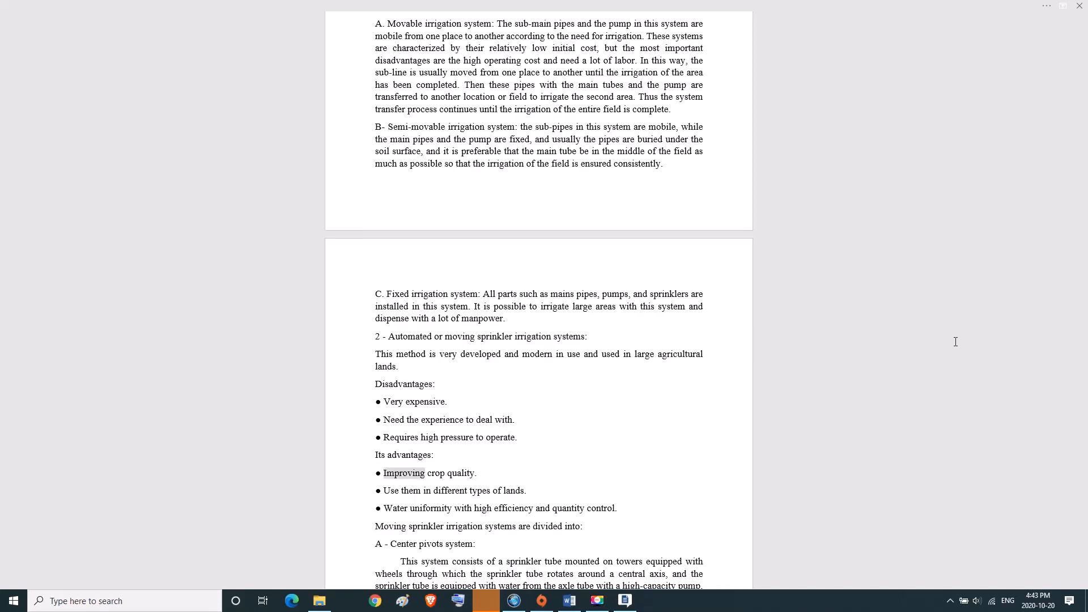
pyautogui.doubleClick(462, 473)
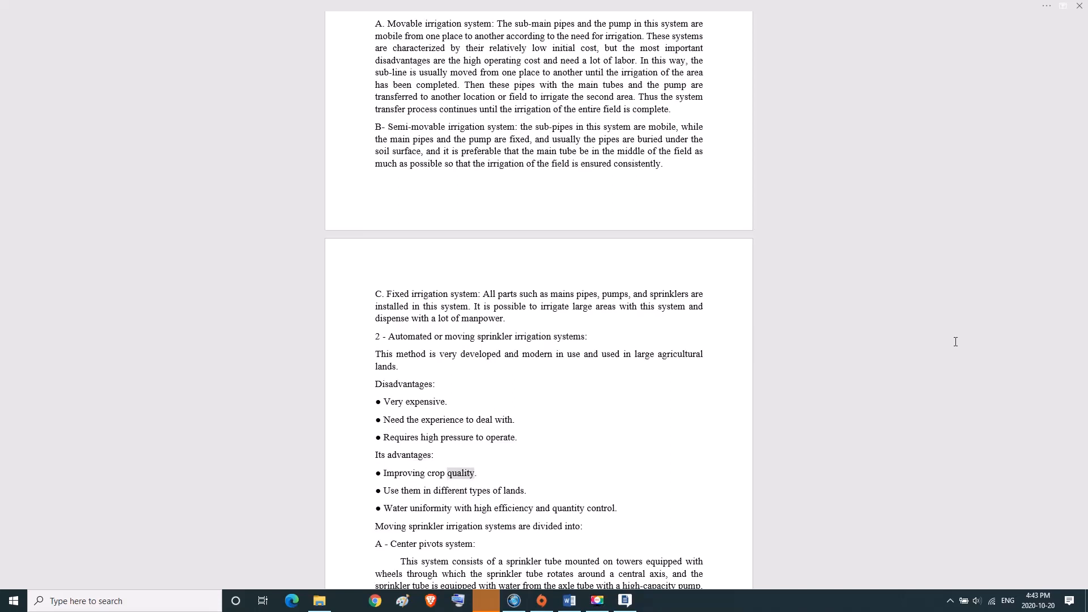
pyautogui.doubleClick(481, 491)
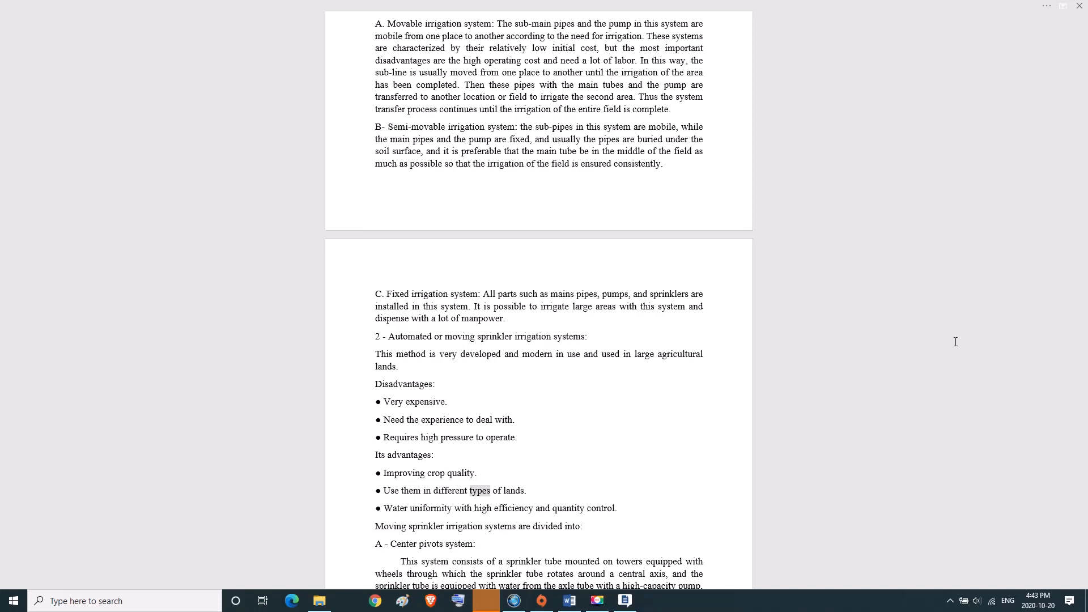
pyautogui.doubleClick(395, 508)
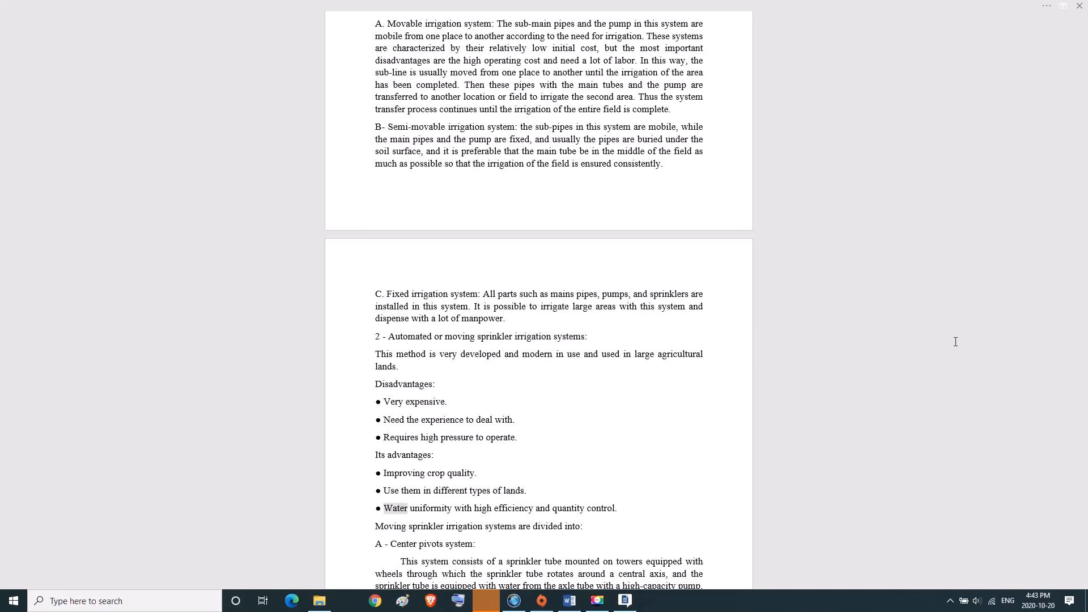
pyautogui.doubleClick(513, 507)
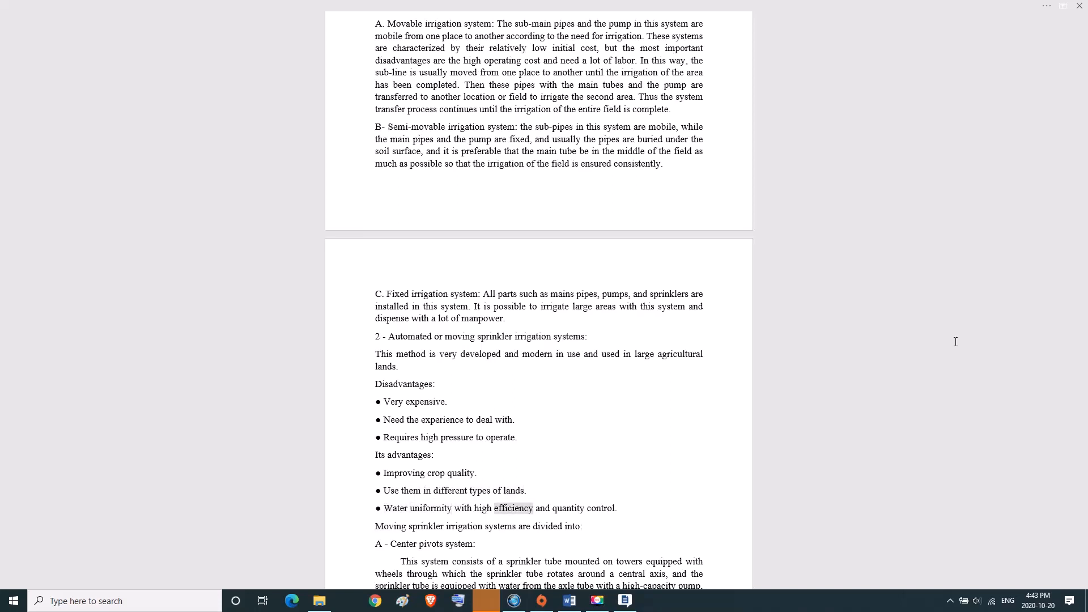
pyautogui.doubleClick(600, 508)
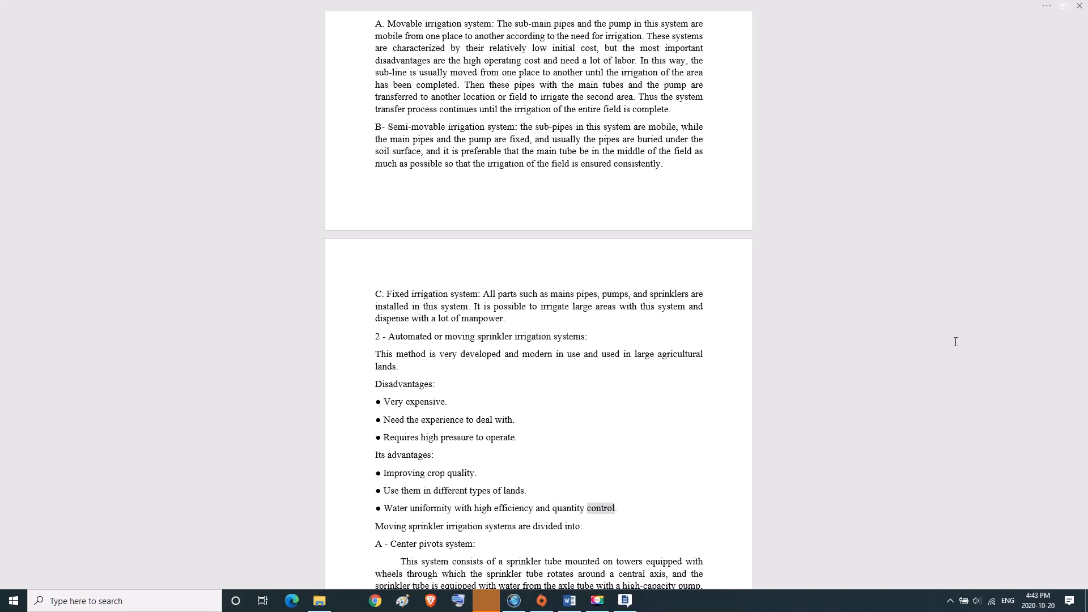
pyautogui.doubleClick(426, 526)
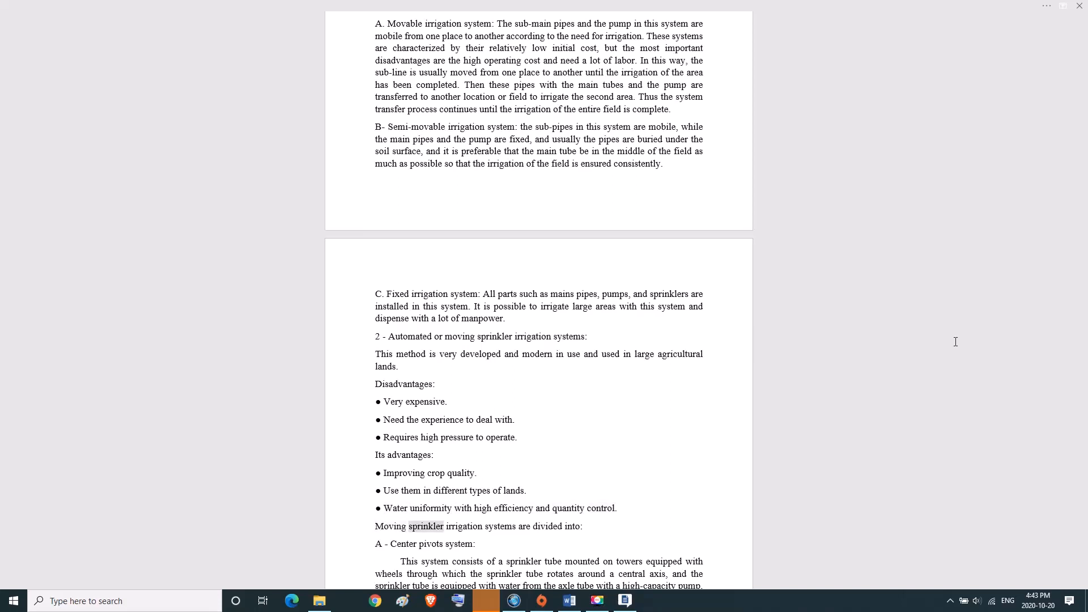
pyautogui.doubleClick(550, 525)
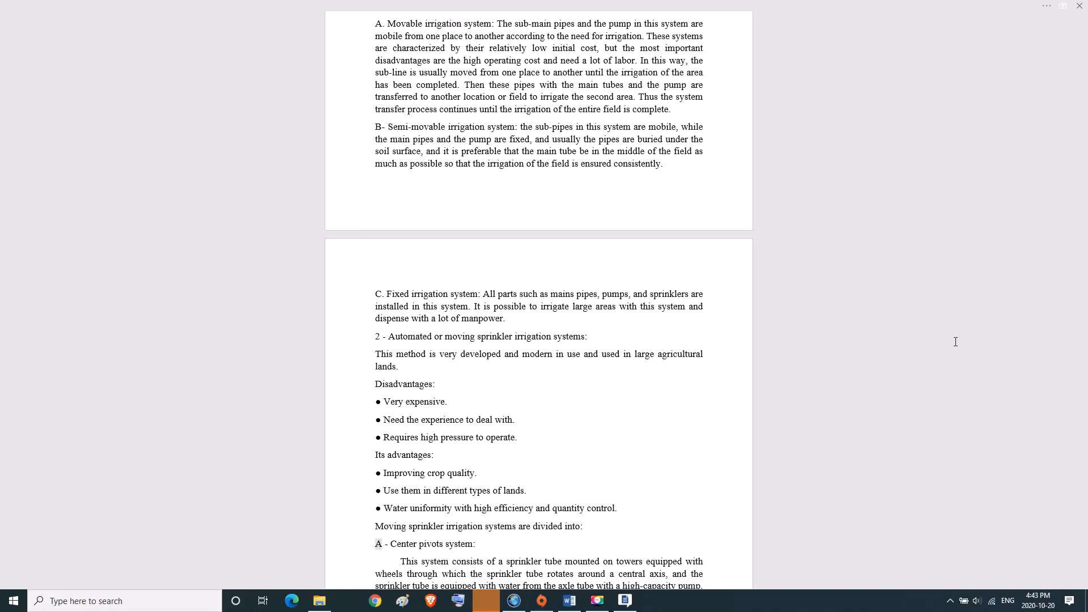
pyautogui.doubleClick(460, 544)
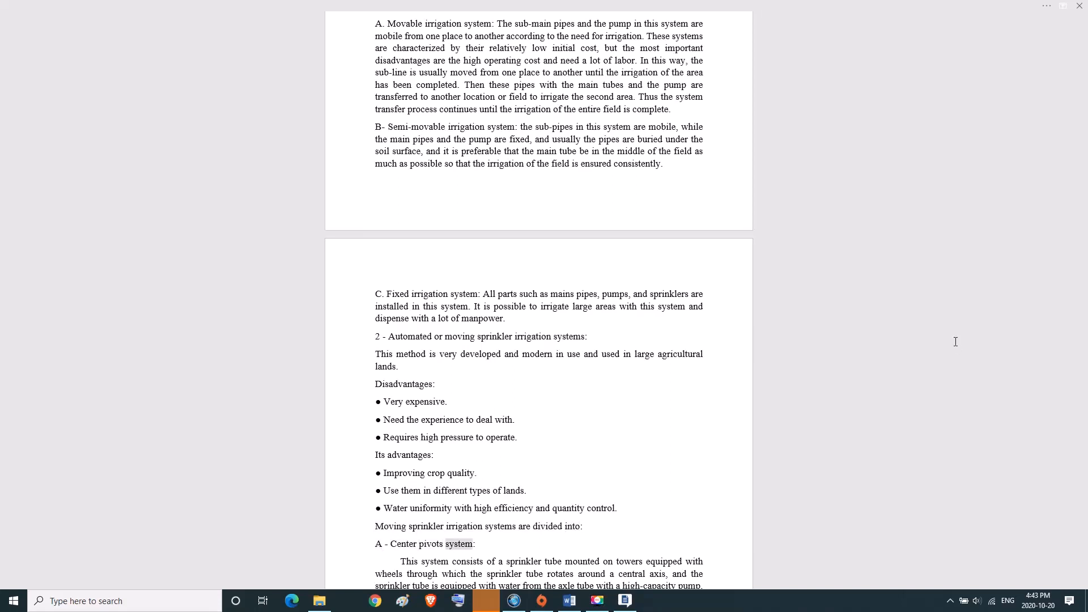
pyautogui.doubleClick(469, 561)
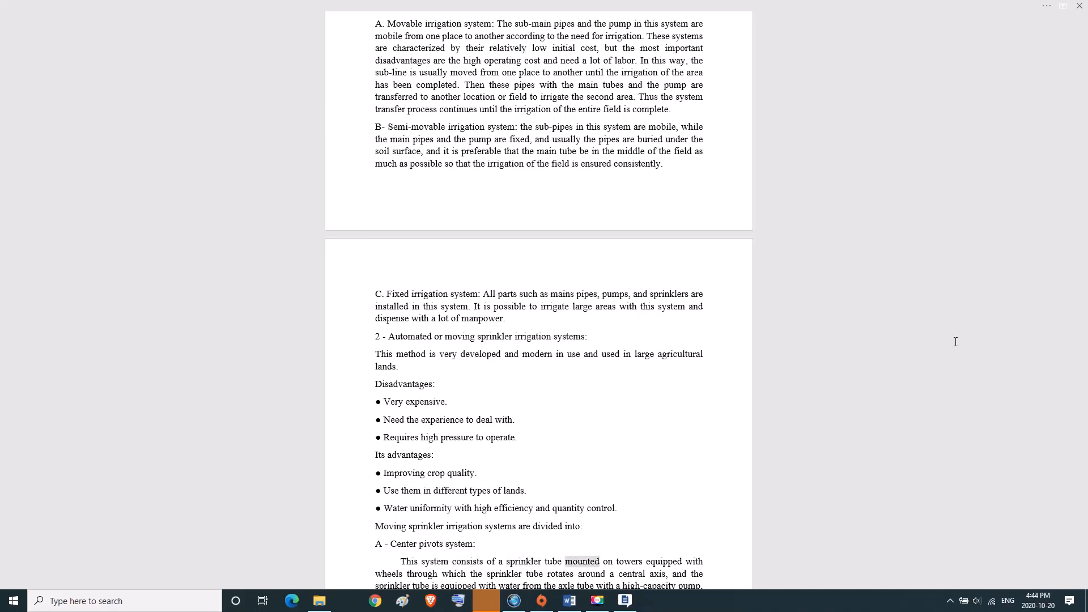
pyautogui.doubleClick(387, 589)
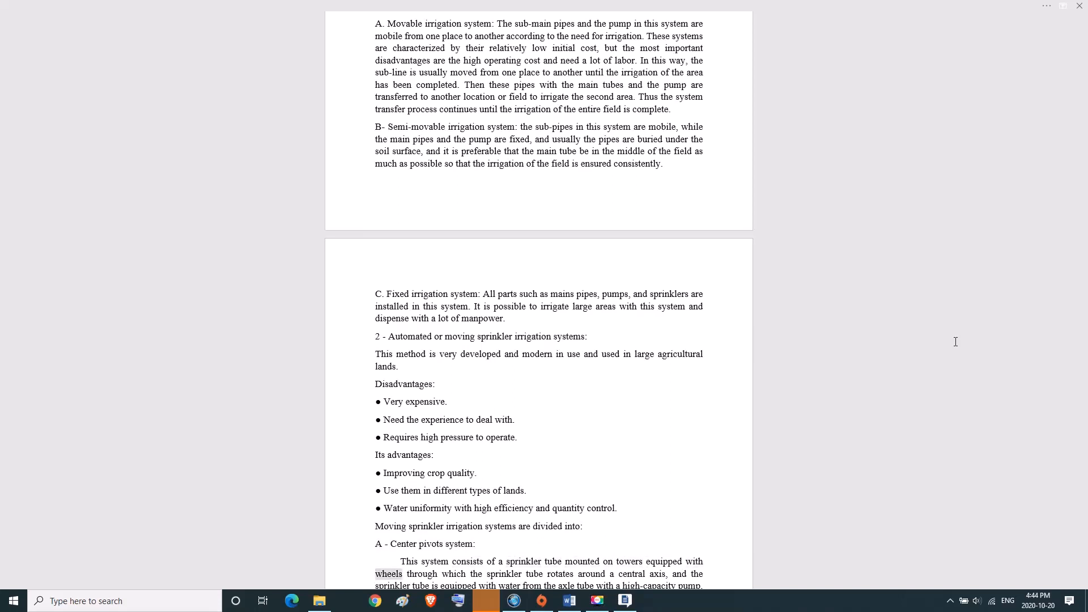
pyautogui.doubleClick(562, 574)
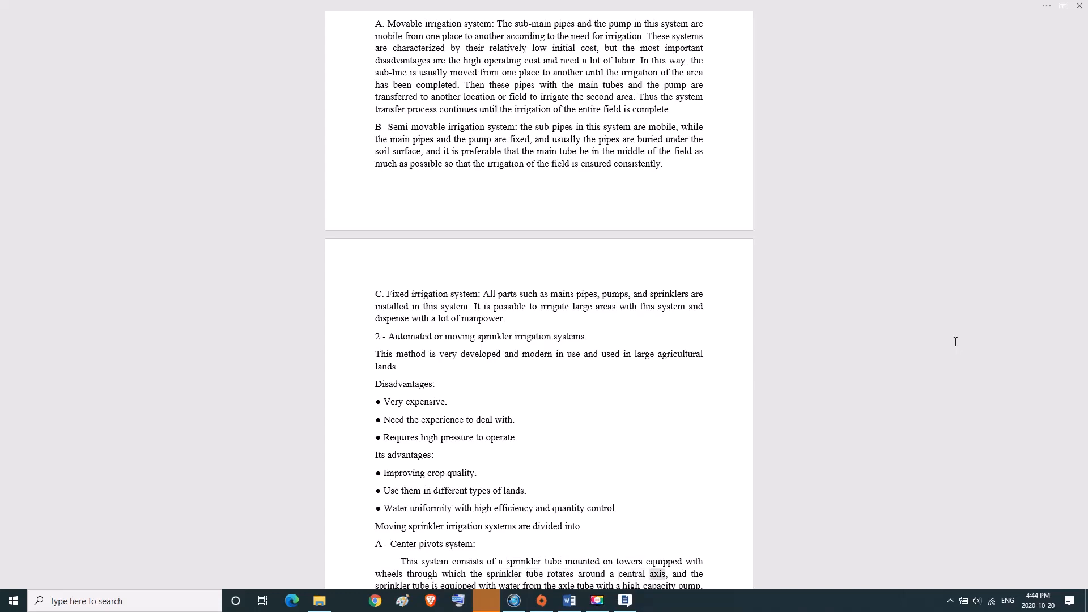
# - Read the next paragraph word by word through '25', 'when', 'towers' and 'the' before length
pyautogui.scroll(-3)
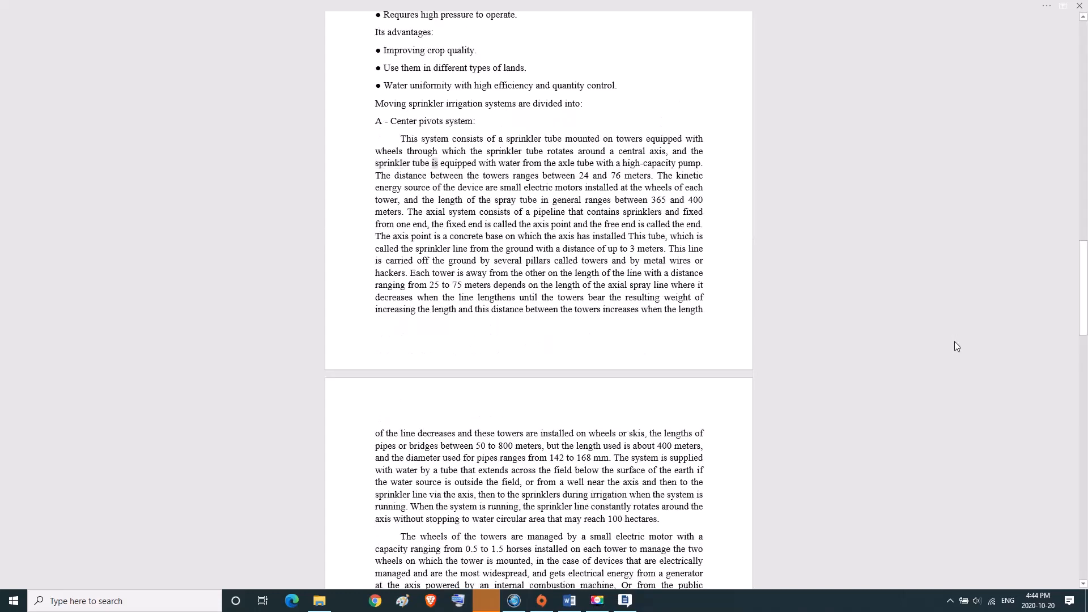
pyautogui.doubleClick(566, 163)
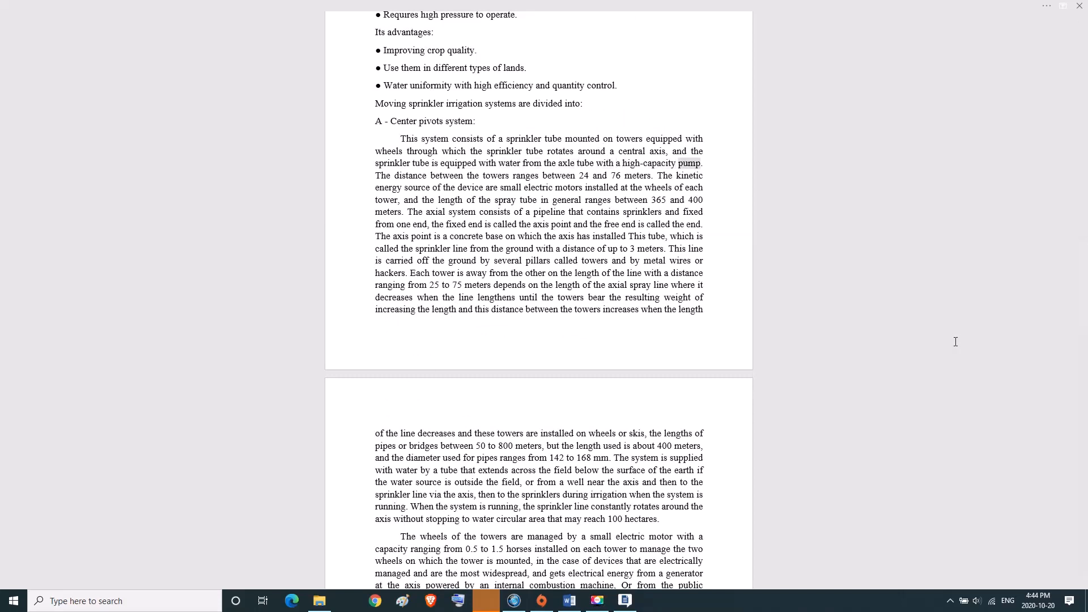
pyautogui.doubleClick(446, 174)
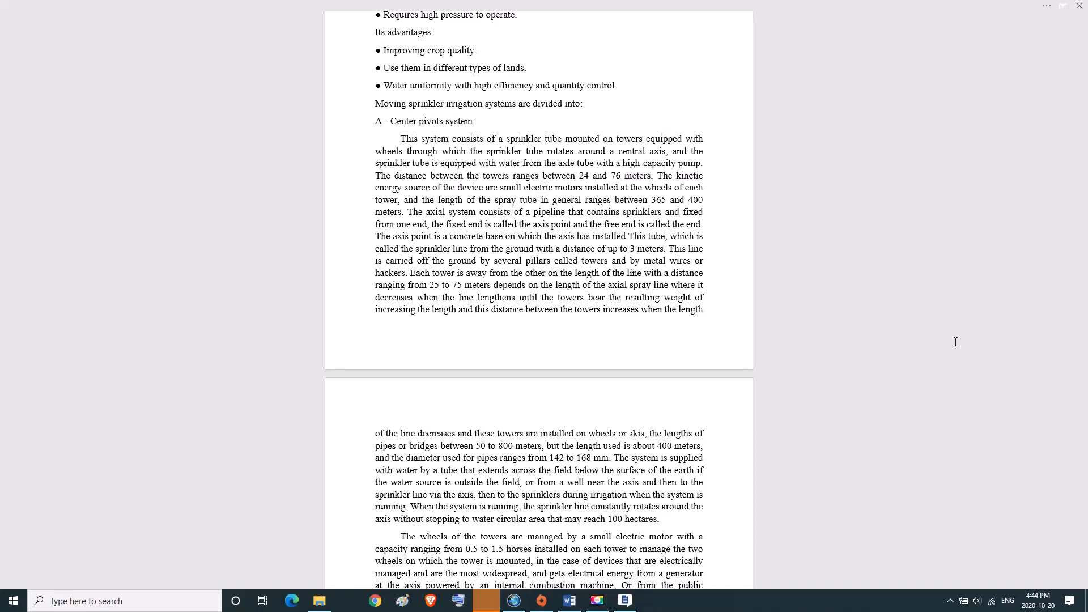
pyautogui.doubleClick(386, 199)
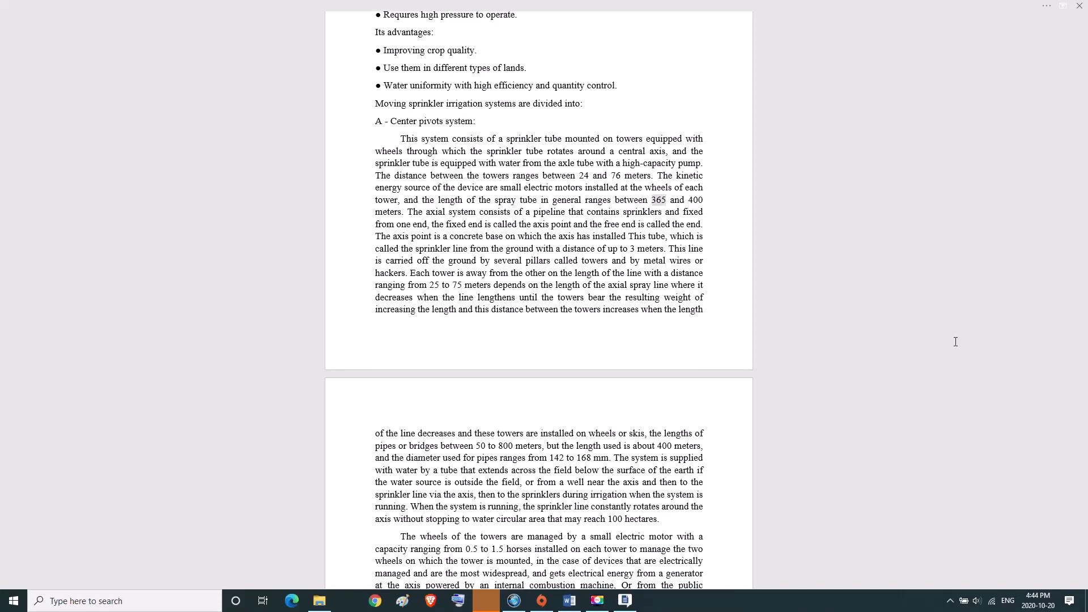
pyautogui.doubleClick(388, 211)
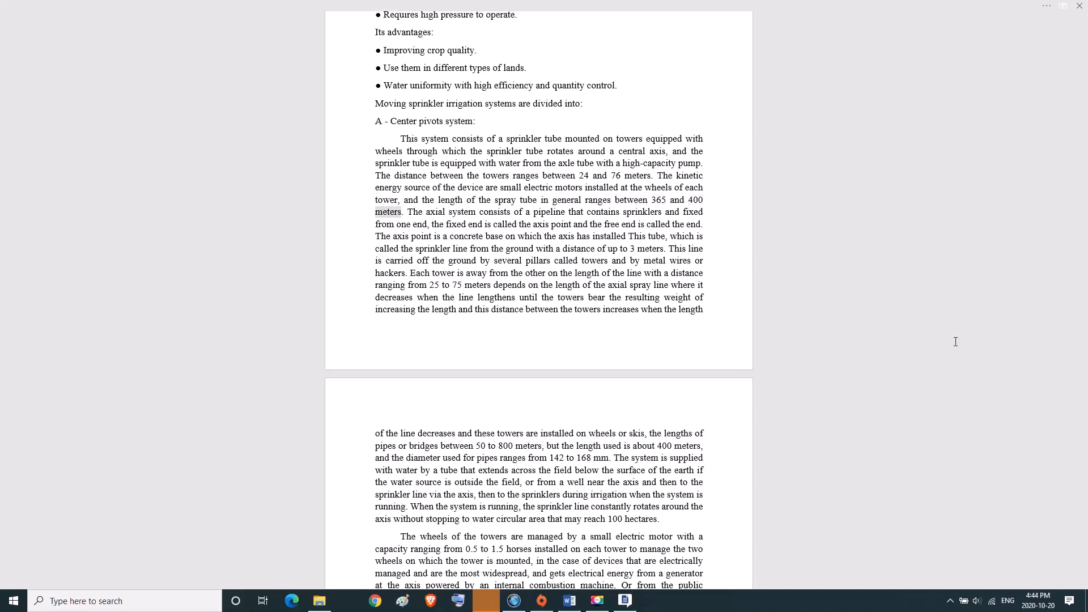
pyautogui.doubleClick(449, 210)
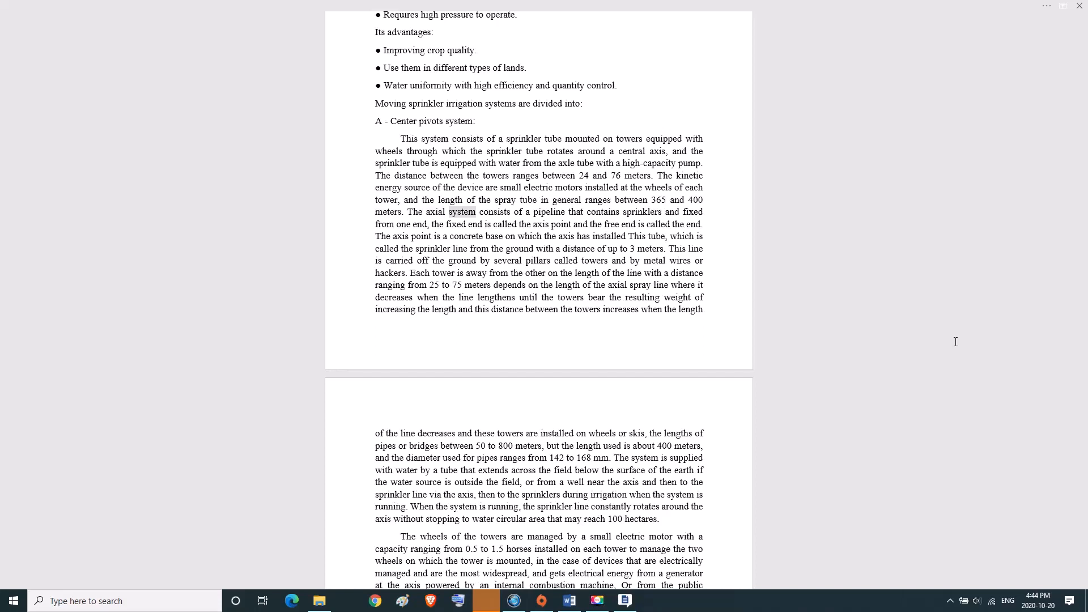
pyautogui.doubleClick(575, 212)
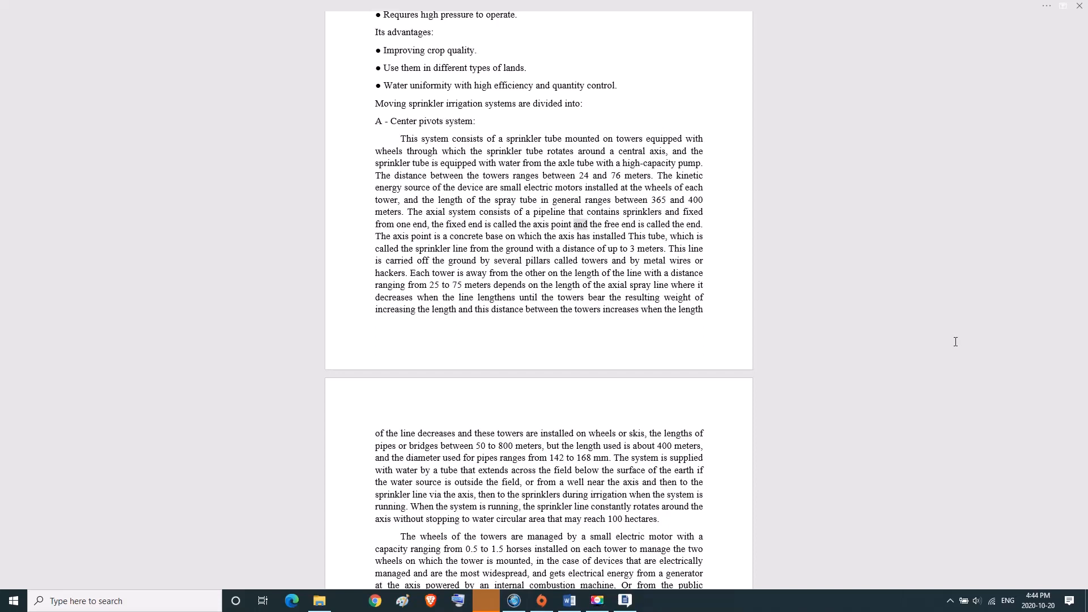
pyautogui.doubleClick(693, 224)
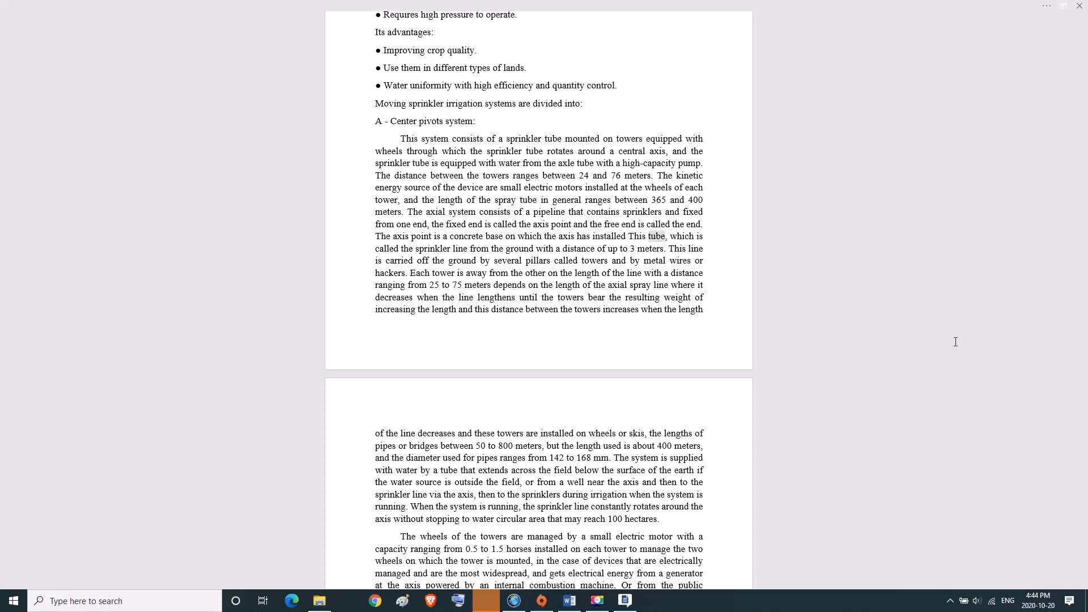
pyautogui.doubleClick(433, 248)
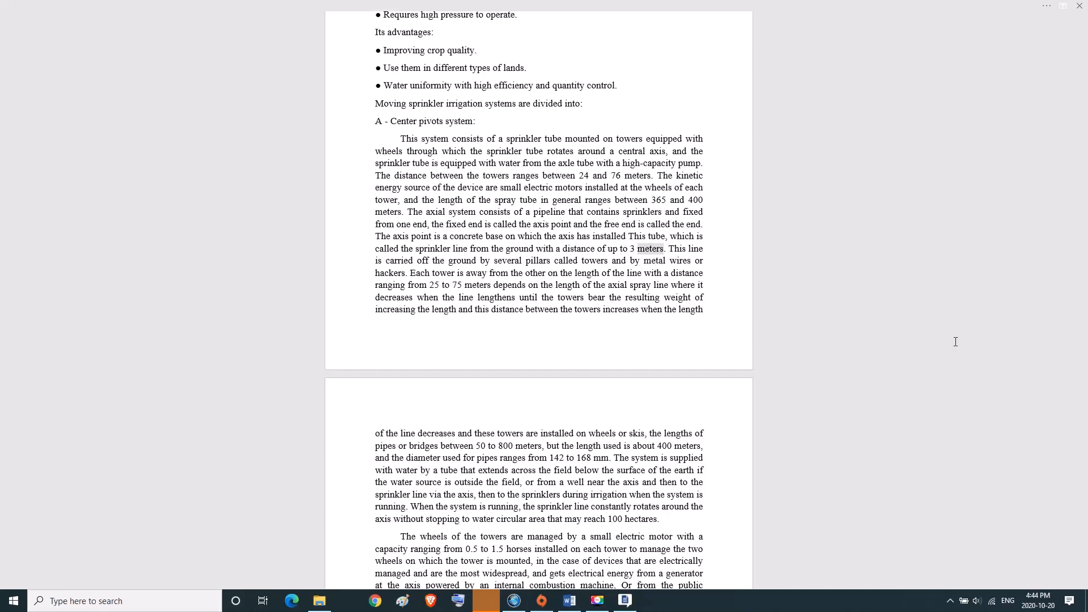
pyautogui.doubleClick(399, 261)
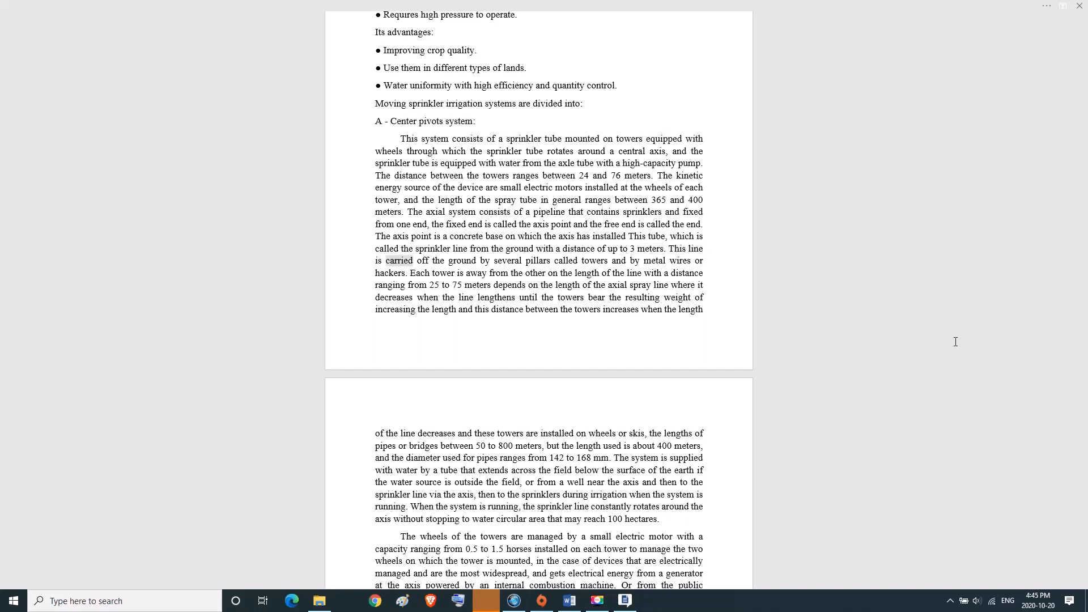
pyautogui.doubleClick(539, 261)
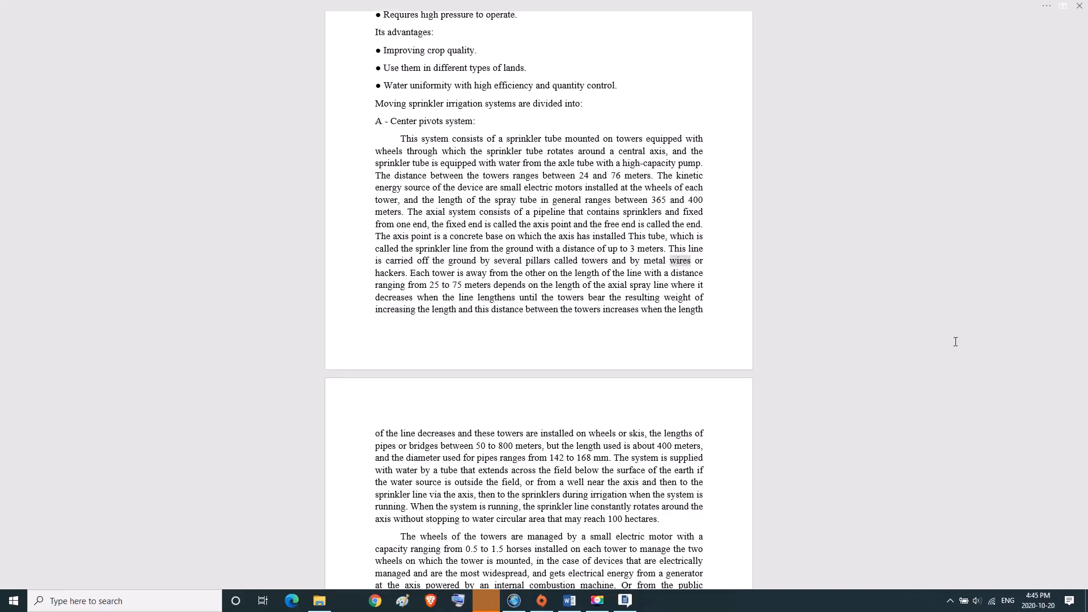
pyautogui.doubleClick(389, 272)
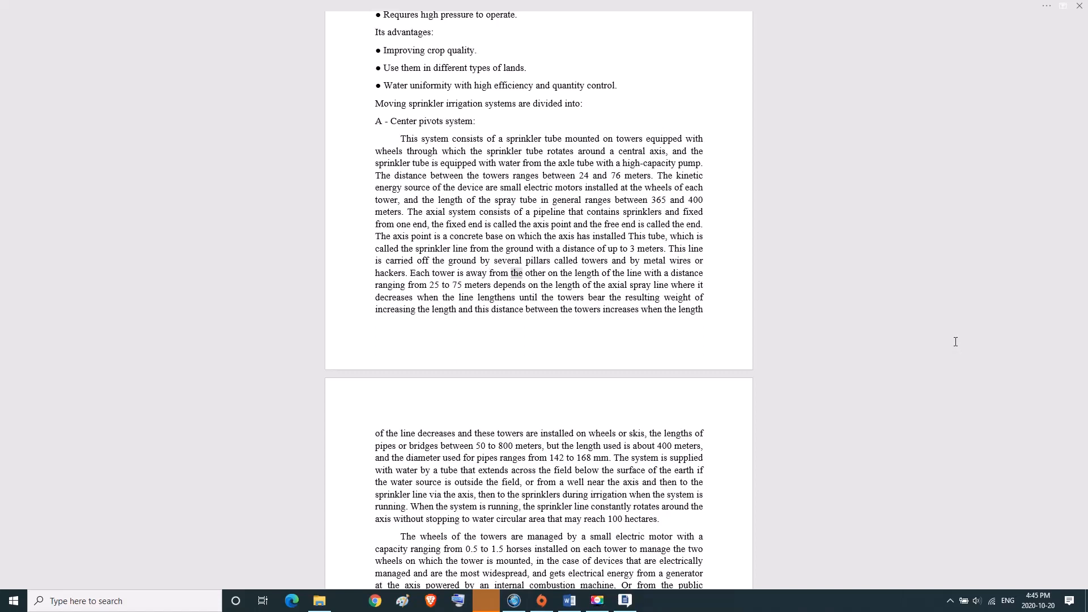
pyautogui.doubleClick(686, 273)
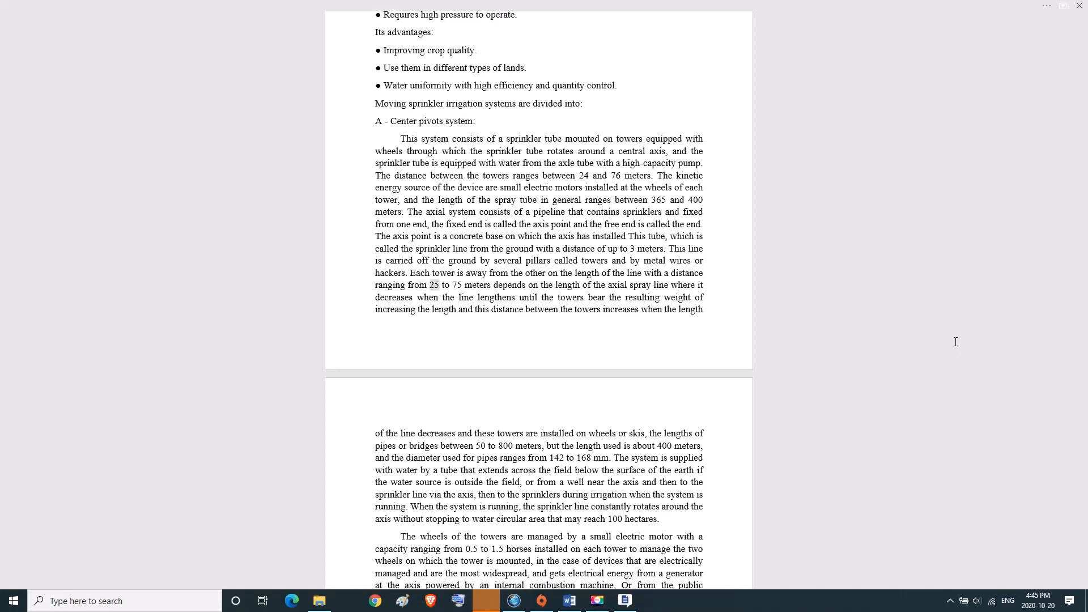
pyautogui.doubleClick(510, 285)
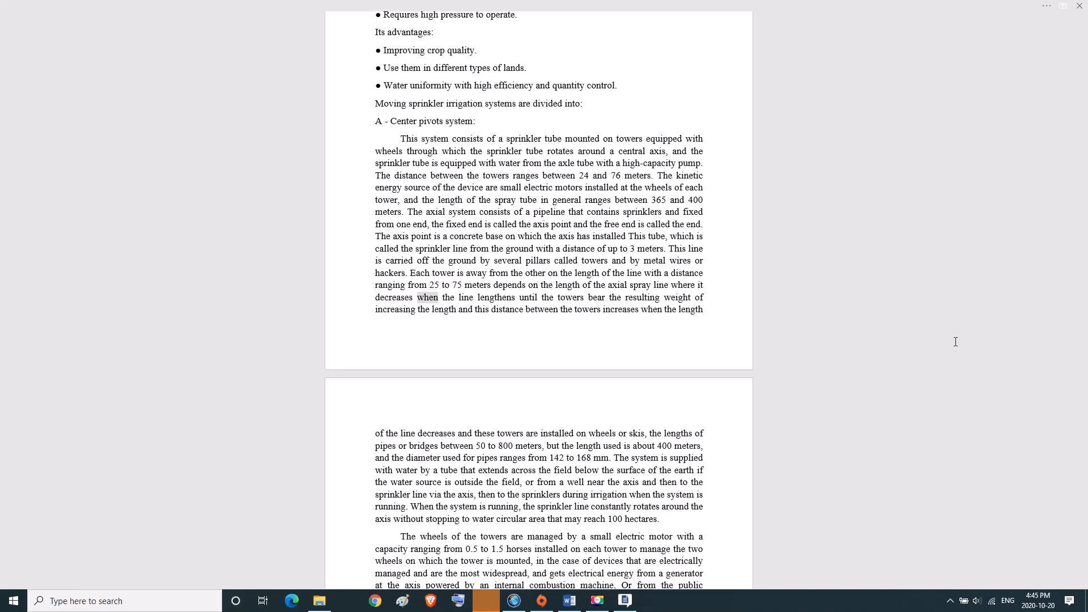
pyautogui.doubleClick(572, 297)
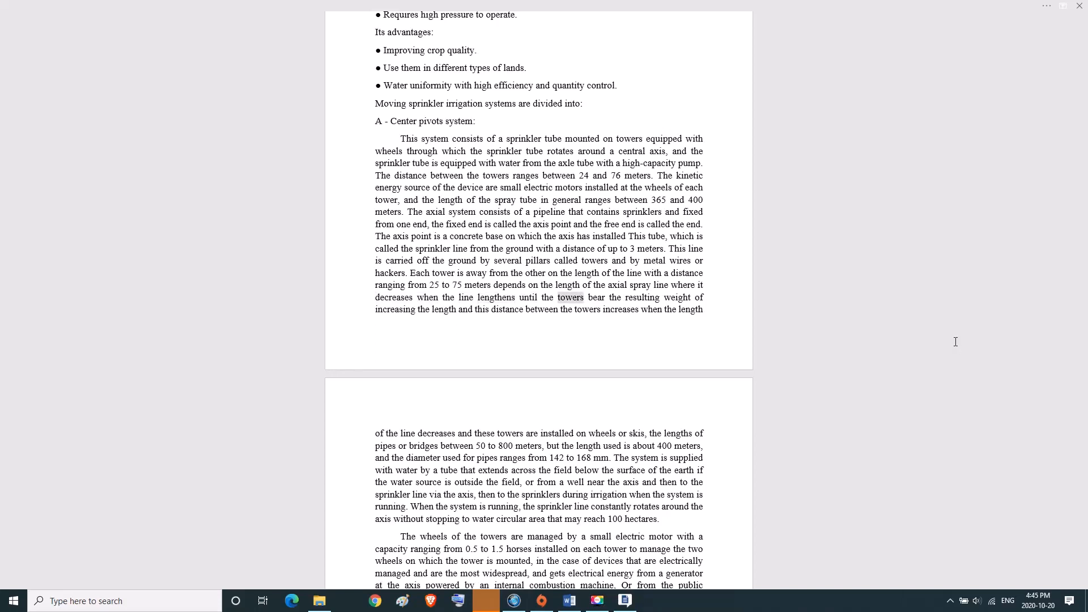
pyautogui.doubleClick(394, 308)
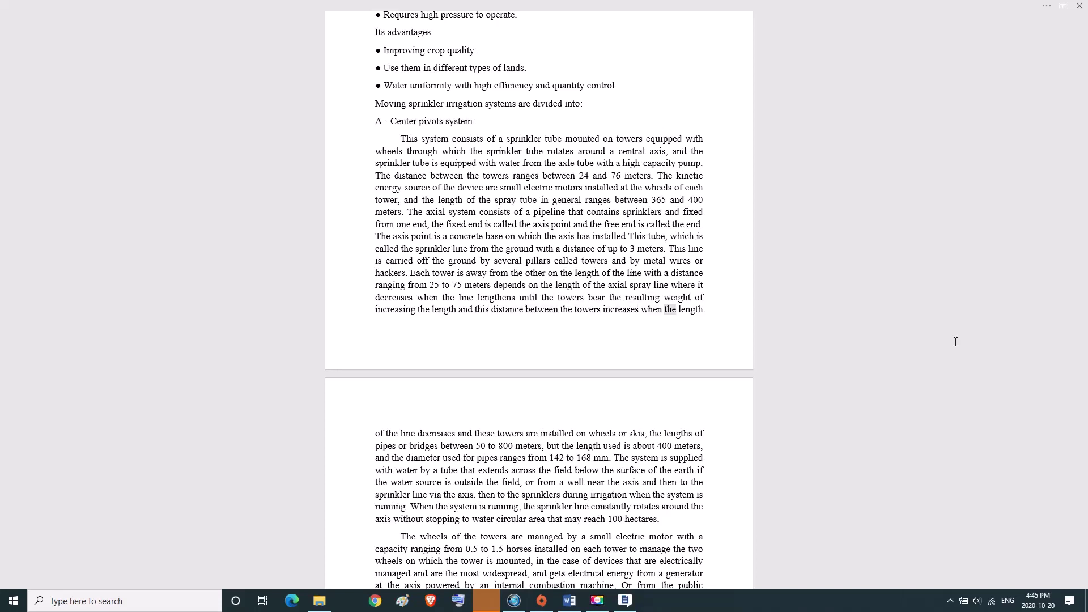
# - Read on through '50', 'field', 'well', 'axis', 'system rotates', '0.5', 'case' and 'electrical'
pyautogui.doubleClick(484, 433)
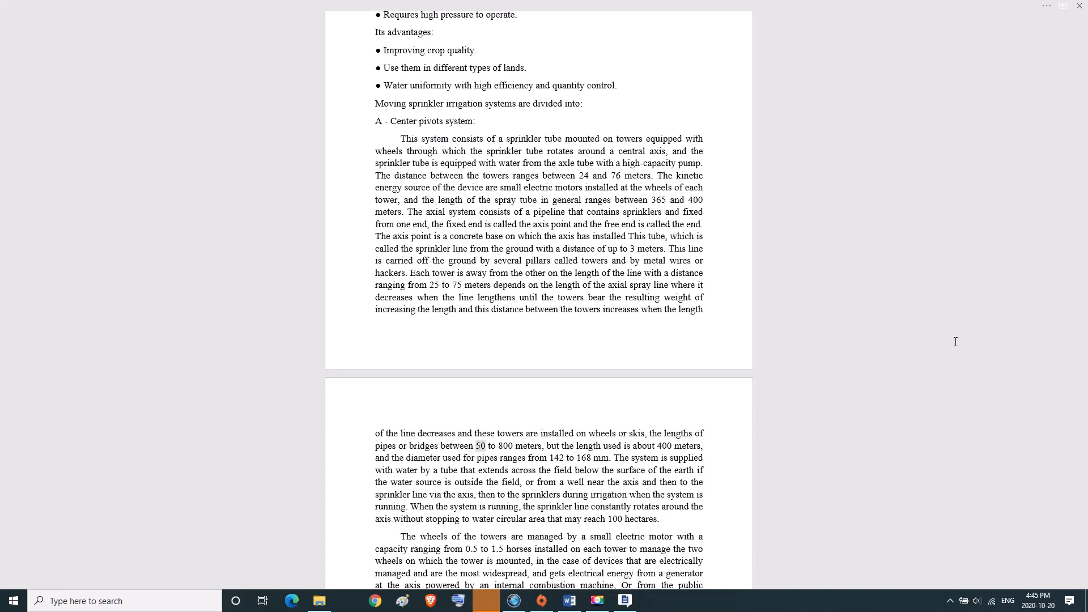
pyautogui.doubleClick(525, 446)
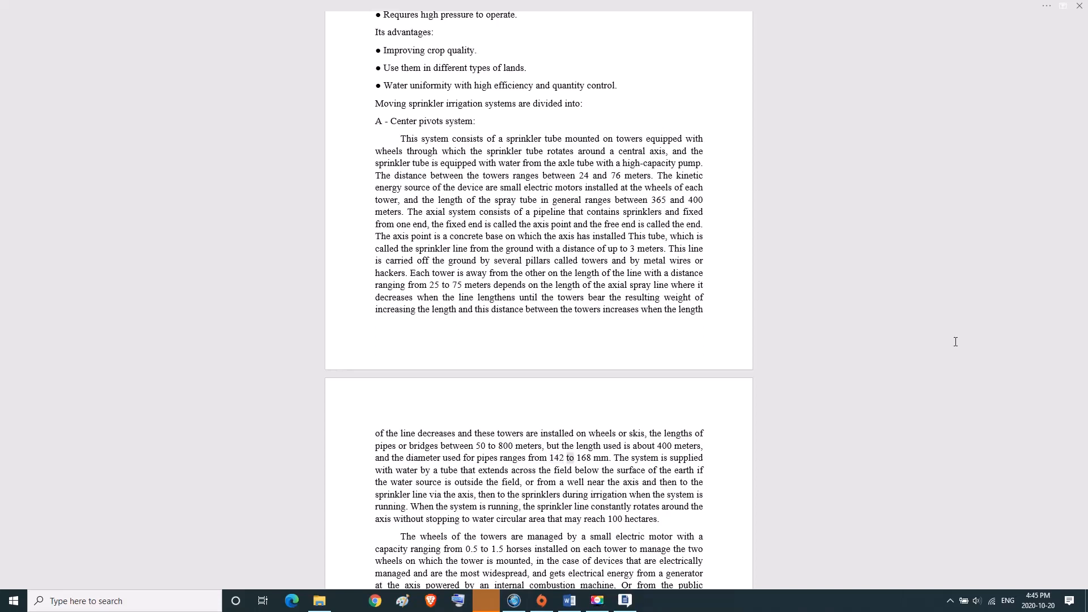
pyautogui.doubleClick(589, 457)
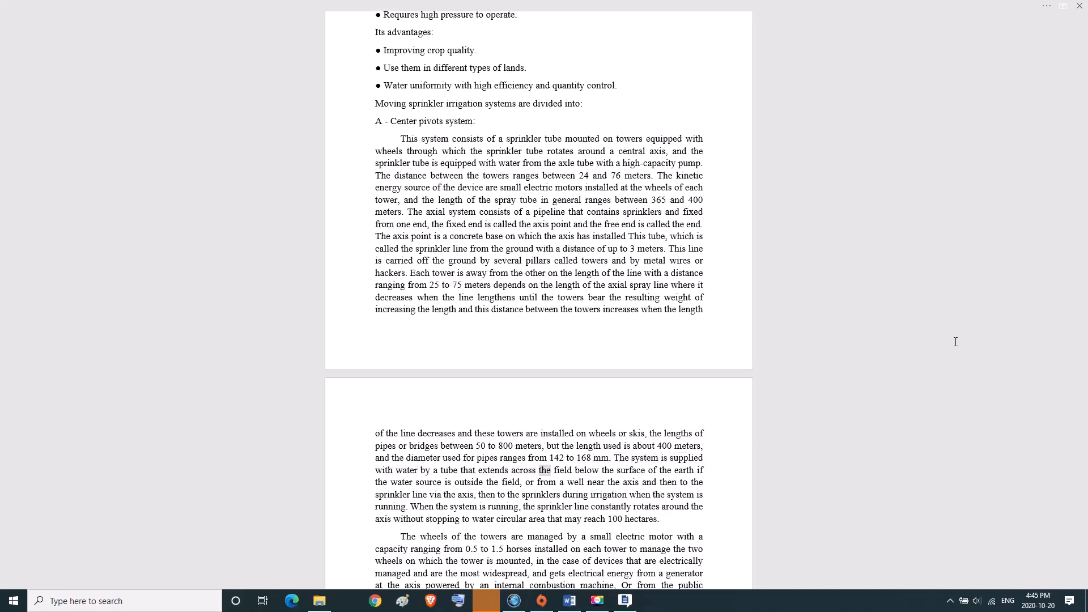
pyautogui.doubleClick(683, 469)
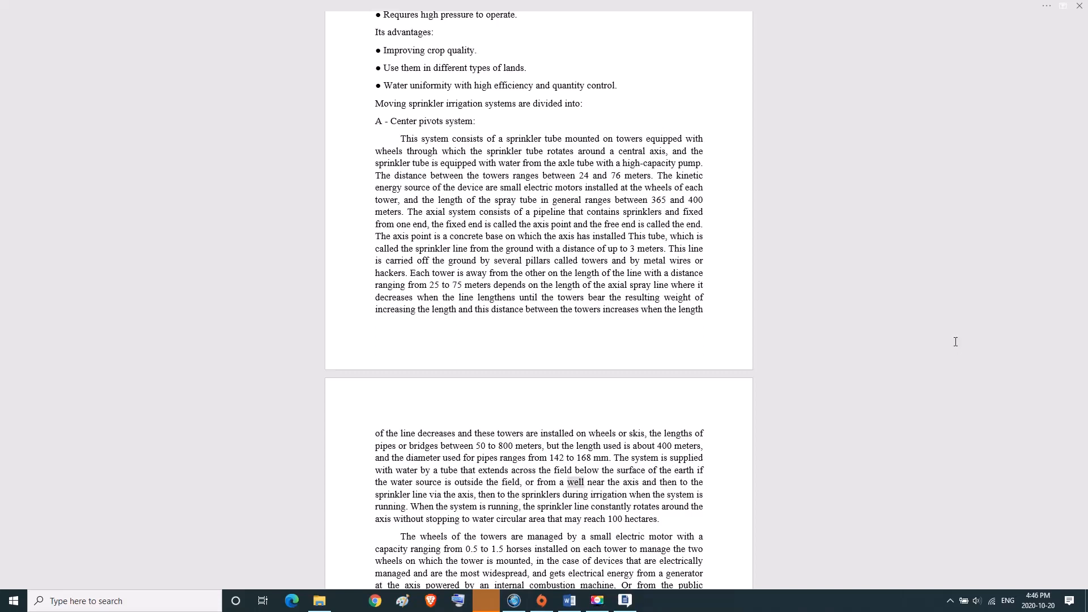
pyautogui.doubleClick(392, 494)
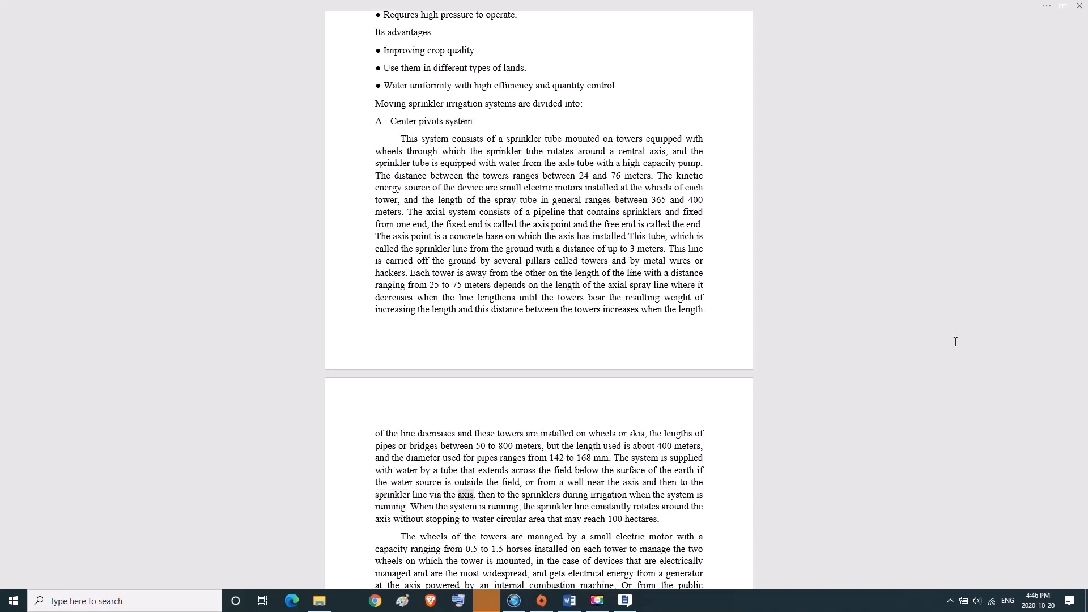
pyautogui.doubleClick(574, 494)
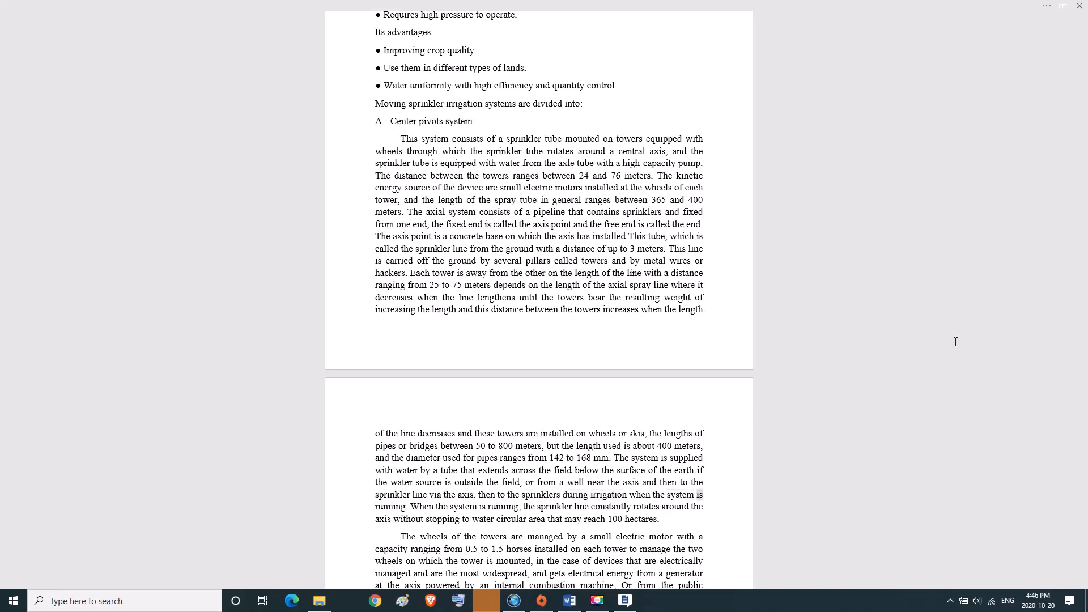
pyautogui.doubleClick(462, 506)
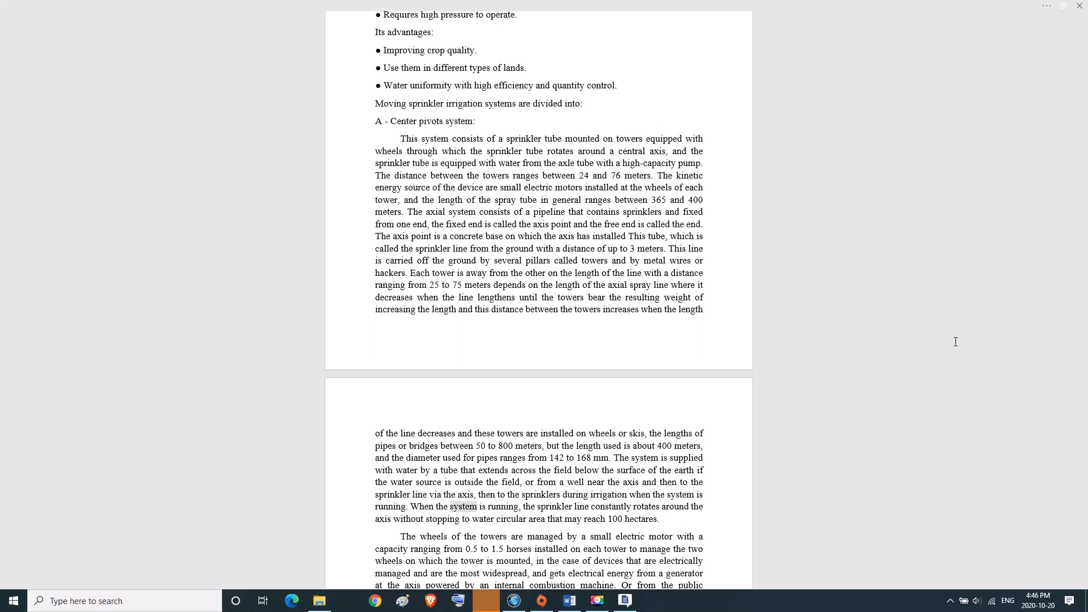
pyautogui.doubleClick(554, 505)
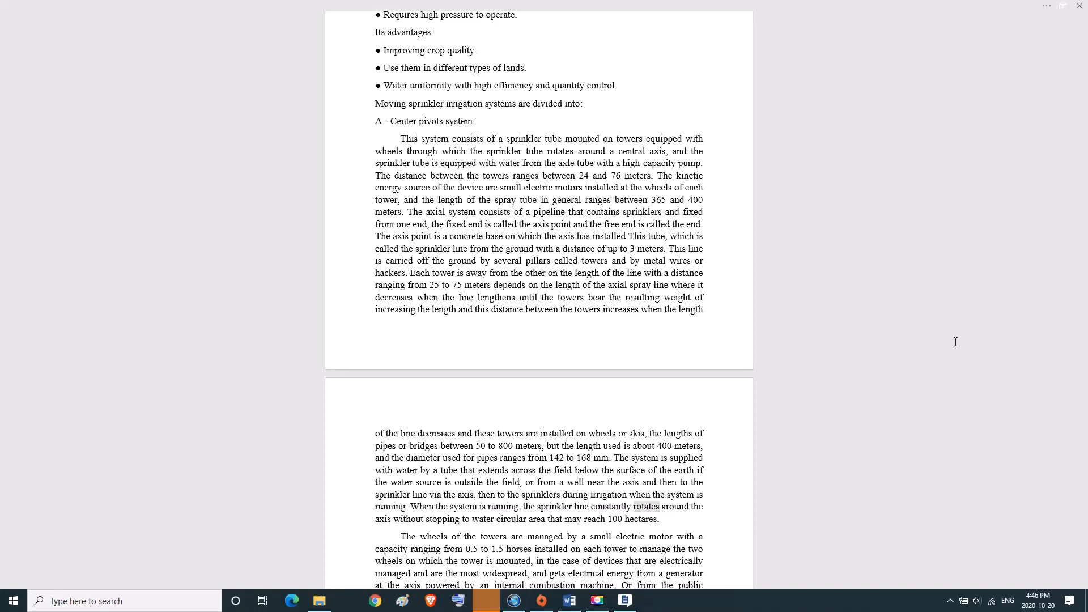
pyautogui.doubleClick(442, 519)
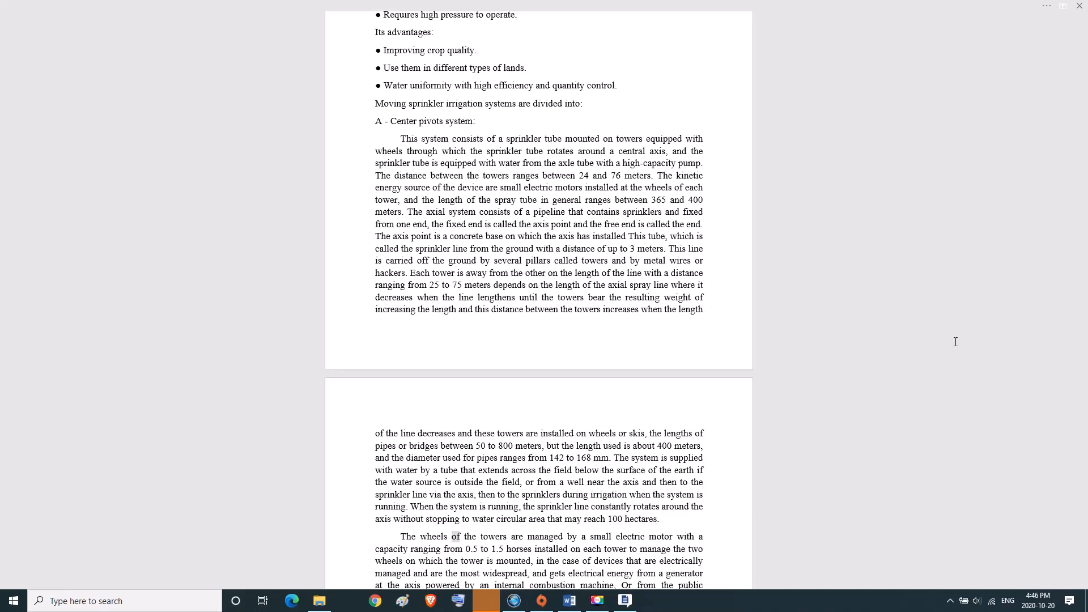
pyautogui.doubleClick(601, 537)
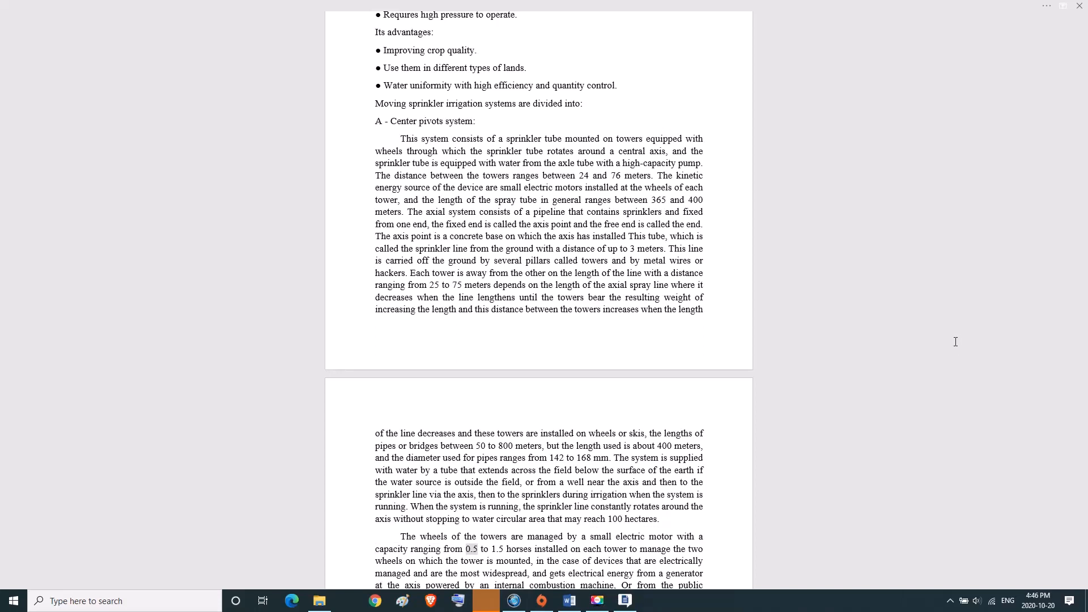
pyautogui.doubleClick(517, 548)
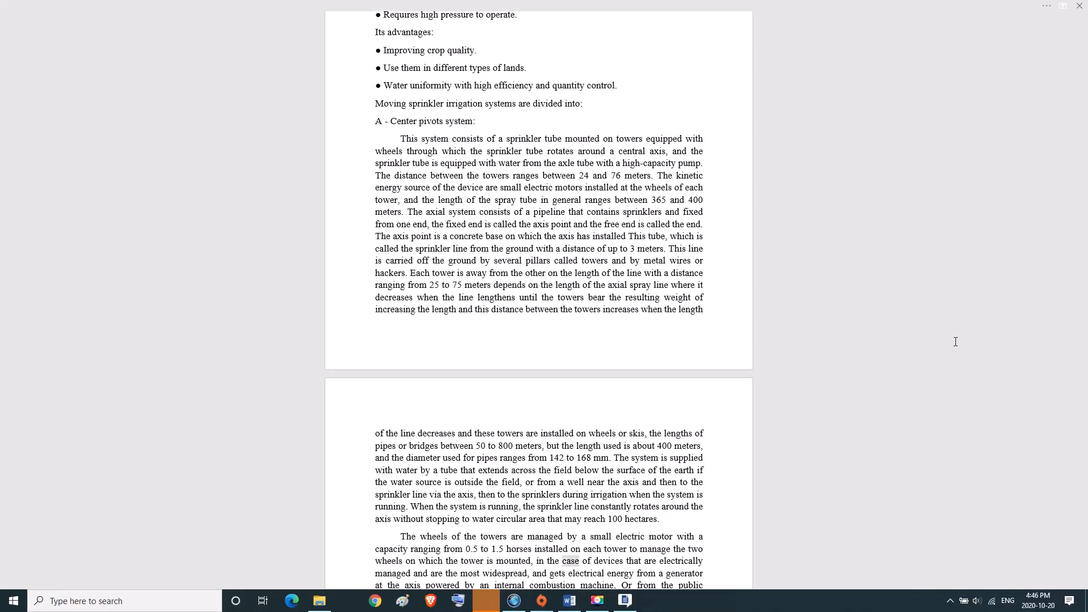
pyautogui.doubleClick(680, 560)
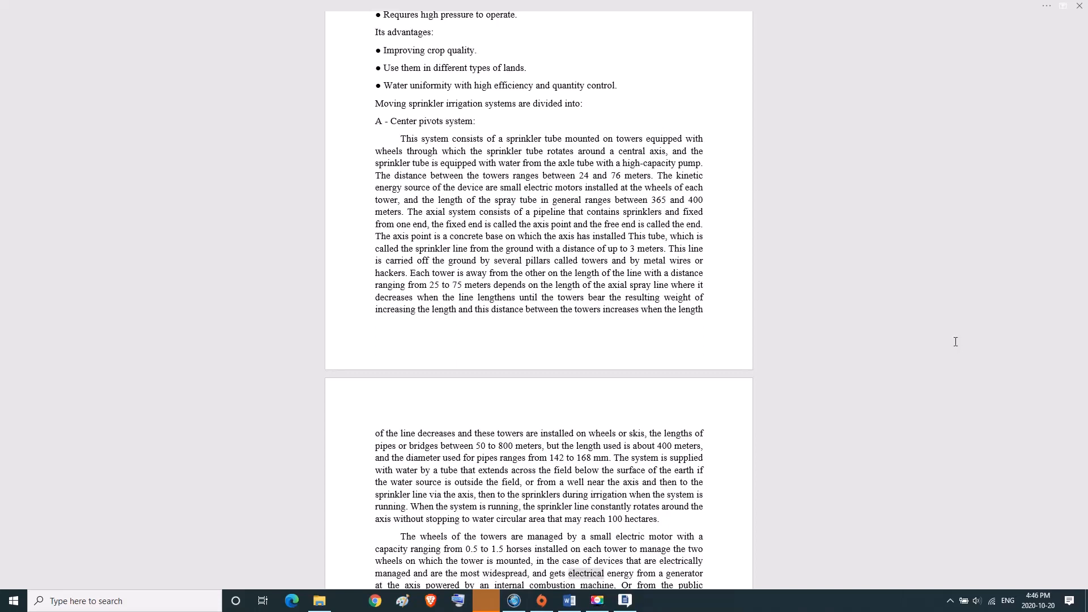
# - Continue with 'Or', 'network connections', 'while', 'volts', 'towers control', 'order', 'straightness' and 'tower'
pyautogui.scroll(-3)
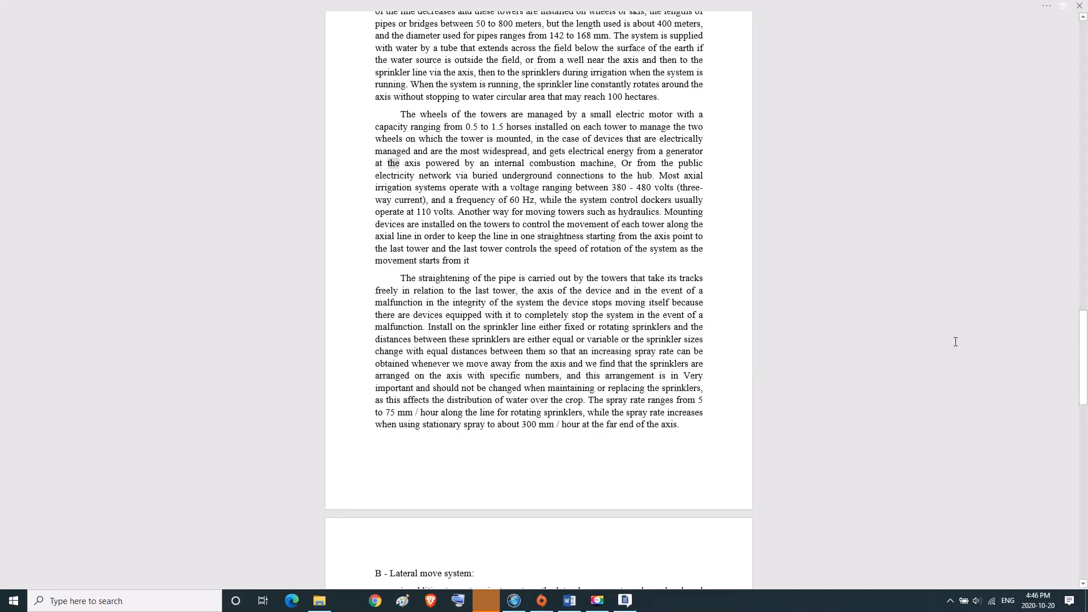
pyautogui.doubleClick(550, 163)
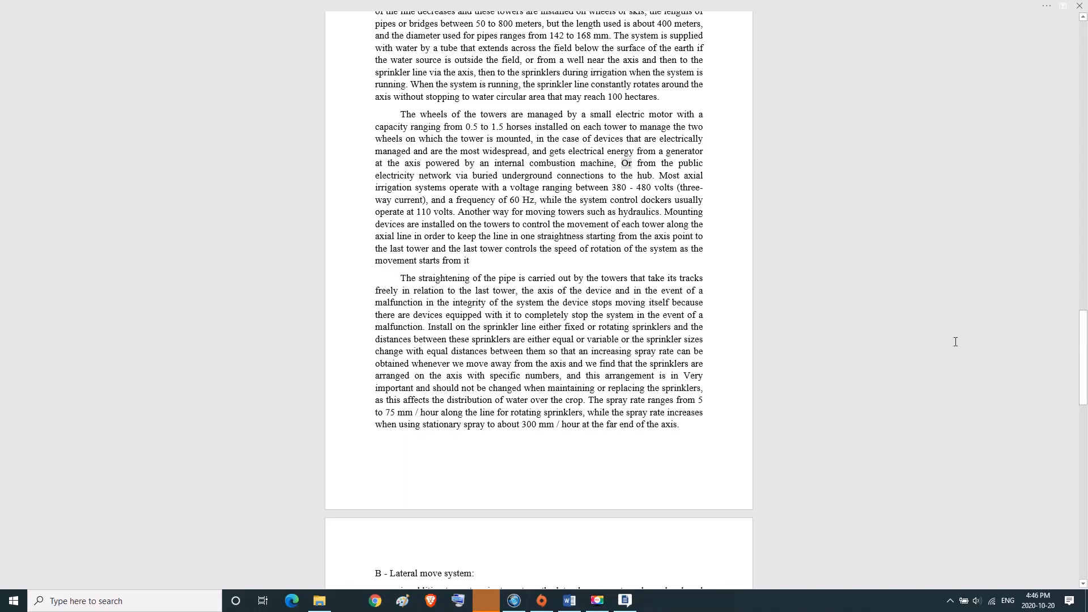
pyautogui.doubleClick(435, 174)
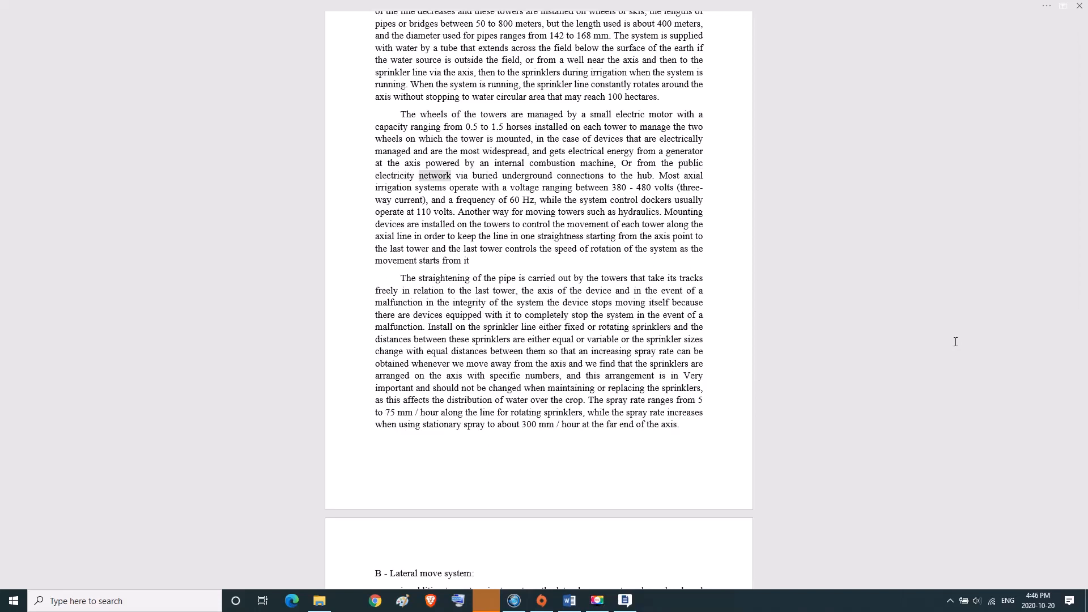
pyautogui.doubleClick(580, 174)
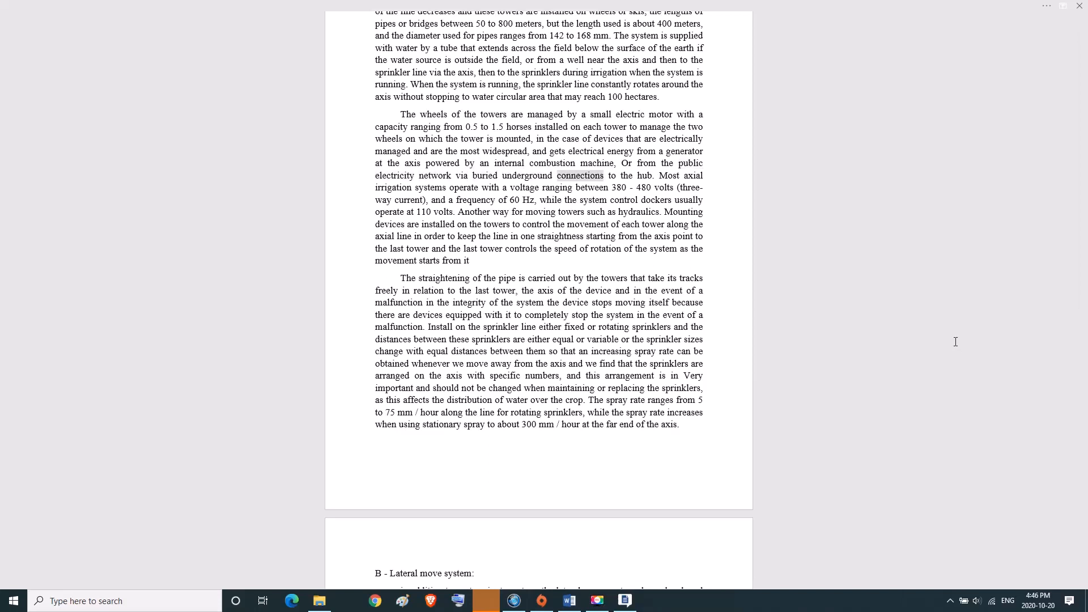
pyautogui.doubleClick(642, 174)
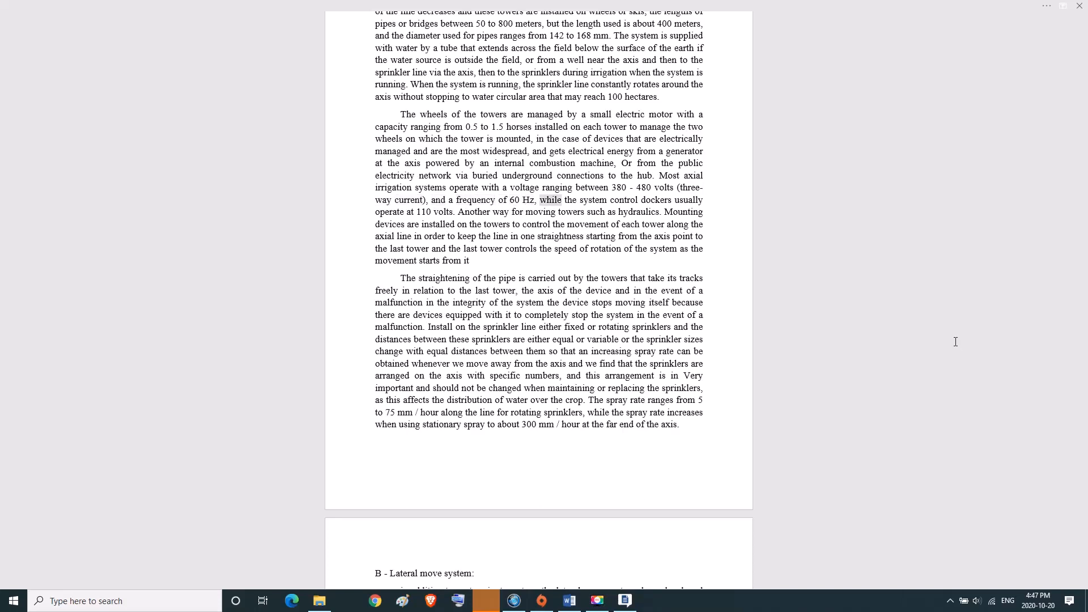
pyautogui.doubleClick(657, 199)
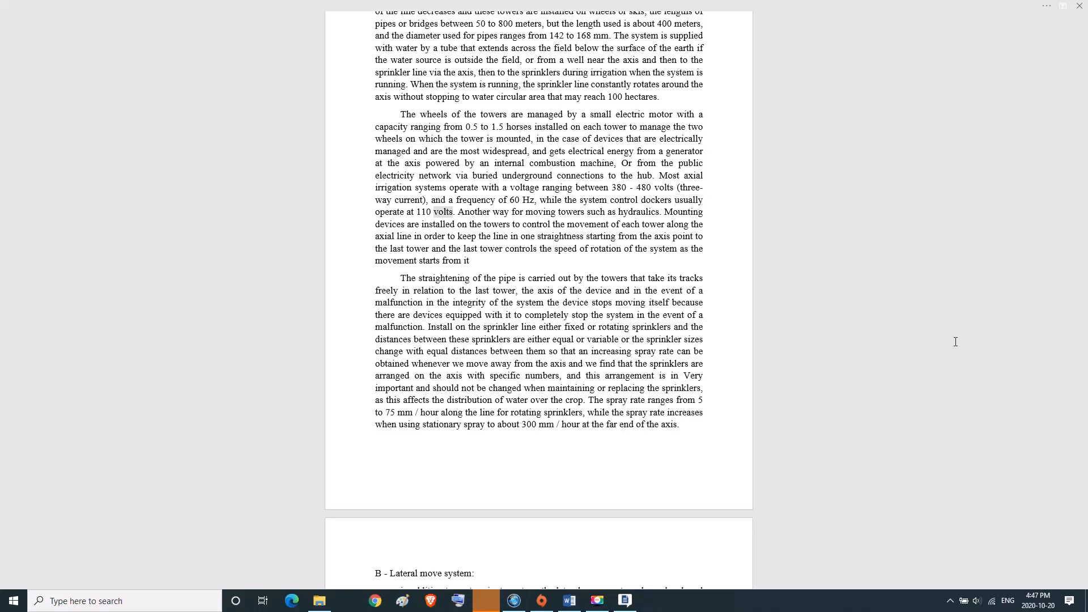
pyautogui.doubleClick(573, 210)
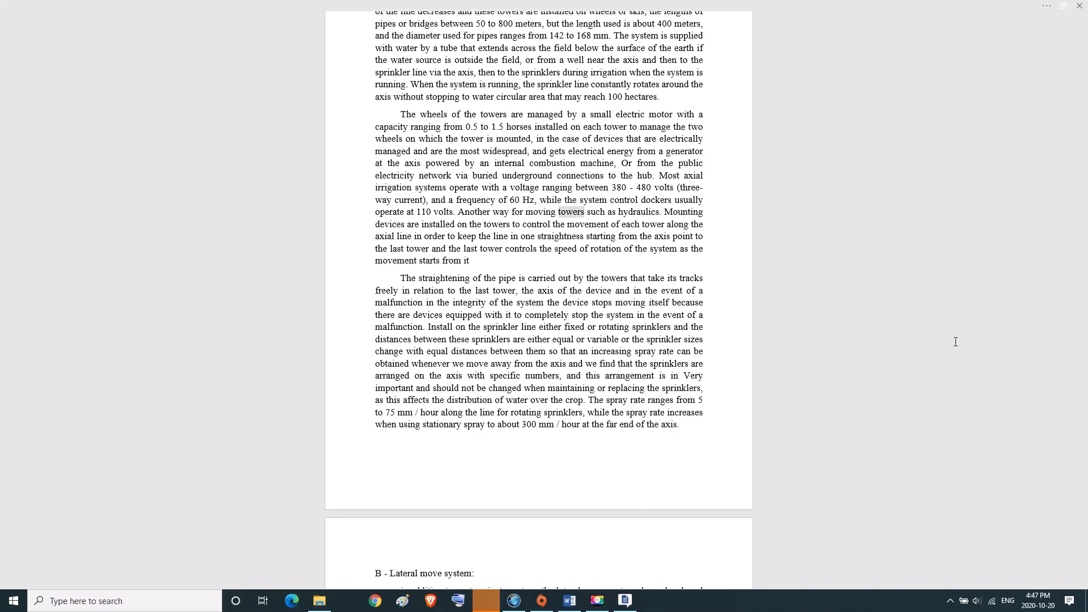
pyautogui.doubleClick(639, 211)
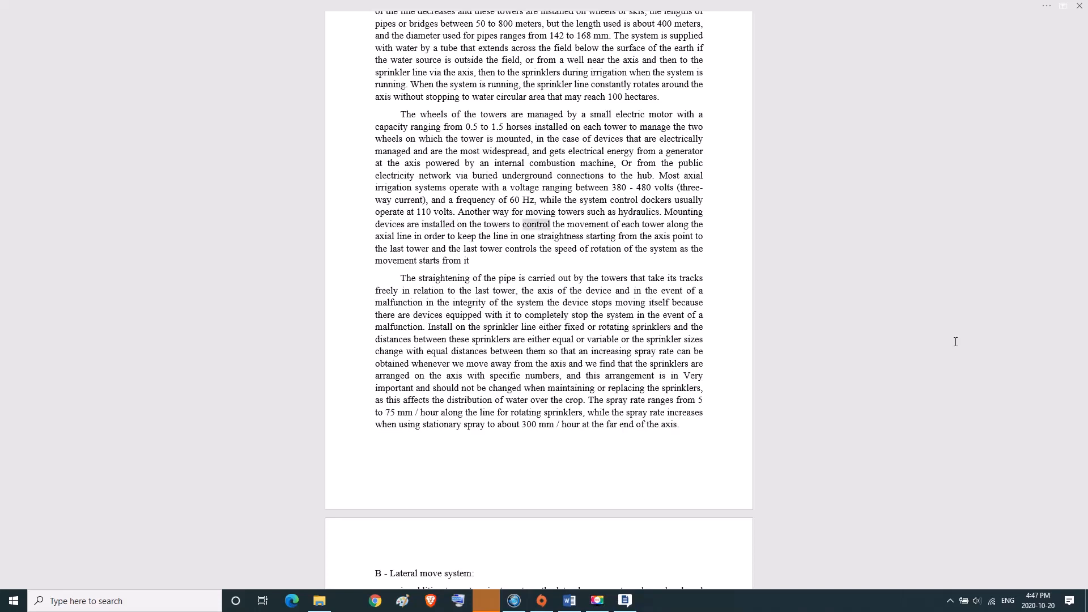
pyautogui.doubleClick(655, 223)
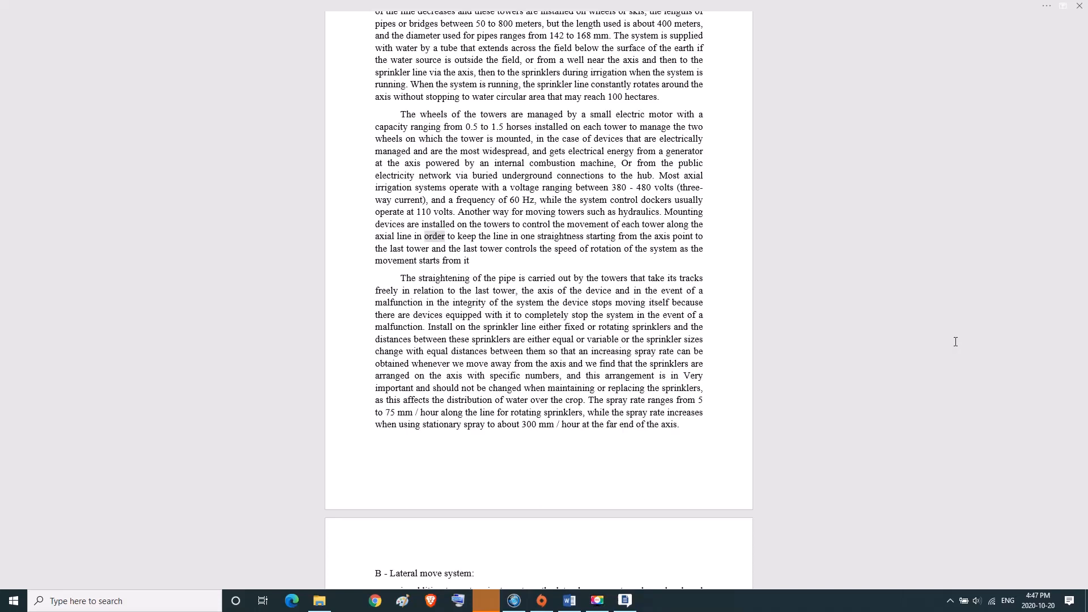
pyautogui.doubleClick(560, 236)
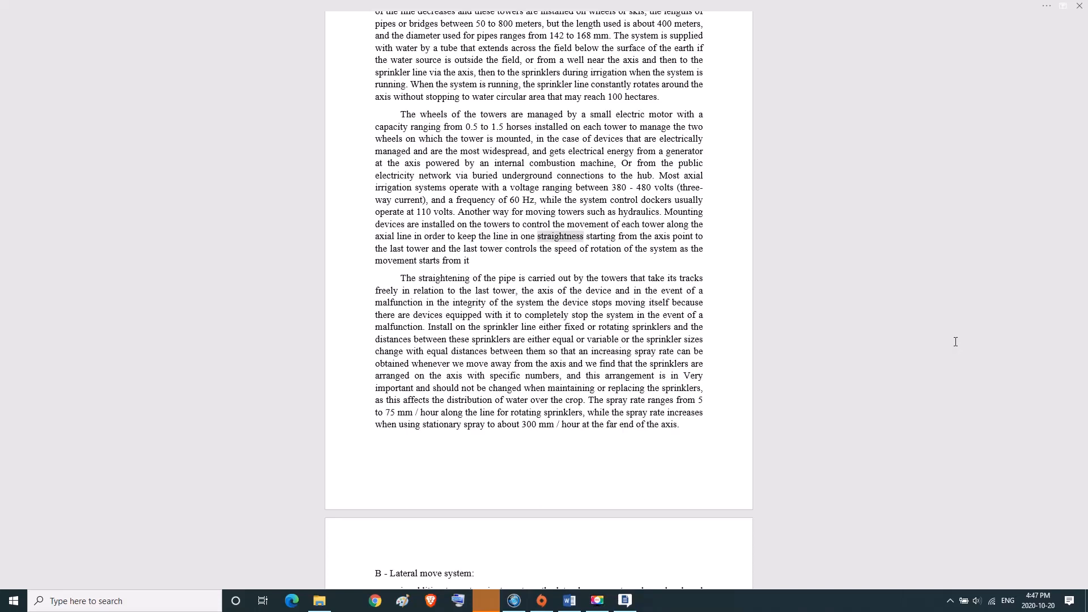
pyautogui.click(560, 236)
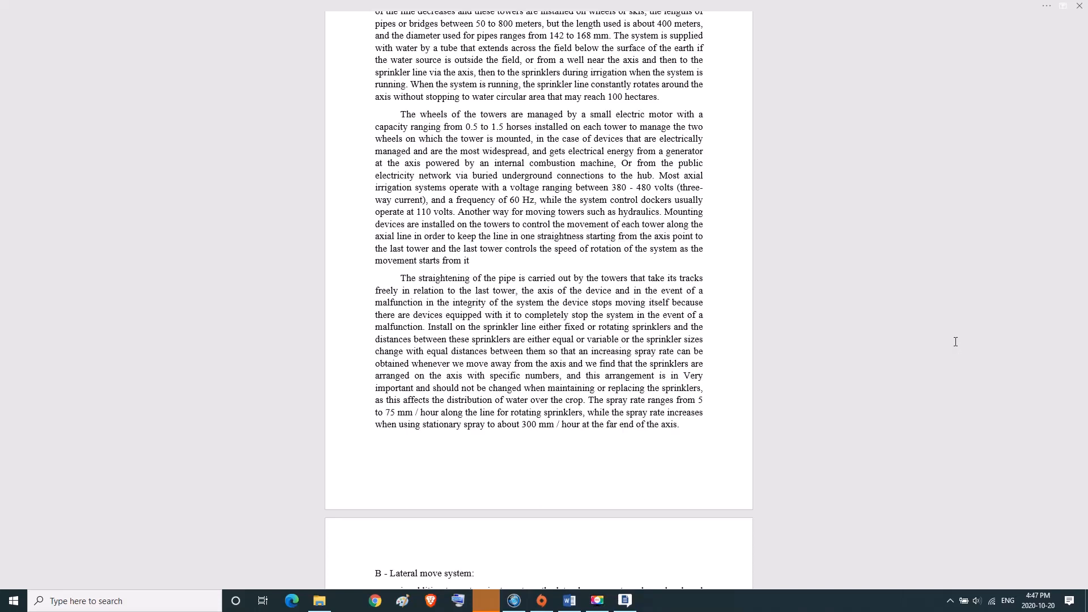
pyautogui.doubleClick(490, 249)
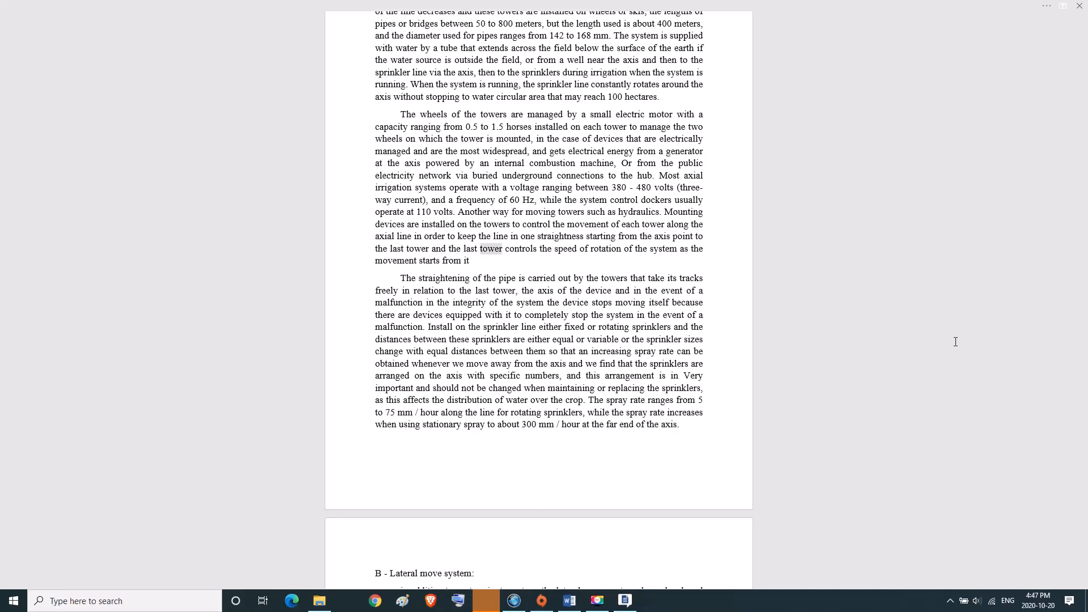
pyautogui.doubleClick(605, 248)
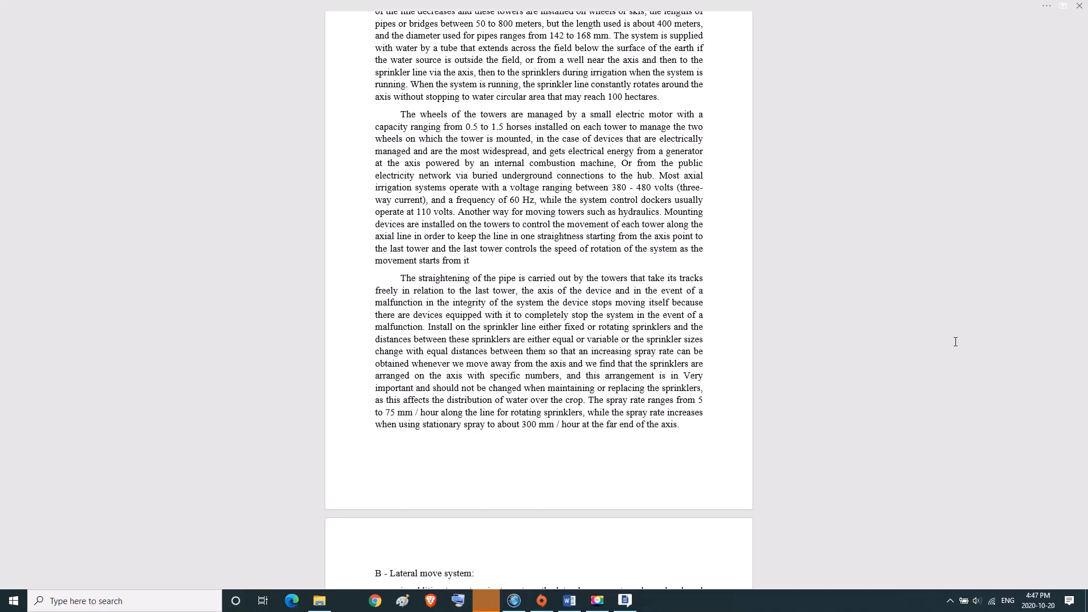
# - Read the pipe-straightening lines: 'tracks', 'last axis', 'stop', 'sprinklers', 'sizes', 'between', 'spray', 'and'
pyautogui.doubleClick(691, 277)
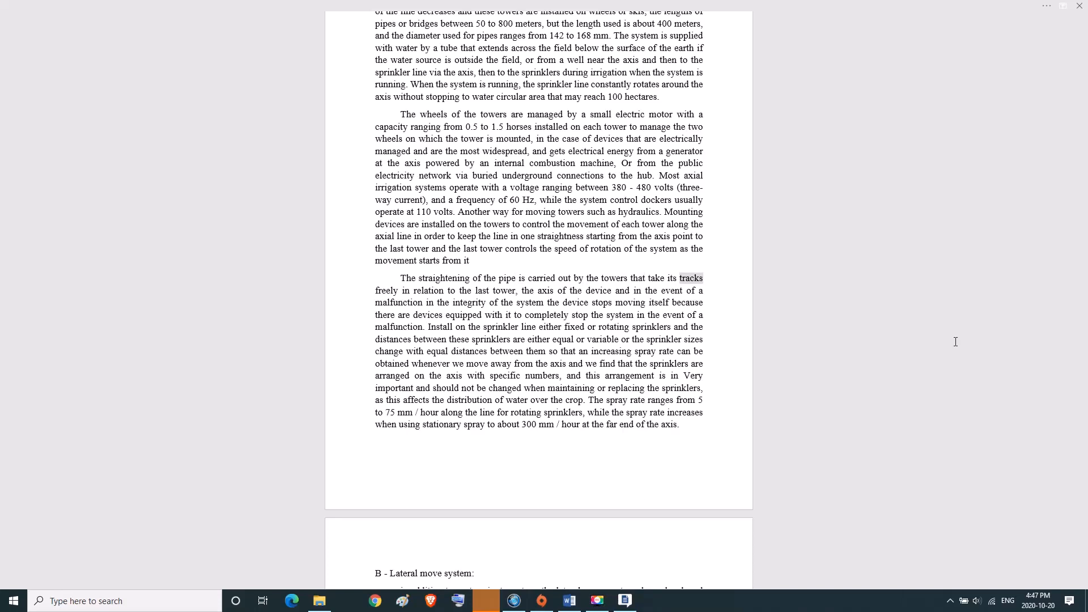
pyautogui.doubleClick(481, 290)
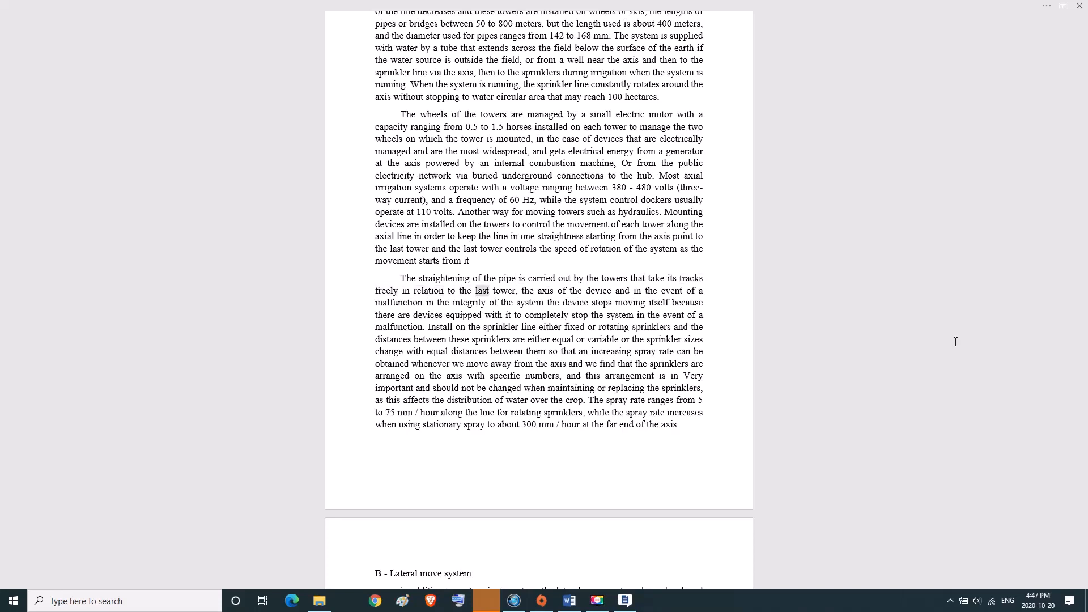
pyautogui.doubleClick(547, 292)
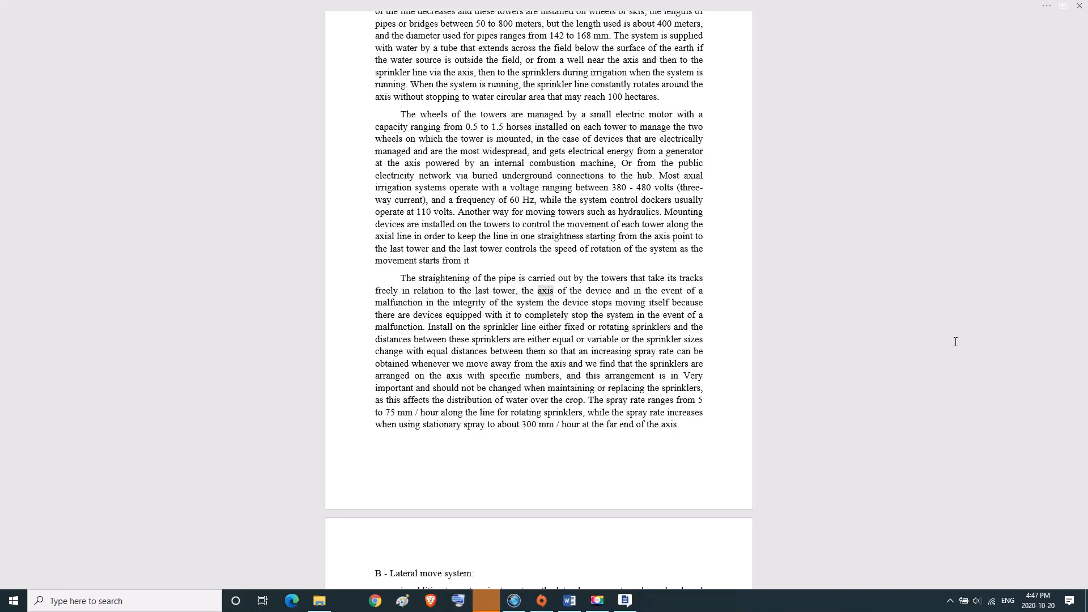
pyautogui.doubleClick(399, 301)
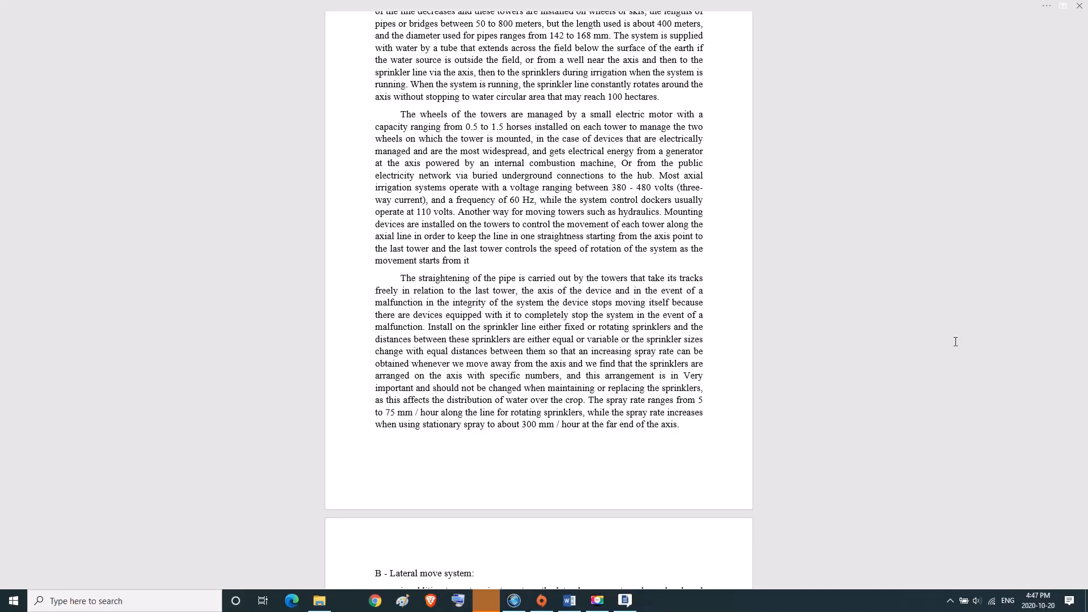
pyautogui.doubleClick(427, 315)
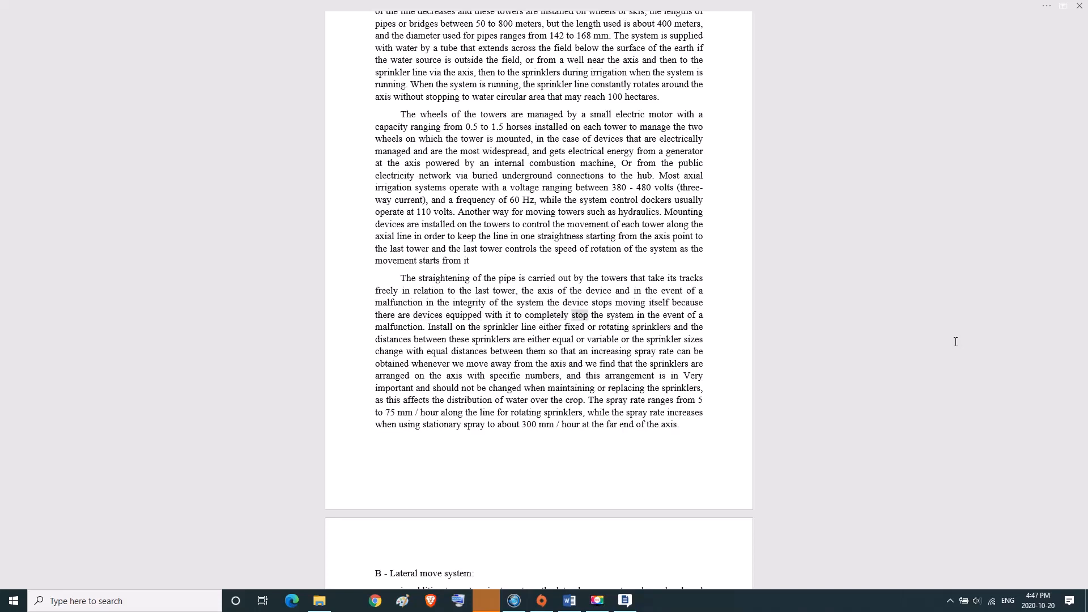
pyautogui.doubleClick(394, 326)
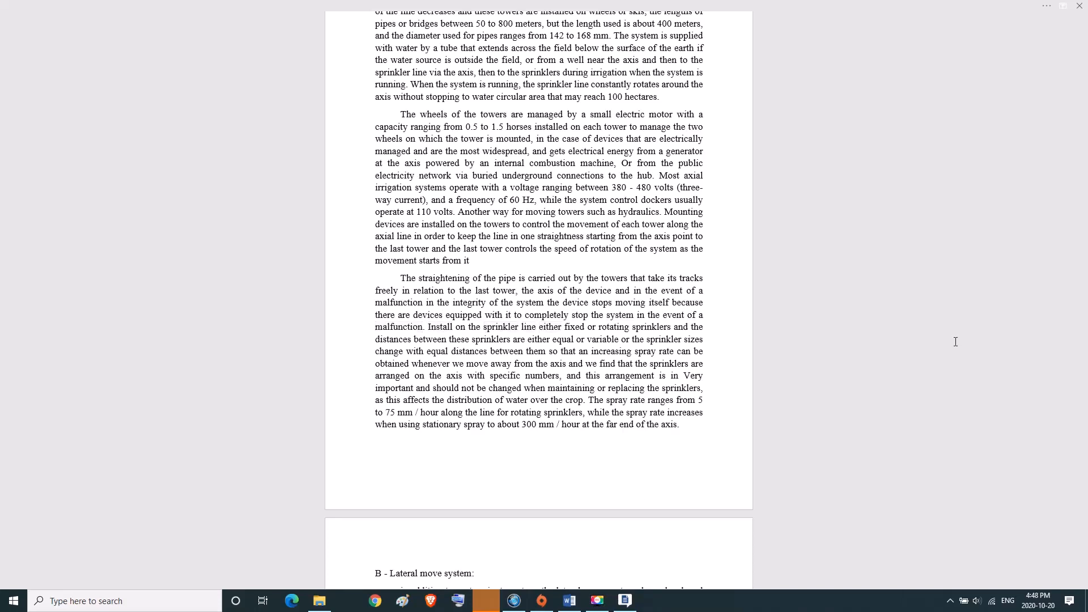
pyautogui.doubleClick(651, 326)
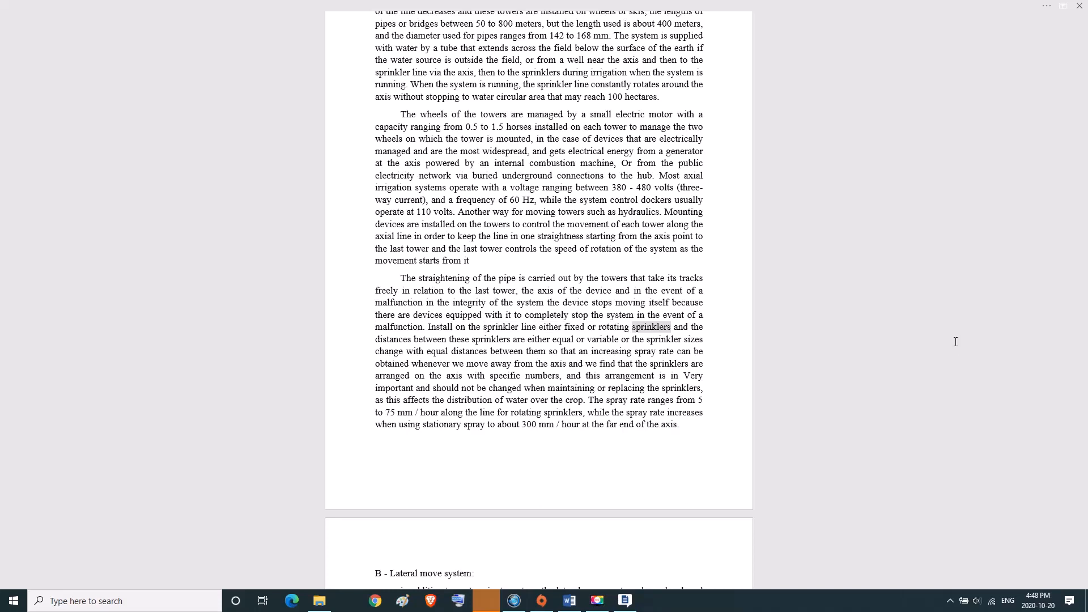
pyautogui.doubleClick(489, 339)
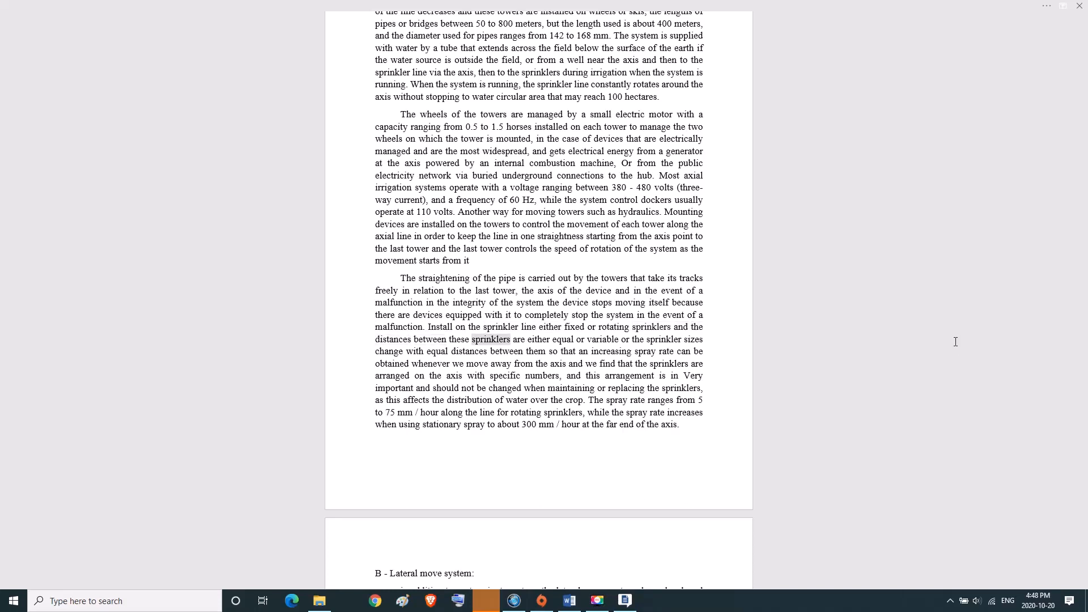
pyautogui.doubleClick(607, 340)
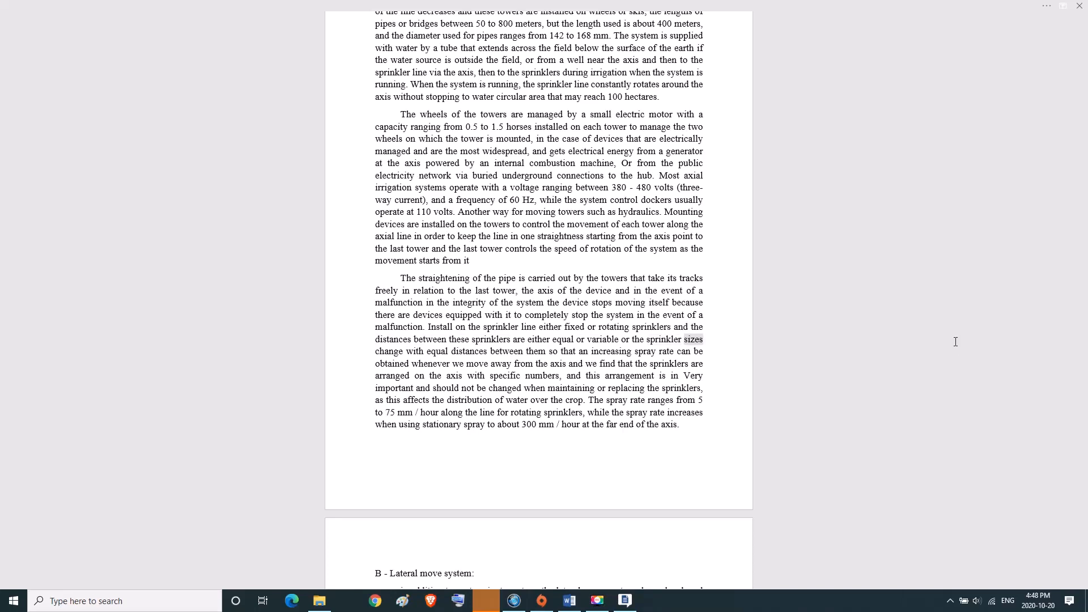
pyautogui.doubleClick(505, 351)
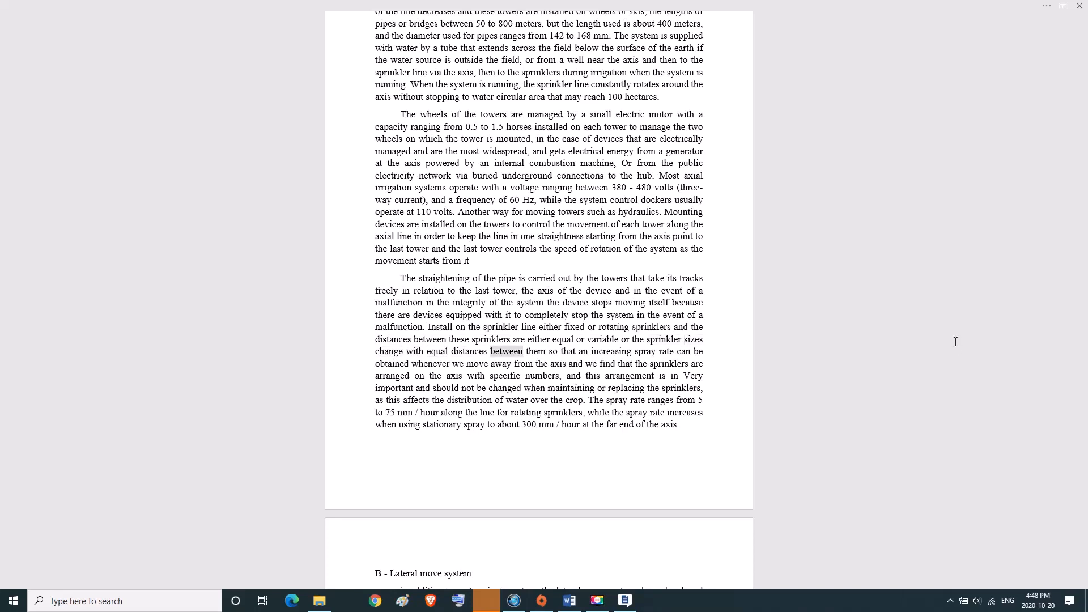
pyautogui.doubleClick(645, 351)
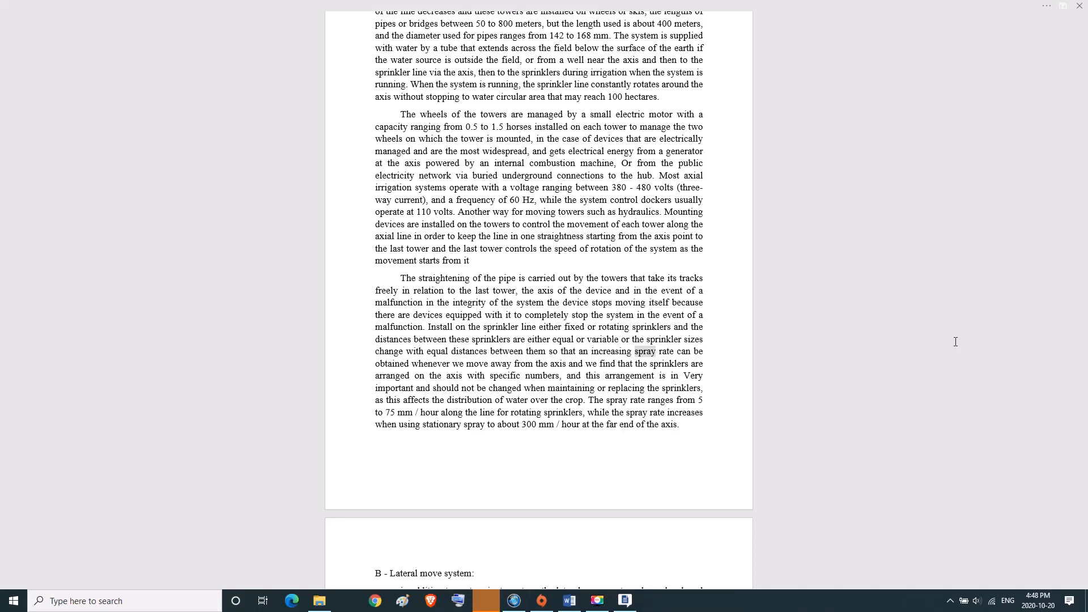
pyautogui.doubleClick(431, 362)
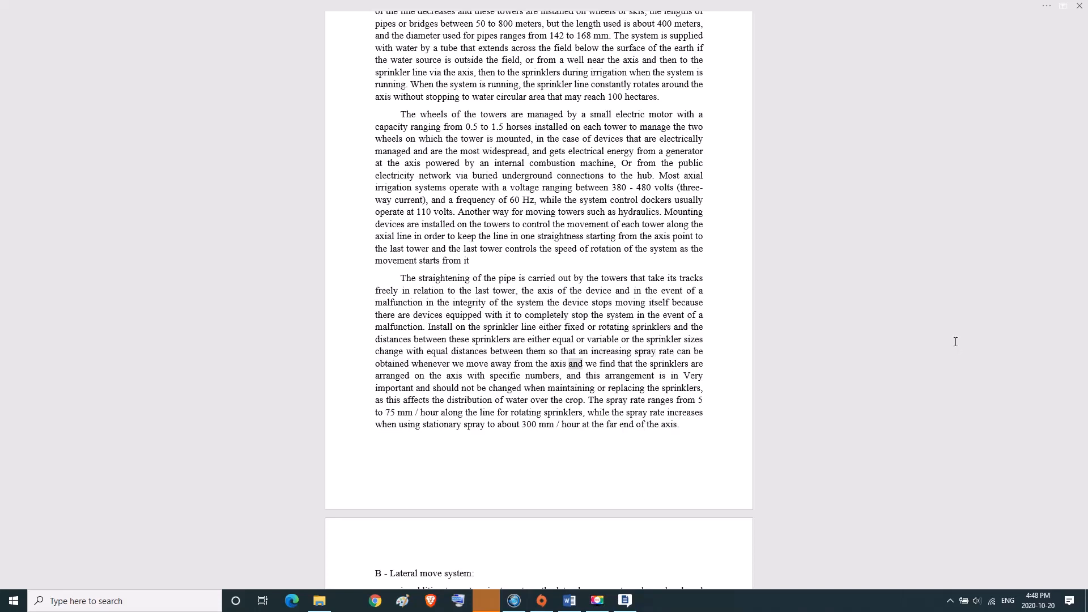
# - Finish the spray-rate sentence through '300 mm', 'far', 'axis', then reach the Lateral move system heading
pyautogui.doubleClick(392, 375)
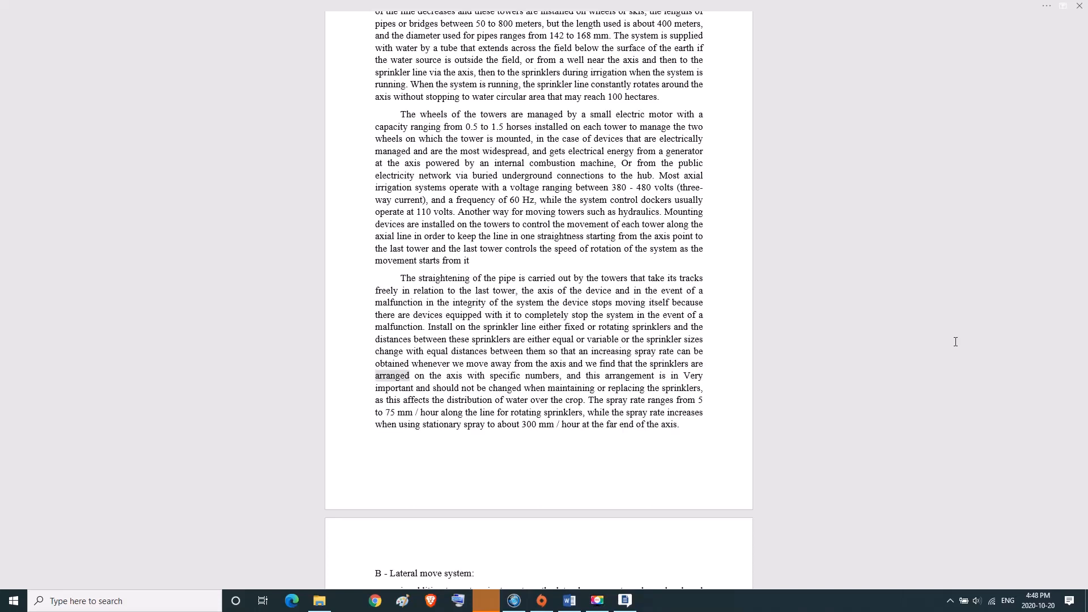
pyautogui.doubleClick(504, 375)
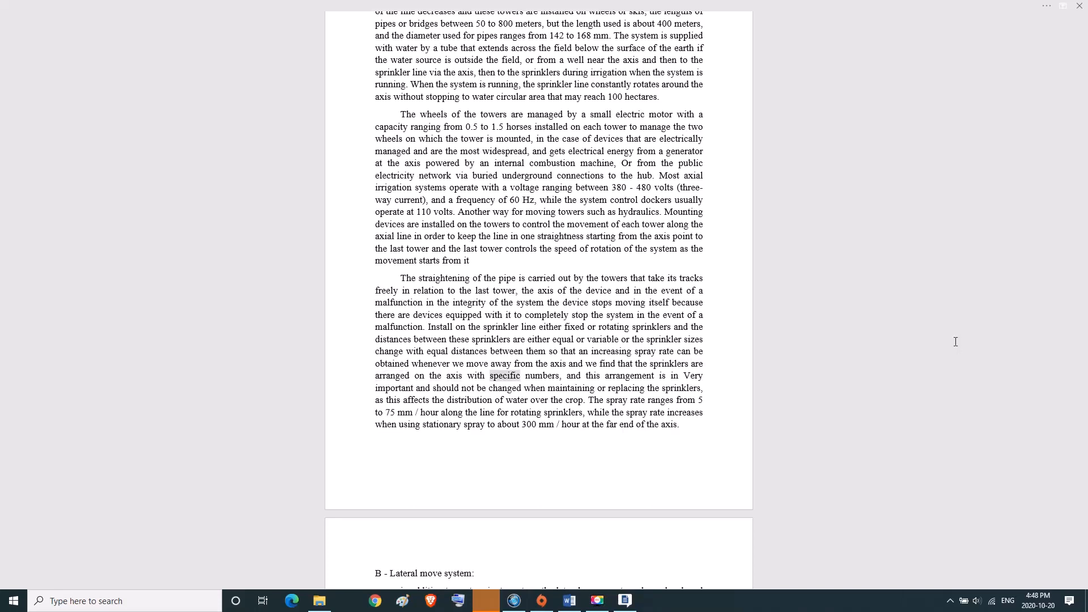
pyautogui.doubleClick(630, 375)
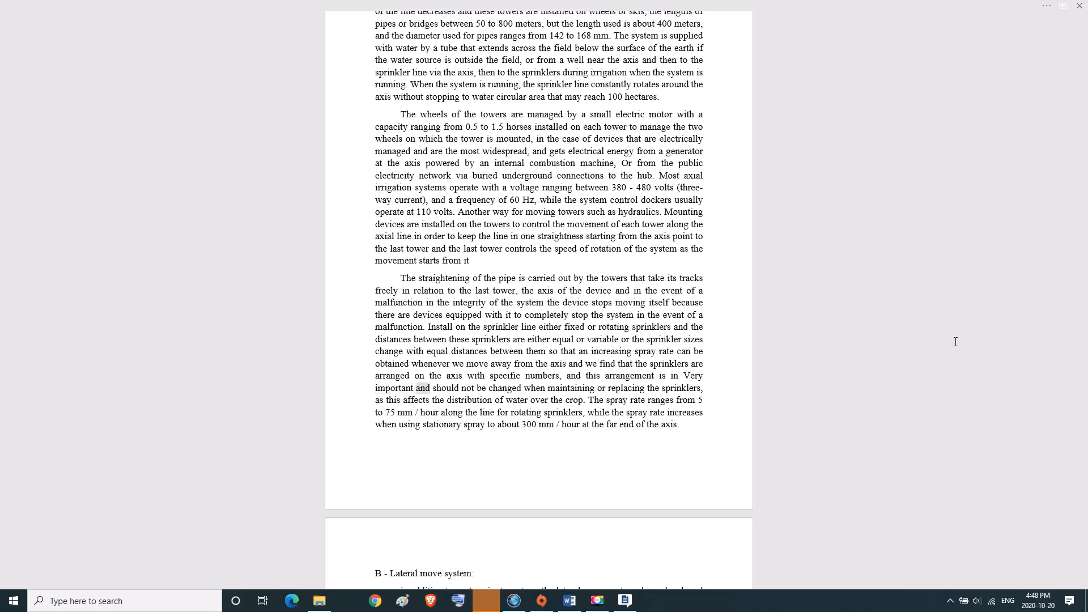
pyautogui.doubleClick(570, 388)
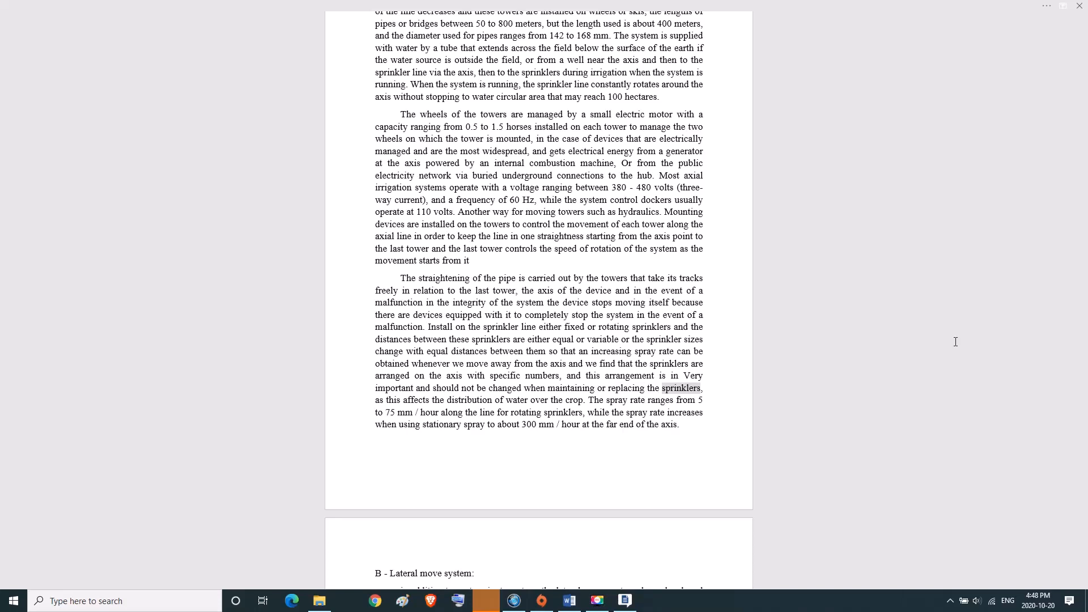
pyautogui.doubleClick(415, 399)
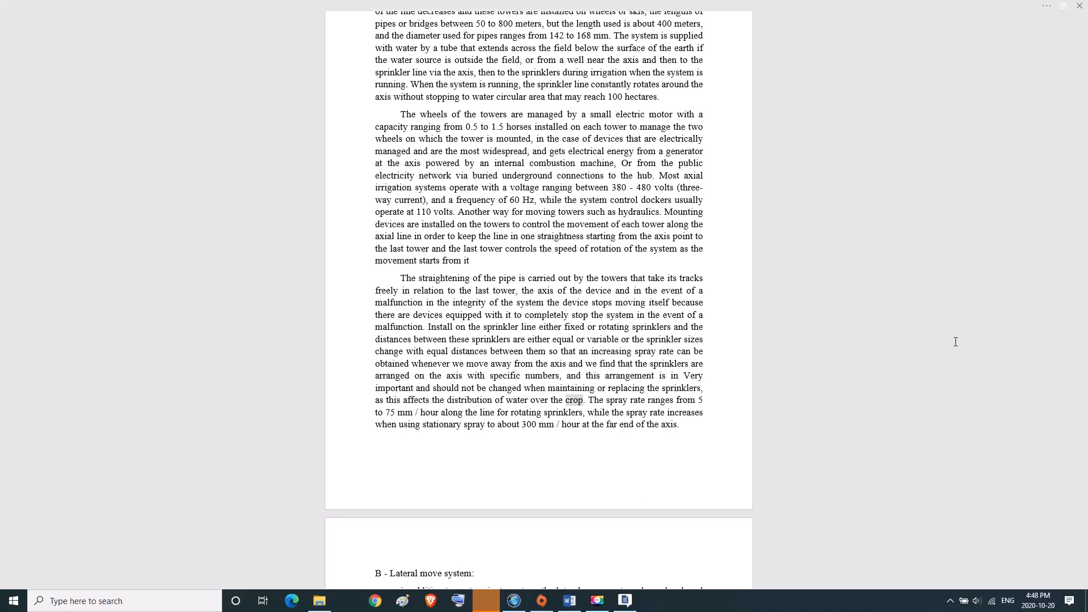
pyautogui.click(574, 400)
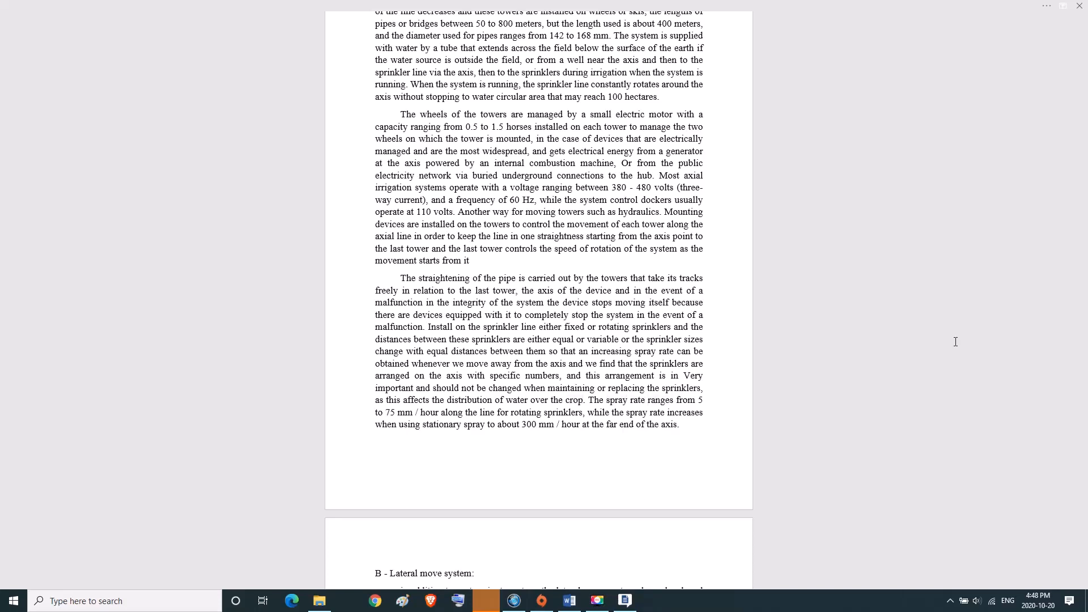
pyautogui.doubleClick(398, 413)
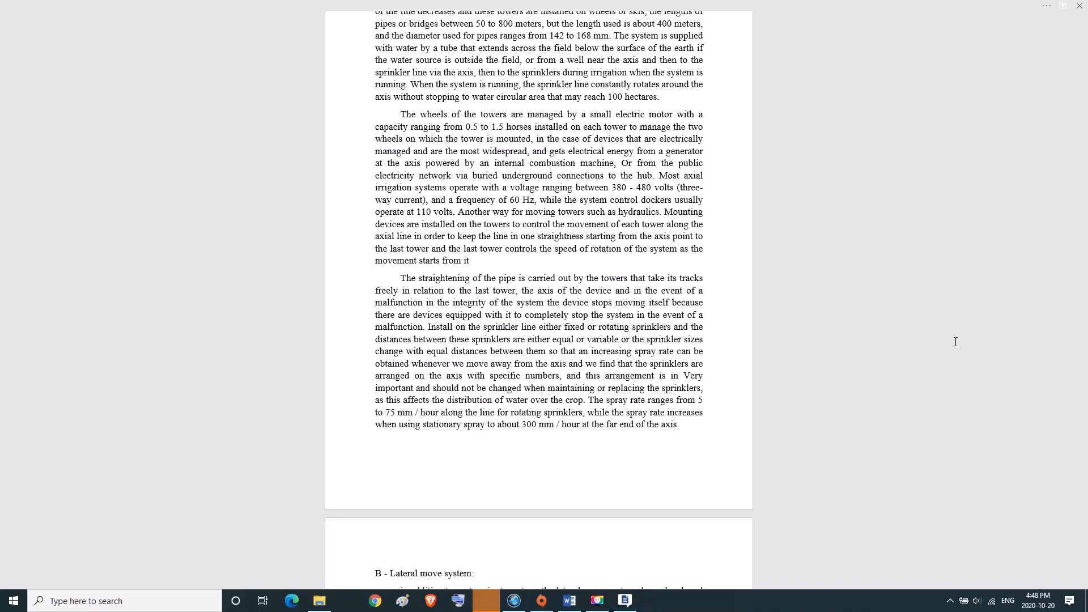
pyautogui.doubleClick(562, 413)
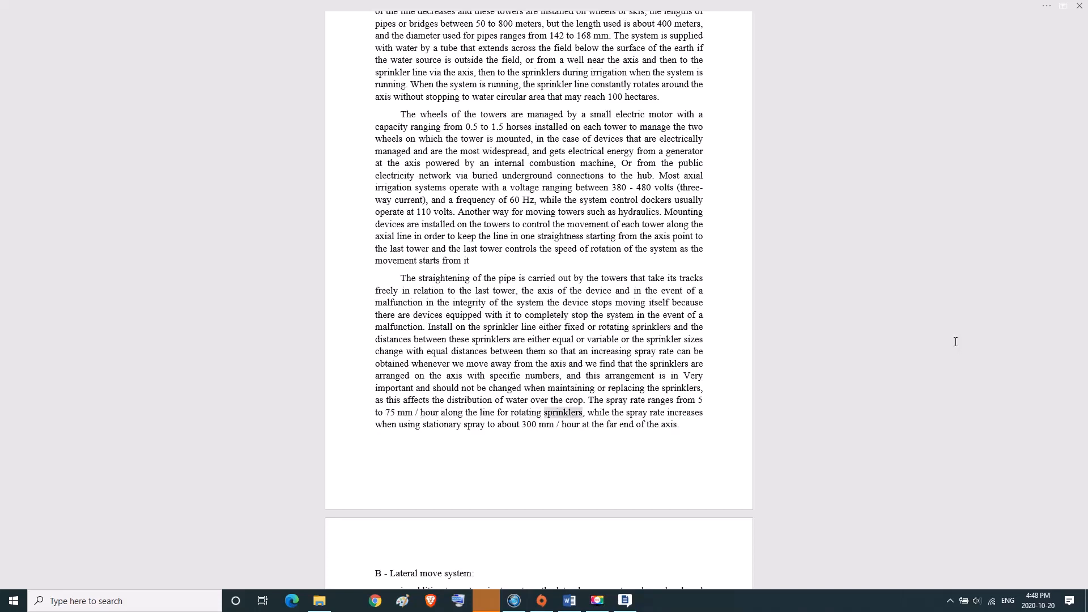
pyautogui.doubleClick(685, 413)
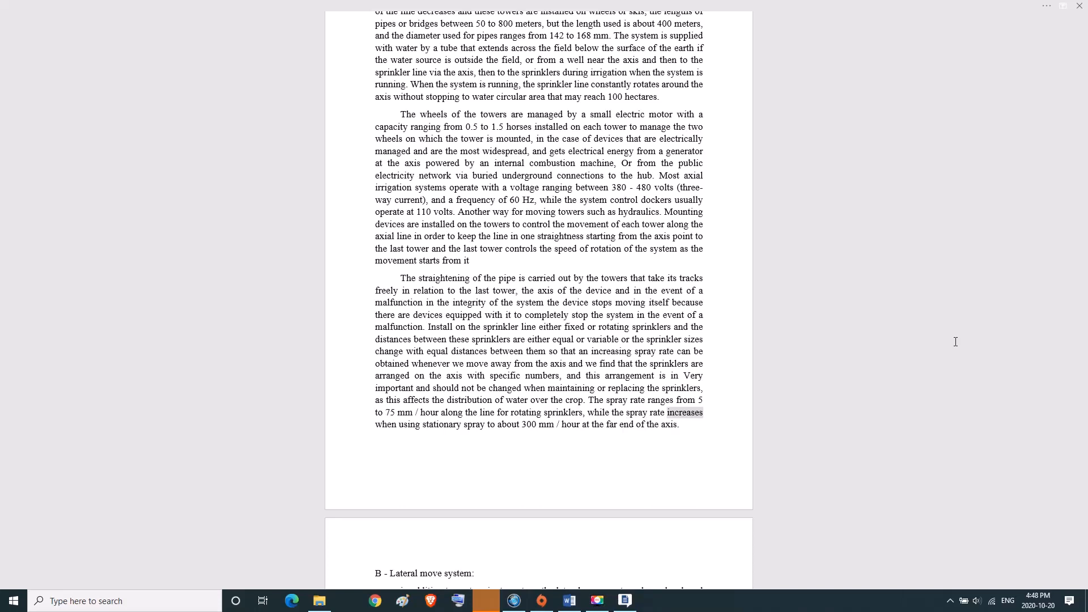
pyautogui.doubleClick(474, 423)
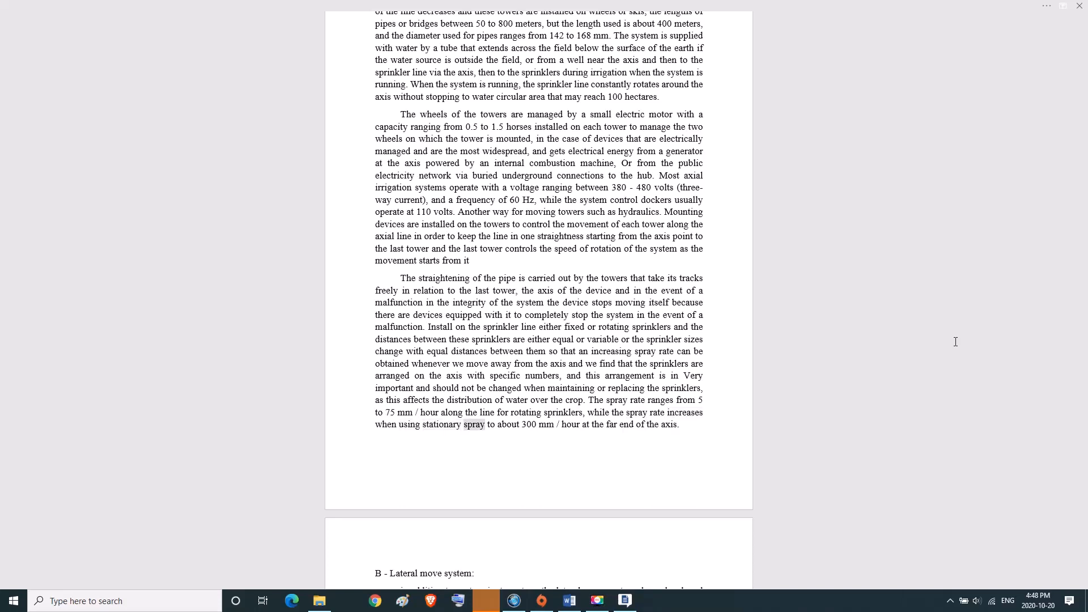
pyautogui.doubleClick(537, 424)
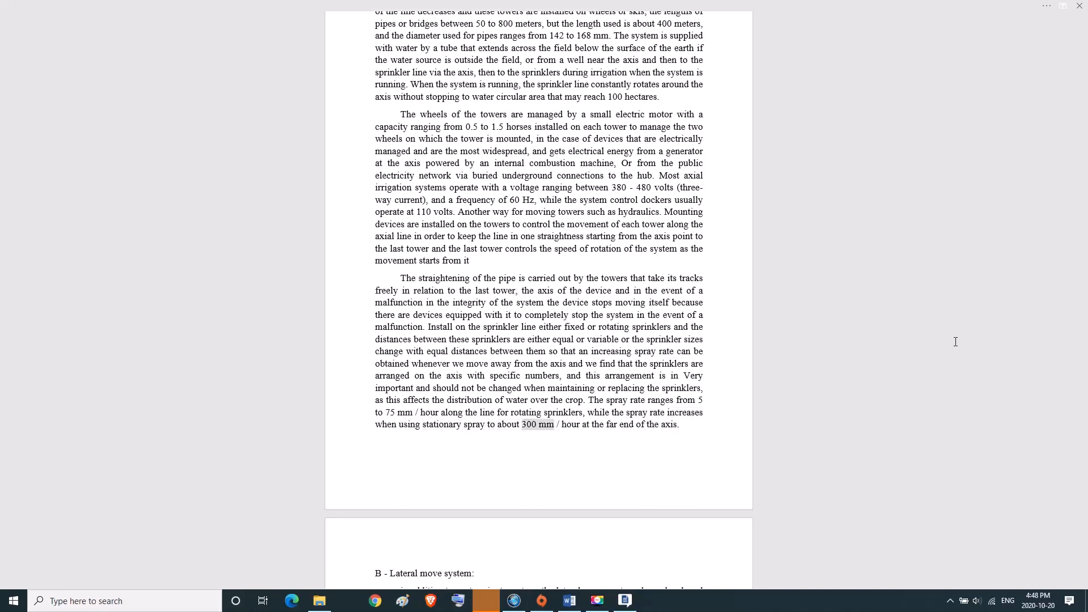
pyautogui.doubleClick(610, 424)
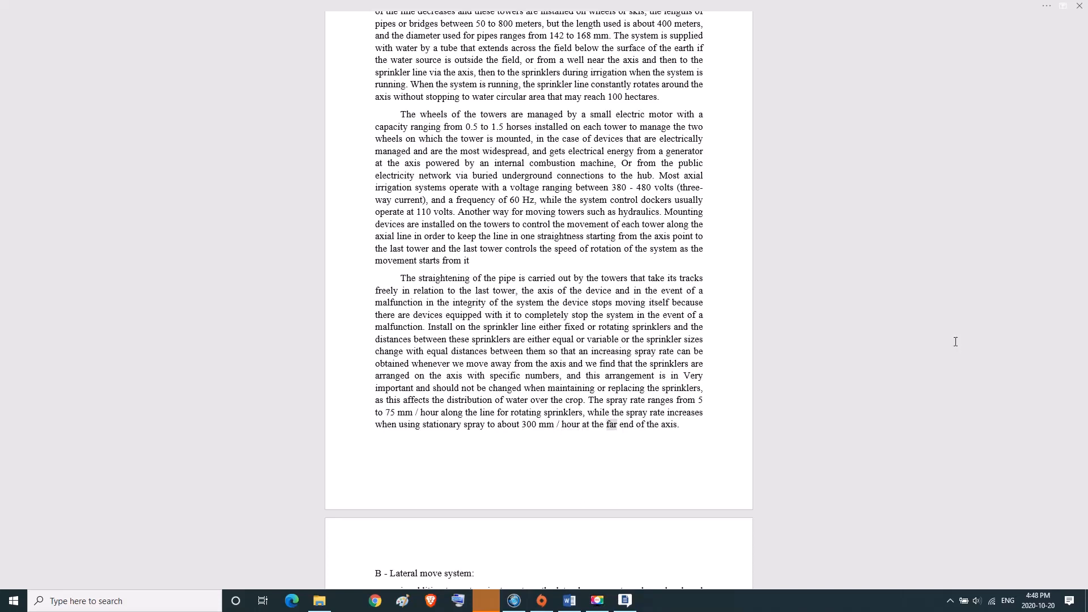
pyautogui.doubleClick(668, 424)
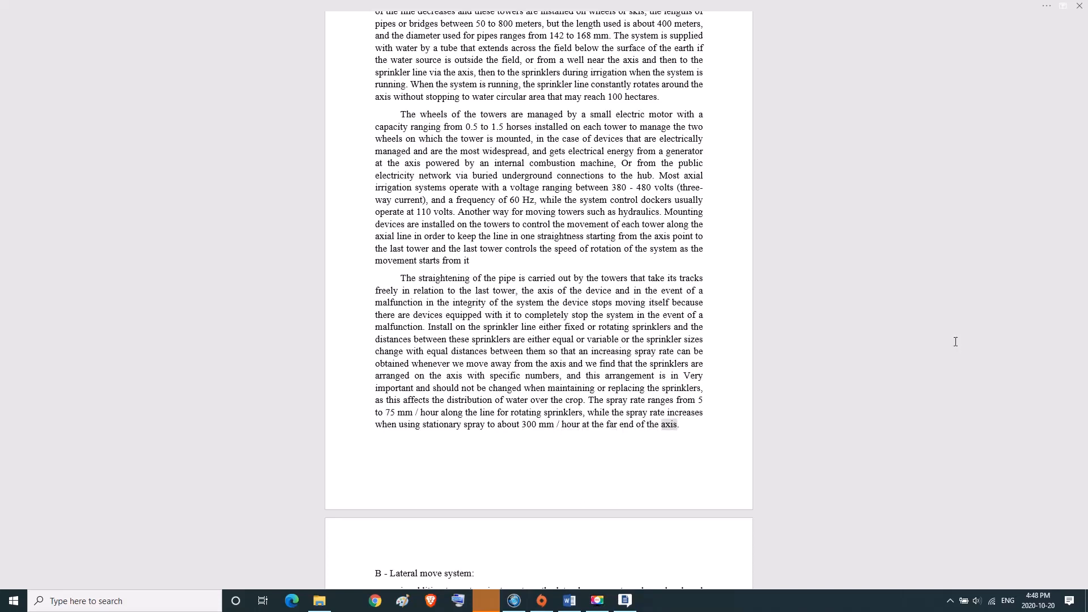
pyautogui.doubleClick(456, 573)
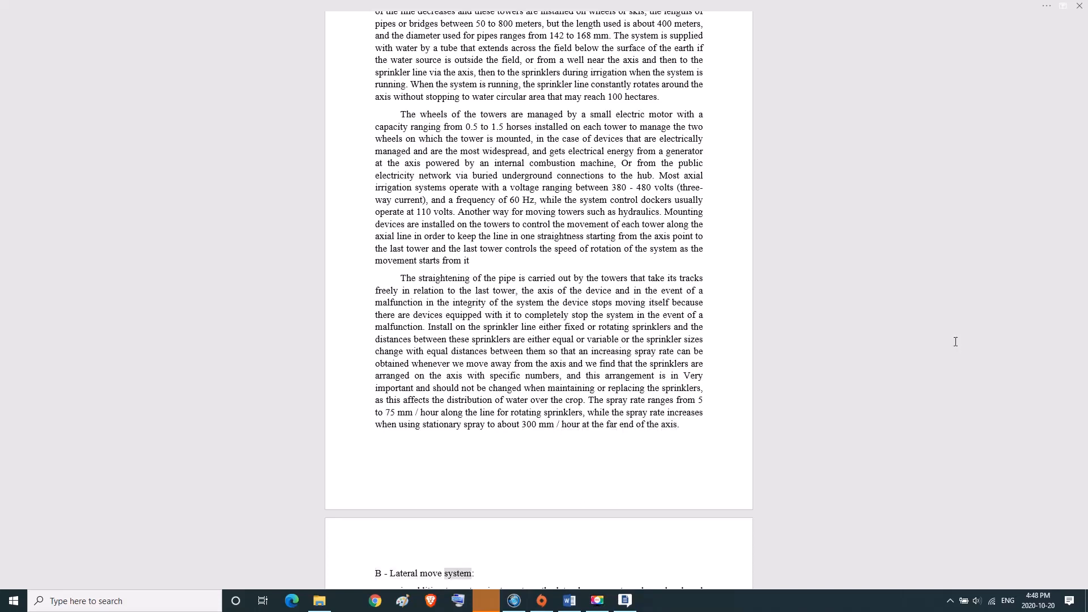
pyautogui.scroll(-3)
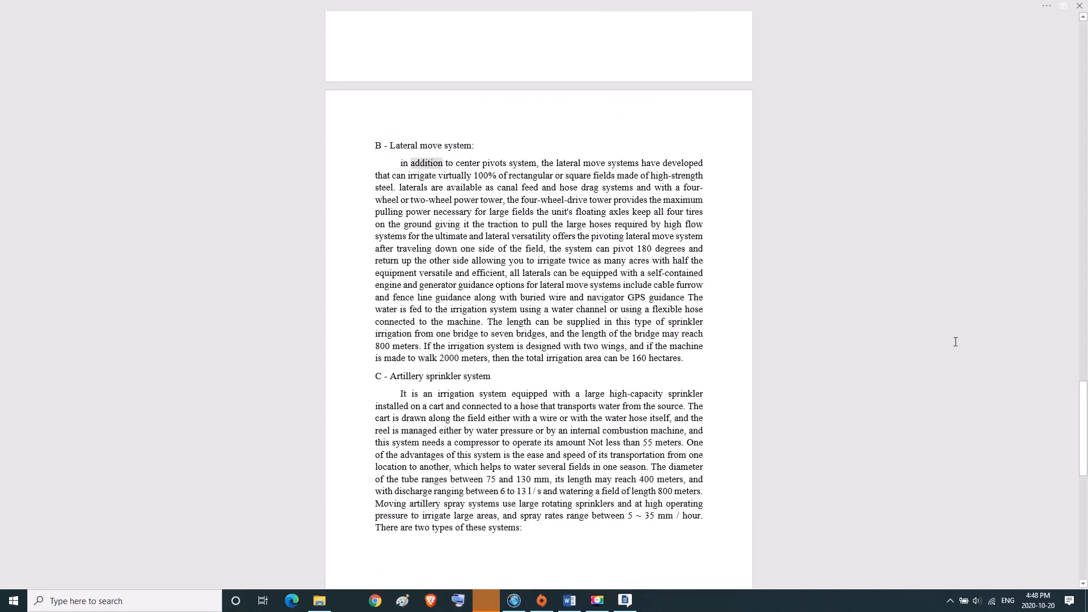
pyautogui.doubleClick(526, 164)
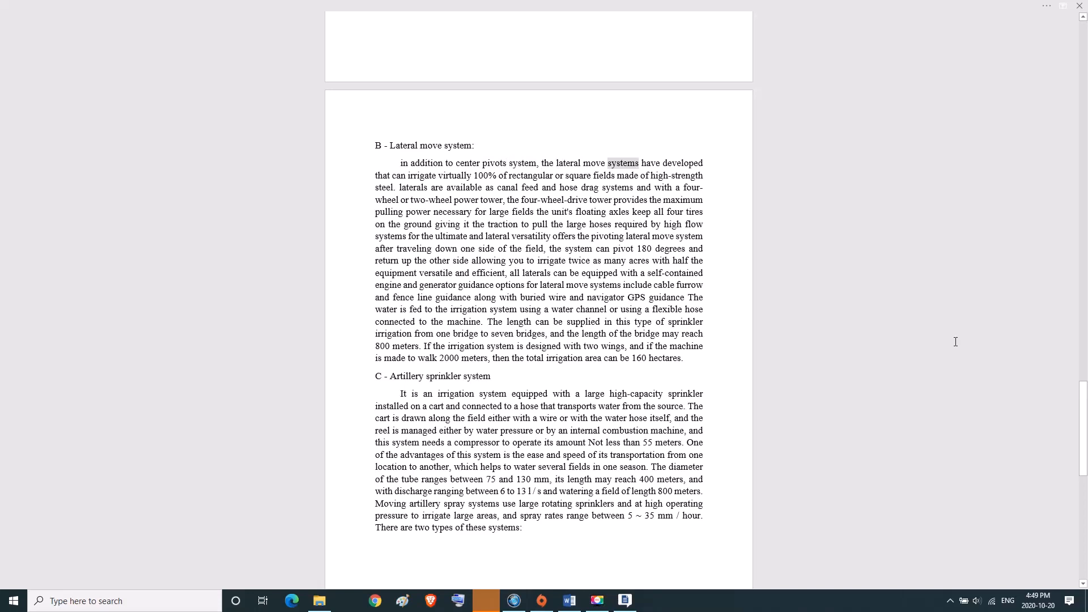
pyautogui.doubleClick(454, 175)
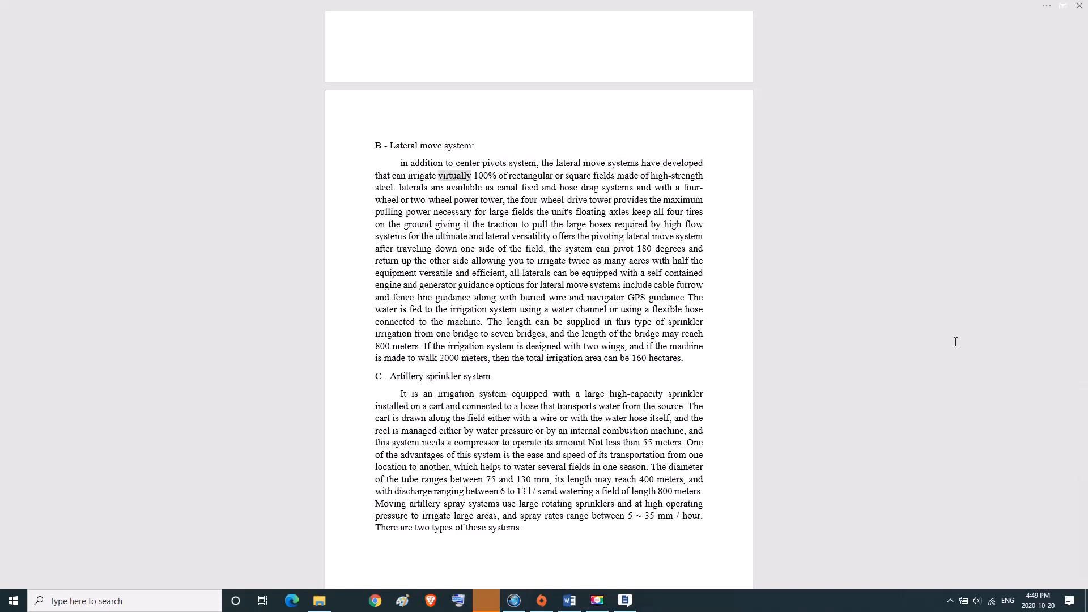
pyautogui.doubleClick(534, 175)
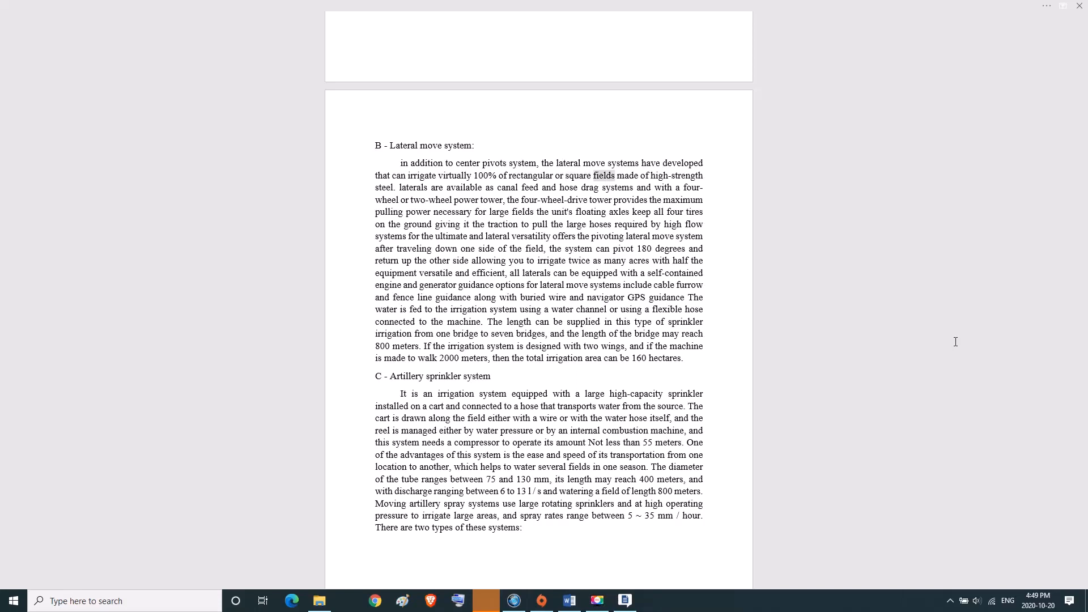
pyautogui.doubleClick(383, 188)
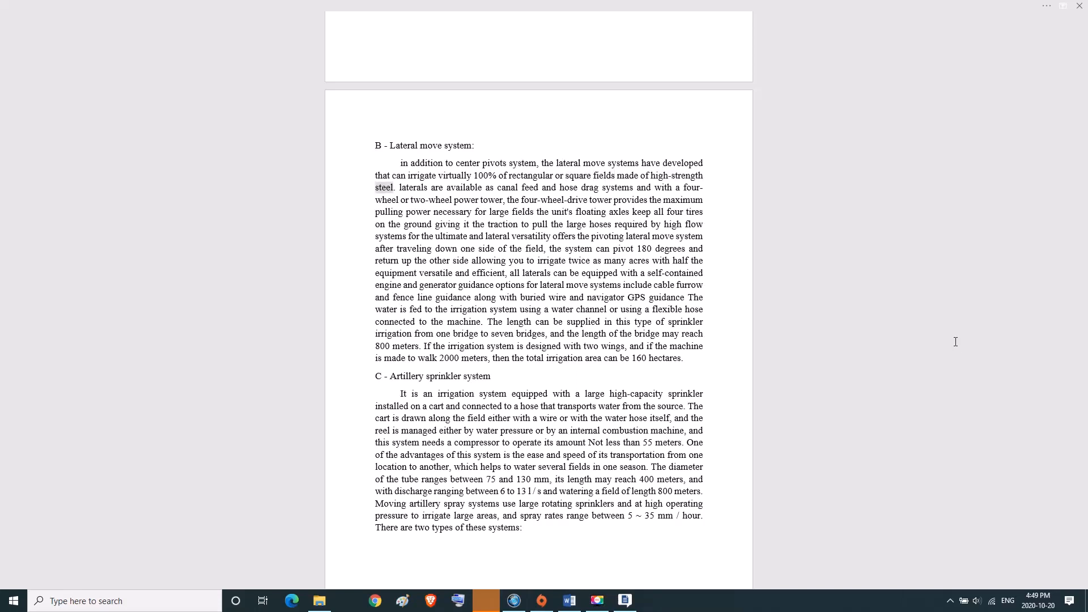
pyautogui.doubleClick(462, 187)
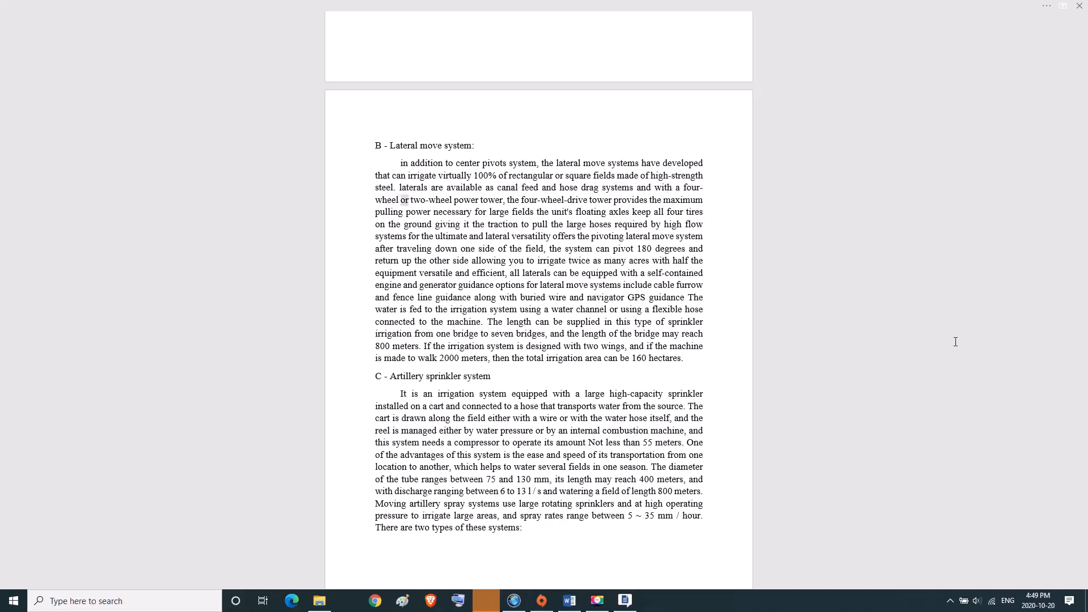
pyautogui.doubleClick(492, 199)
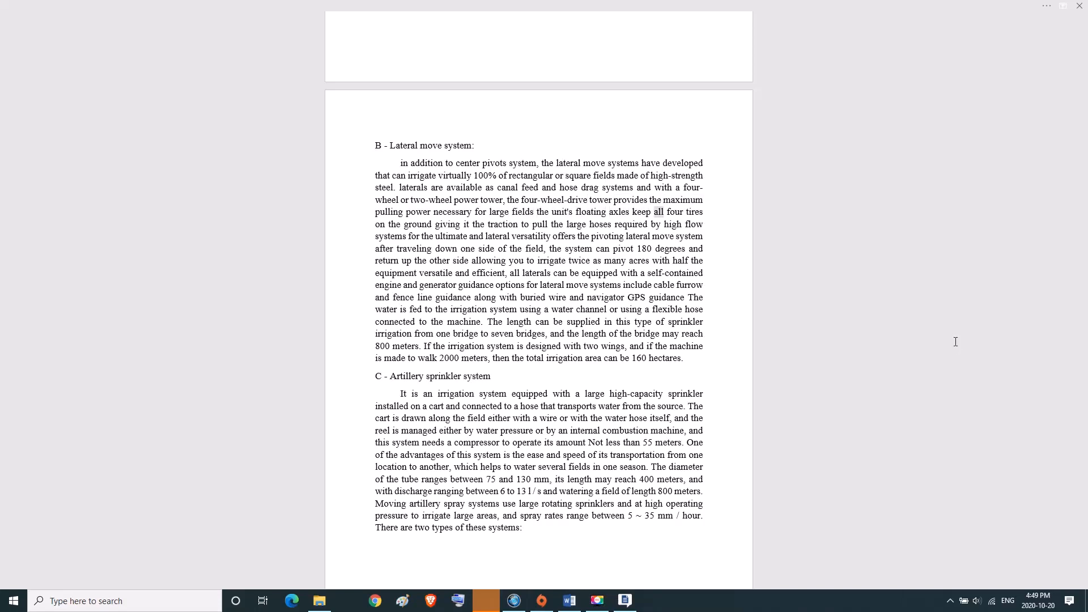
pyautogui.doubleClick(447, 224)
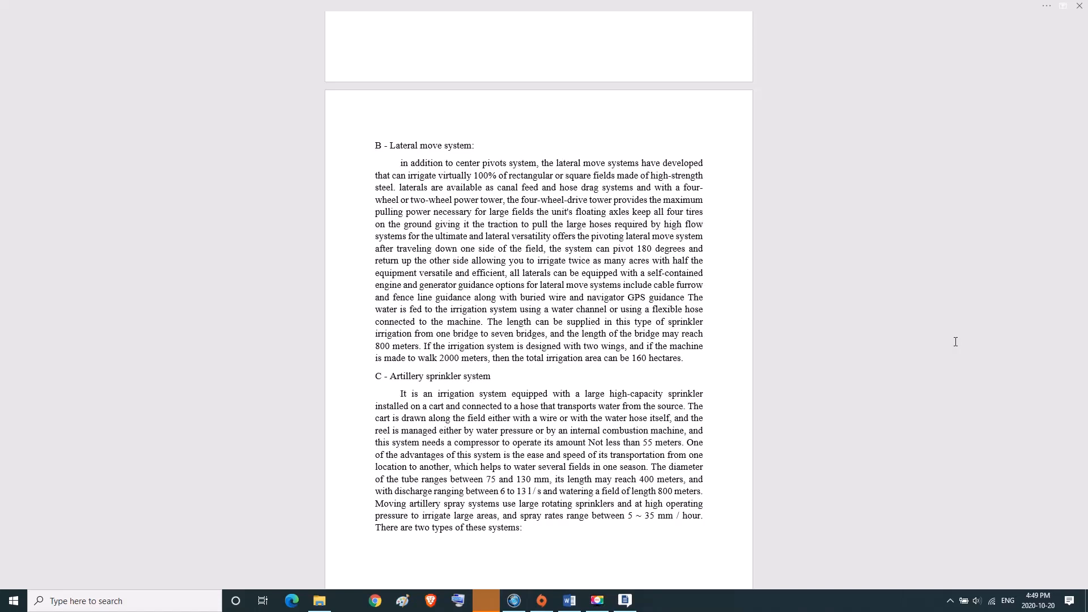
pyautogui.doubleClick(496, 236)
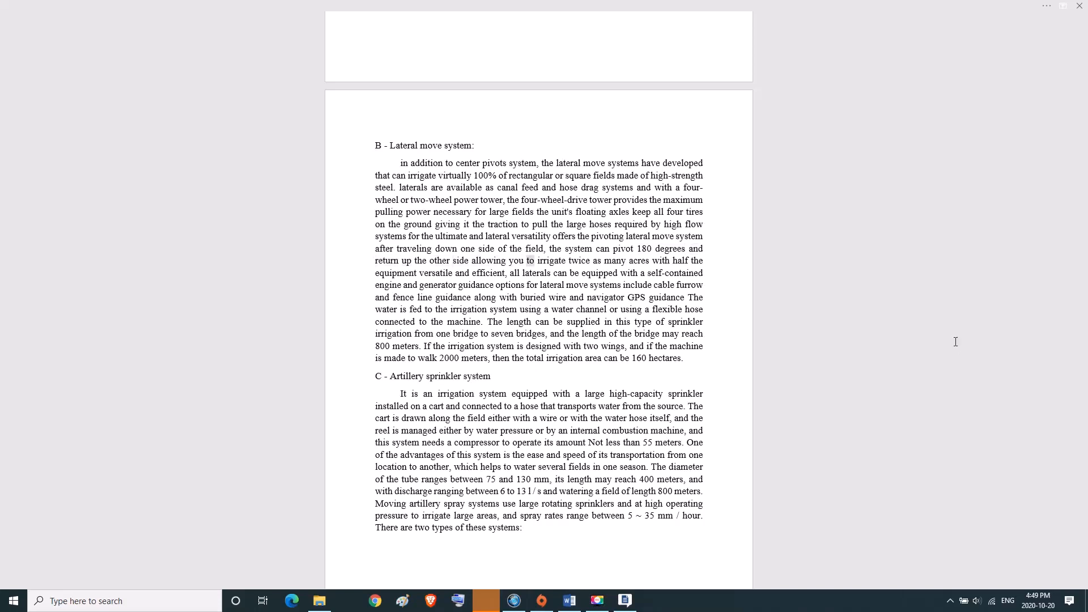
pyautogui.doubleClick(639, 260)
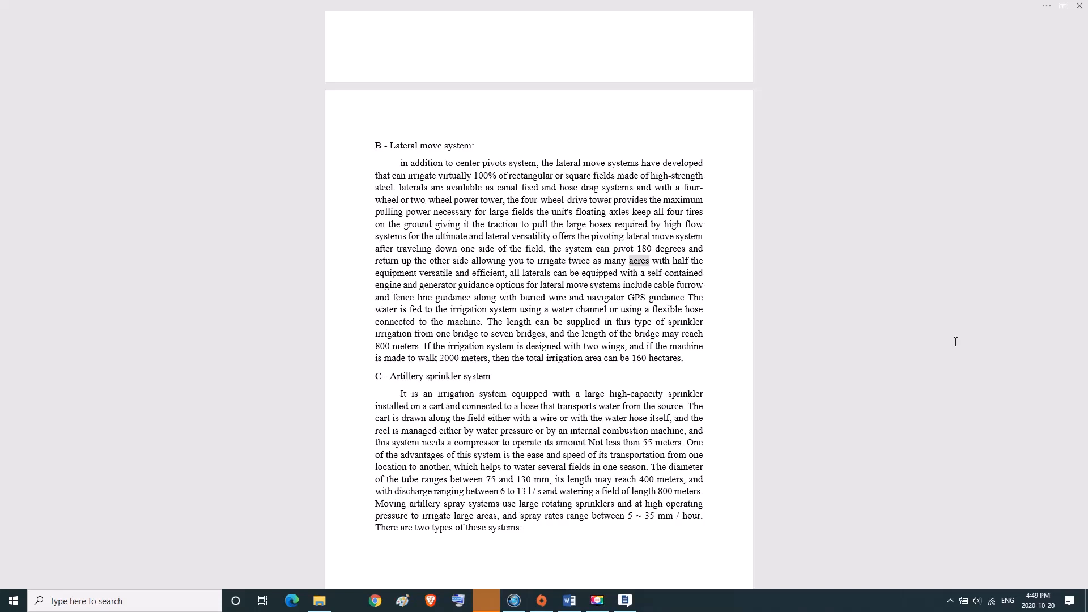
pyautogui.doubleClick(462, 272)
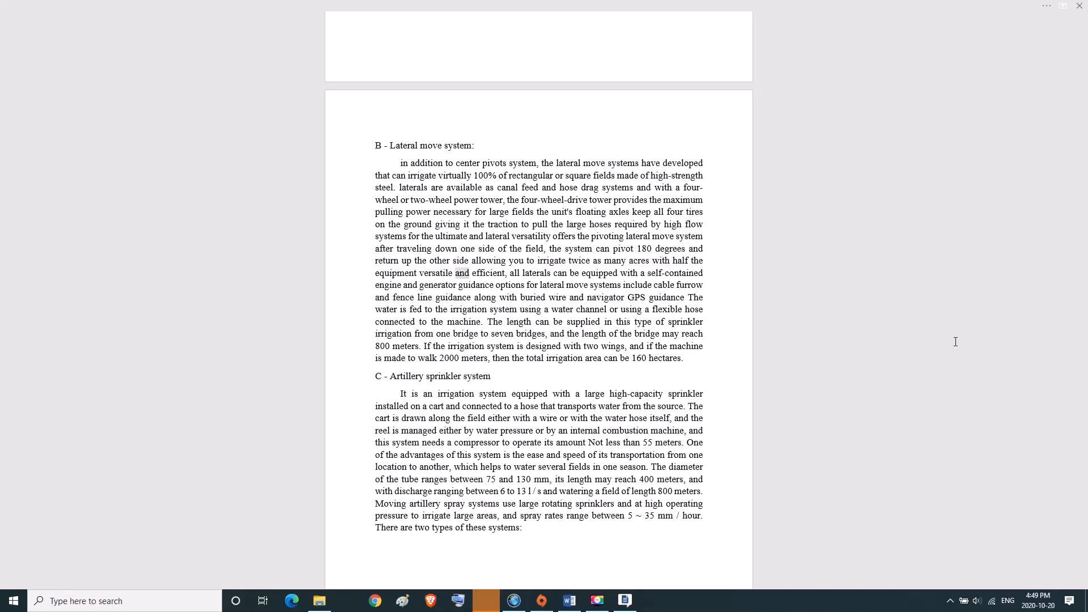
pyautogui.doubleClick(537, 273)
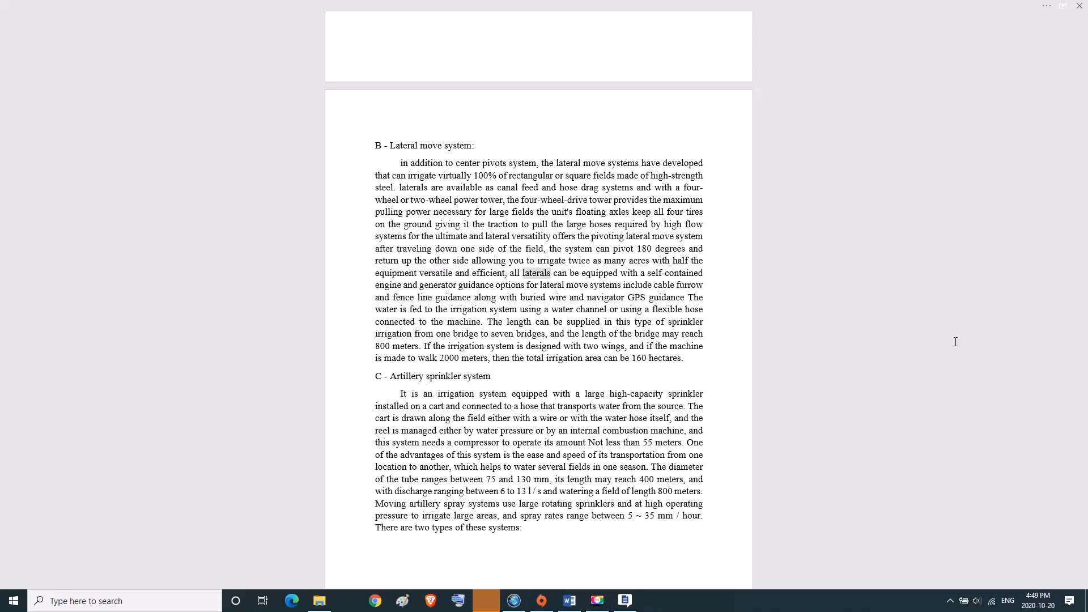
pyautogui.doubleClick(675, 272)
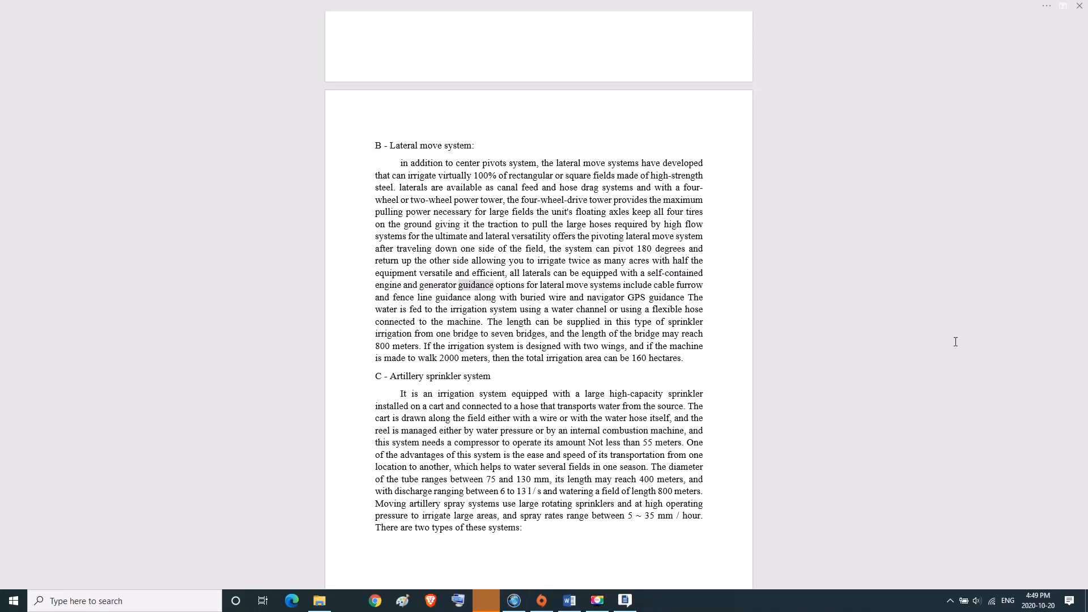
pyautogui.doubleClick(578, 286)
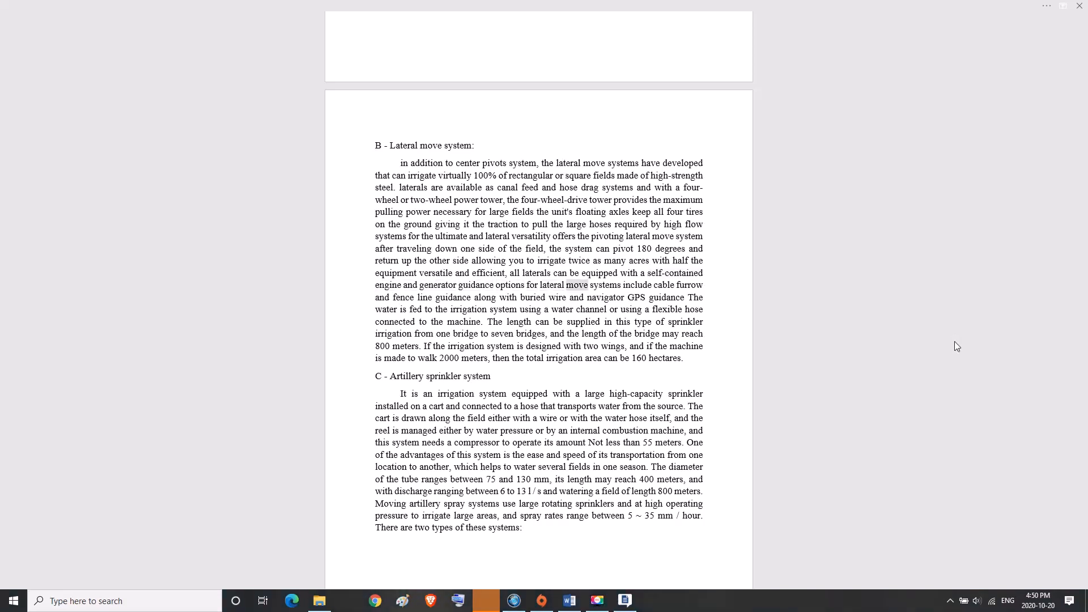
pyautogui.doubleClick(404, 296)
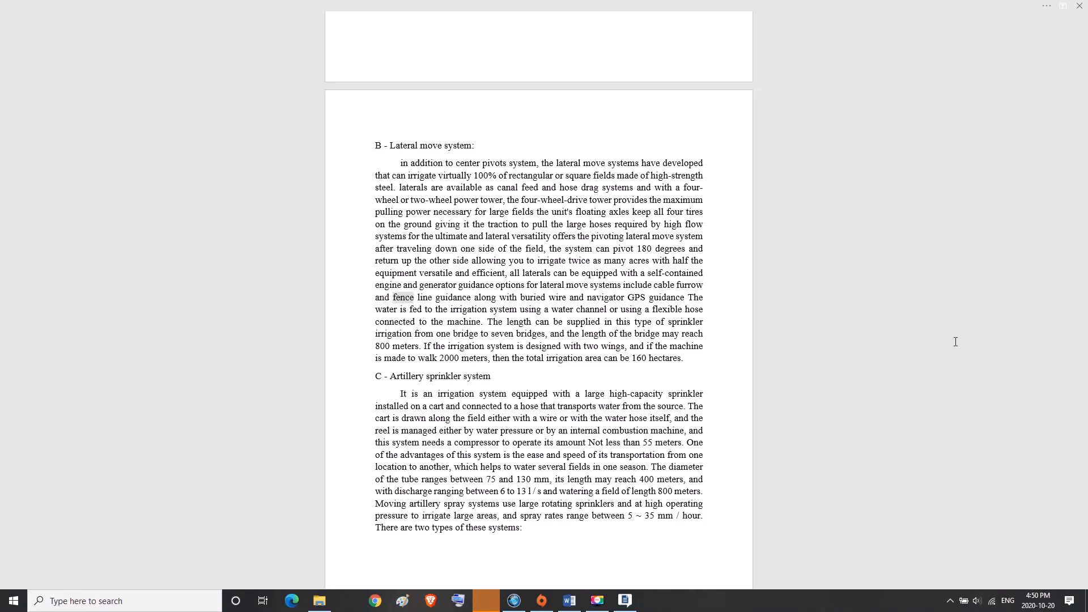
pyautogui.doubleClick(535, 297)
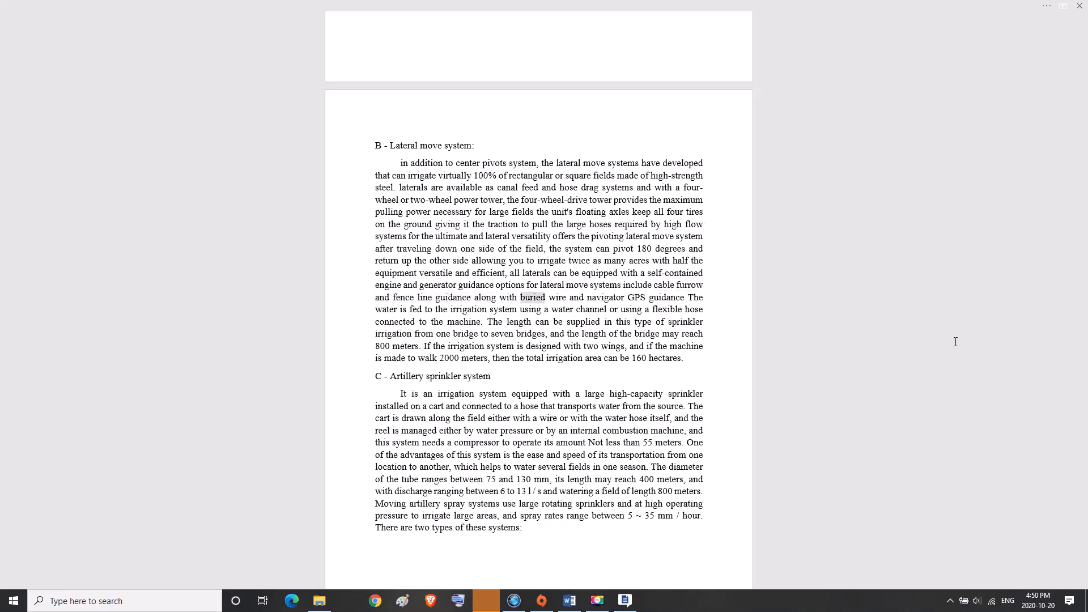
pyautogui.doubleClick(636, 297)
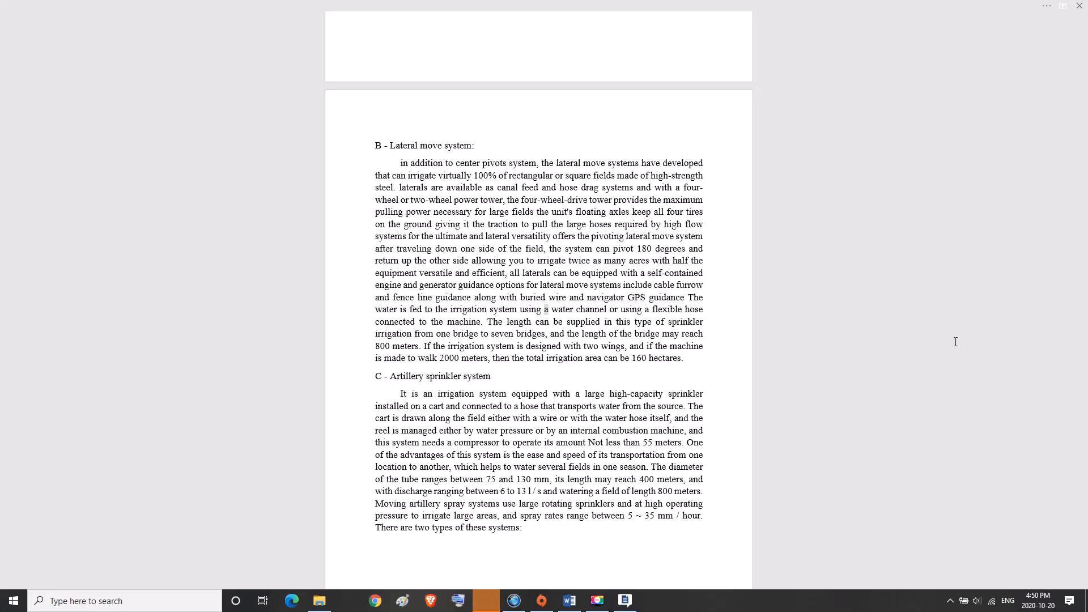
pyautogui.doubleClick(667, 310)
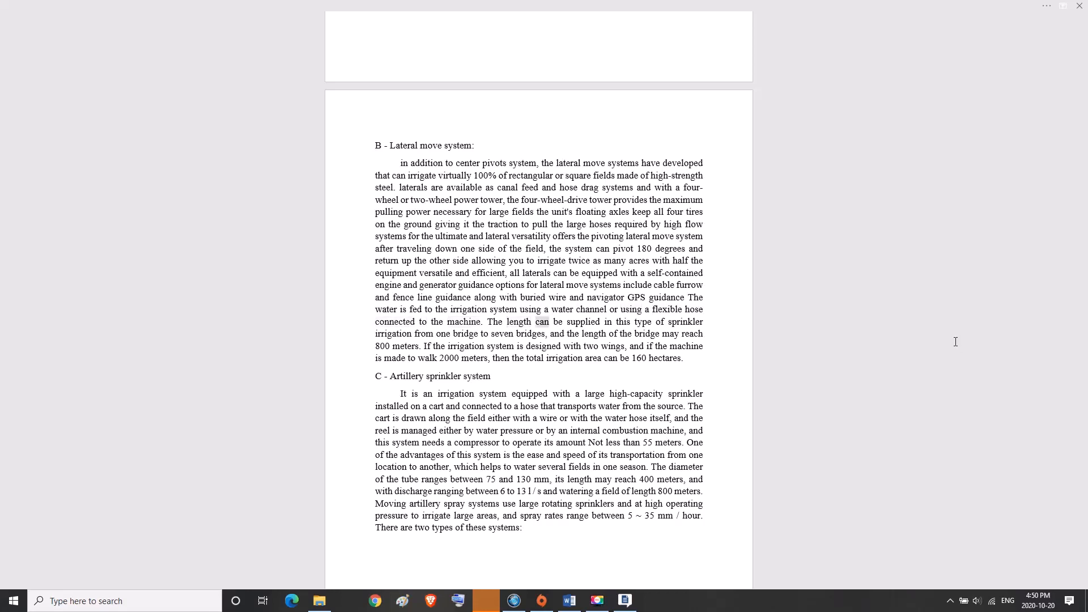
pyautogui.doubleClick(687, 322)
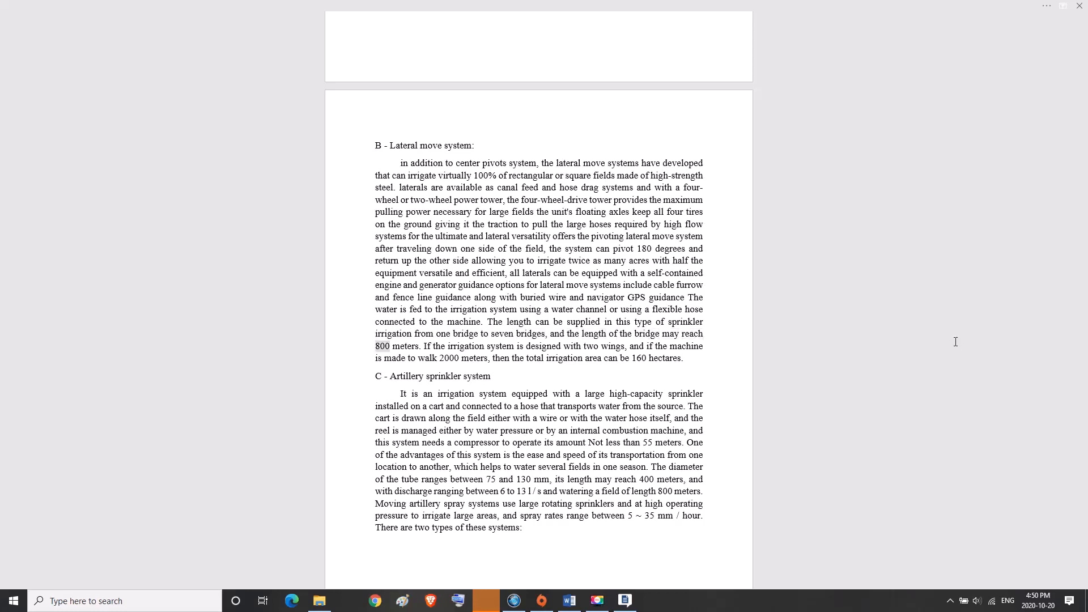
pyautogui.doubleClick(403, 346)
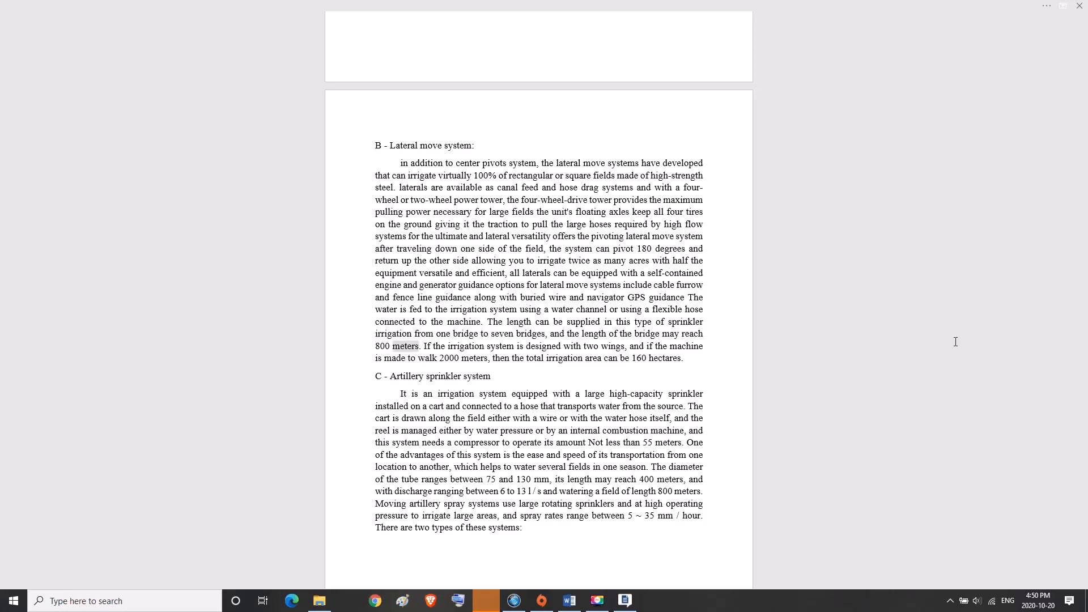
pyautogui.doubleClick(561, 345)
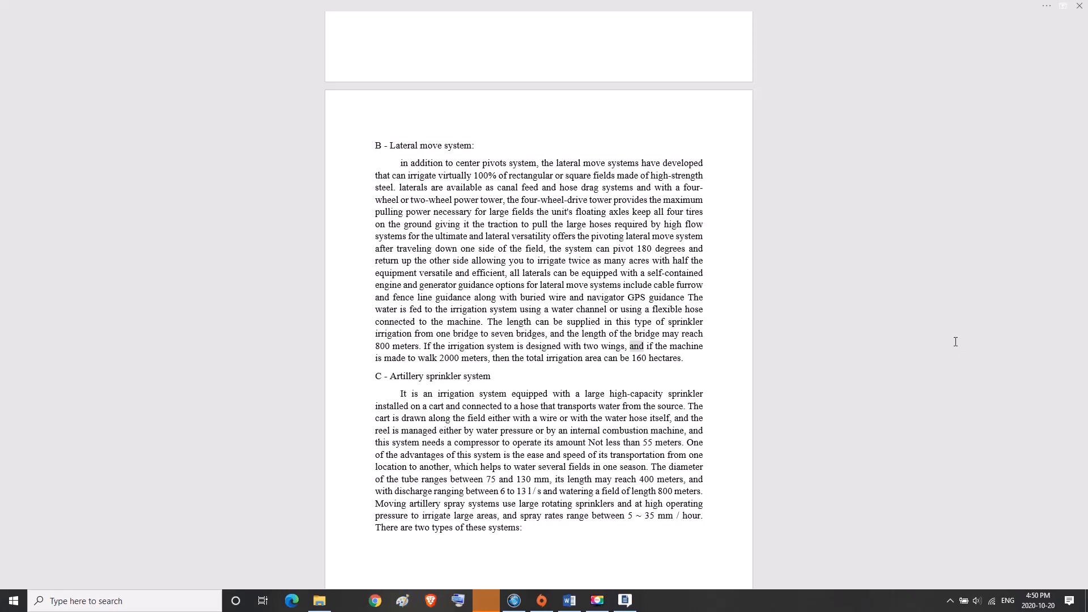
pyautogui.doubleClick(440, 357)
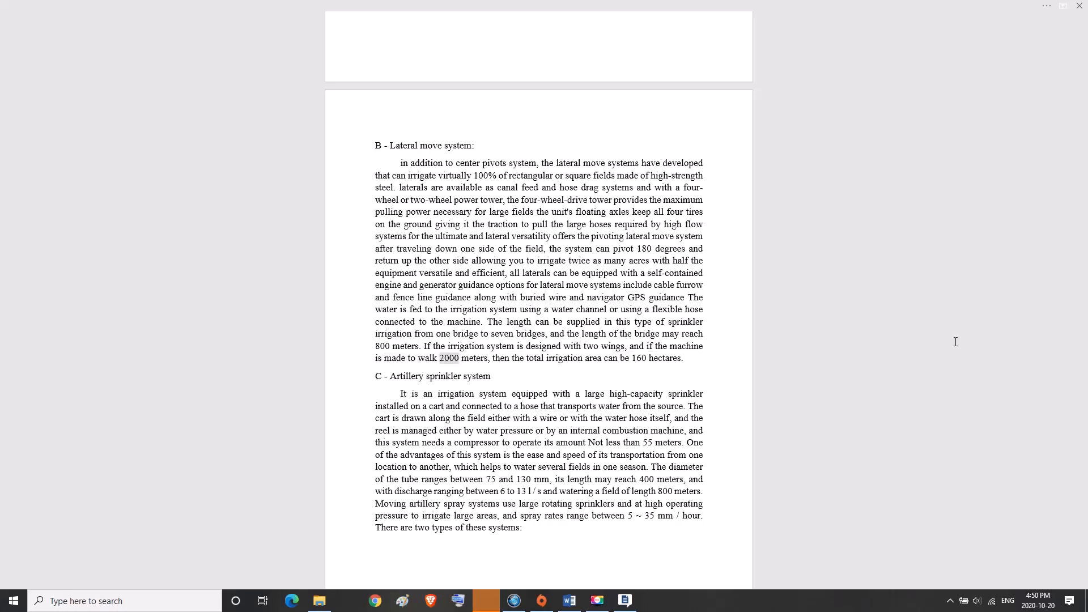
pyautogui.doubleClick(496, 356)
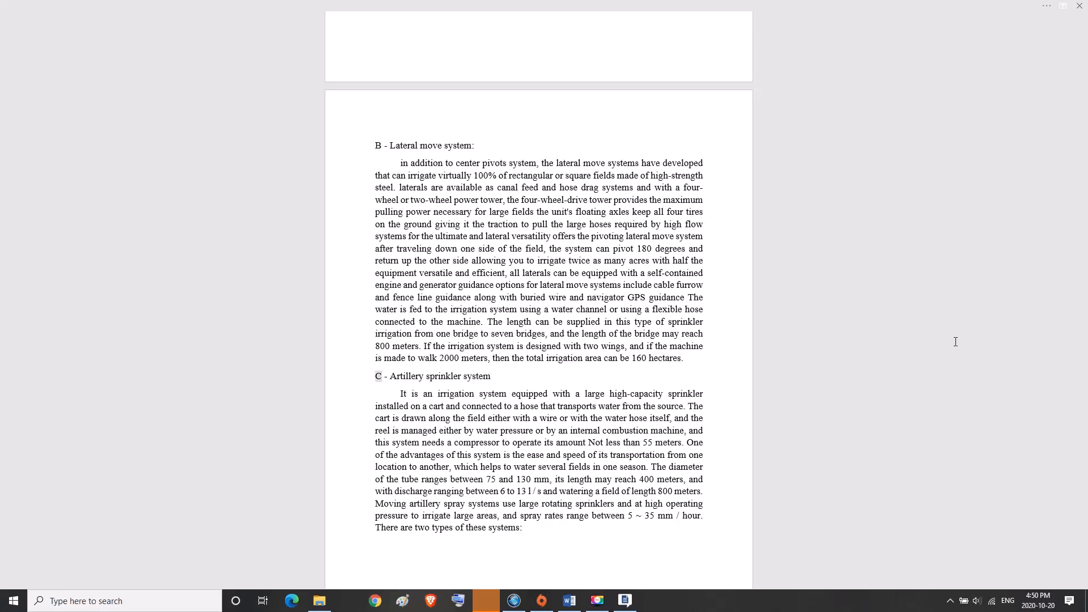
# - Highlight words 'a', 'connected', 'water', 'location', 'fields' and 'season' while reading the Artillery sprinkler paragraph
pyautogui.doubleClick(477, 376)
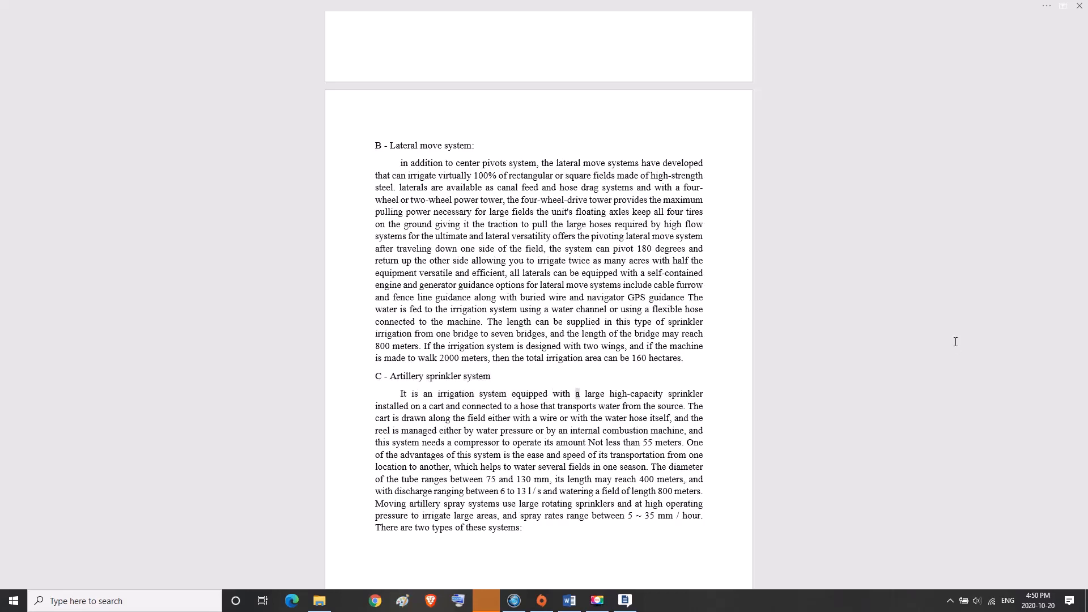
pyautogui.doubleClick(686, 393)
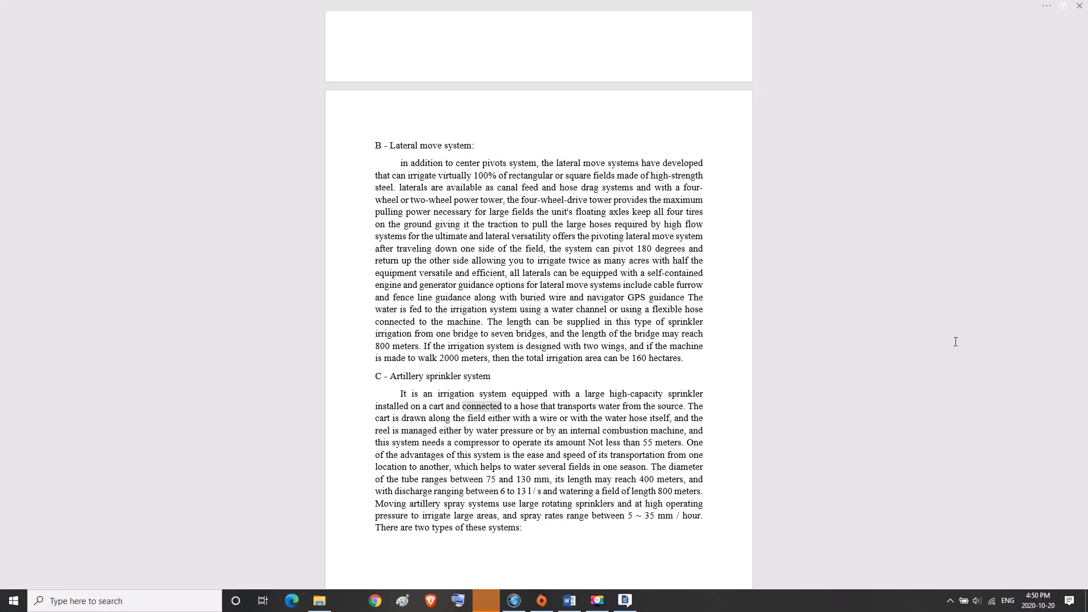
pyautogui.doubleClick(608, 406)
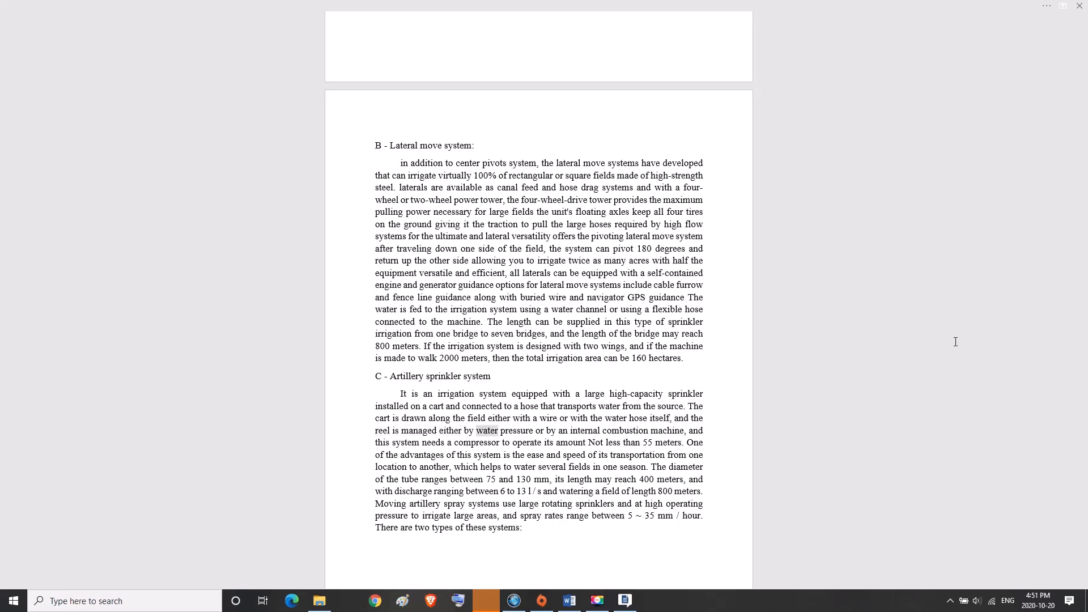
pyautogui.doubleClick(584, 430)
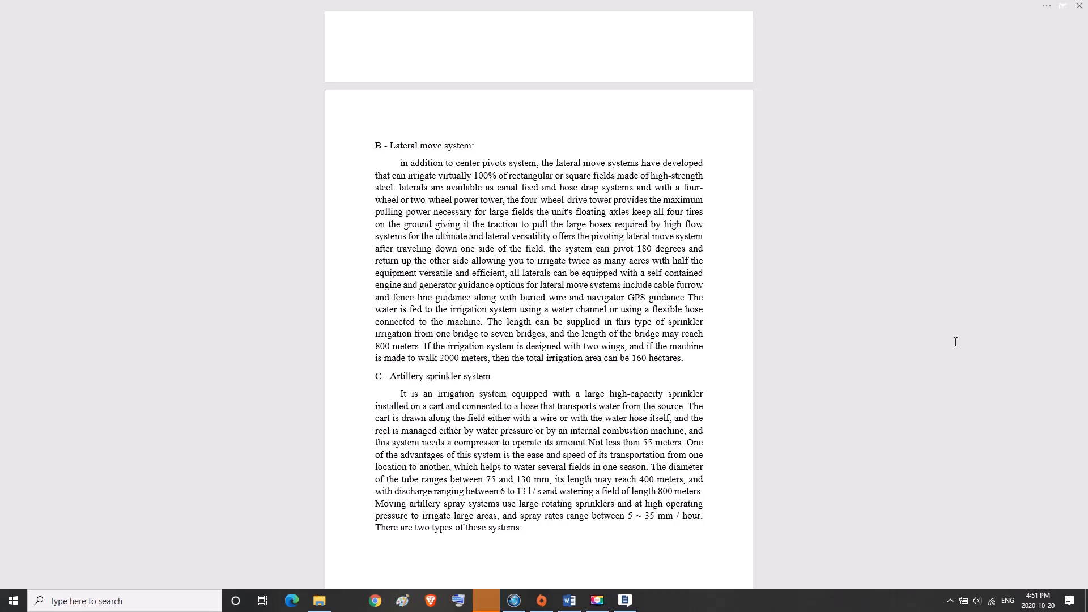
pyautogui.doubleClick(391, 467)
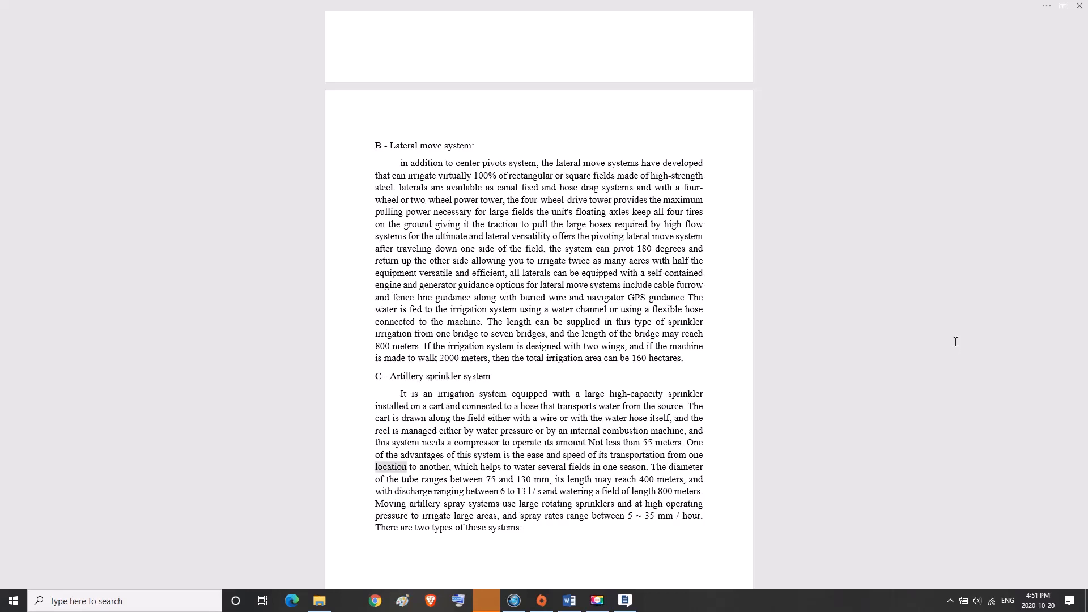
pyautogui.doubleClick(465, 467)
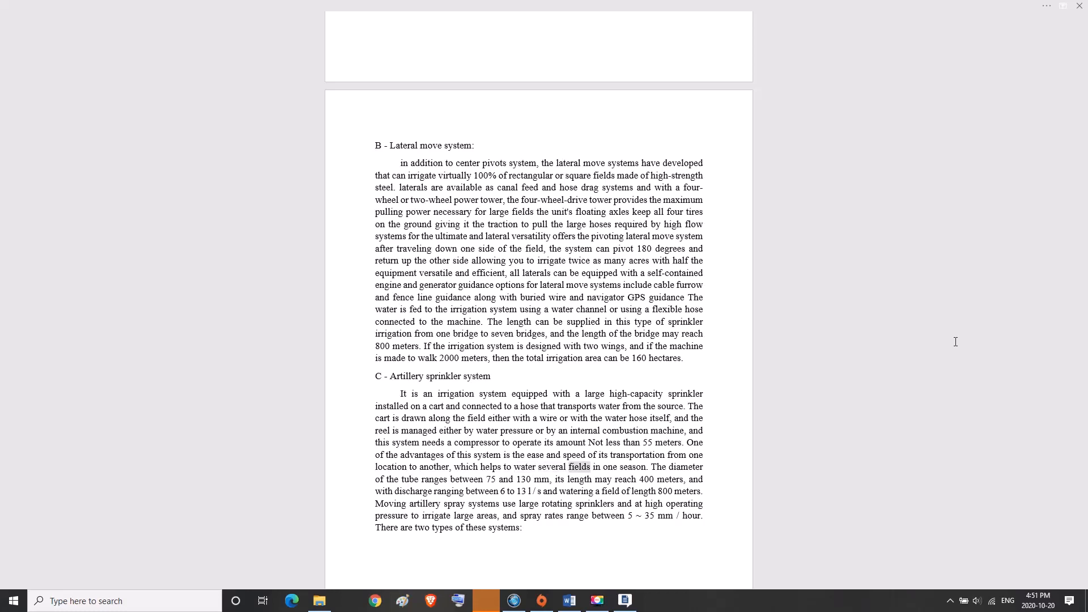
pyautogui.doubleClick(632, 467)
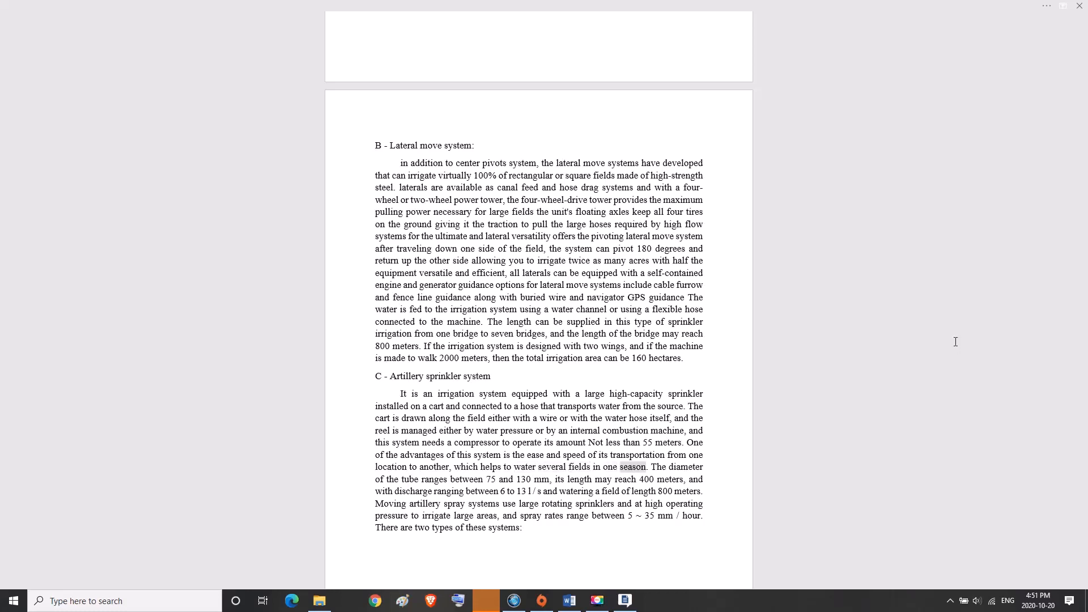
# - Highlight '800', 'meters' and 'areas', then scroll down to the Hose-pull and Hose-reel system page
pyautogui.doubleClick(432, 478)
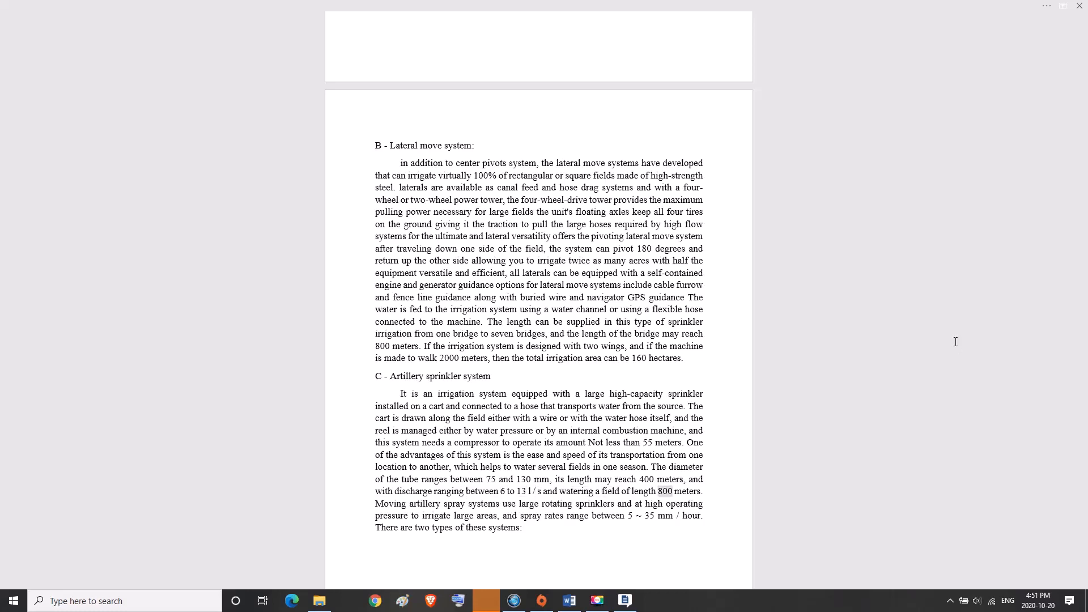
pyautogui.doubleClick(687, 490)
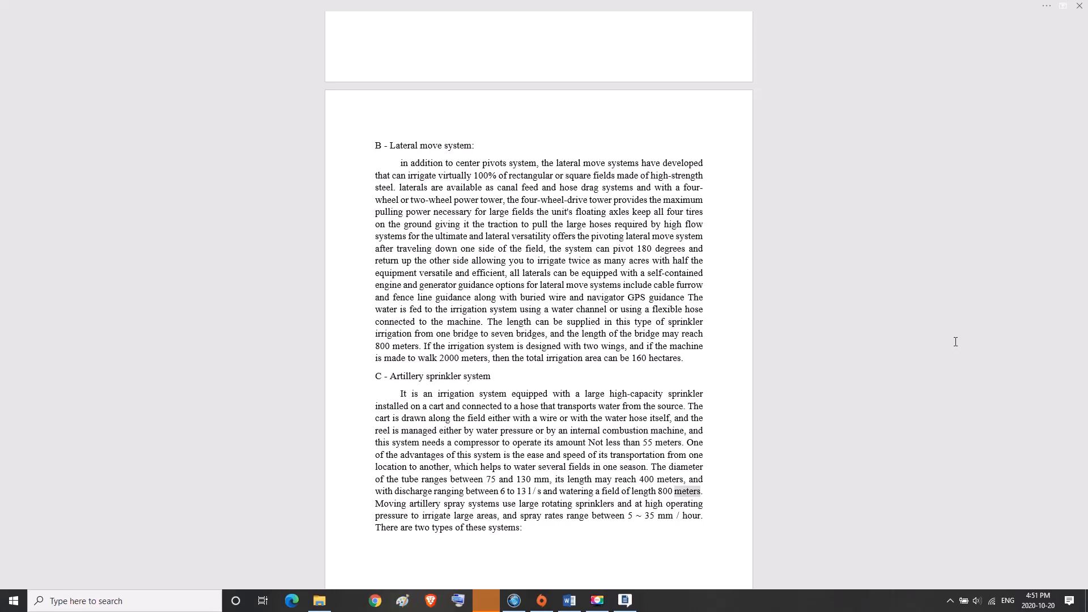
pyautogui.doubleClick(483, 503)
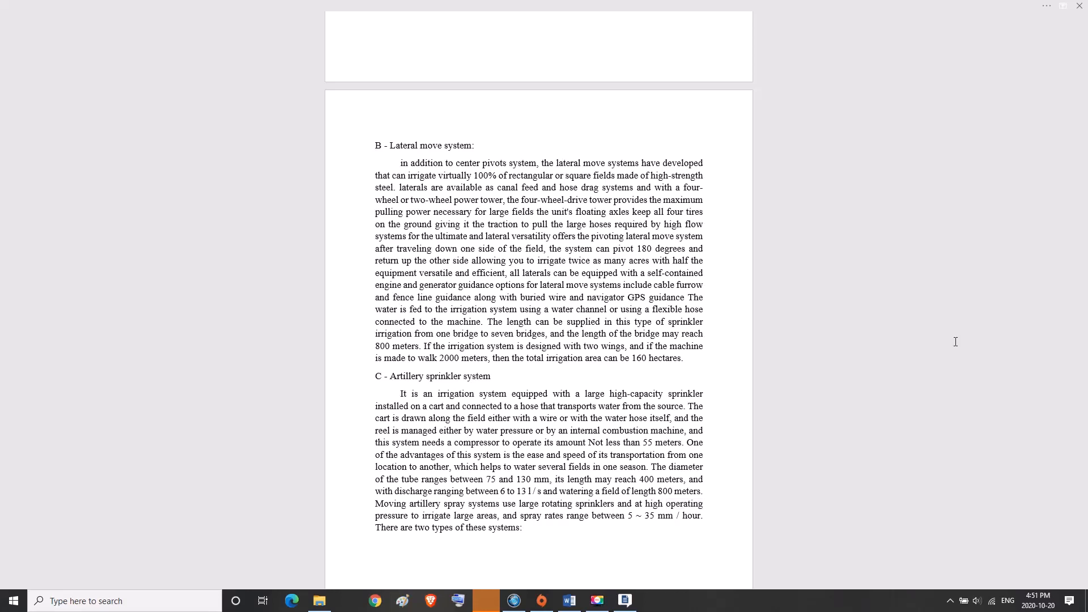
pyautogui.doubleClick(485, 515)
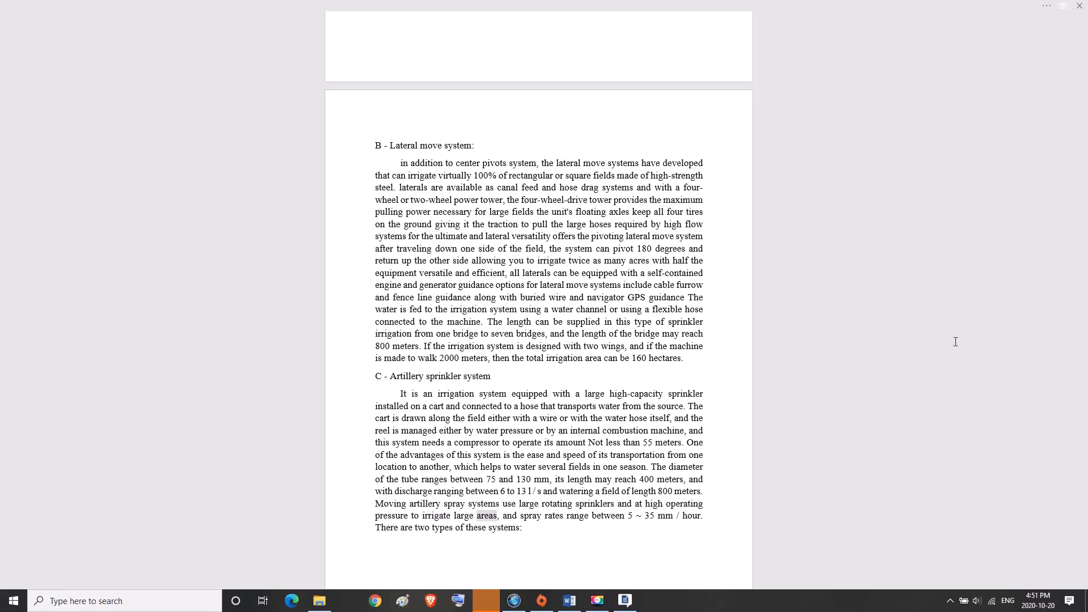
pyautogui.doubleClick(577, 514)
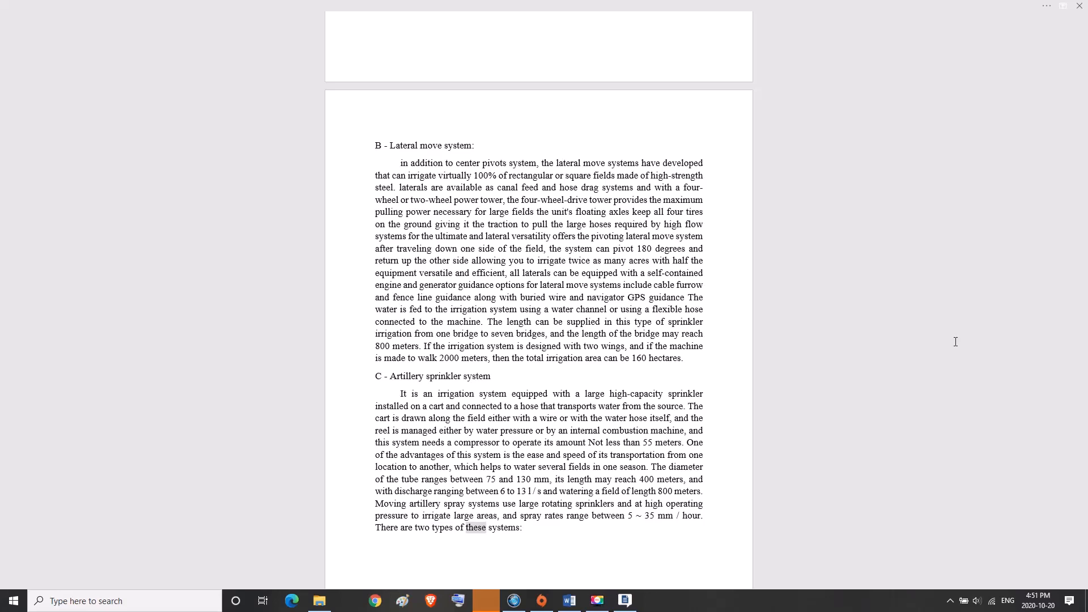
pyautogui.scroll(-3)
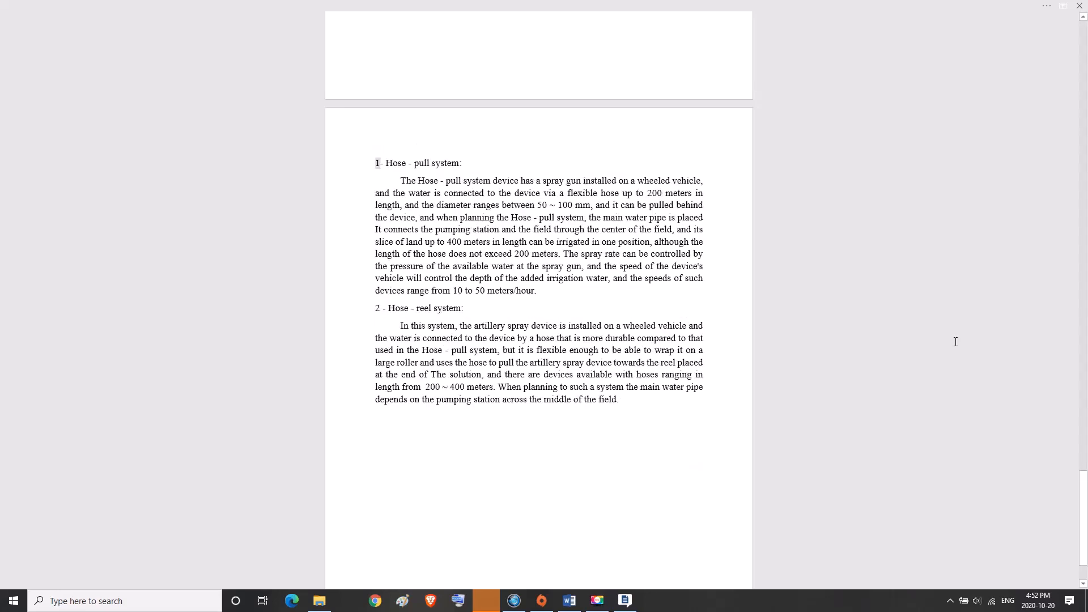
pyautogui.doubleClick(447, 163)
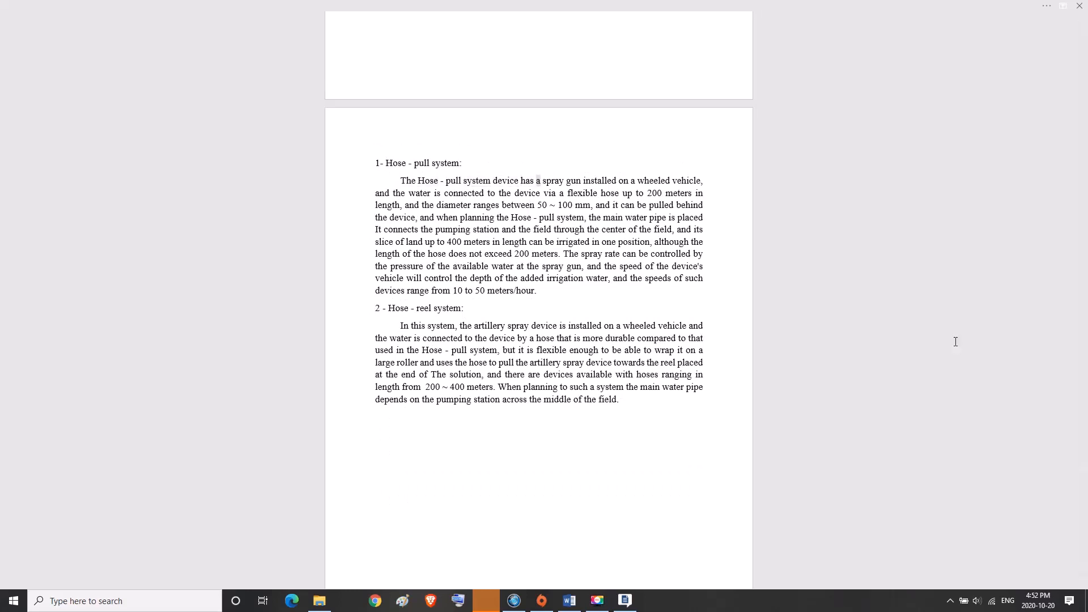
pyautogui.doubleClick(655, 180)
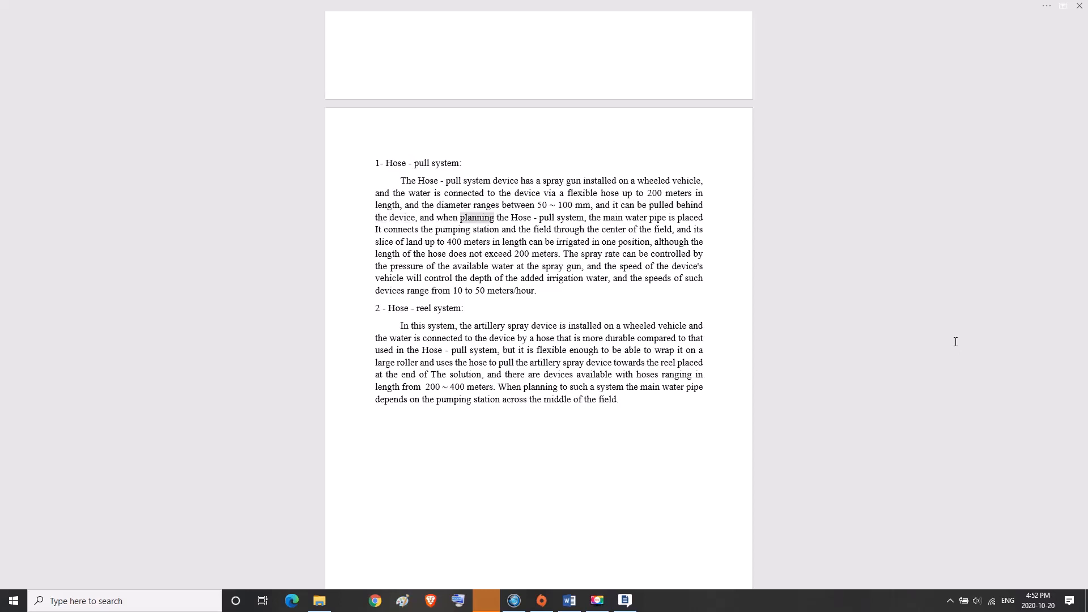
pyautogui.doubleClick(570, 217)
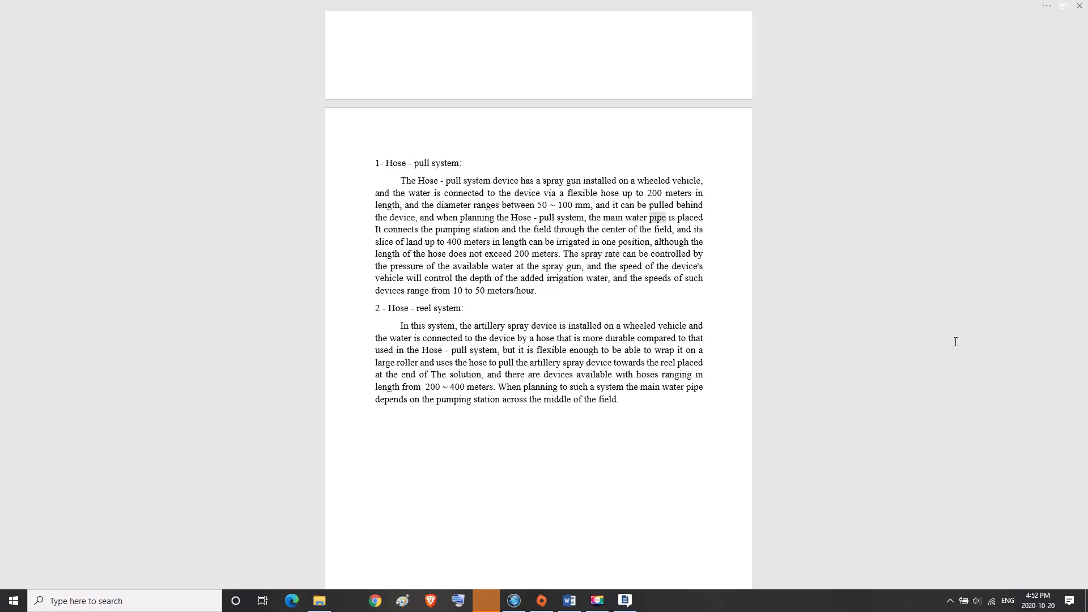
pyautogui.doubleClick(451, 244)
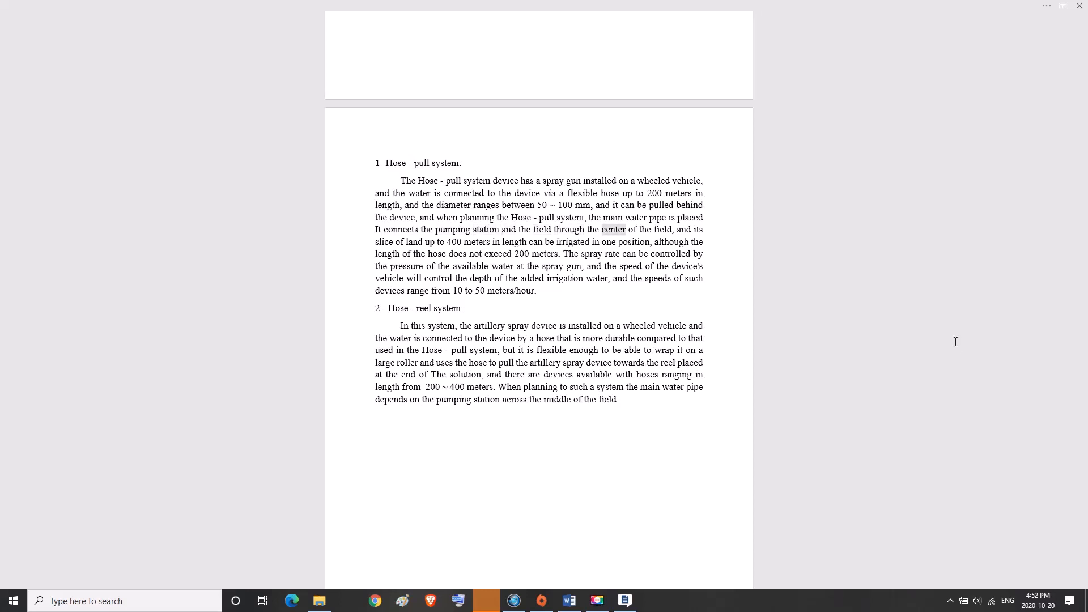
pyautogui.doubleClick(384, 255)
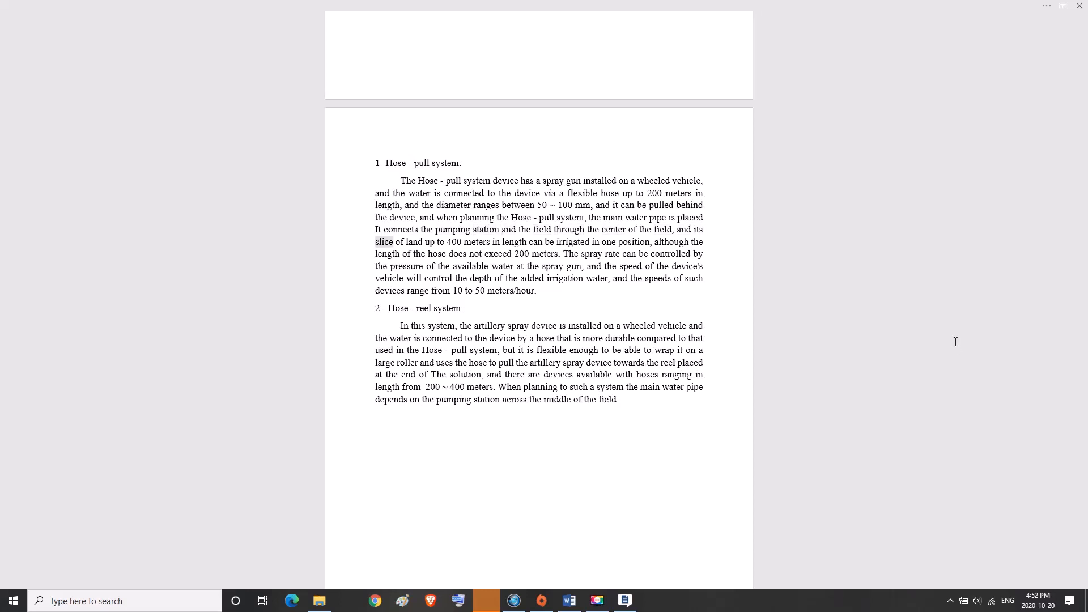
pyautogui.doubleClick(514, 241)
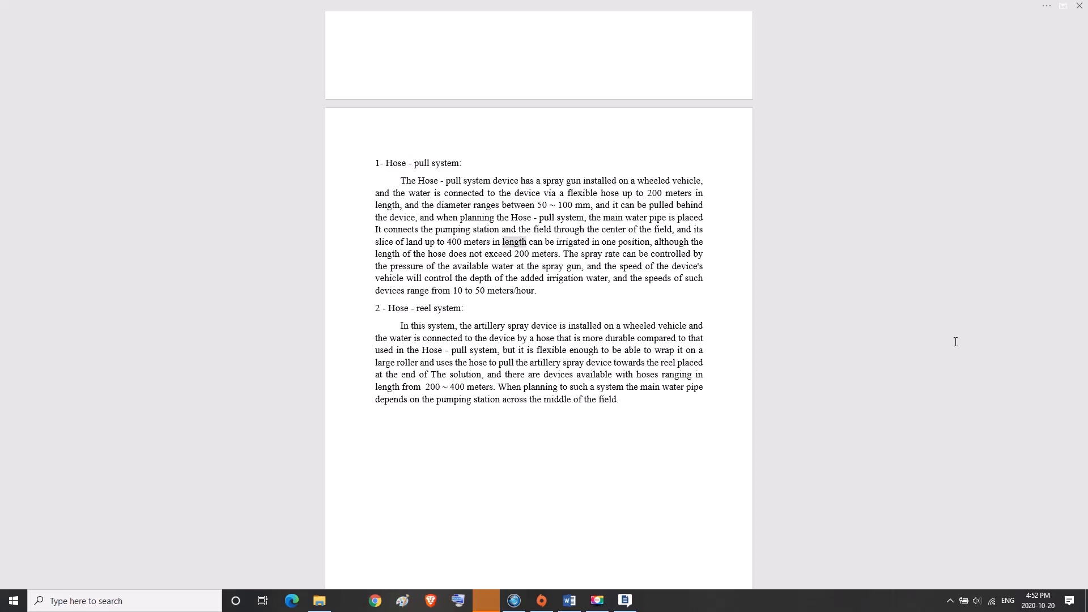
pyautogui.doubleClick(633, 241)
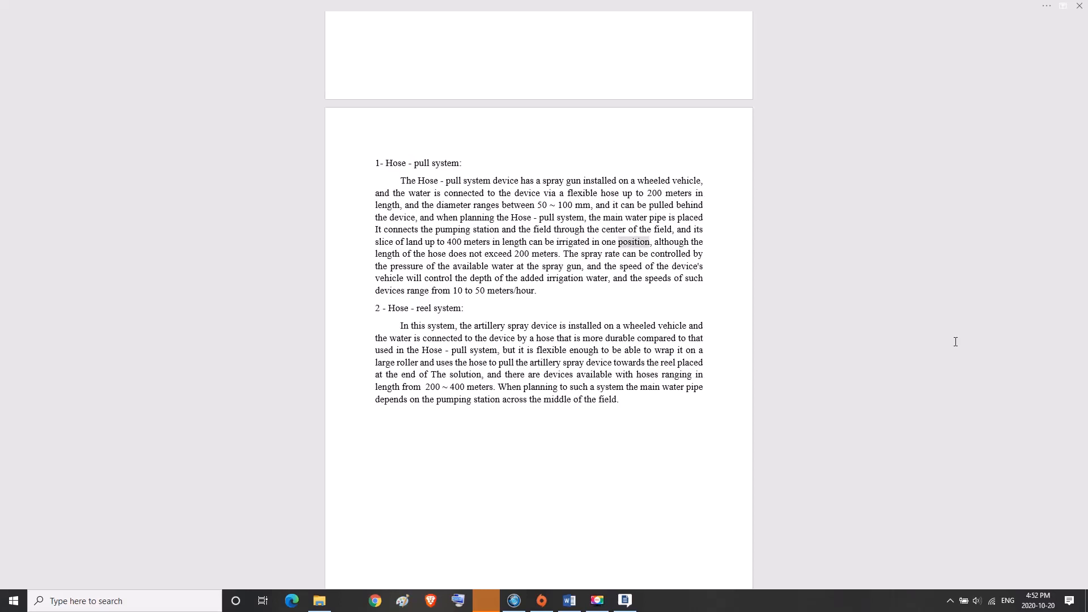
pyautogui.doubleClick(696, 242)
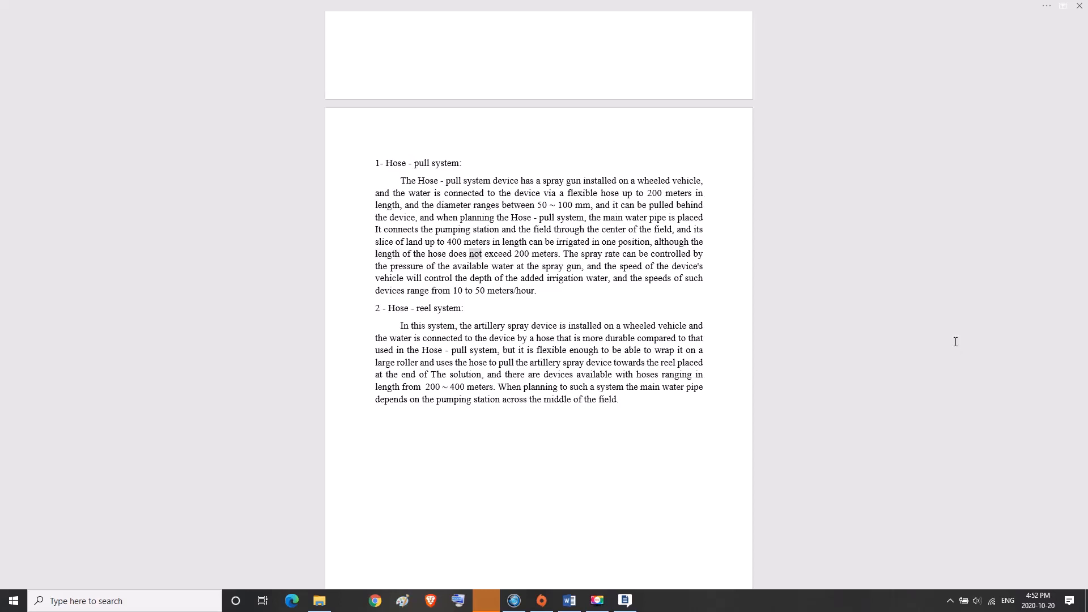
pyautogui.doubleClick(547, 252)
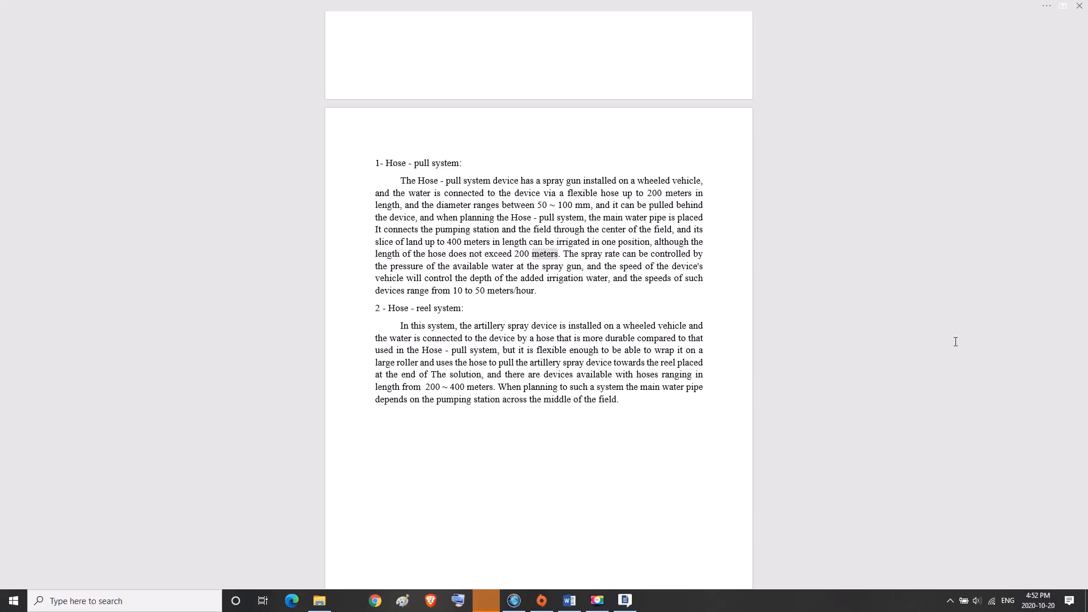
pyautogui.doubleClick(629, 253)
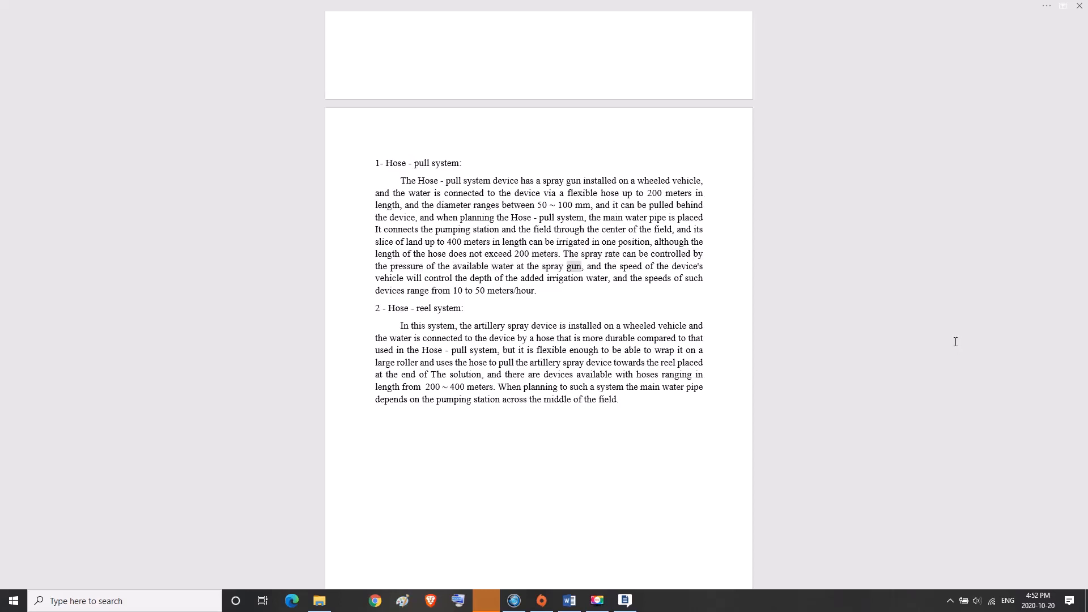
pyautogui.doubleClick(686, 267)
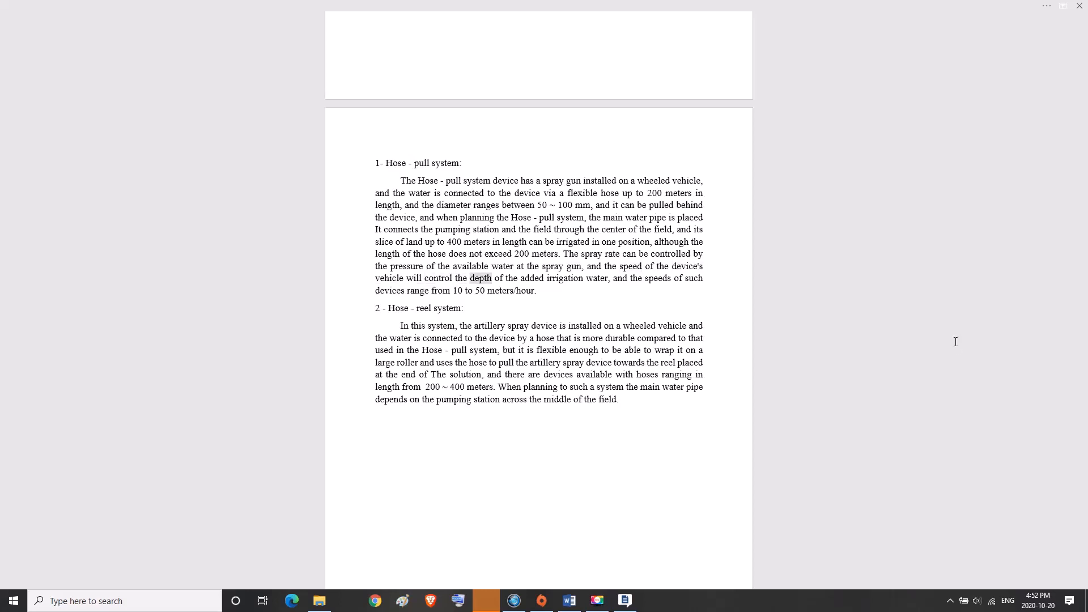
pyautogui.doubleClick(595, 278)
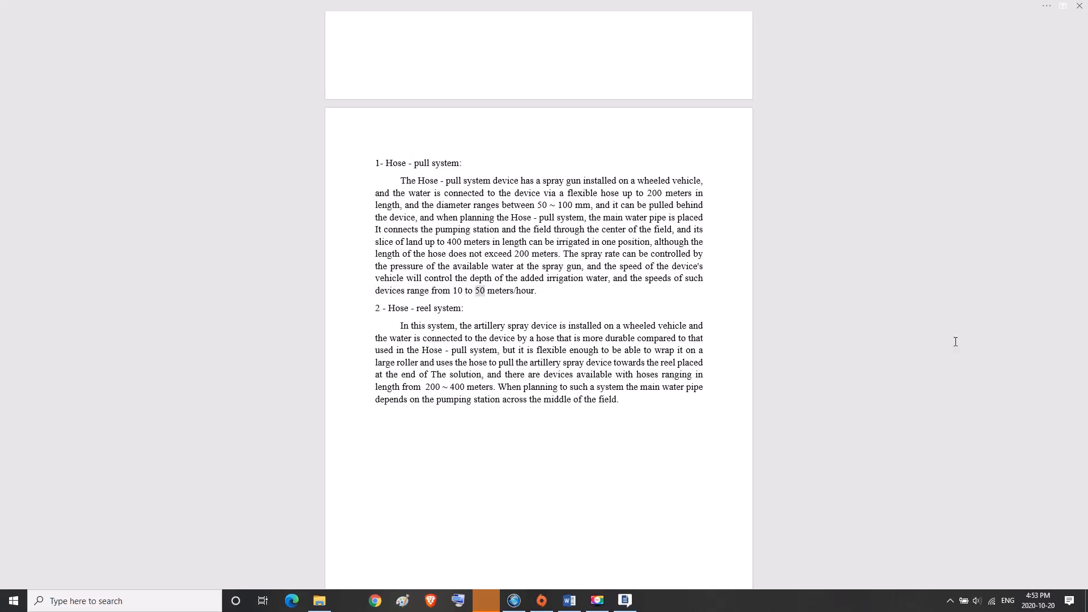
pyautogui.doubleClick(529, 290)
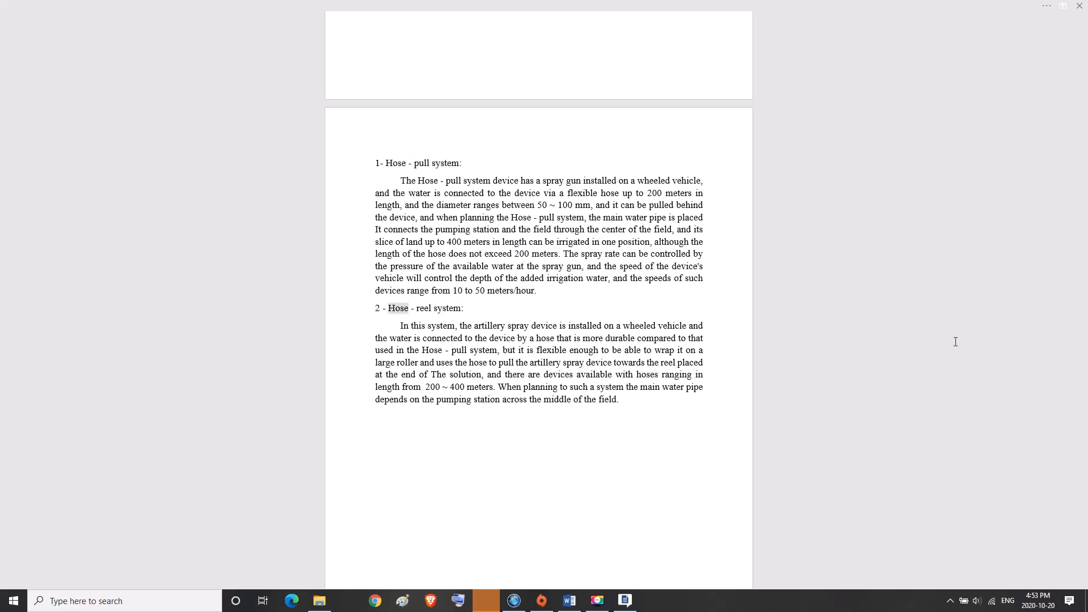
pyautogui.doubleClick(449, 308)
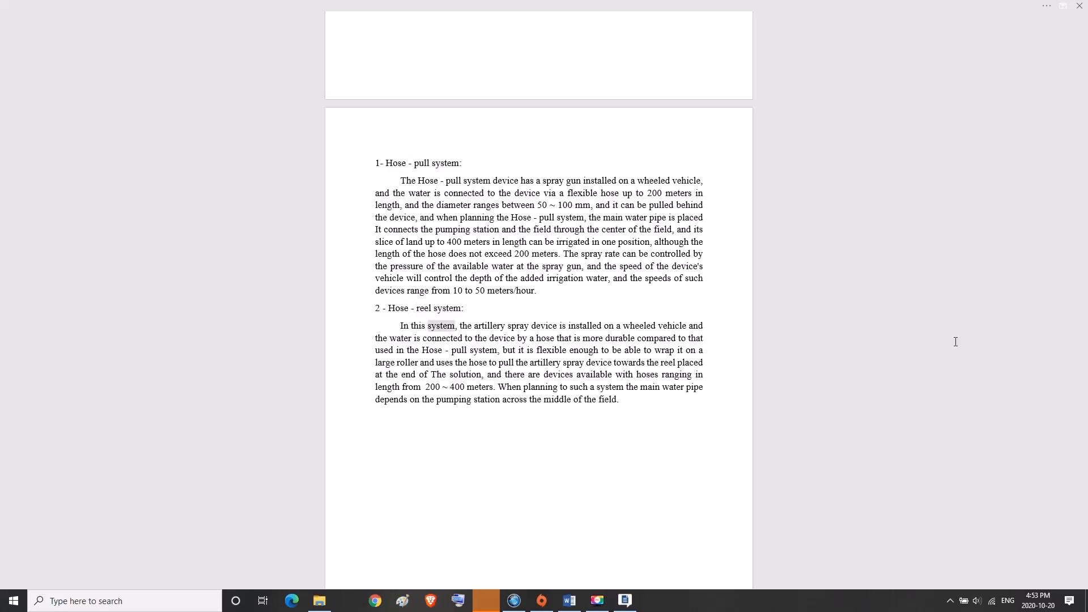
pyautogui.doubleClick(585, 326)
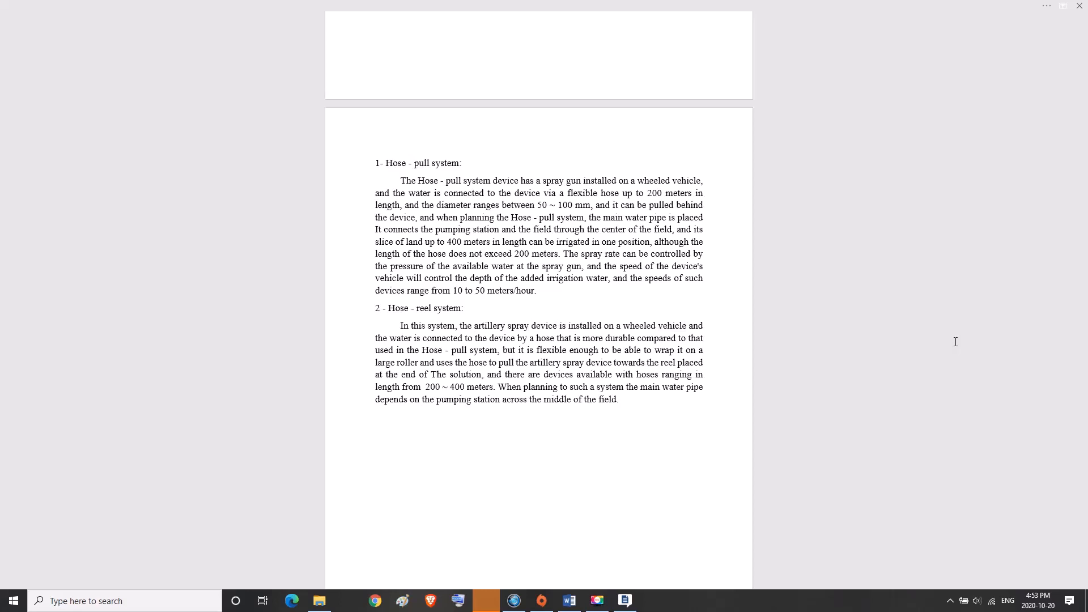
pyautogui.doubleClick(507, 354)
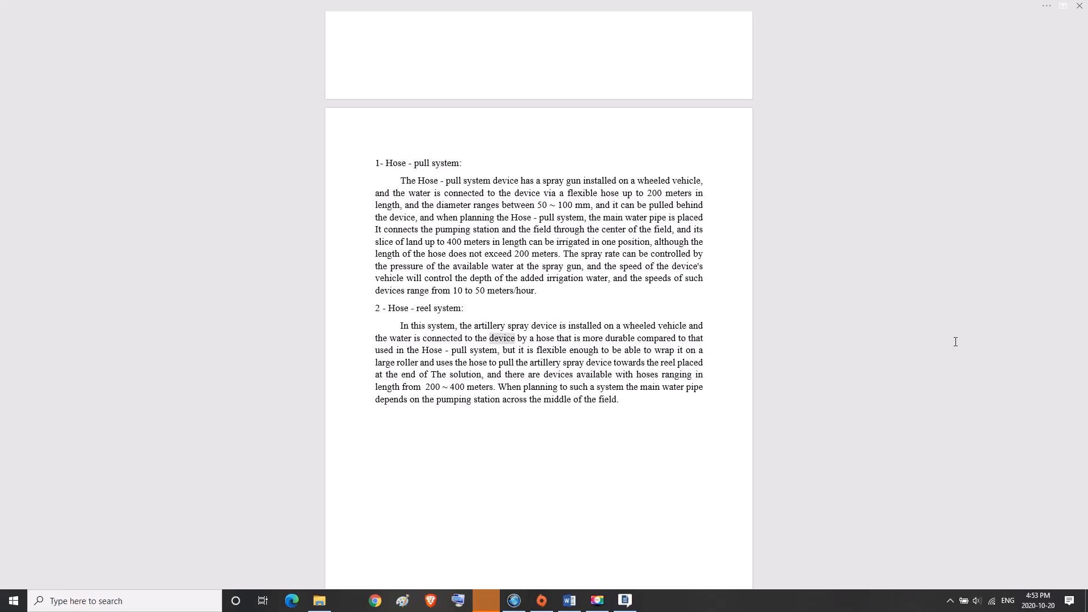
pyautogui.doubleClick(657, 337)
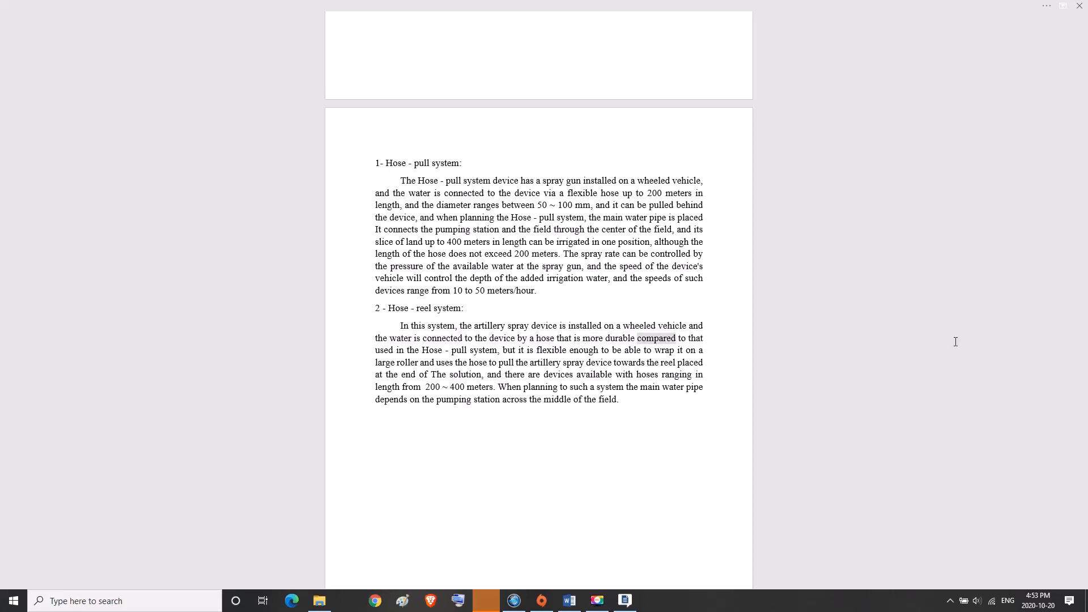
pyautogui.doubleClick(426, 366)
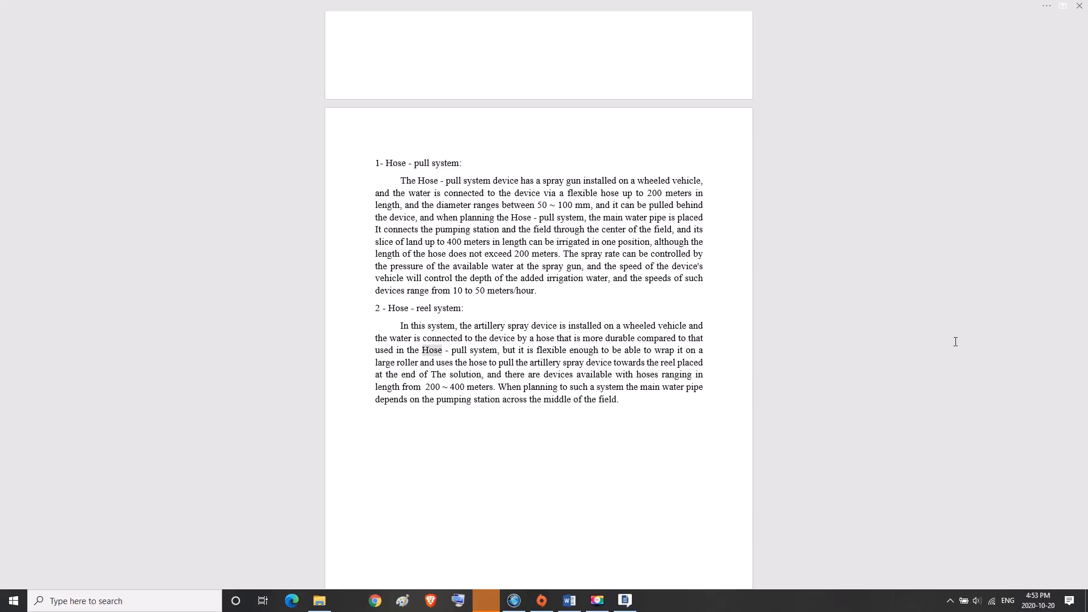
pyautogui.doubleClick(519, 349)
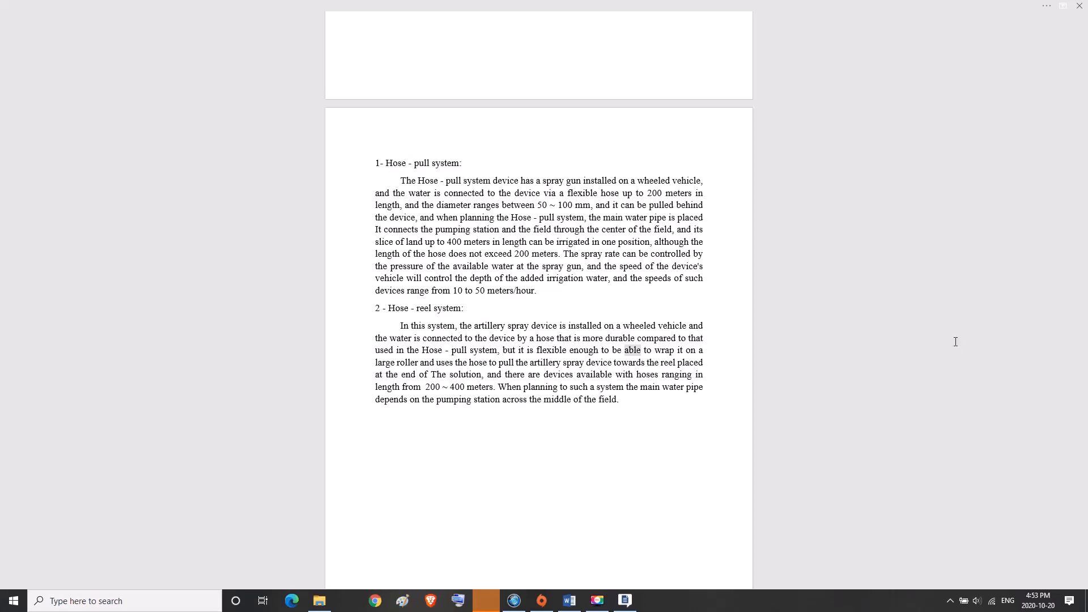
pyautogui.doubleClick(427, 378)
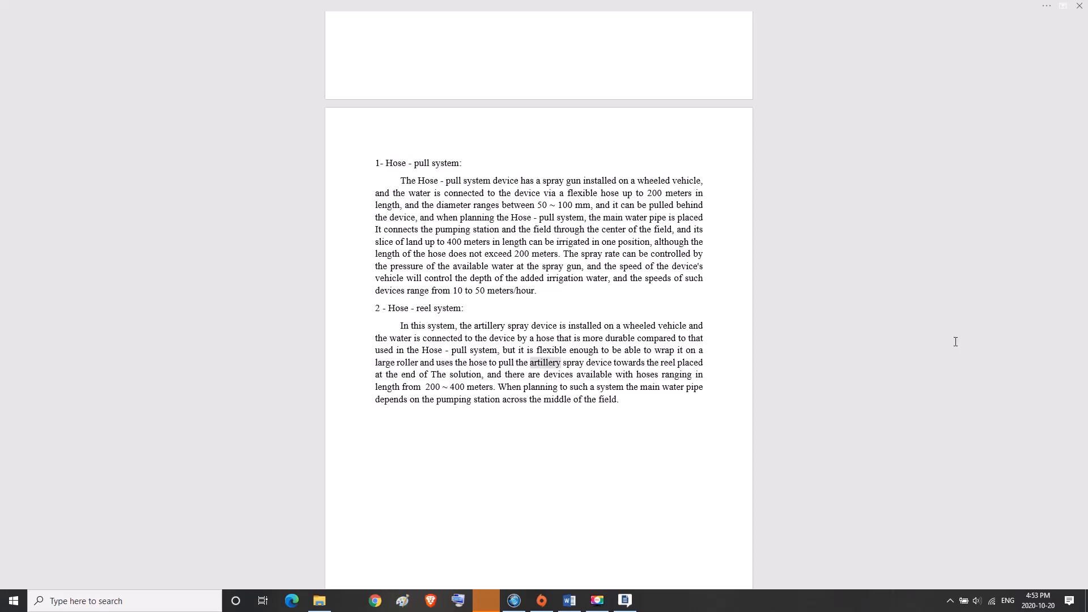
pyautogui.doubleClick(670, 363)
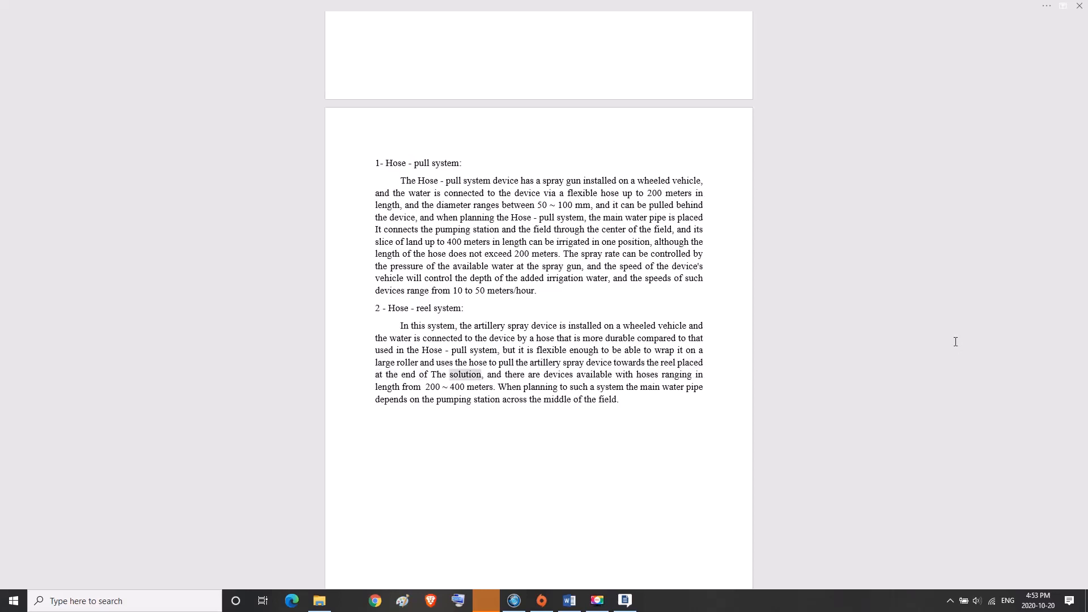
pyautogui.doubleClick(593, 374)
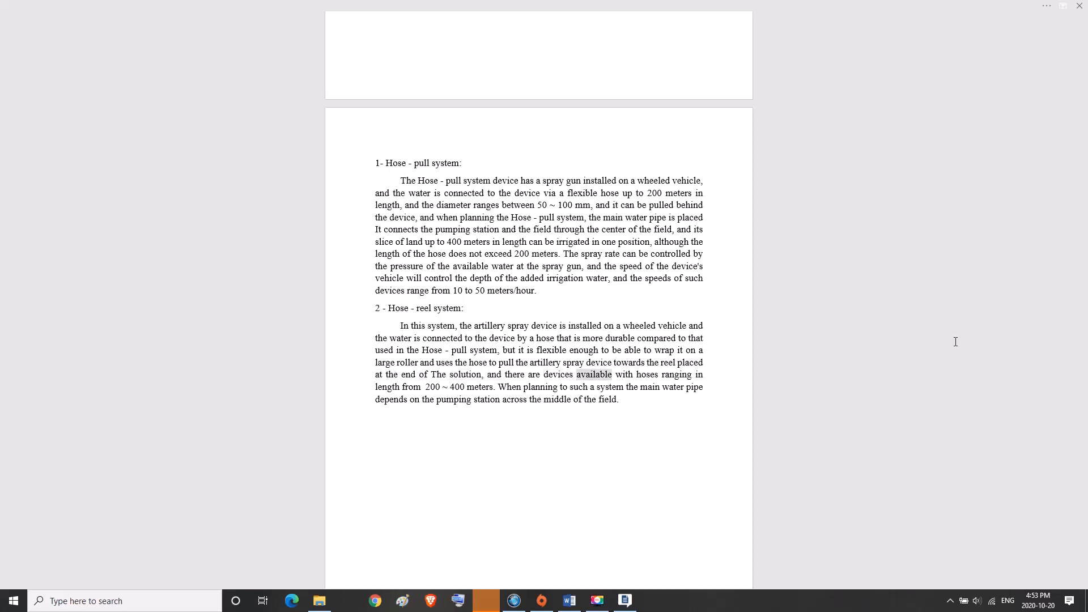
pyautogui.doubleClick(388, 388)
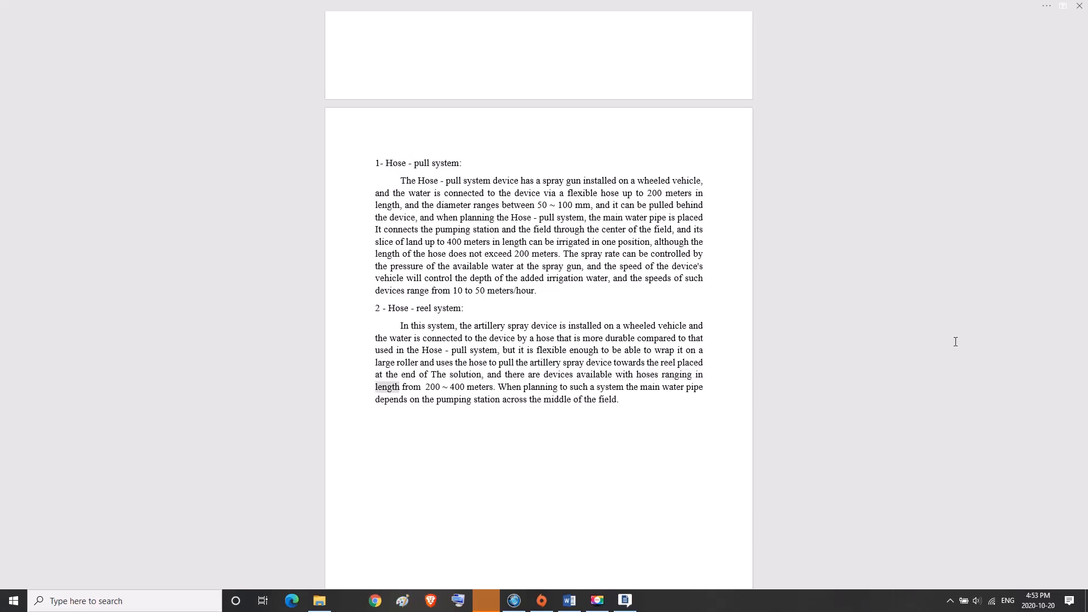
pyautogui.doubleClick(462, 386)
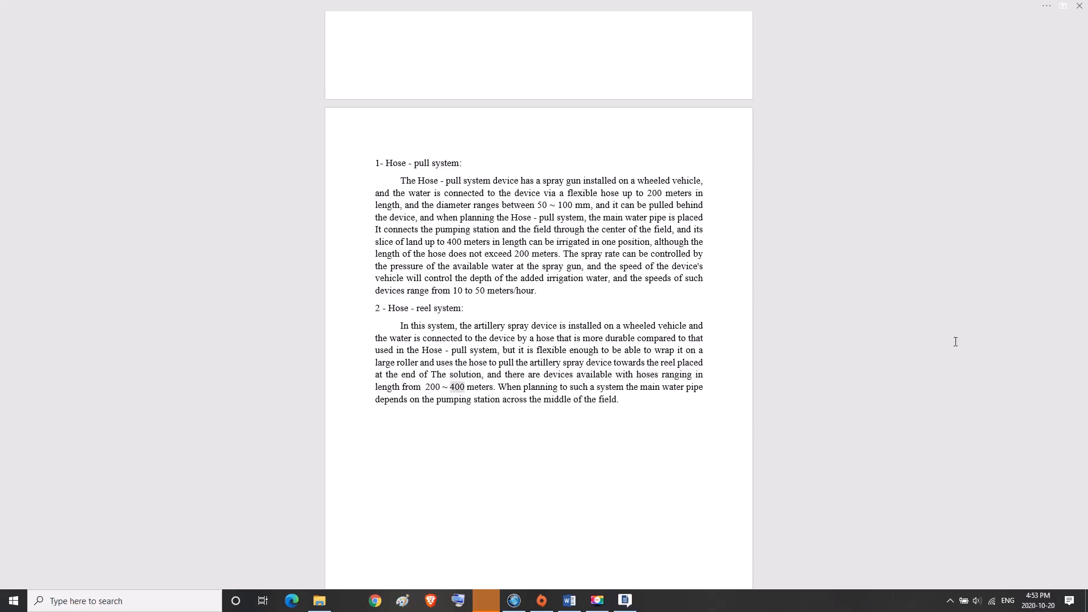
pyautogui.doubleClick(510, 388)
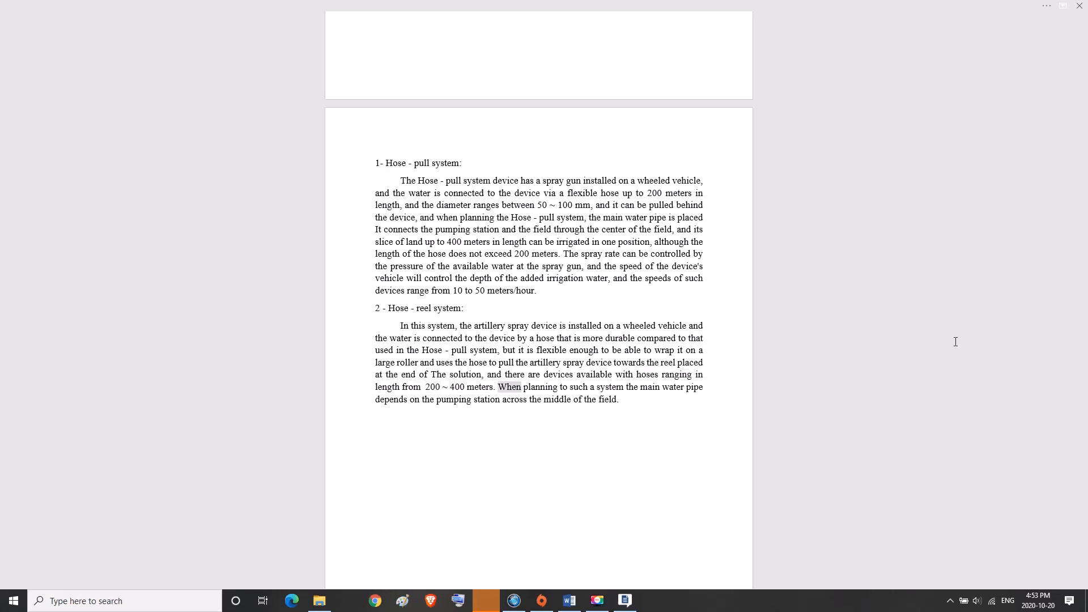
pyautogui.doubleClick(649, 388)
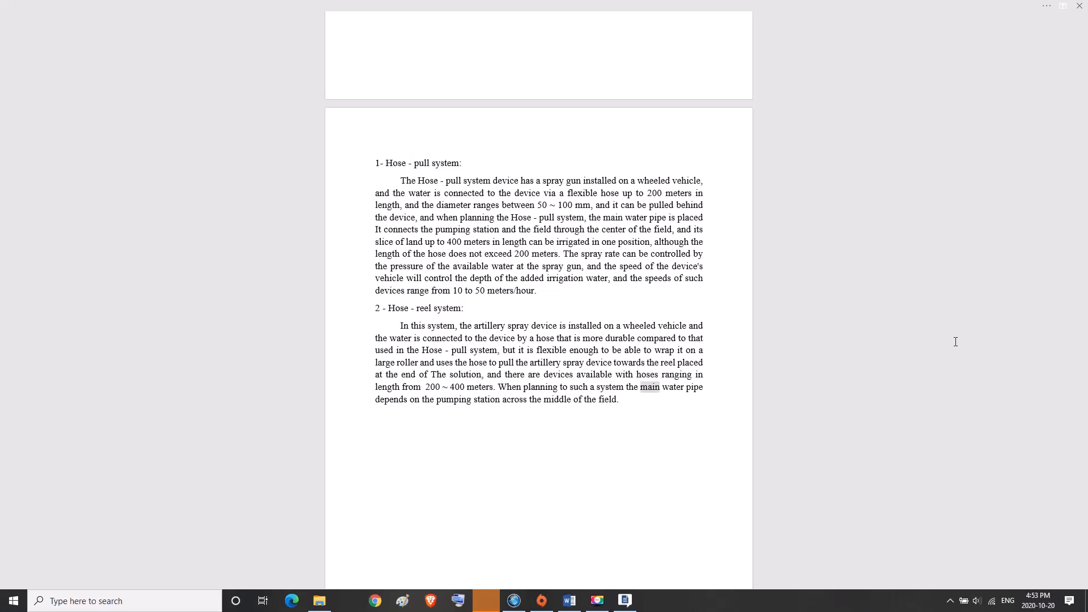
pyautogui.doubleClick(453, 399)
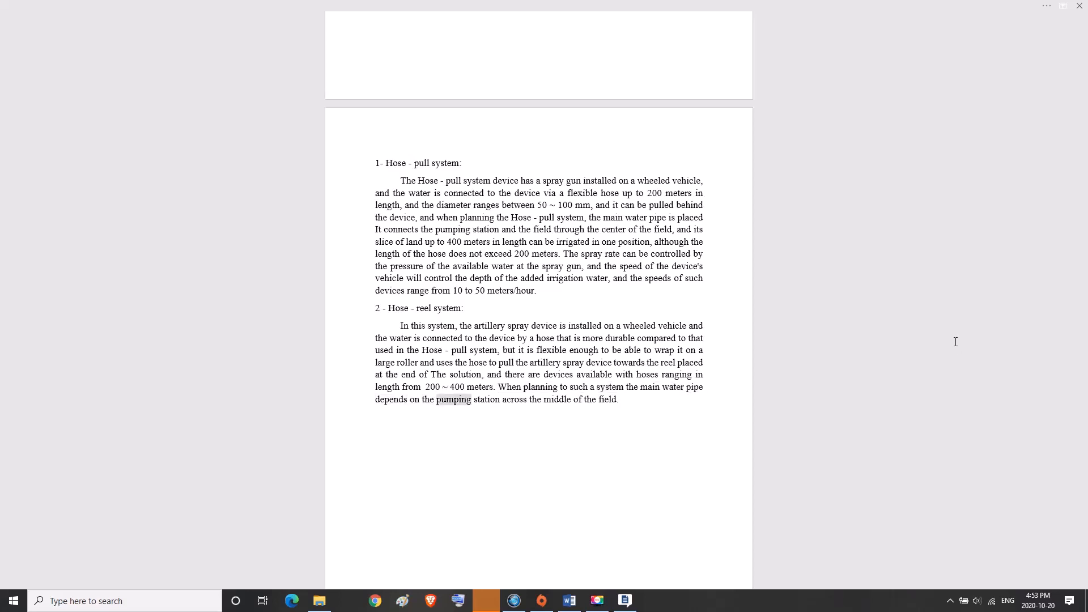
pyautogui.doubleClick(607, 398)
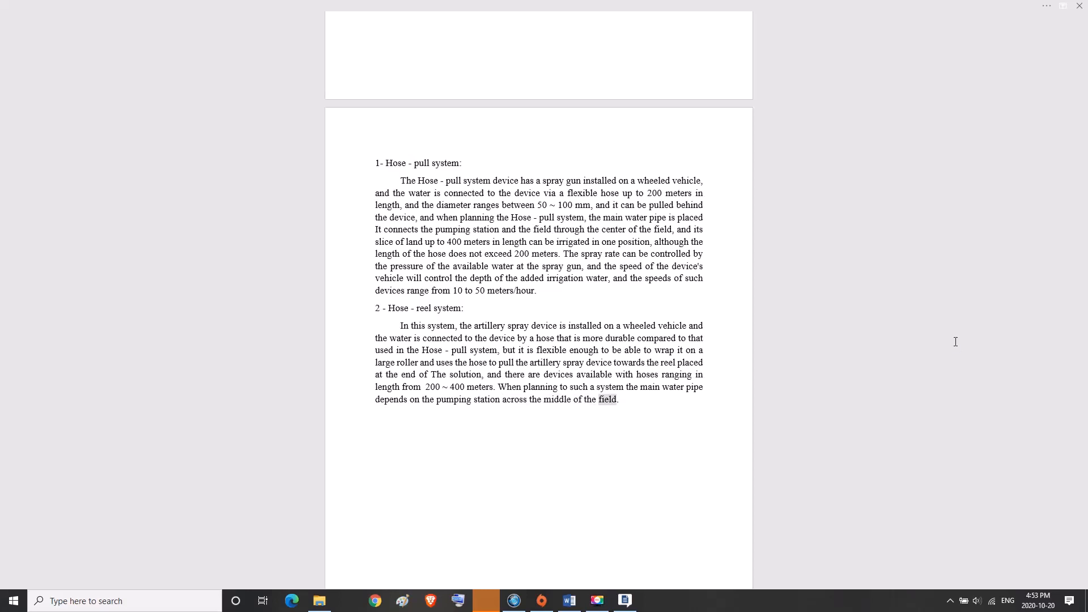